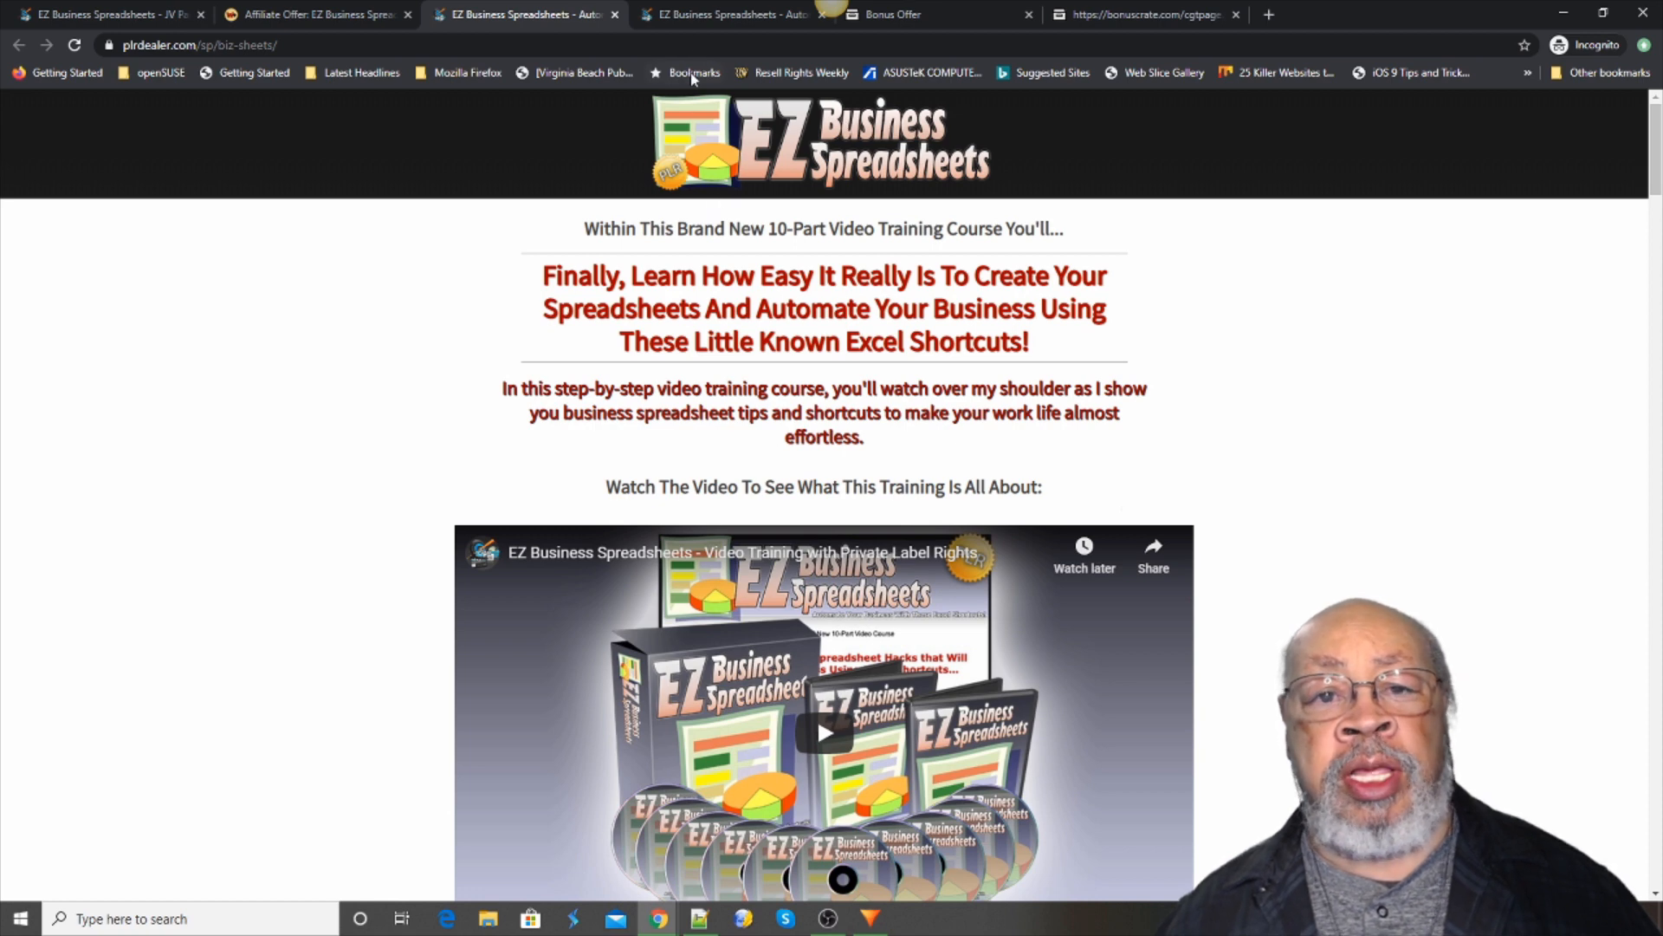
mouse_move(727, 13)
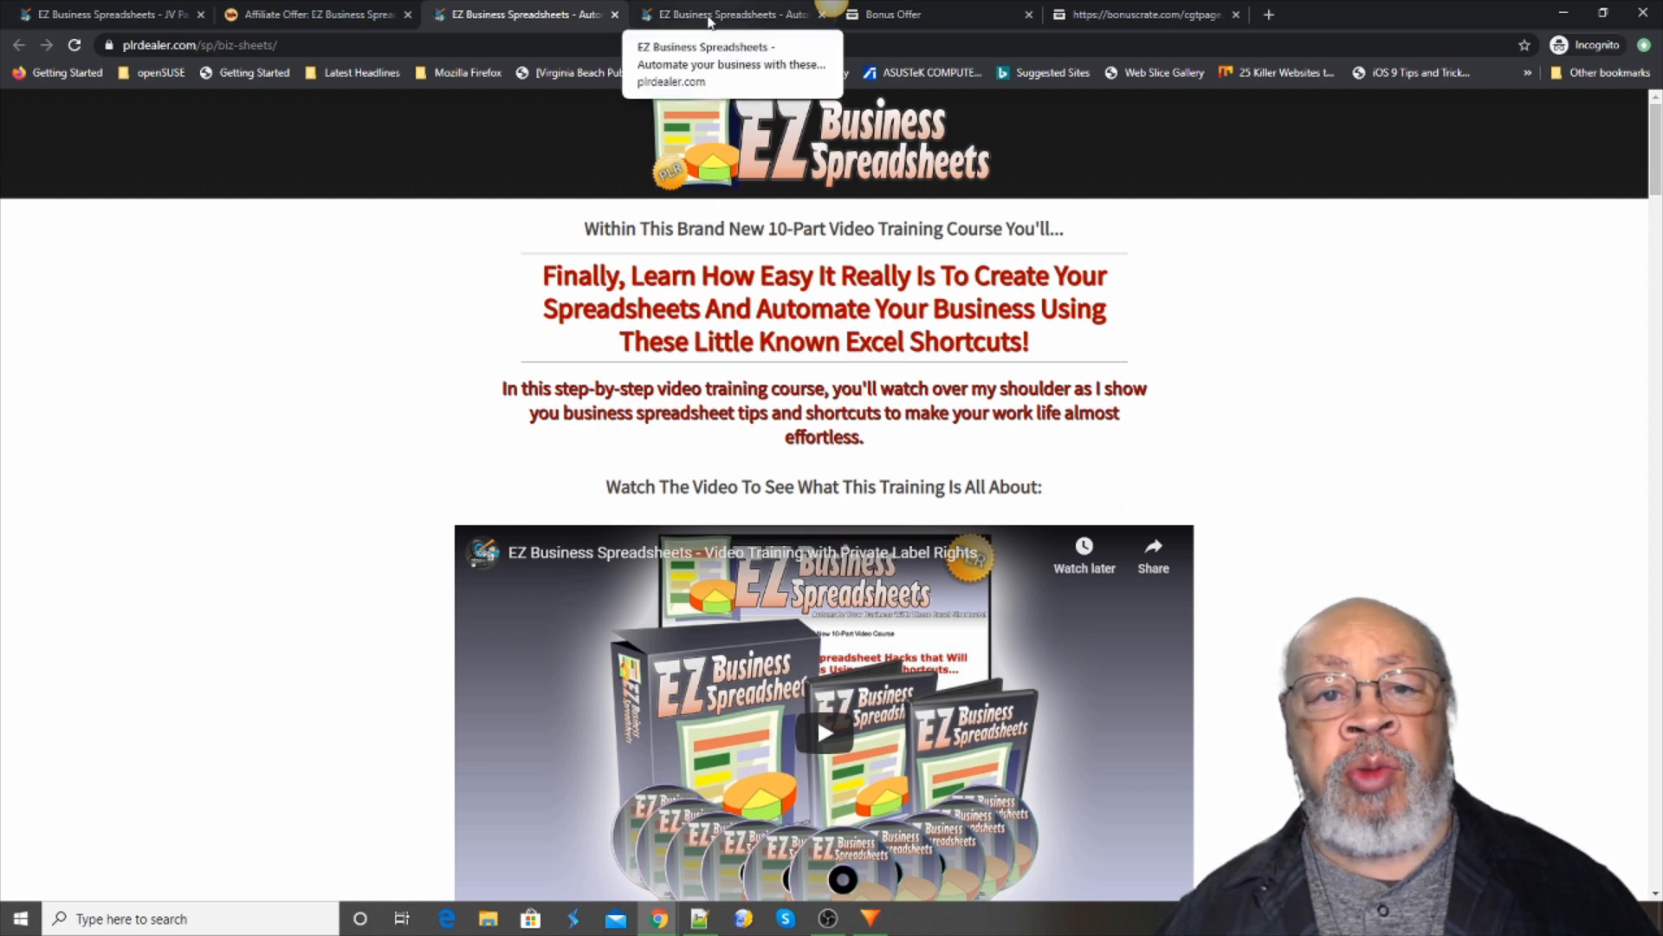
- Scroll past the intro video to the 'Complete Breakdown Of This 10 Part Video Series' section
scroll("down", 3)
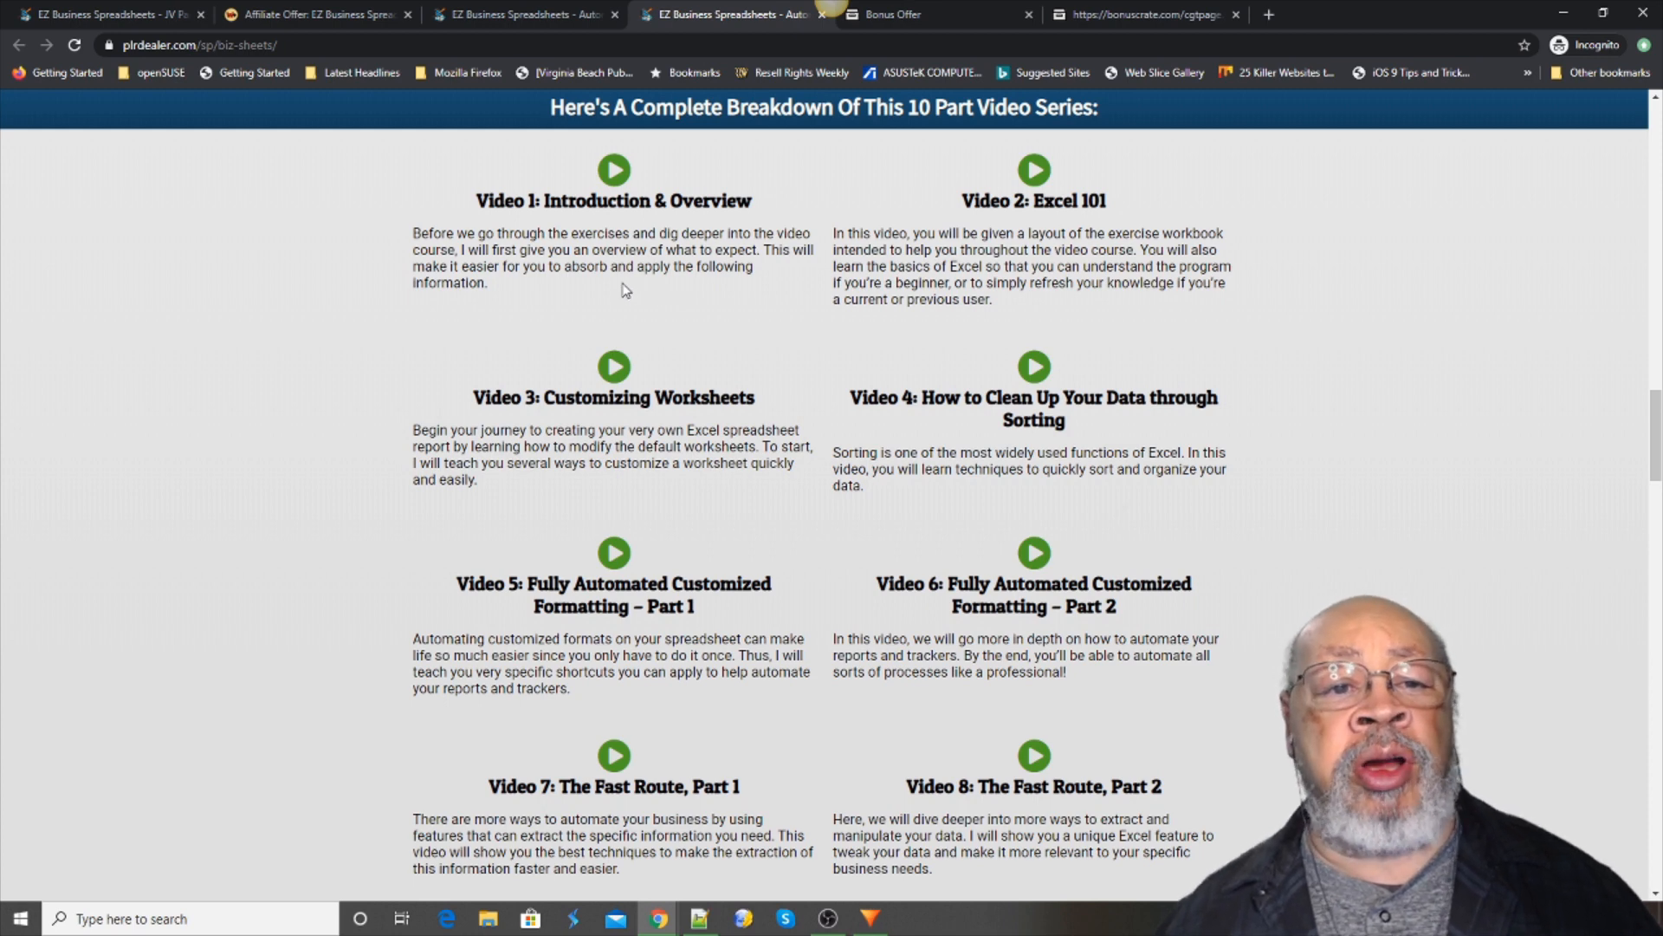
mouse_move(660, 218)
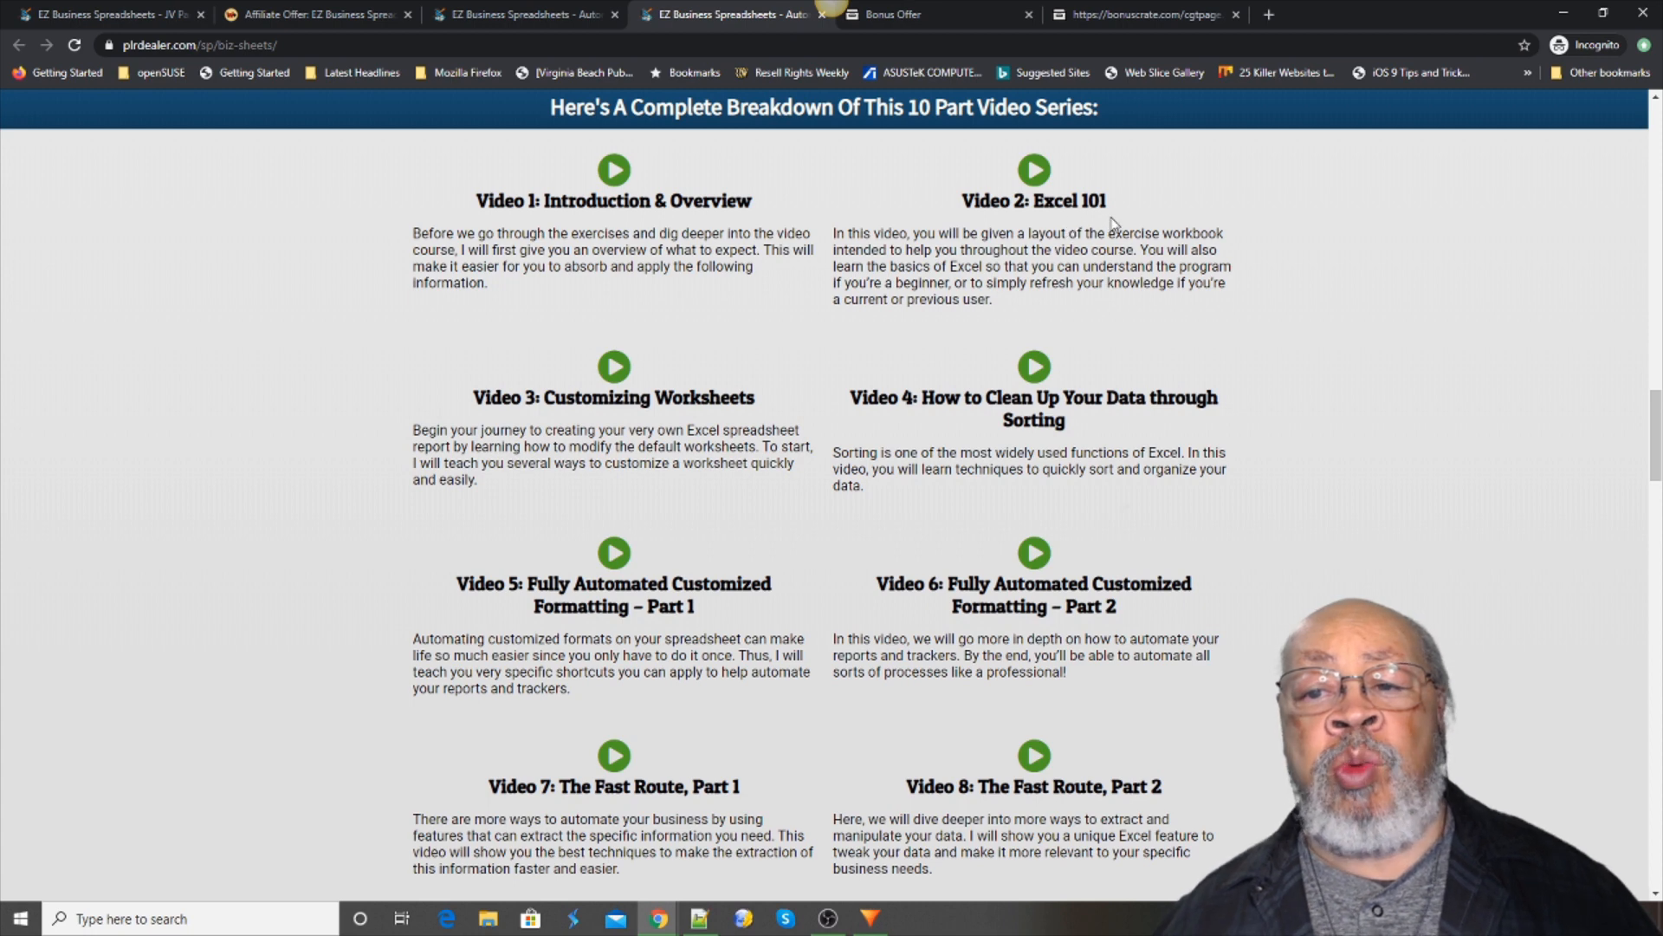
mouse_move(564, 415)
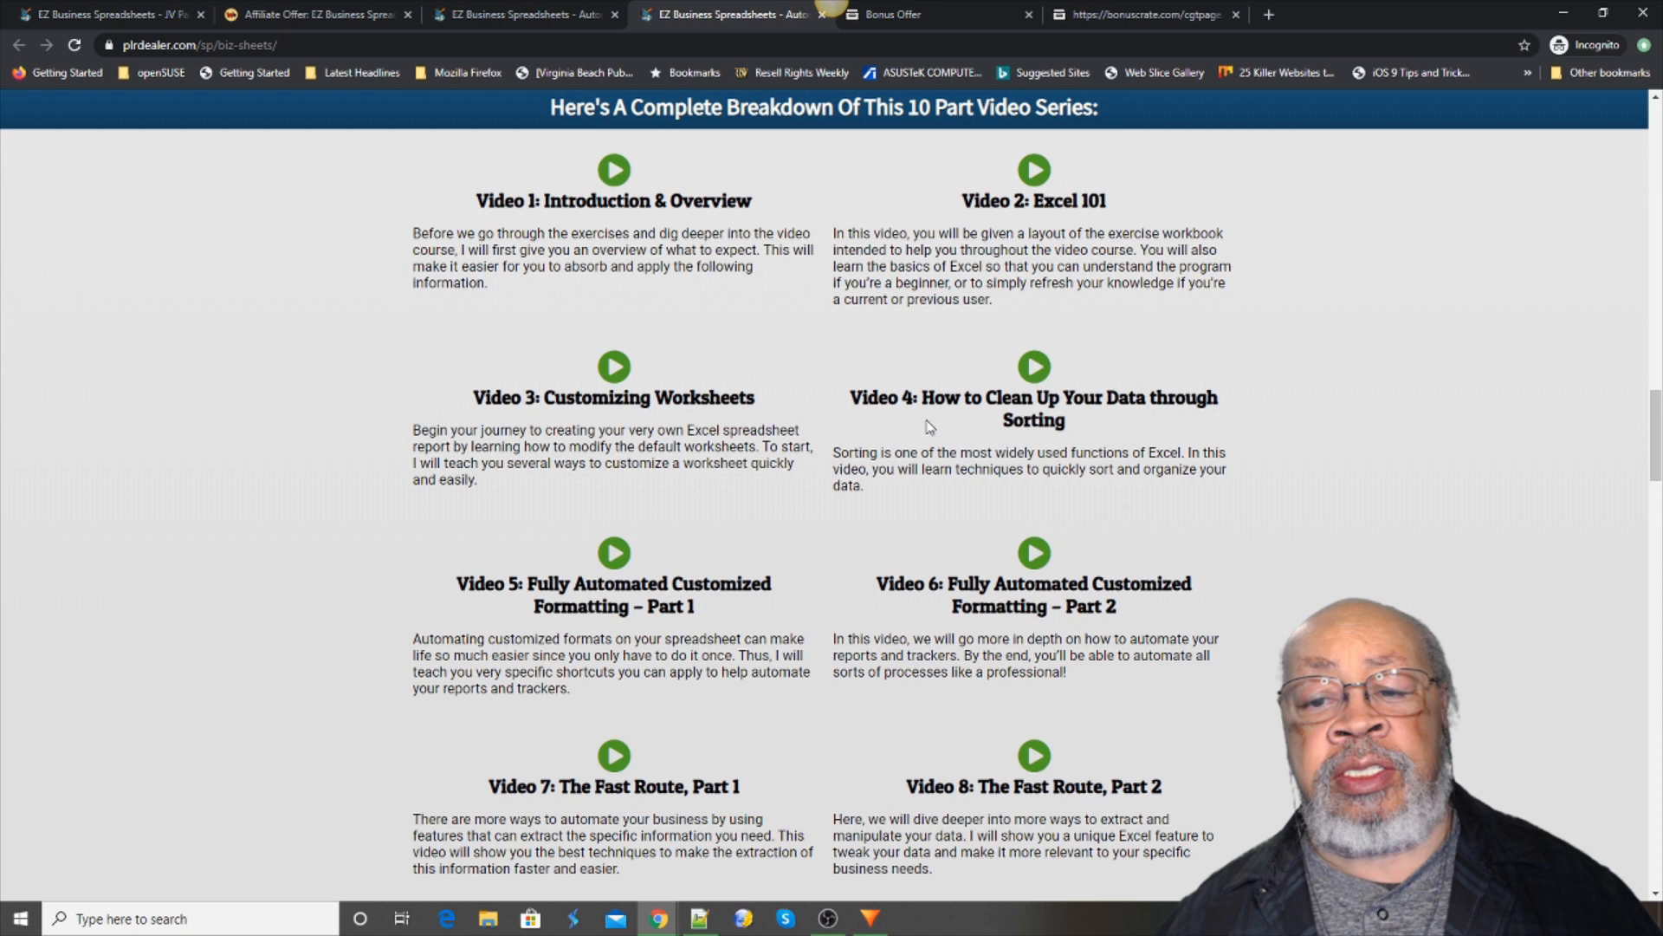
mouse_move(1078, 423)
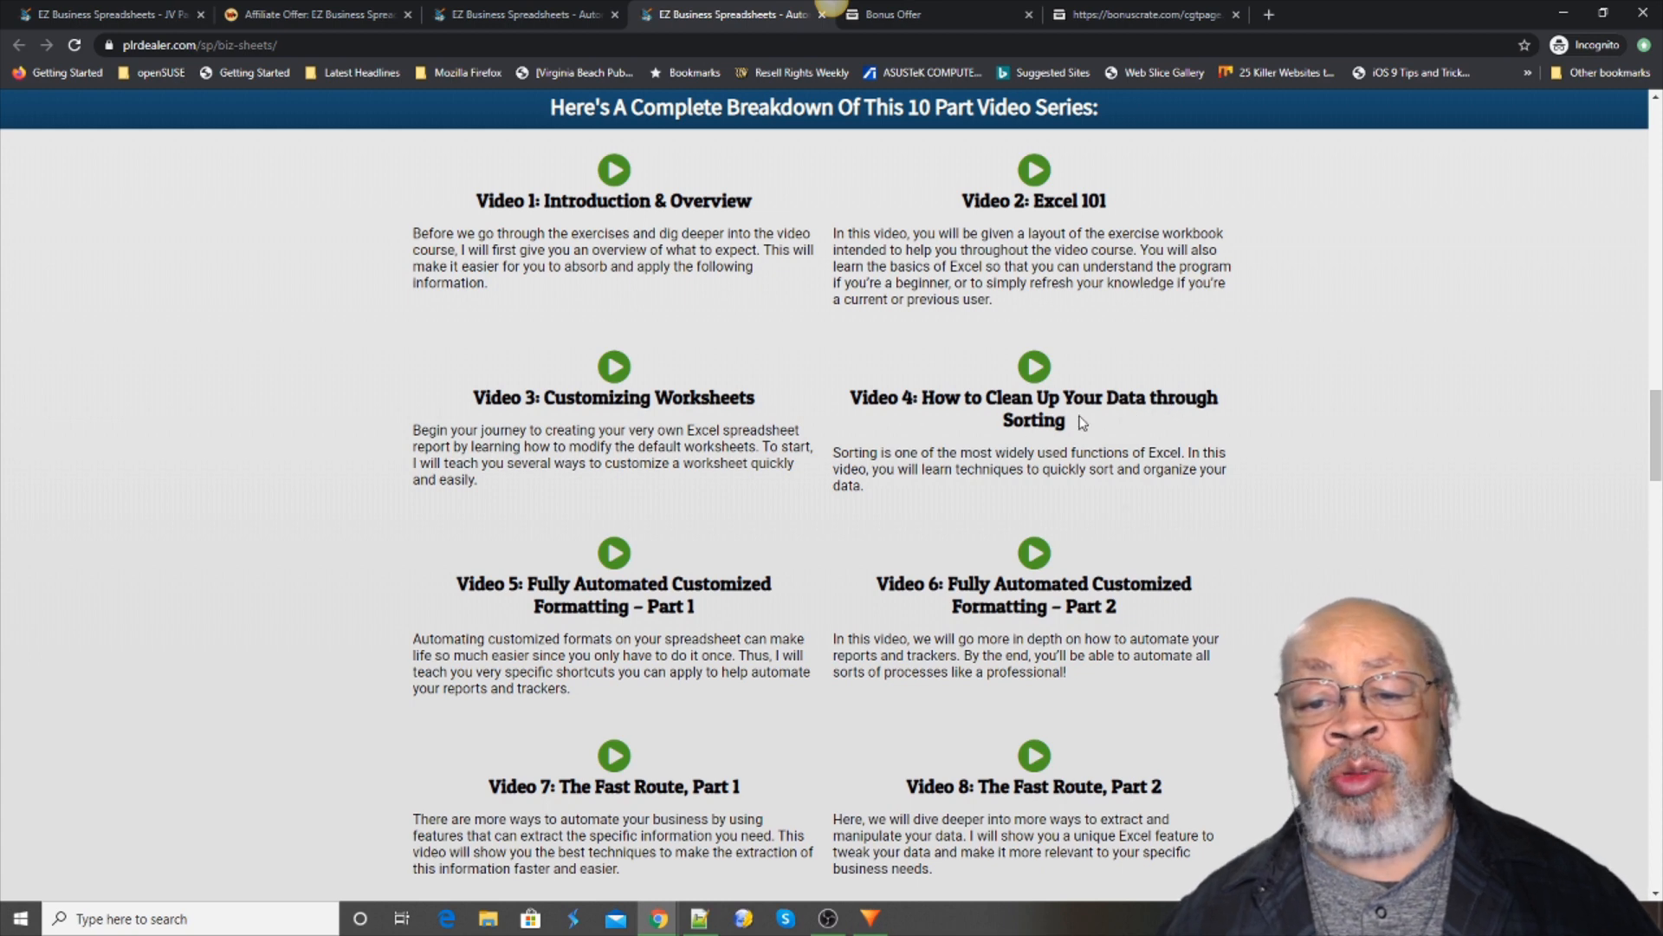
mouse_move(1076, 364)
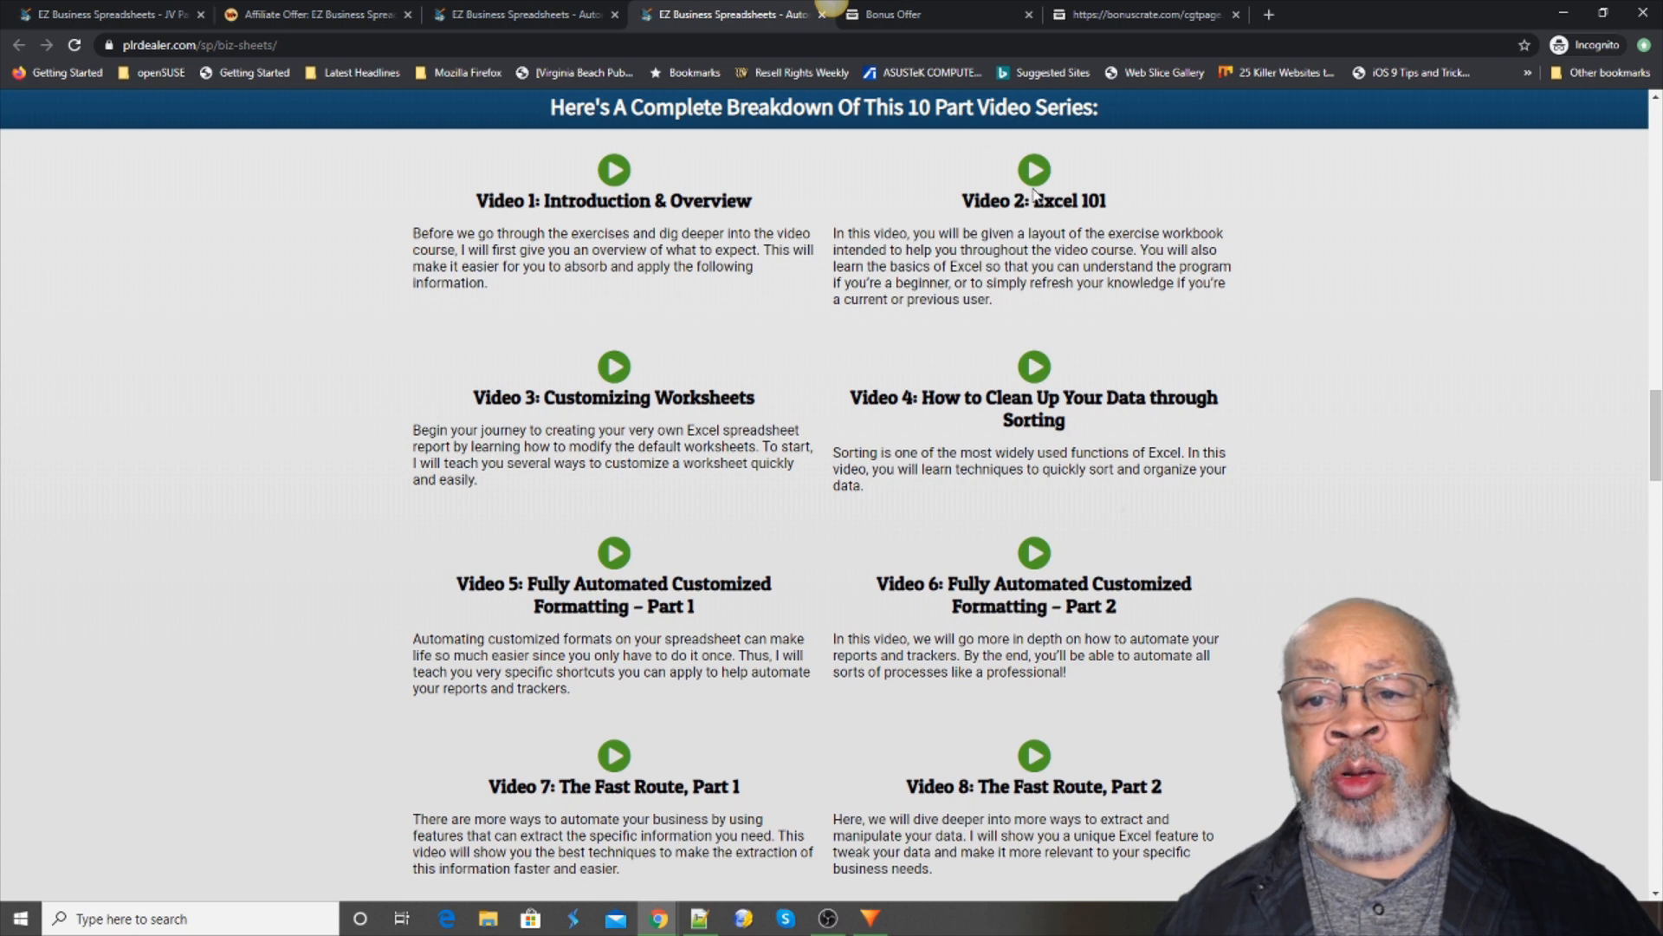
mouse_move(1055, 181)
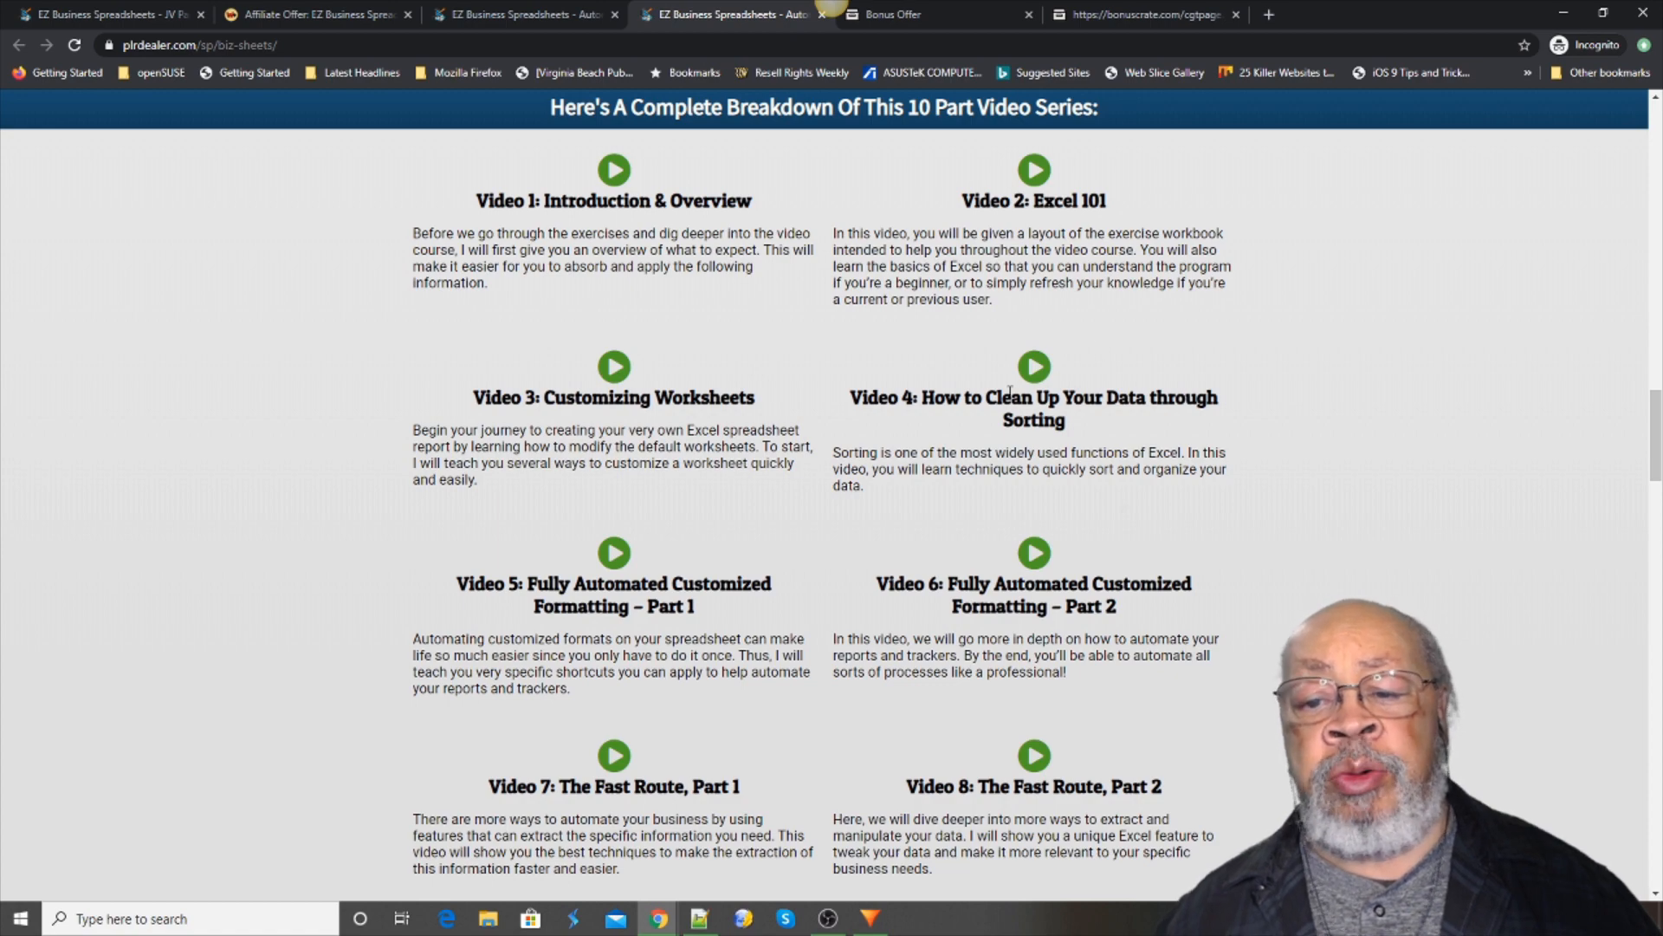
- Scroll through Videos 7–10 to the 'What's Included In Your Exclusive PLR Package' banner
scroll("down", 3)
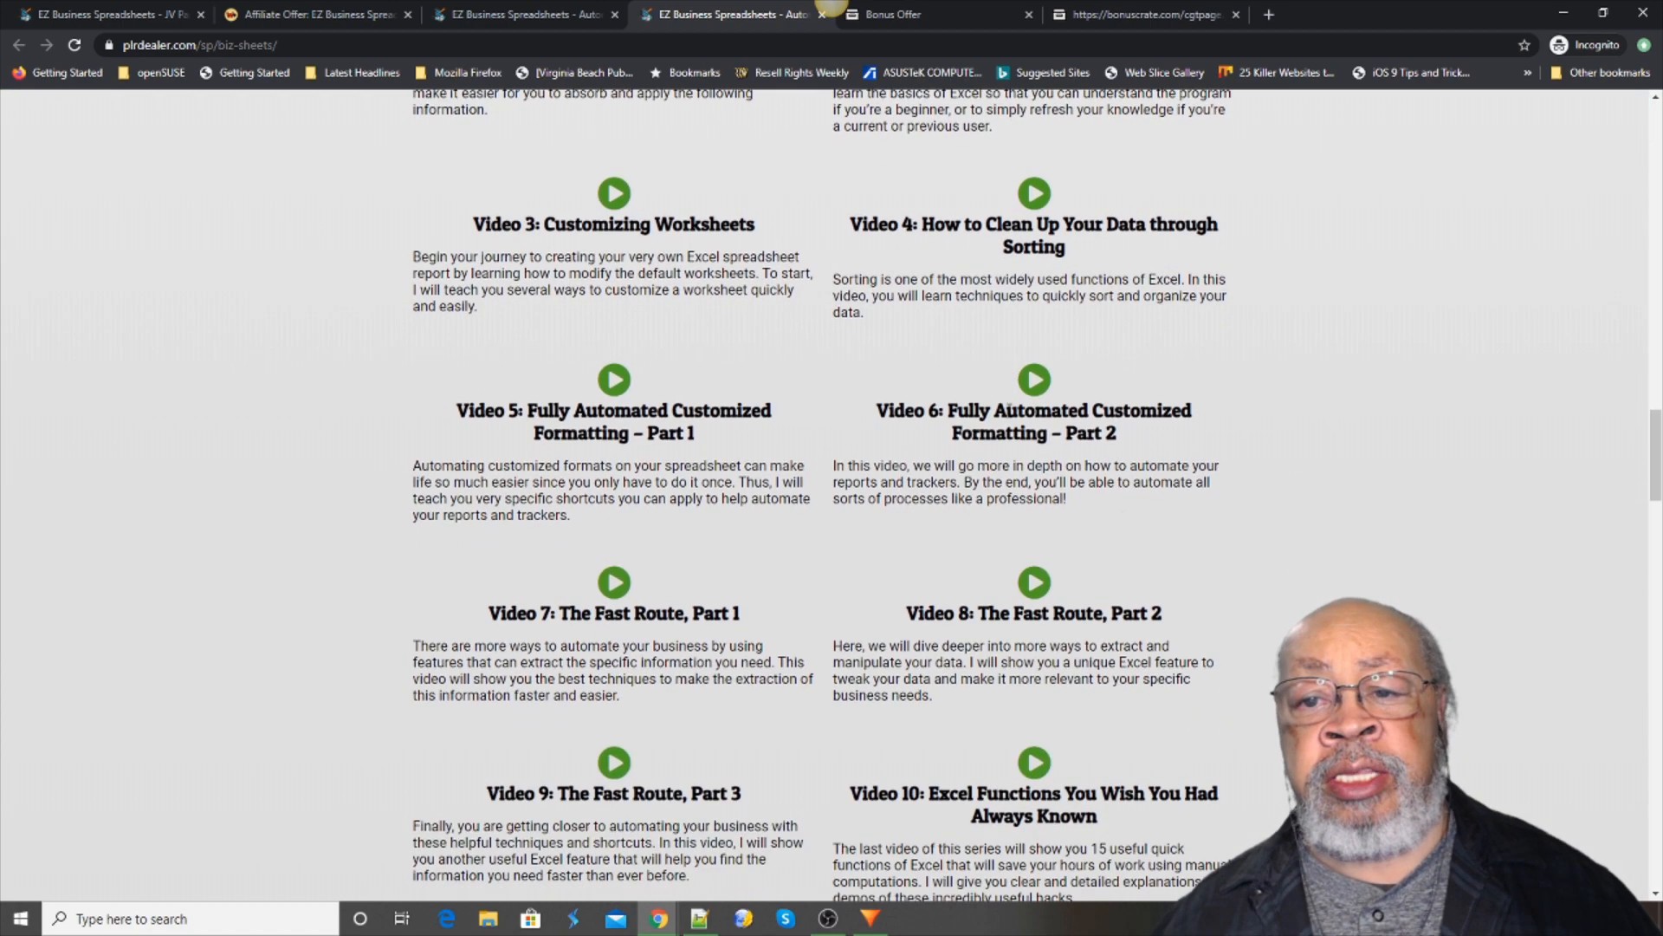
scroll("down", 3)
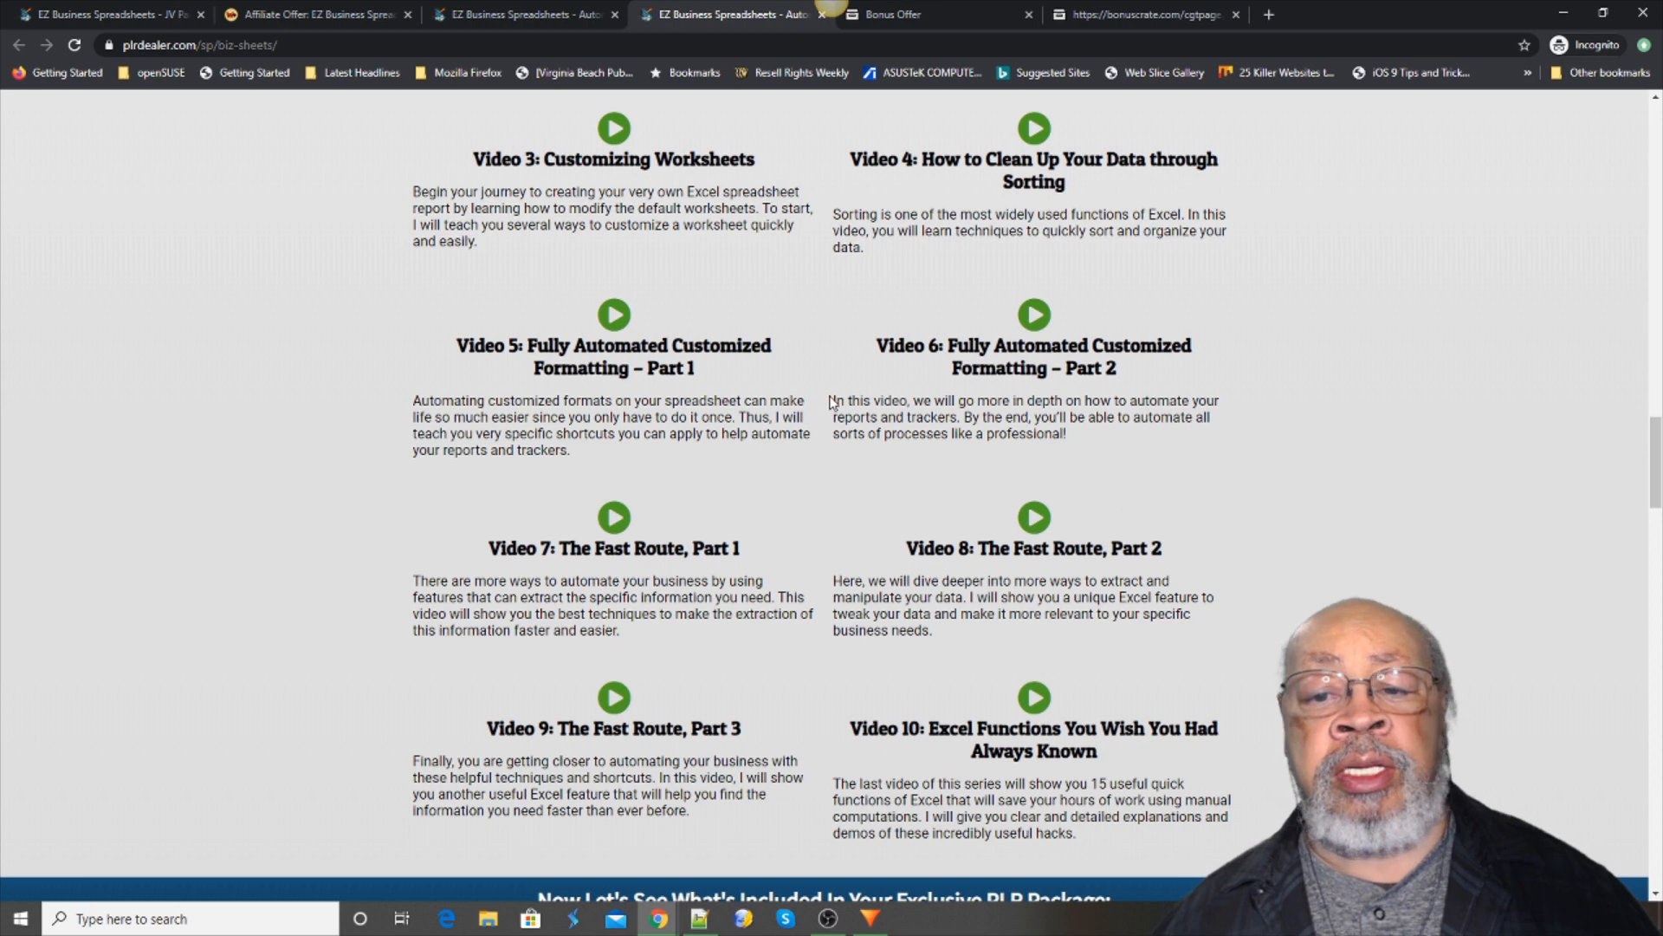
mouse_move(1175, 368)
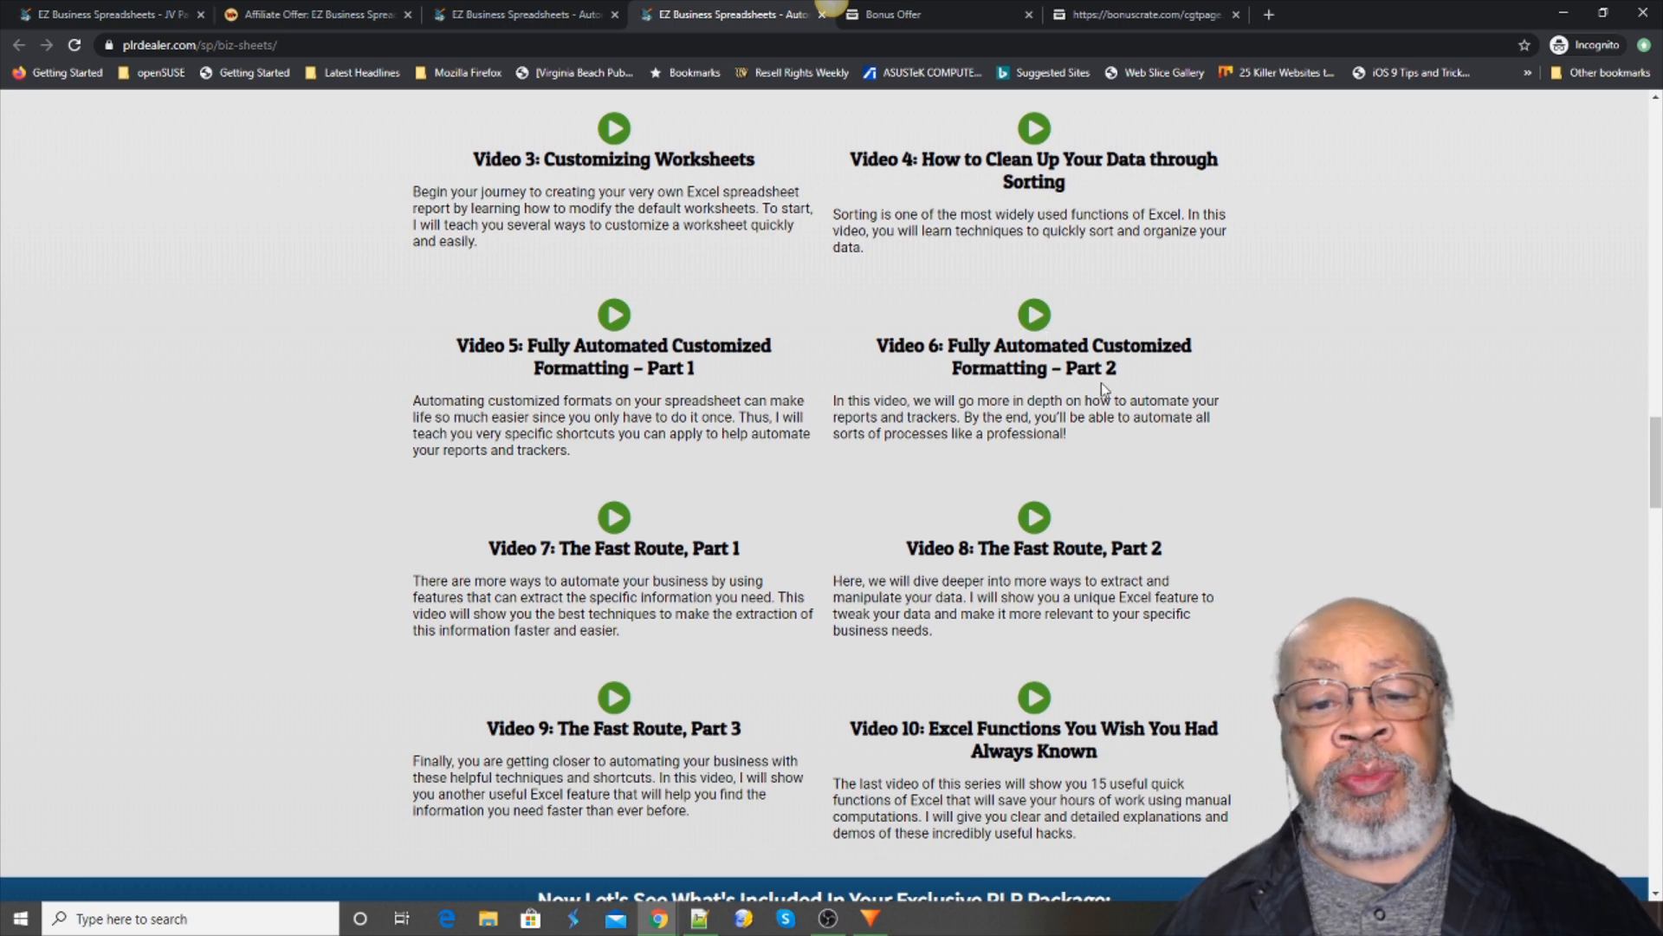
mouse_move(968, 392)
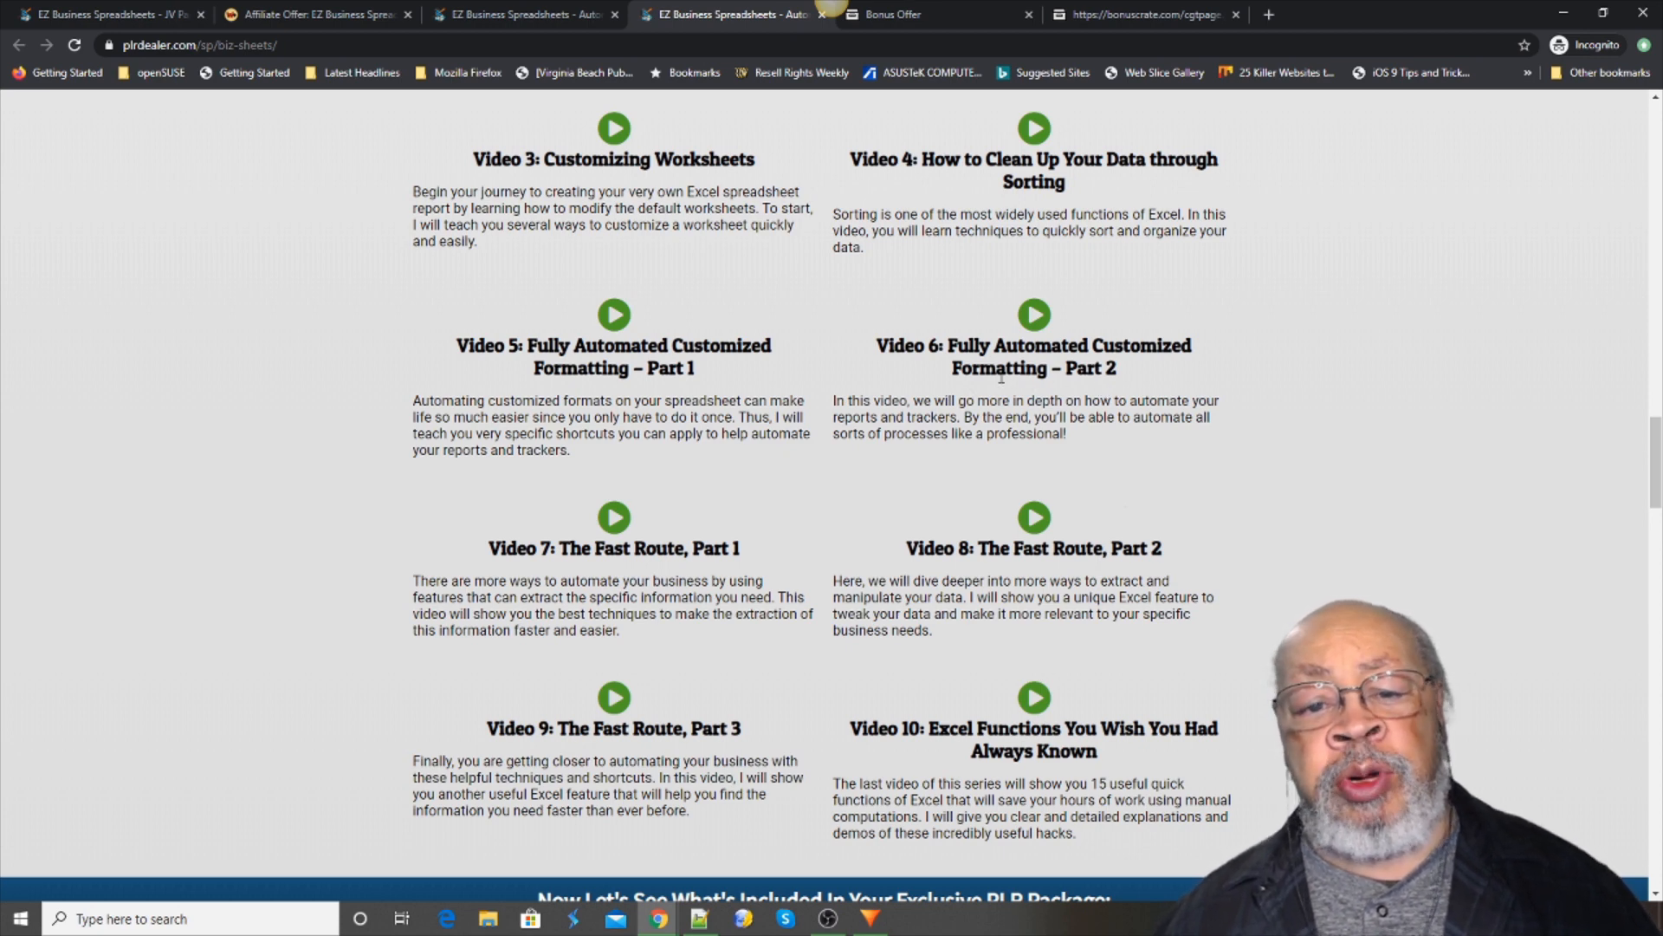
mouse_move(965, 384)
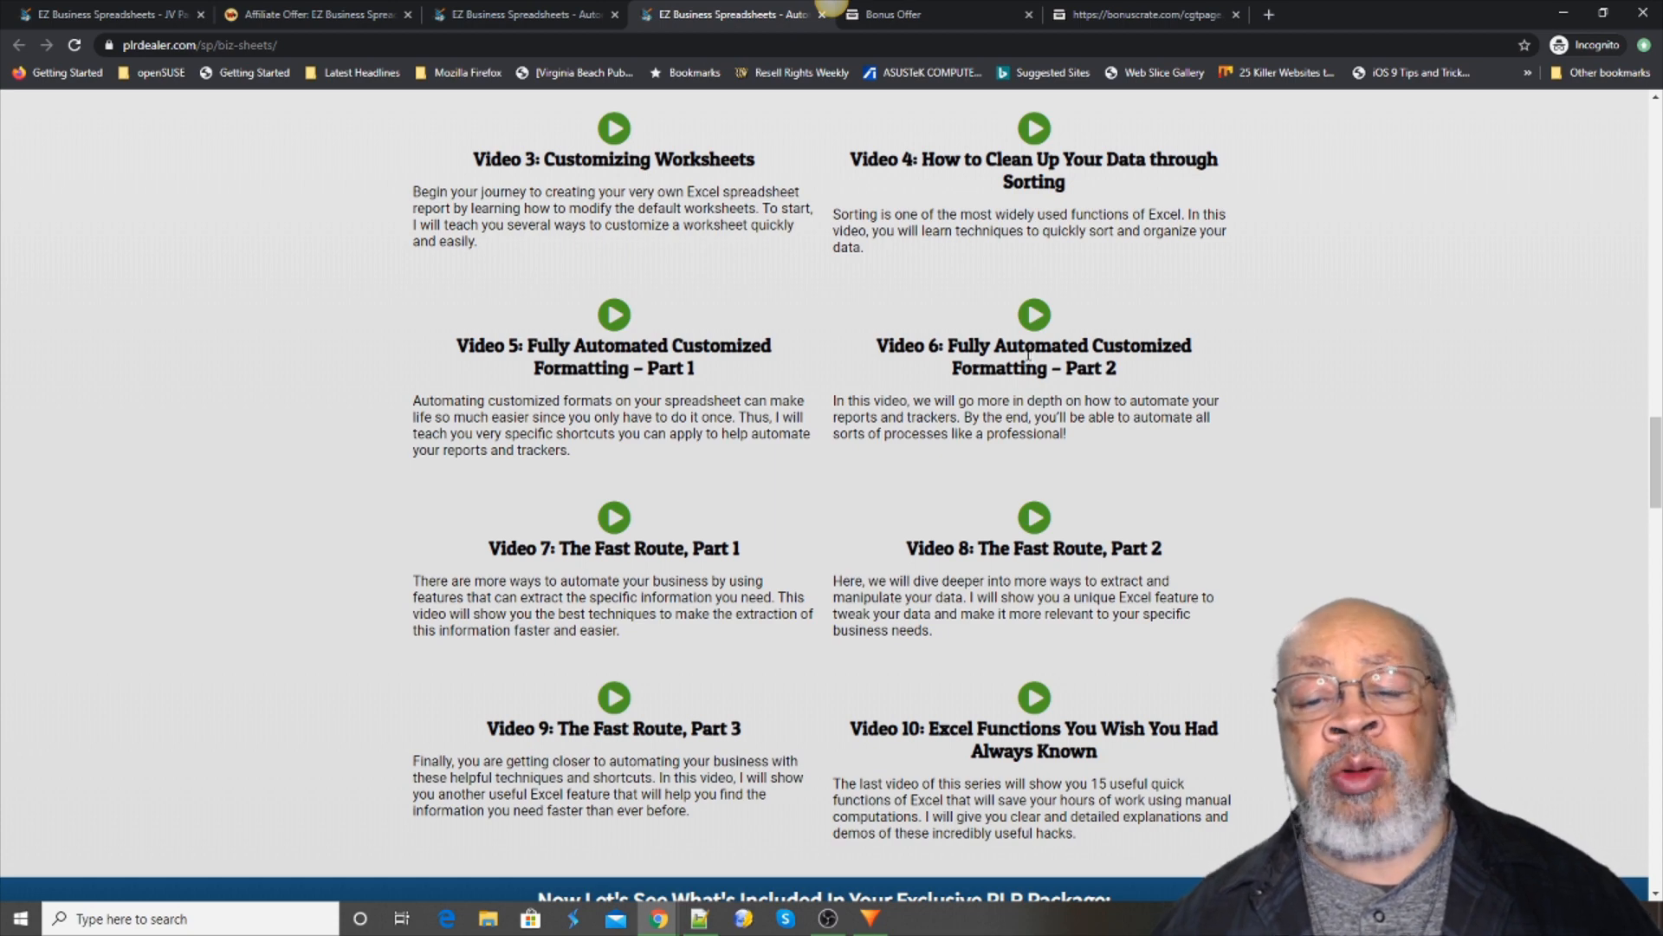
scroll("down", 3)
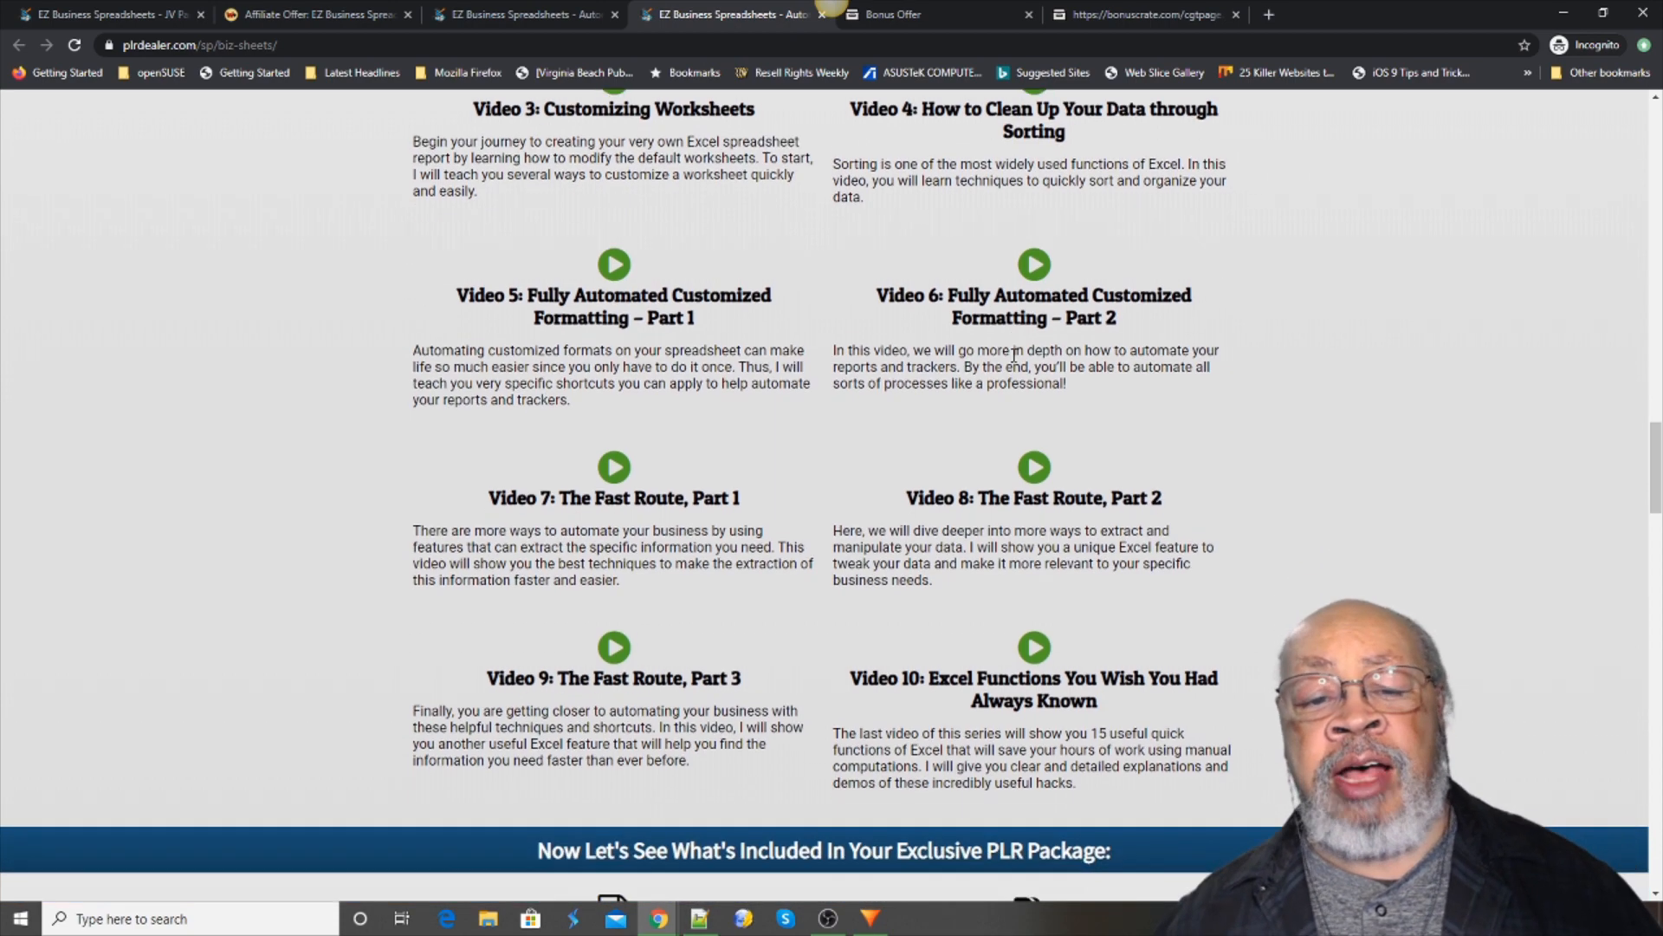
scroll("down", 3)
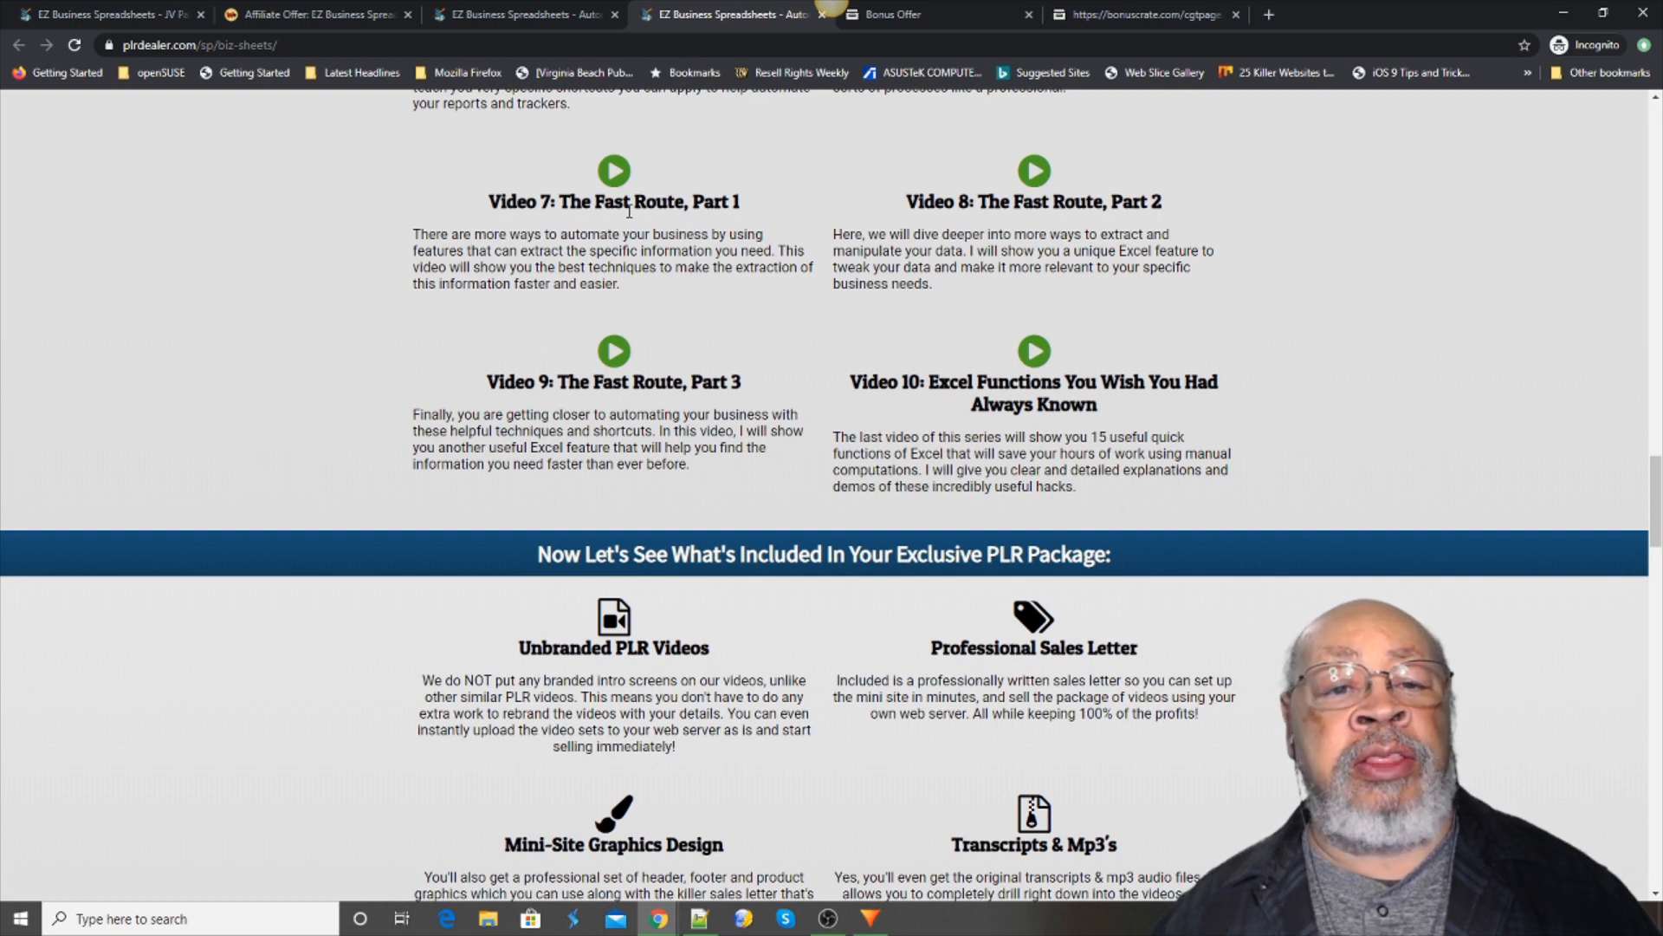
mouse_move(718, 223)
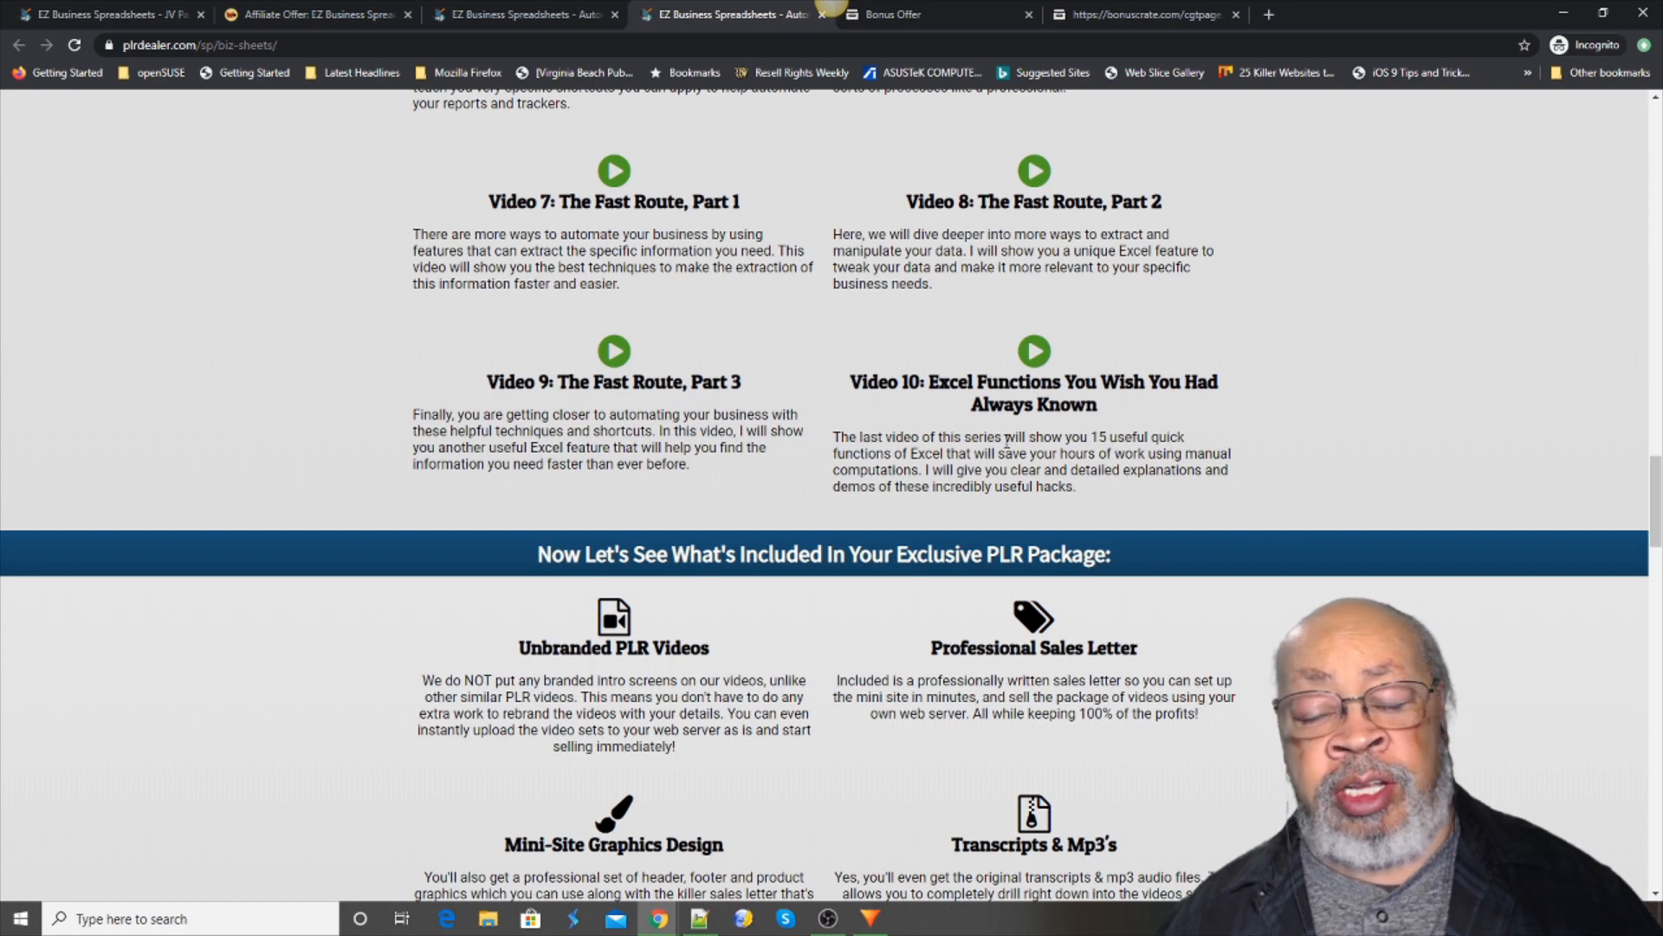
- Scroll to the BONUS Exercise Workbook and the '20 Ways You Can Make Money' list
scroll("down", 3)
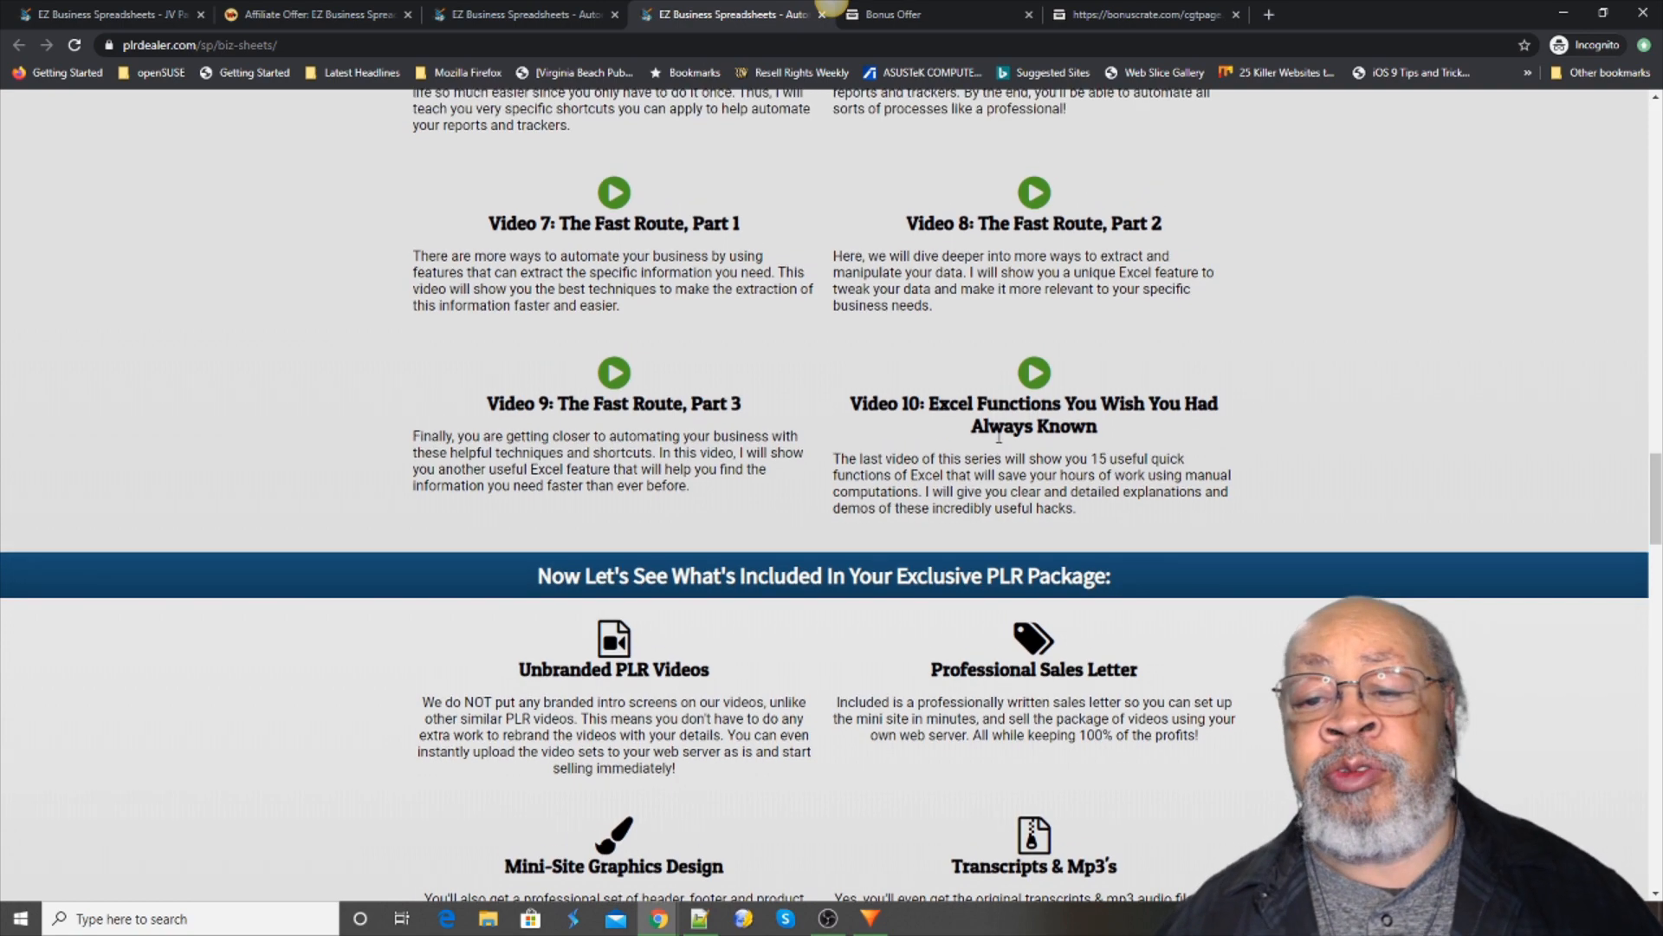
scroll("down", 3)
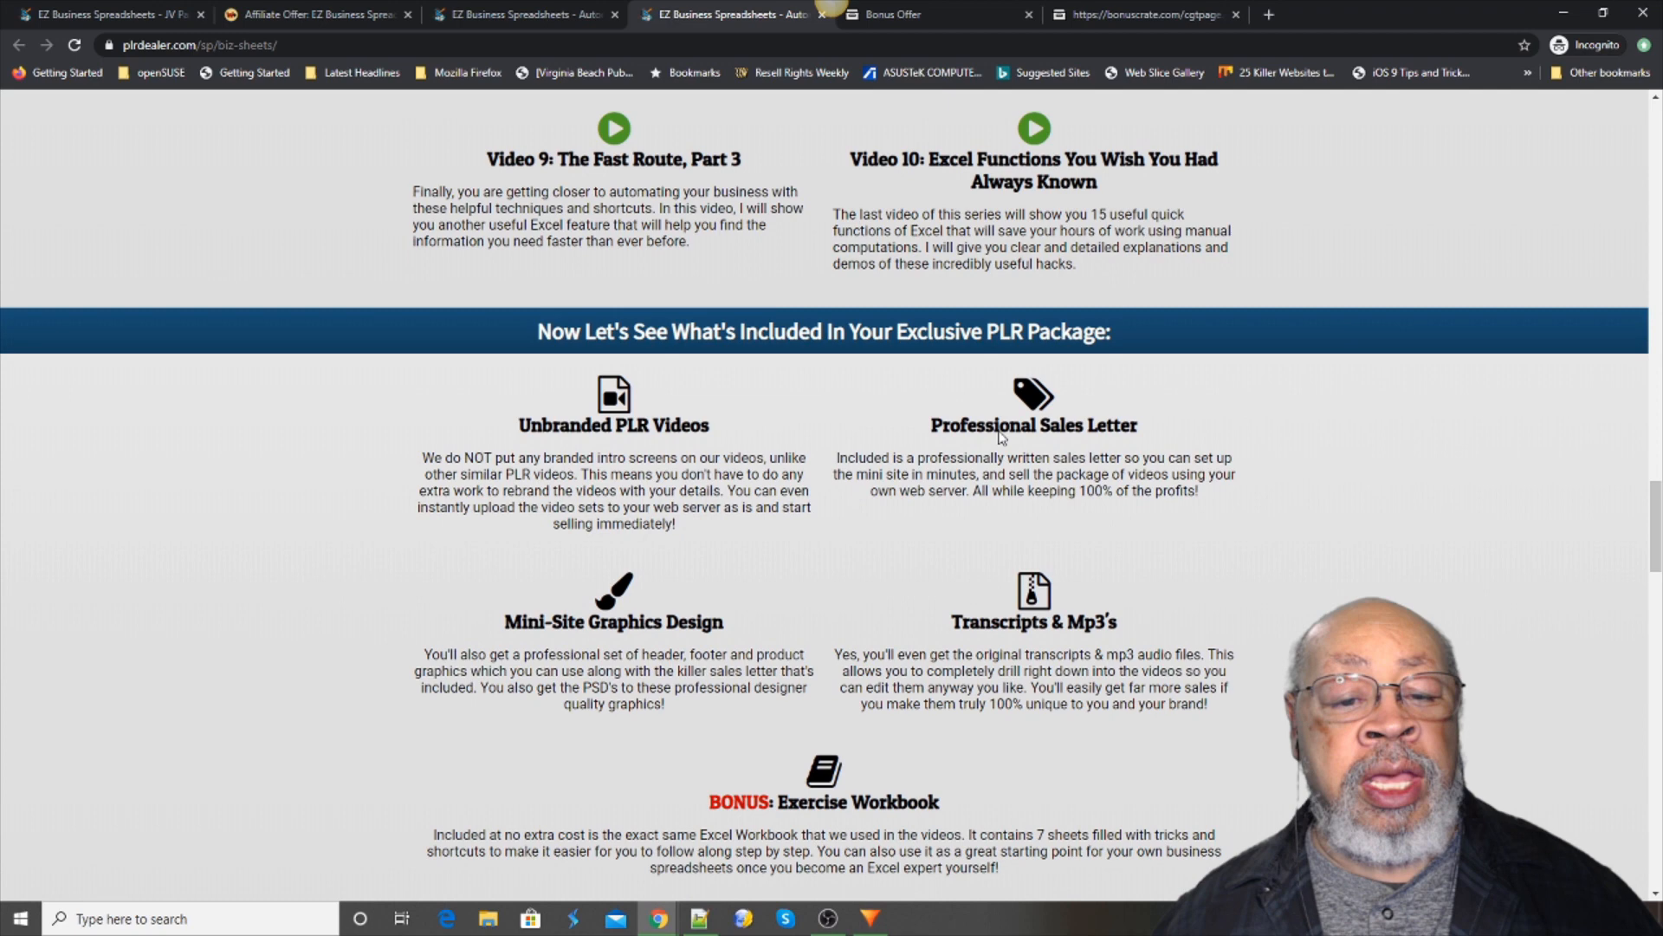
scroll("down", 3)
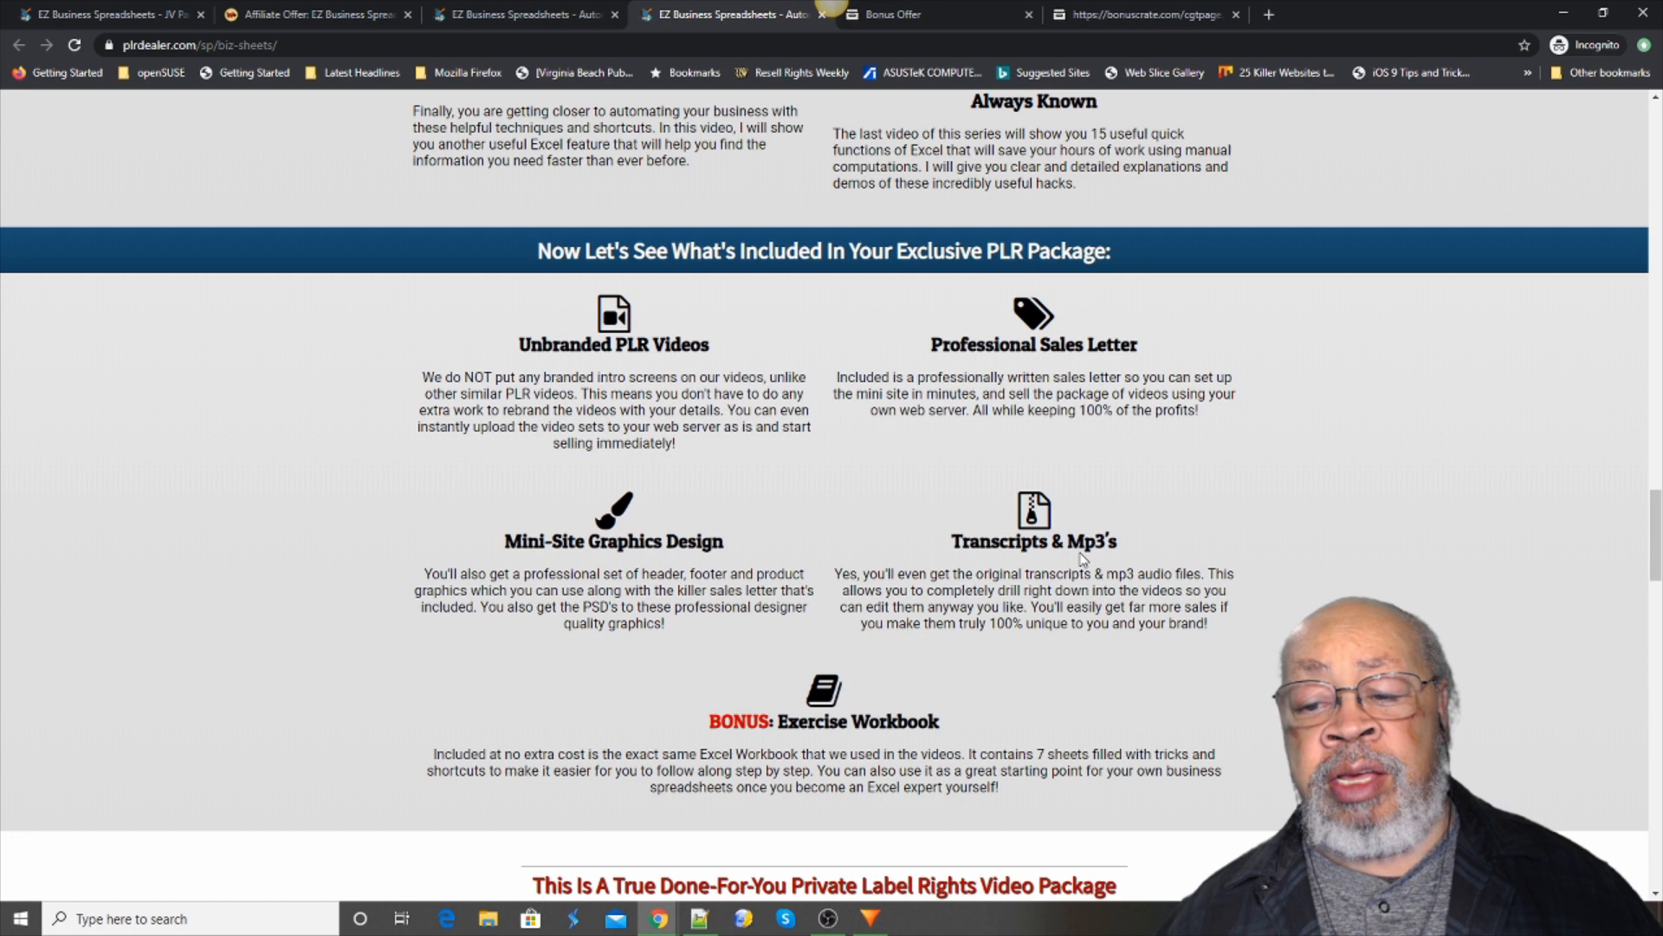
mouse_move(994, 563)
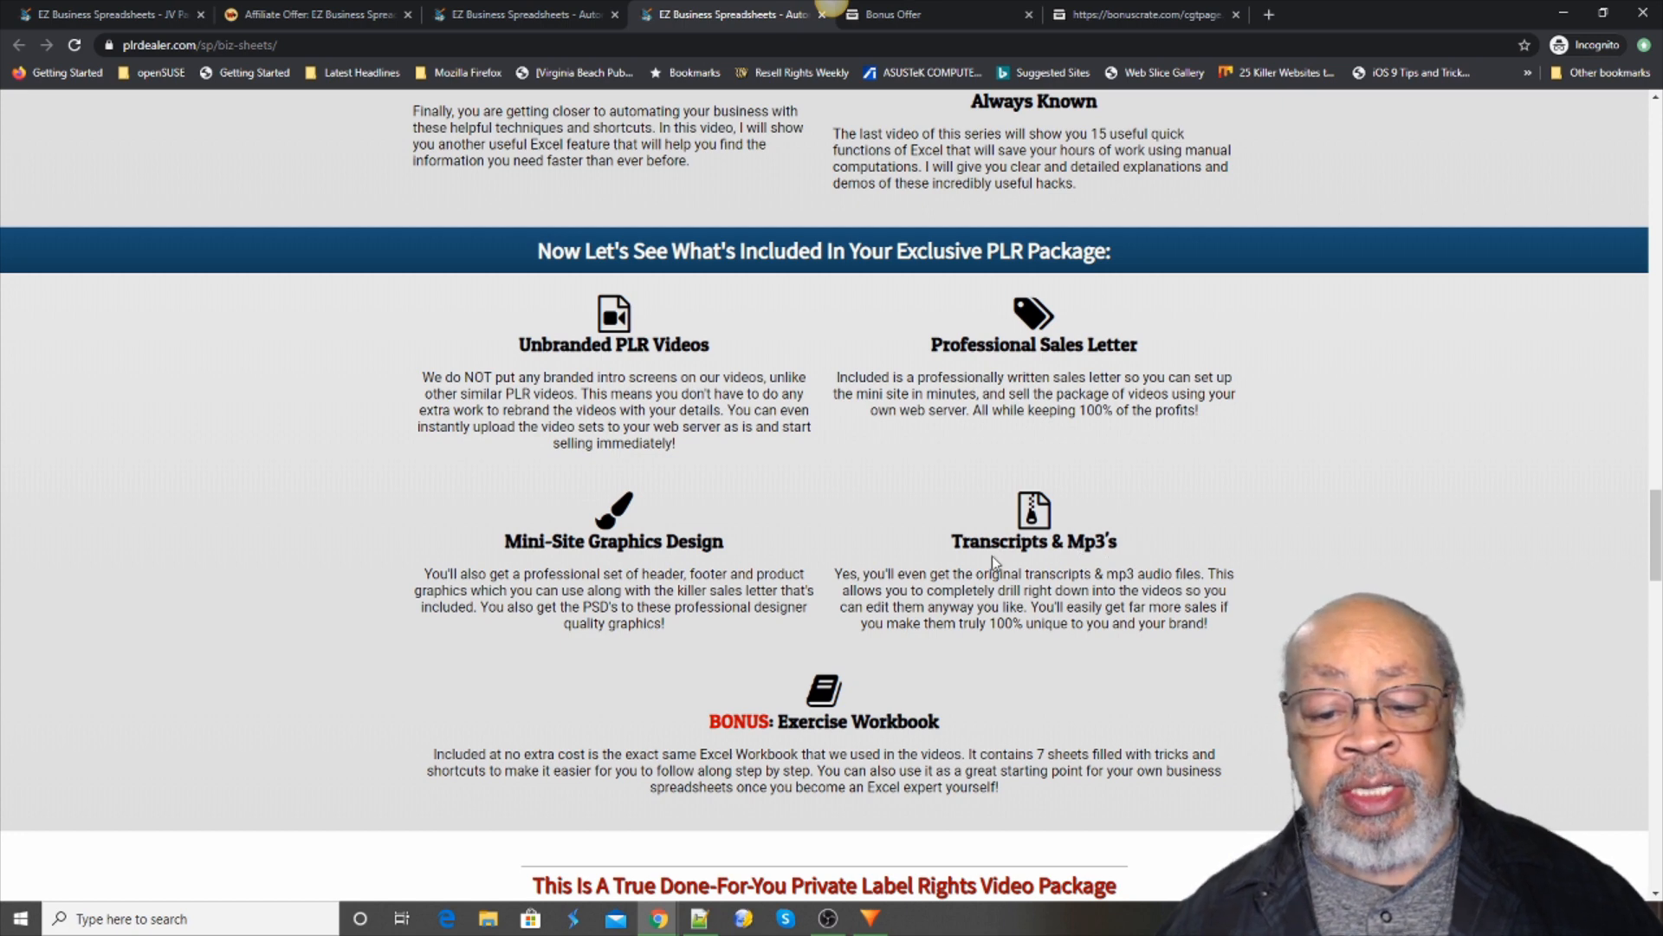
scroll("down", 3)
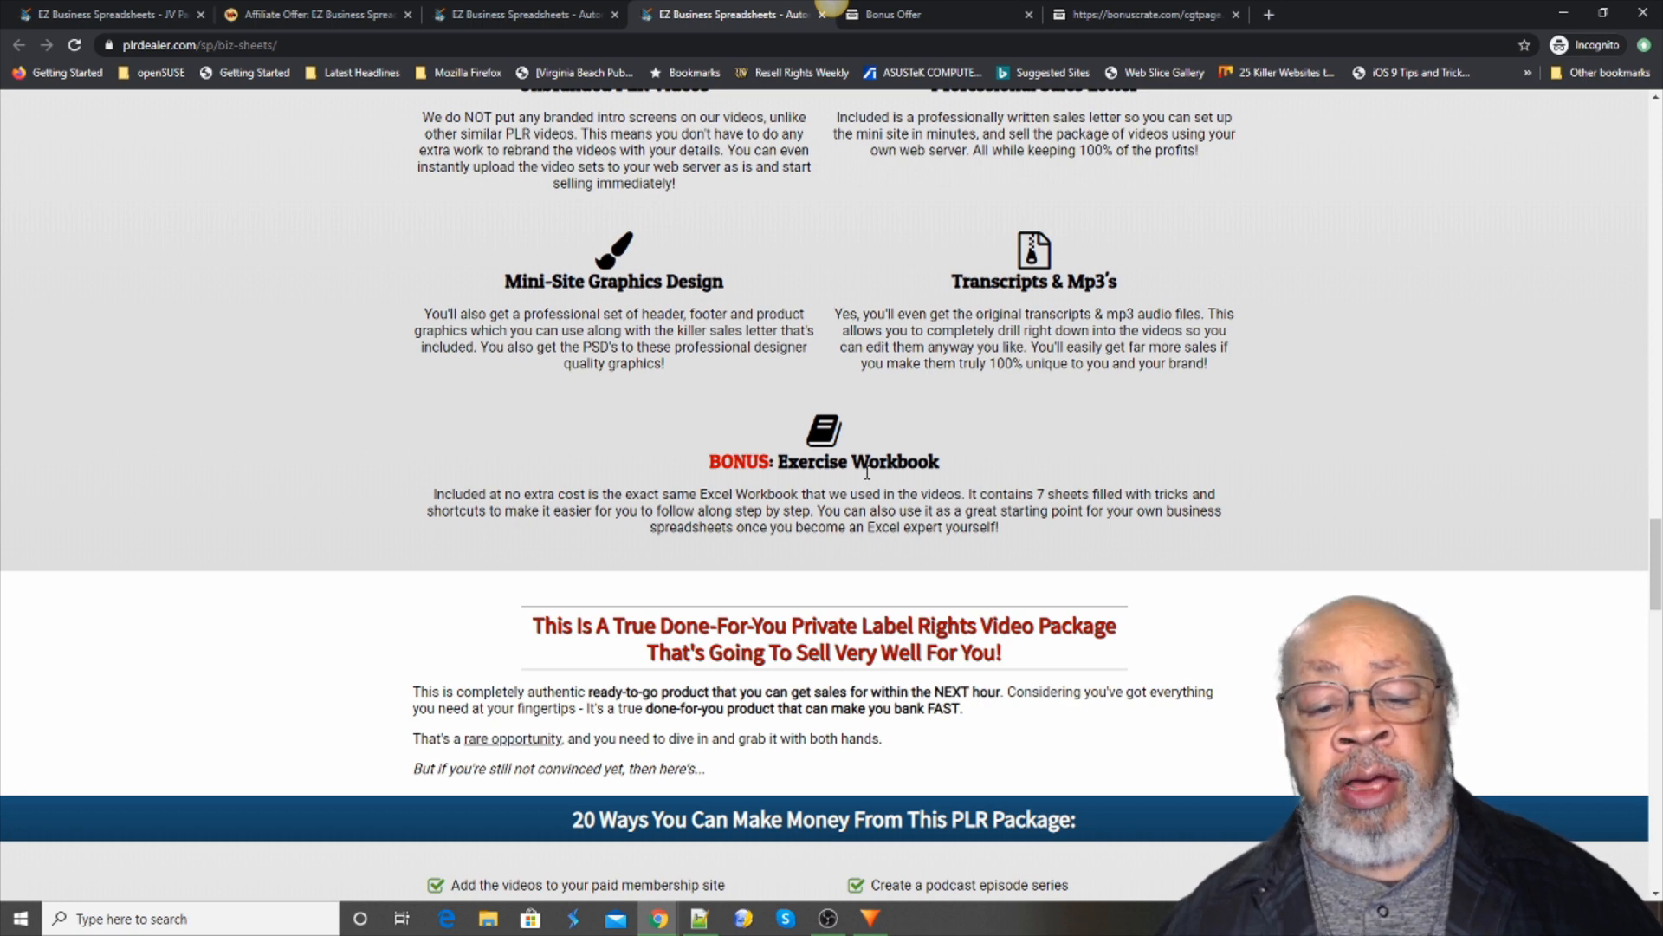
mouse_move(843, 479)
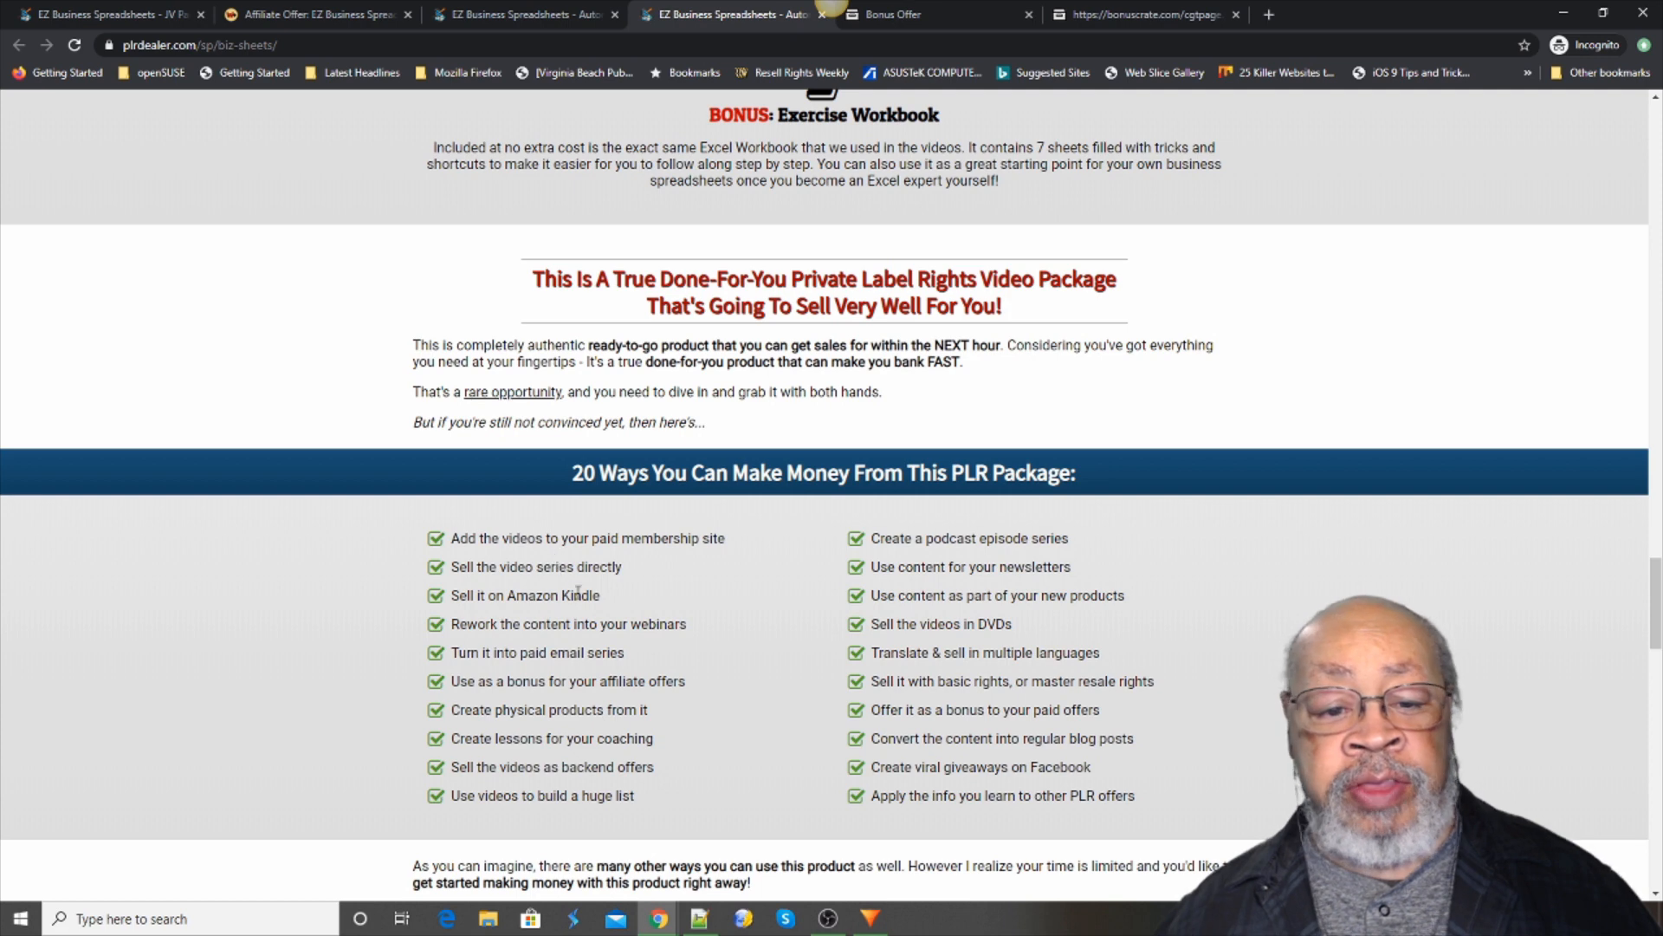
mouse_move(562, 739)
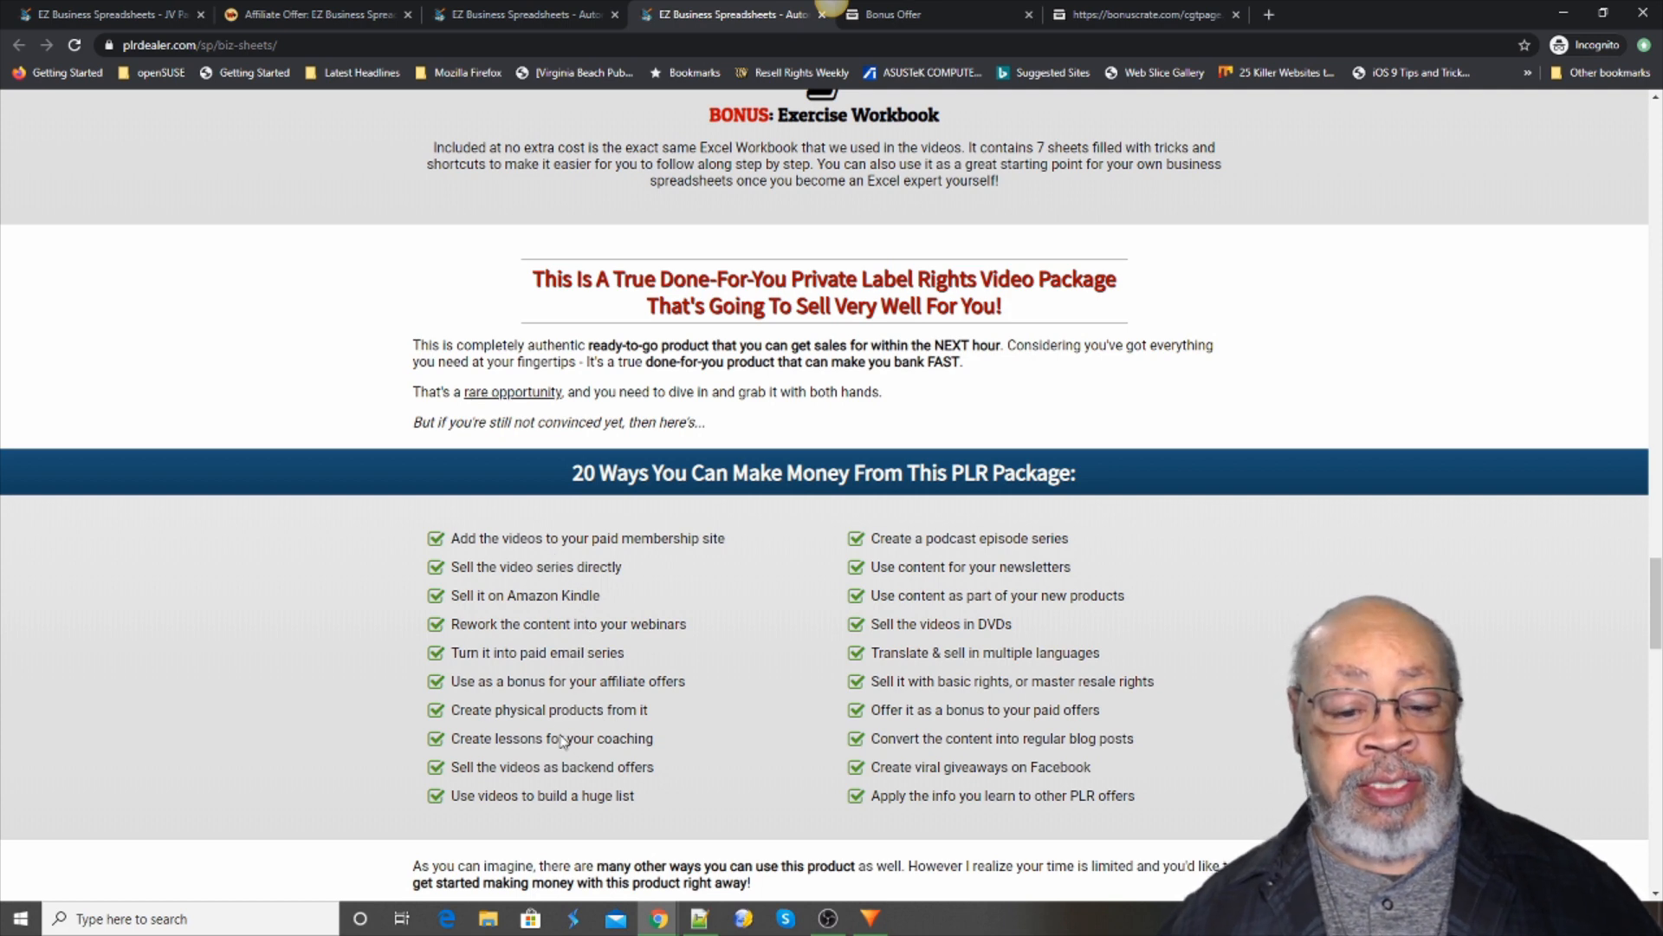
mouse_move(567, 658)
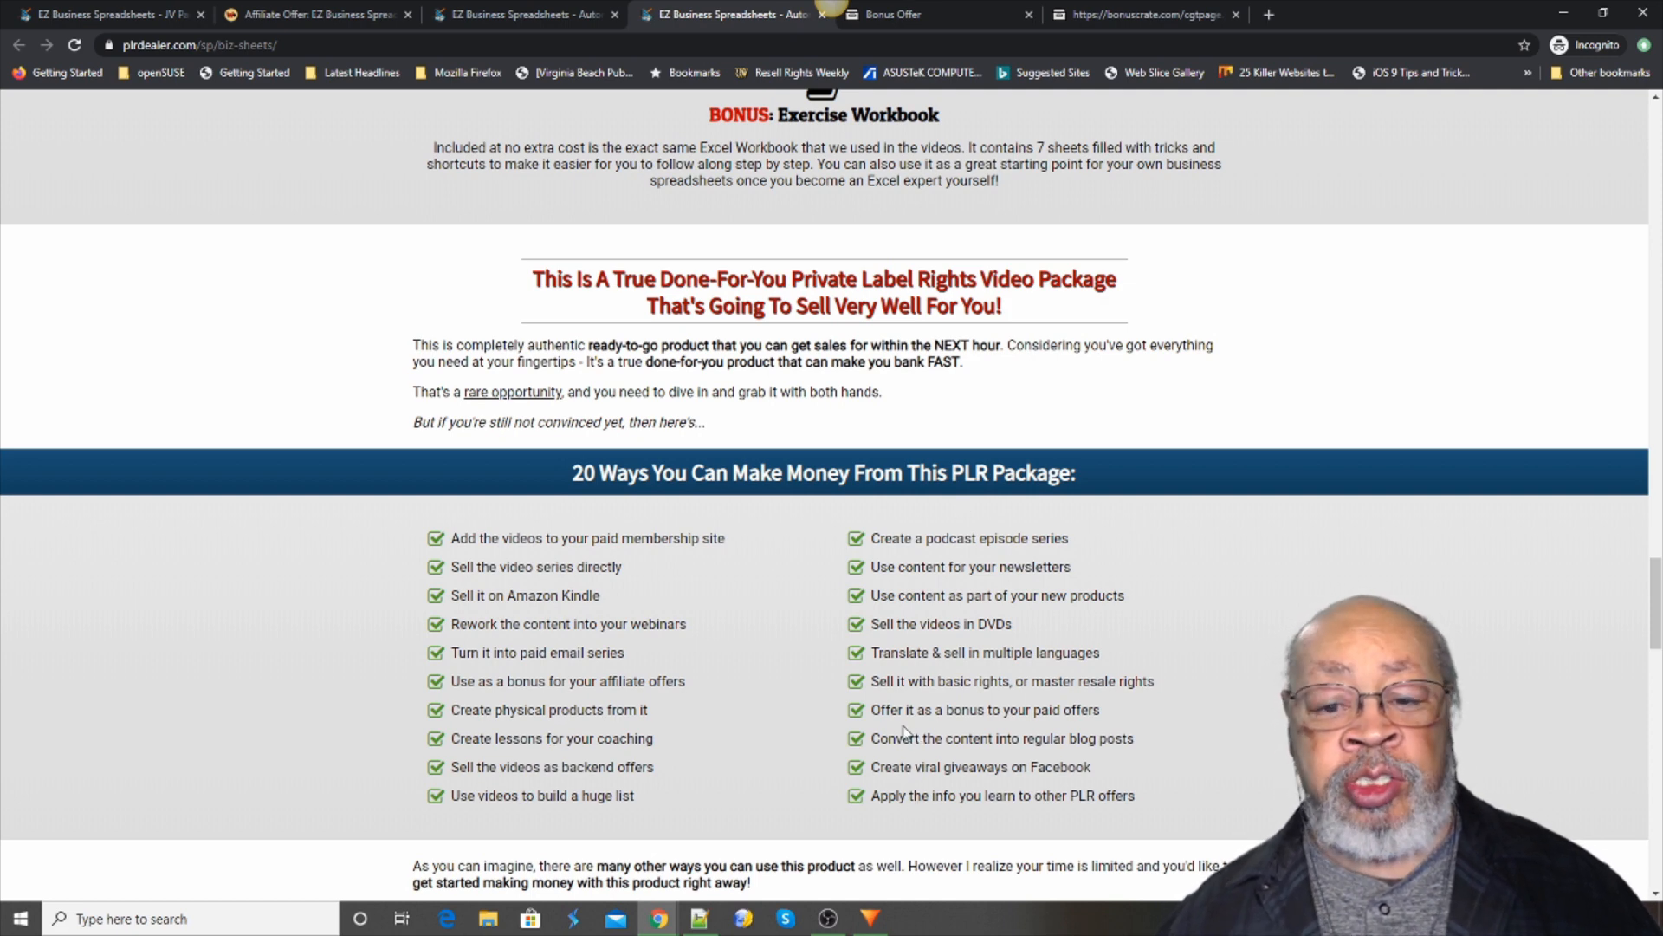
- Scroll past the 20 ways list to the EZ Business Spreadsheets product box graphic
scroll("down", 3)
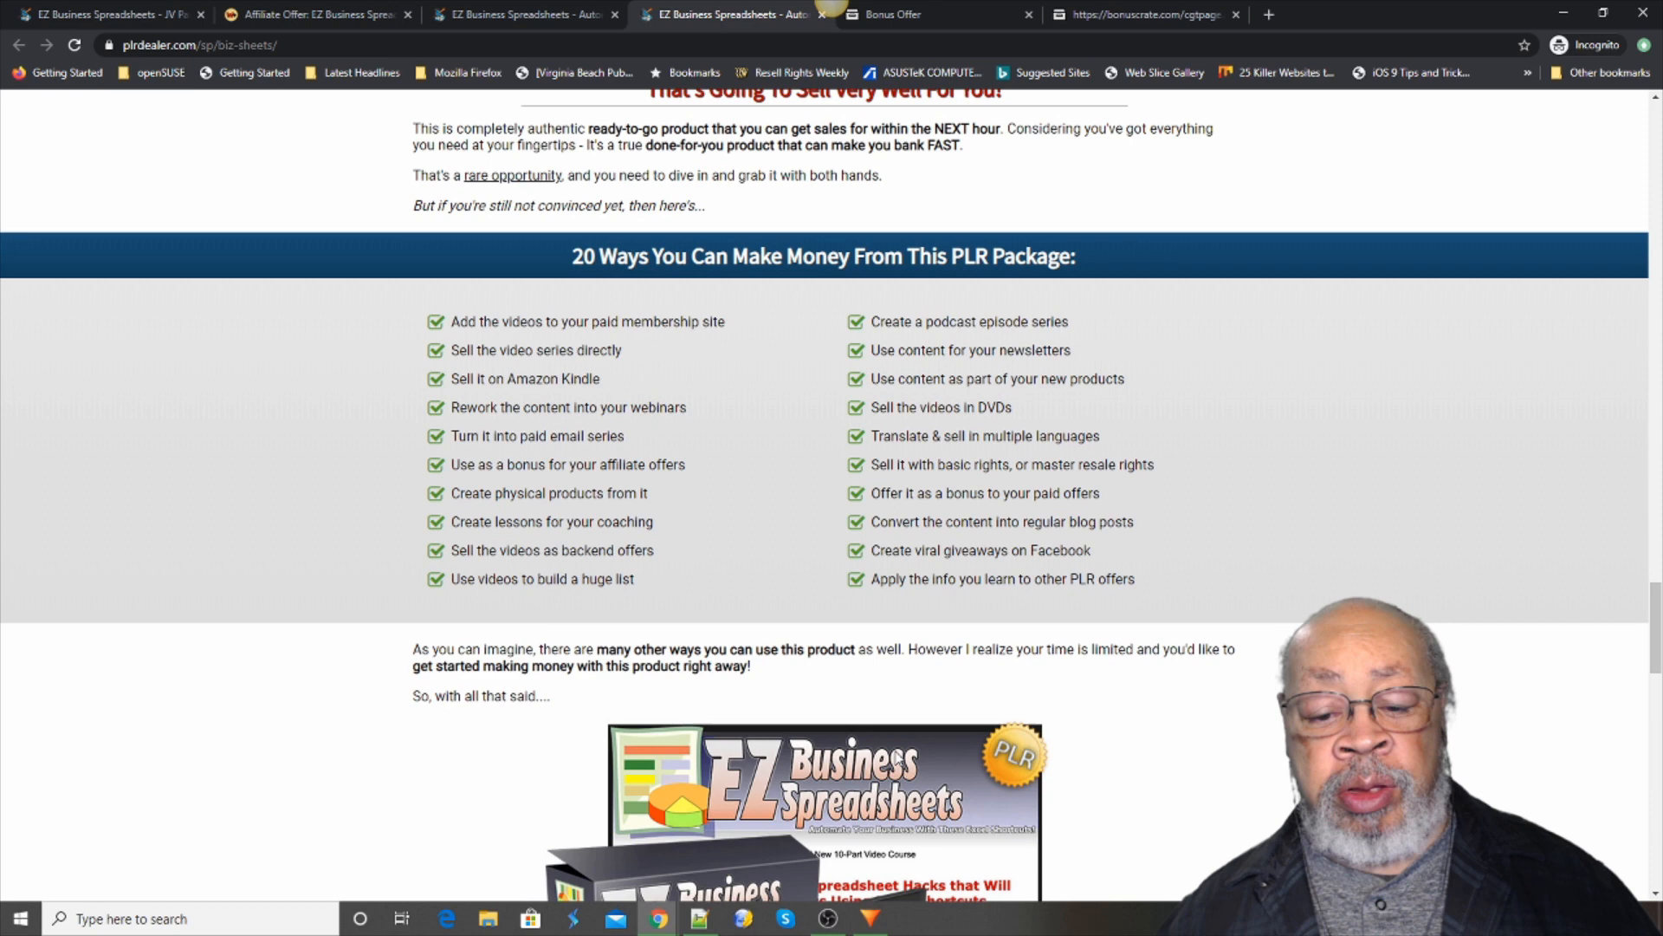
scroll("down", 3)
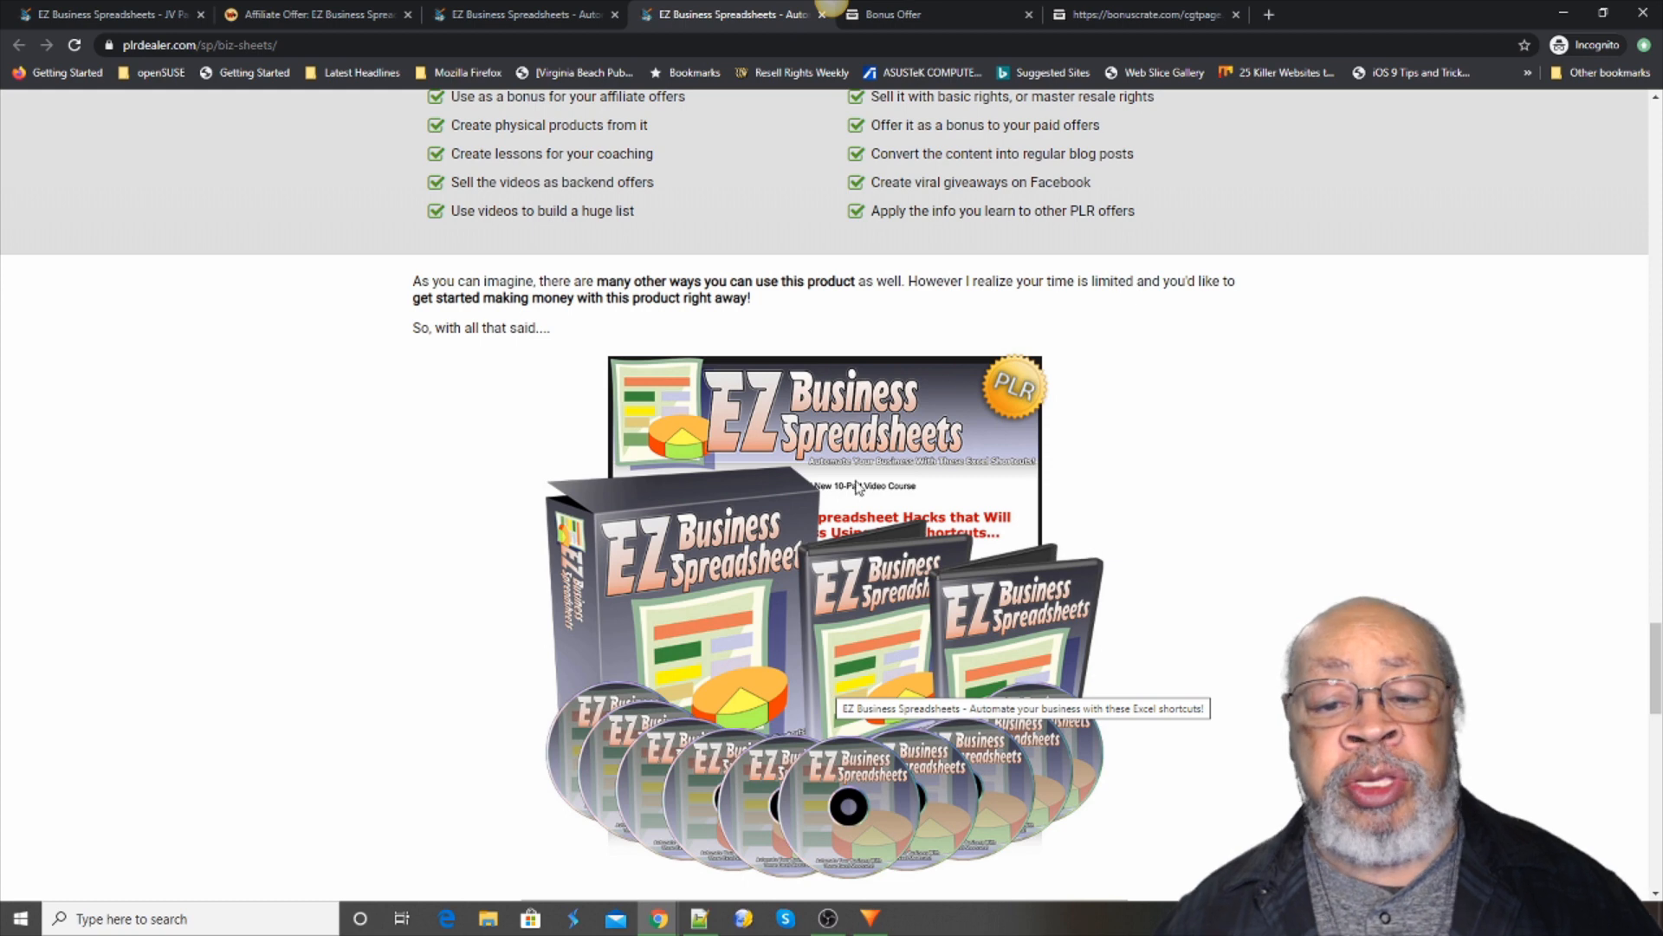
mouse_move(834, 411)
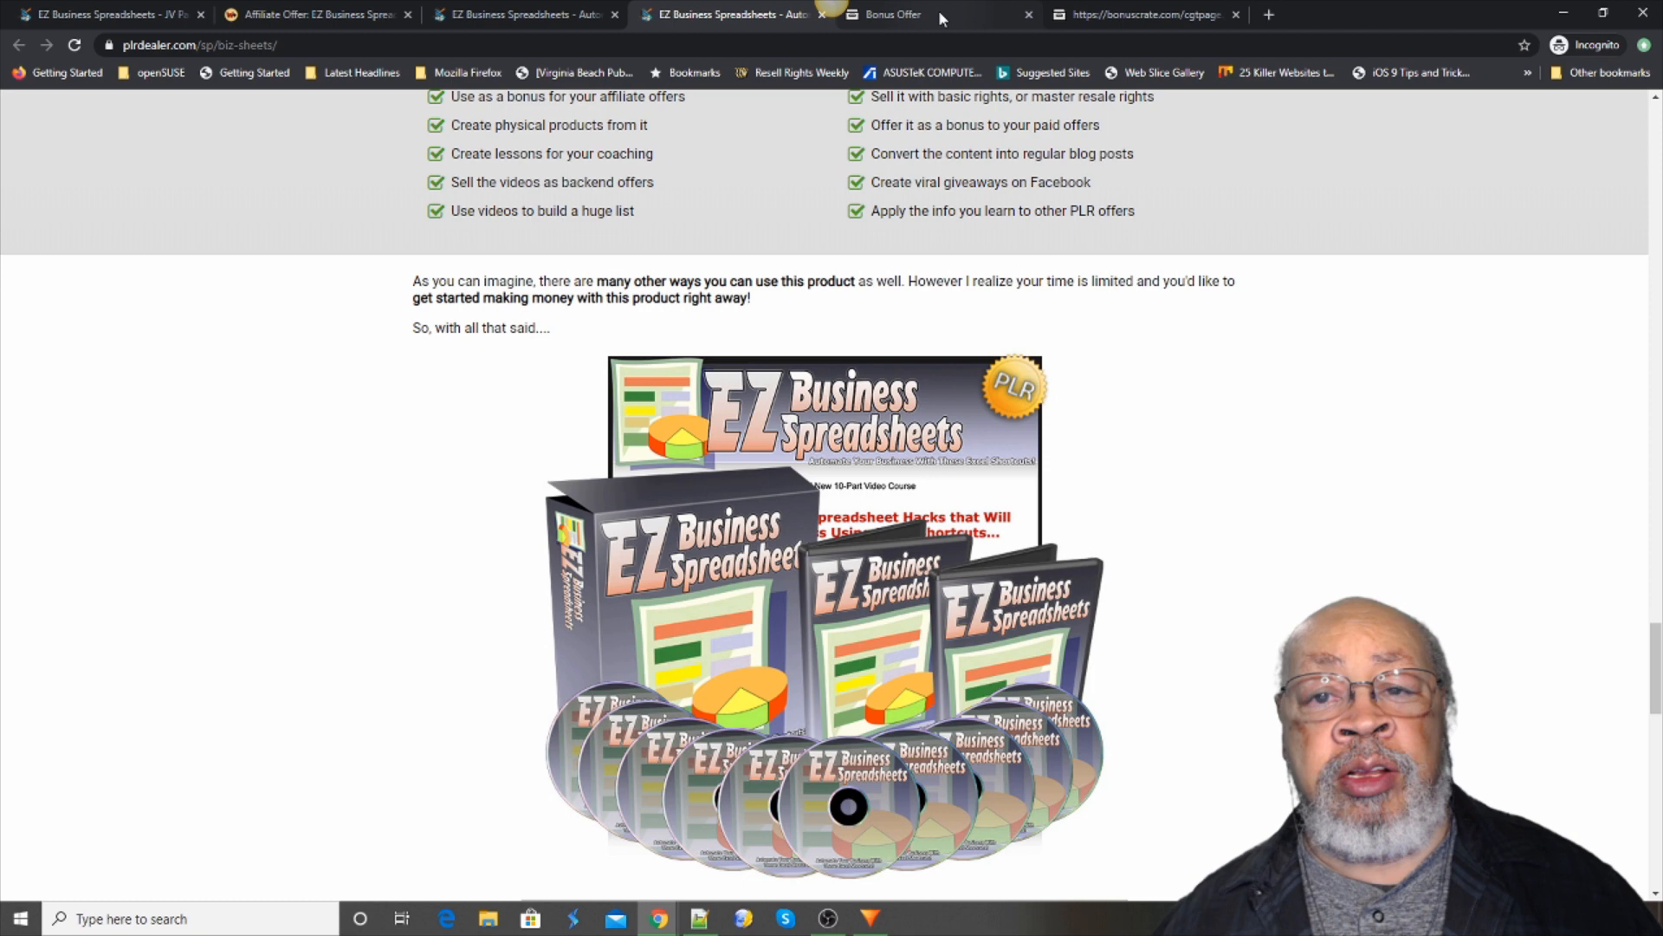
- Switch to the bonuscrate.com tab and scroll to THE FUNNEL's five price tiers
left_click(896, 14)
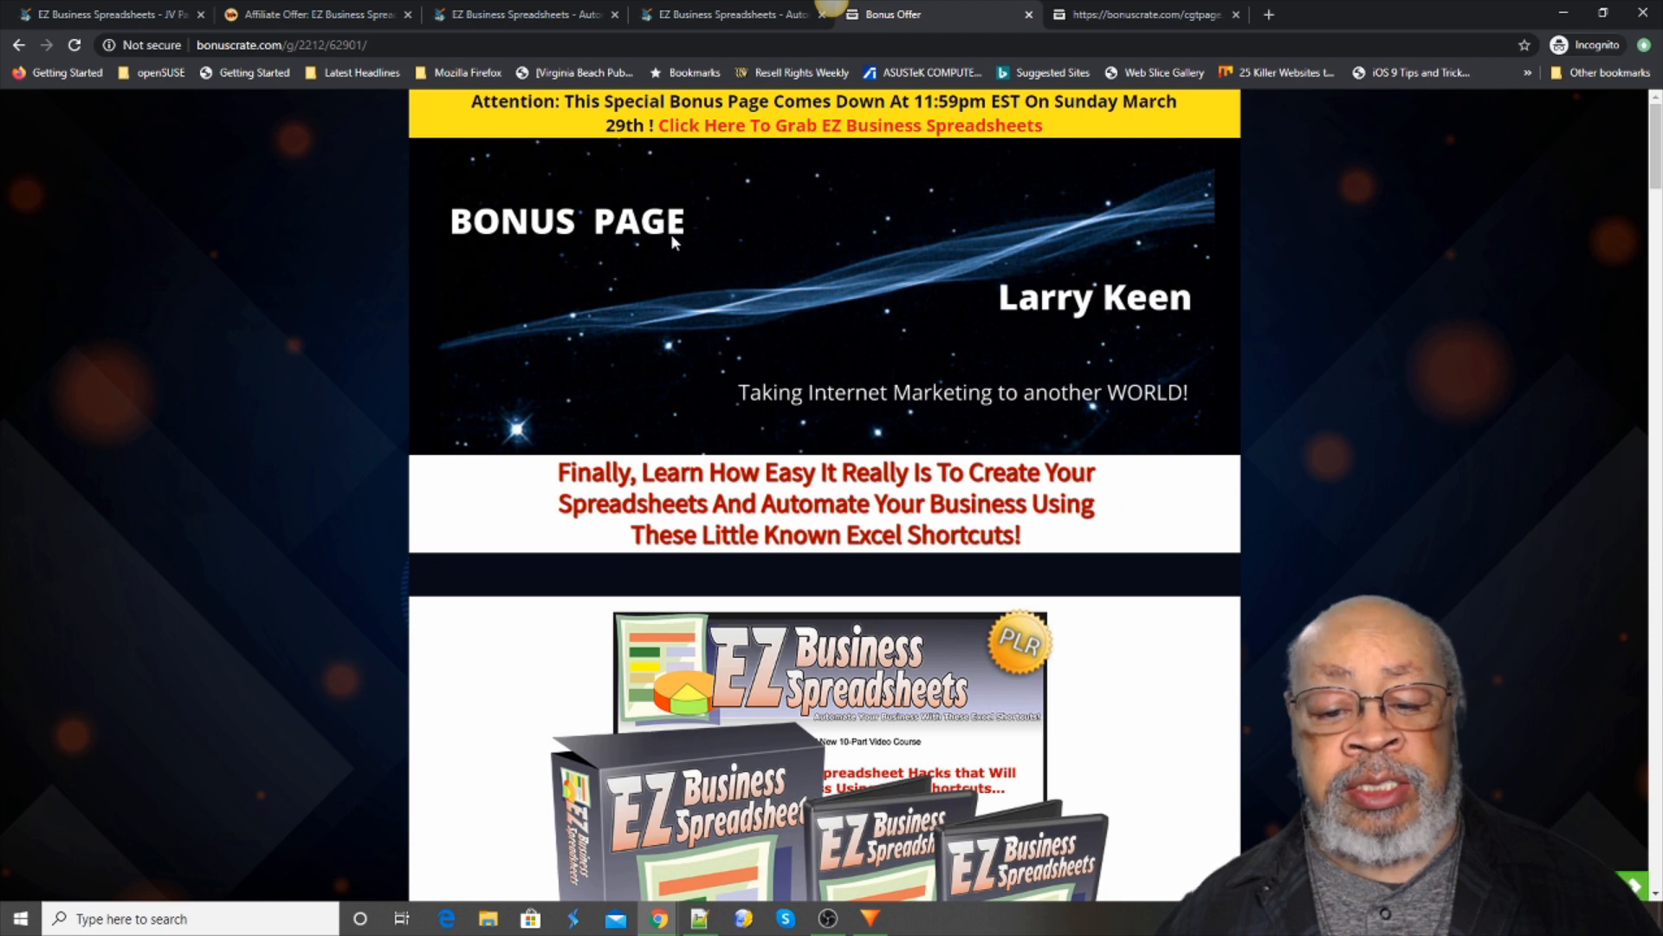
mouse_move(746, 684)
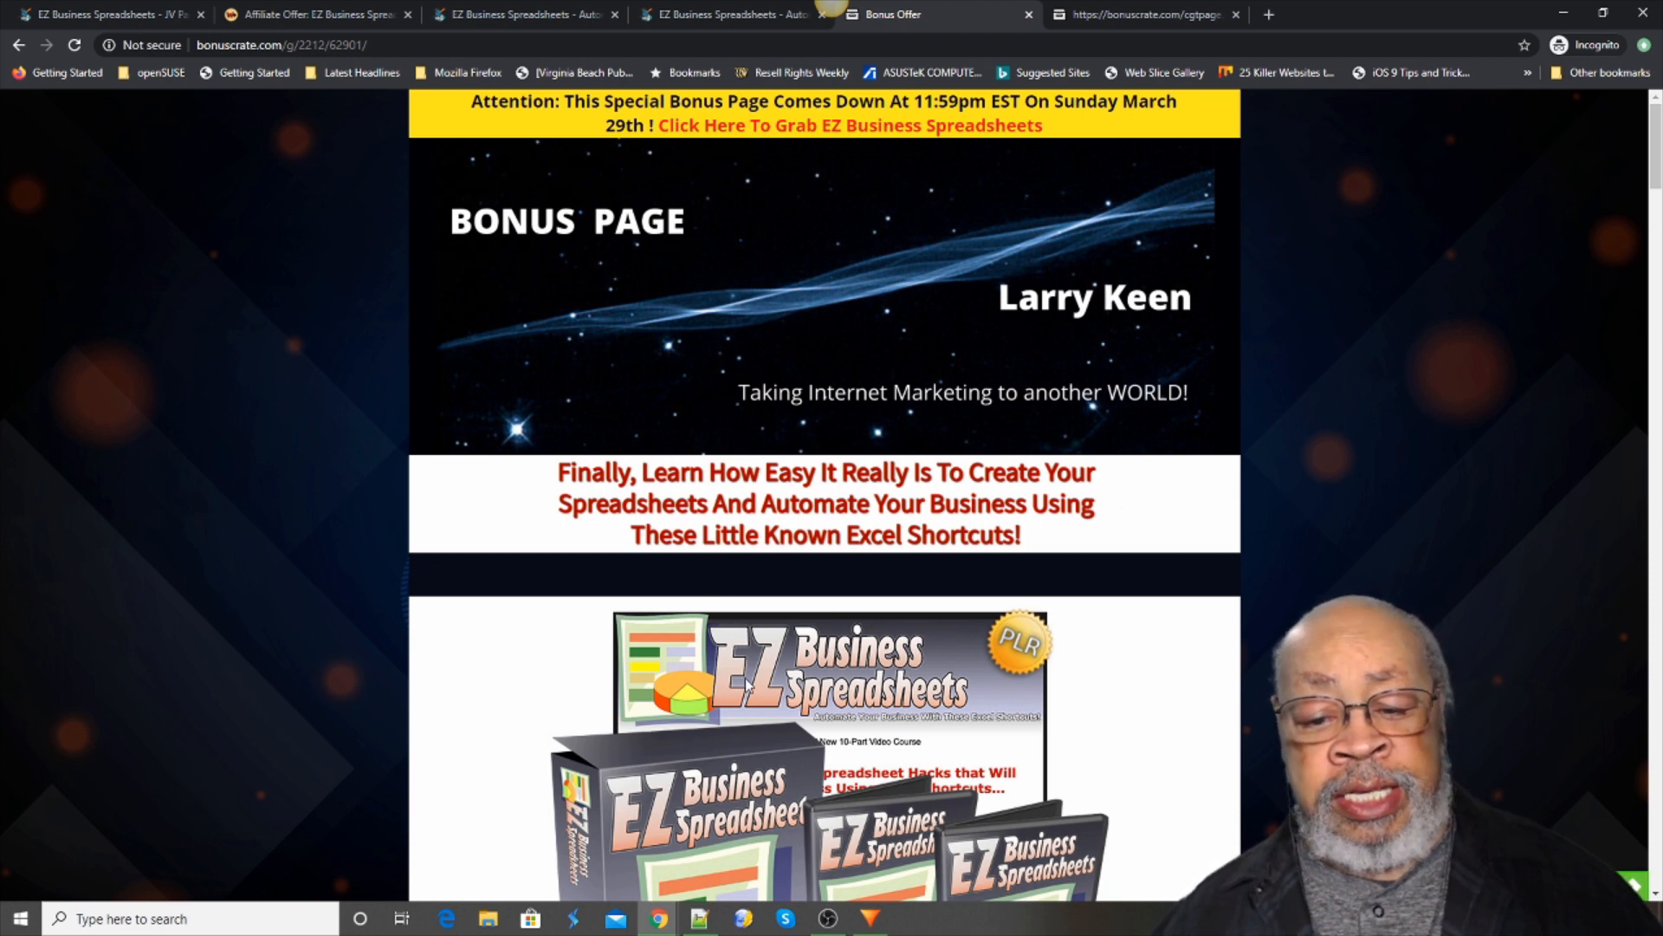
scroll("down", 3)
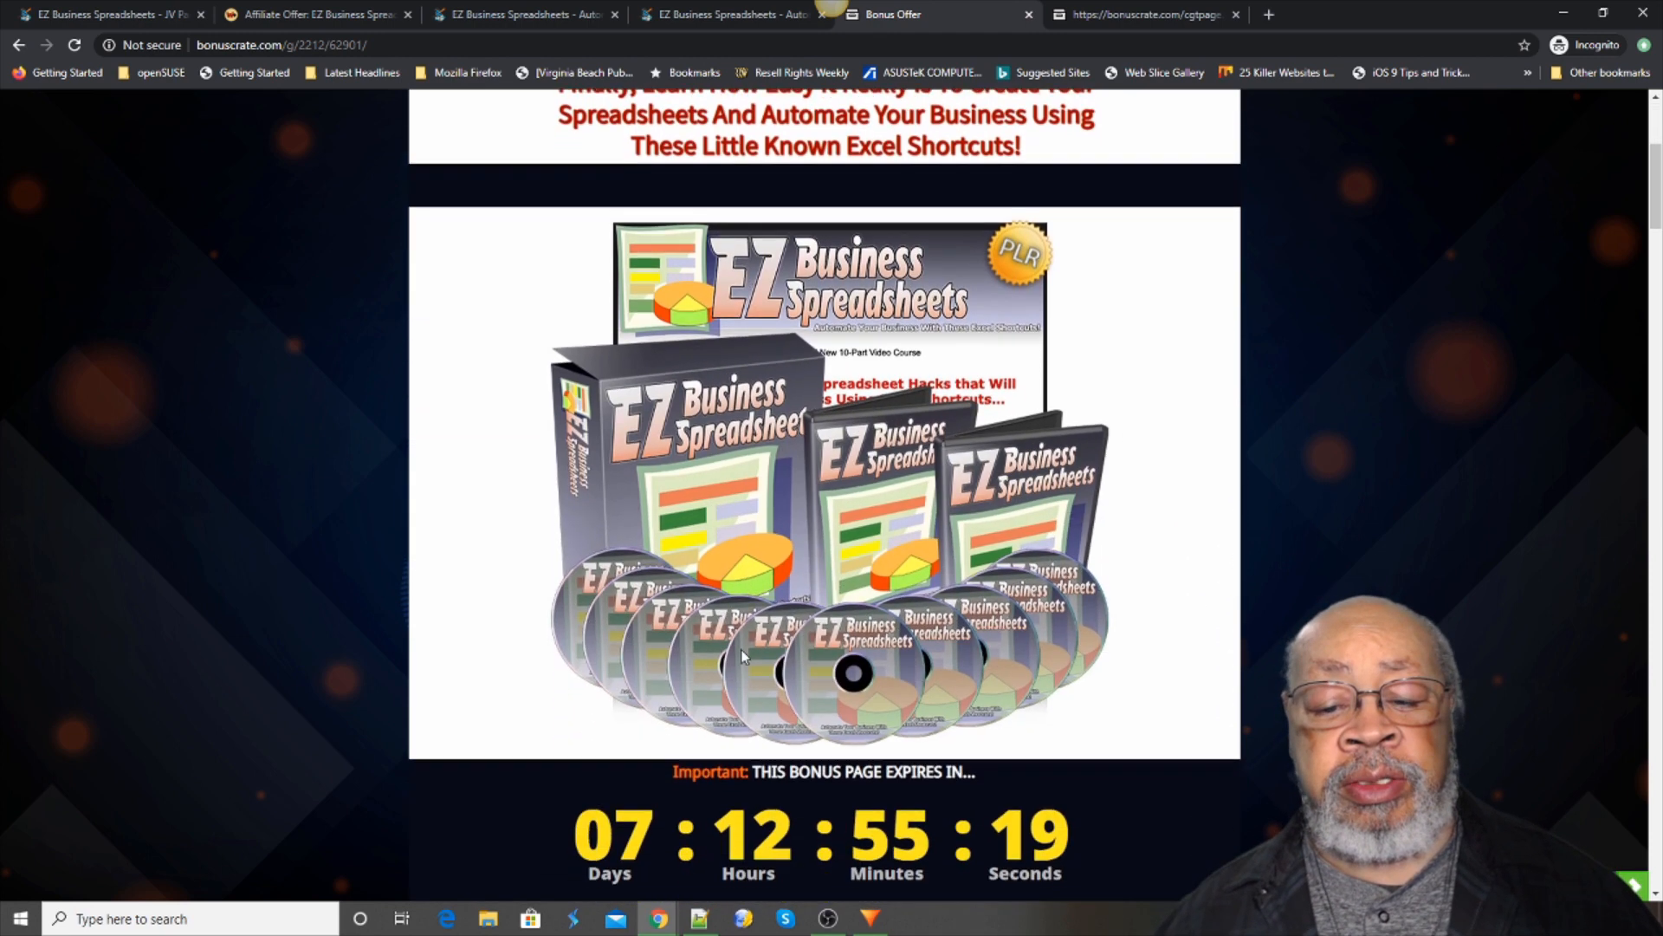
scroll("down", 3)
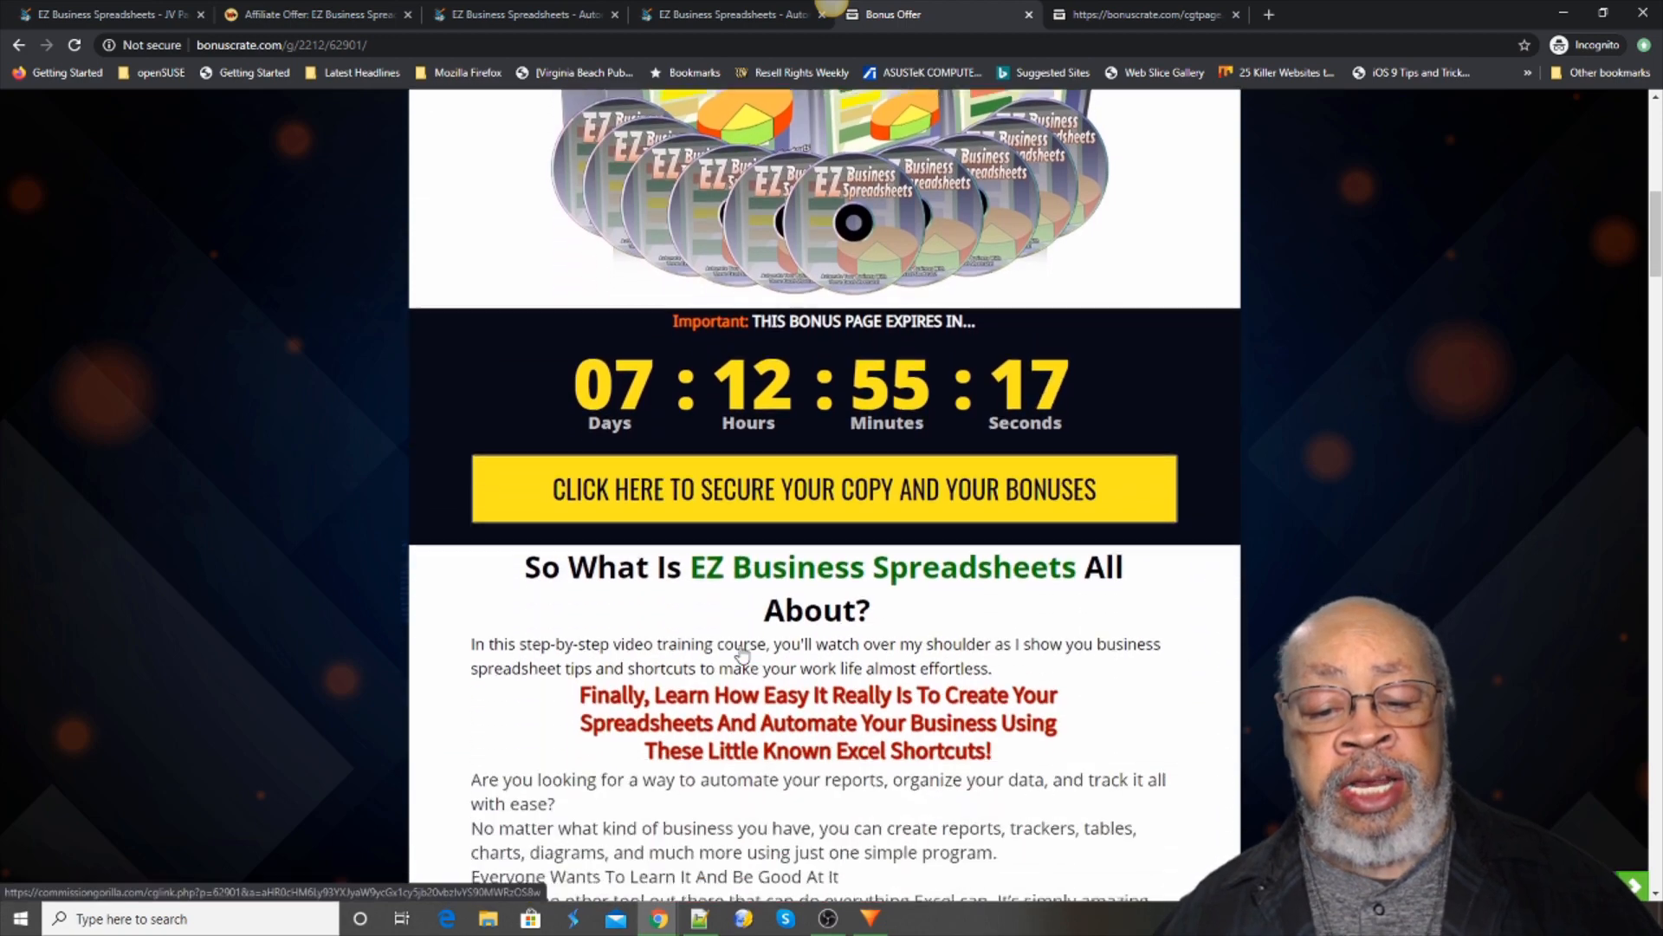
scroll("down", 3)
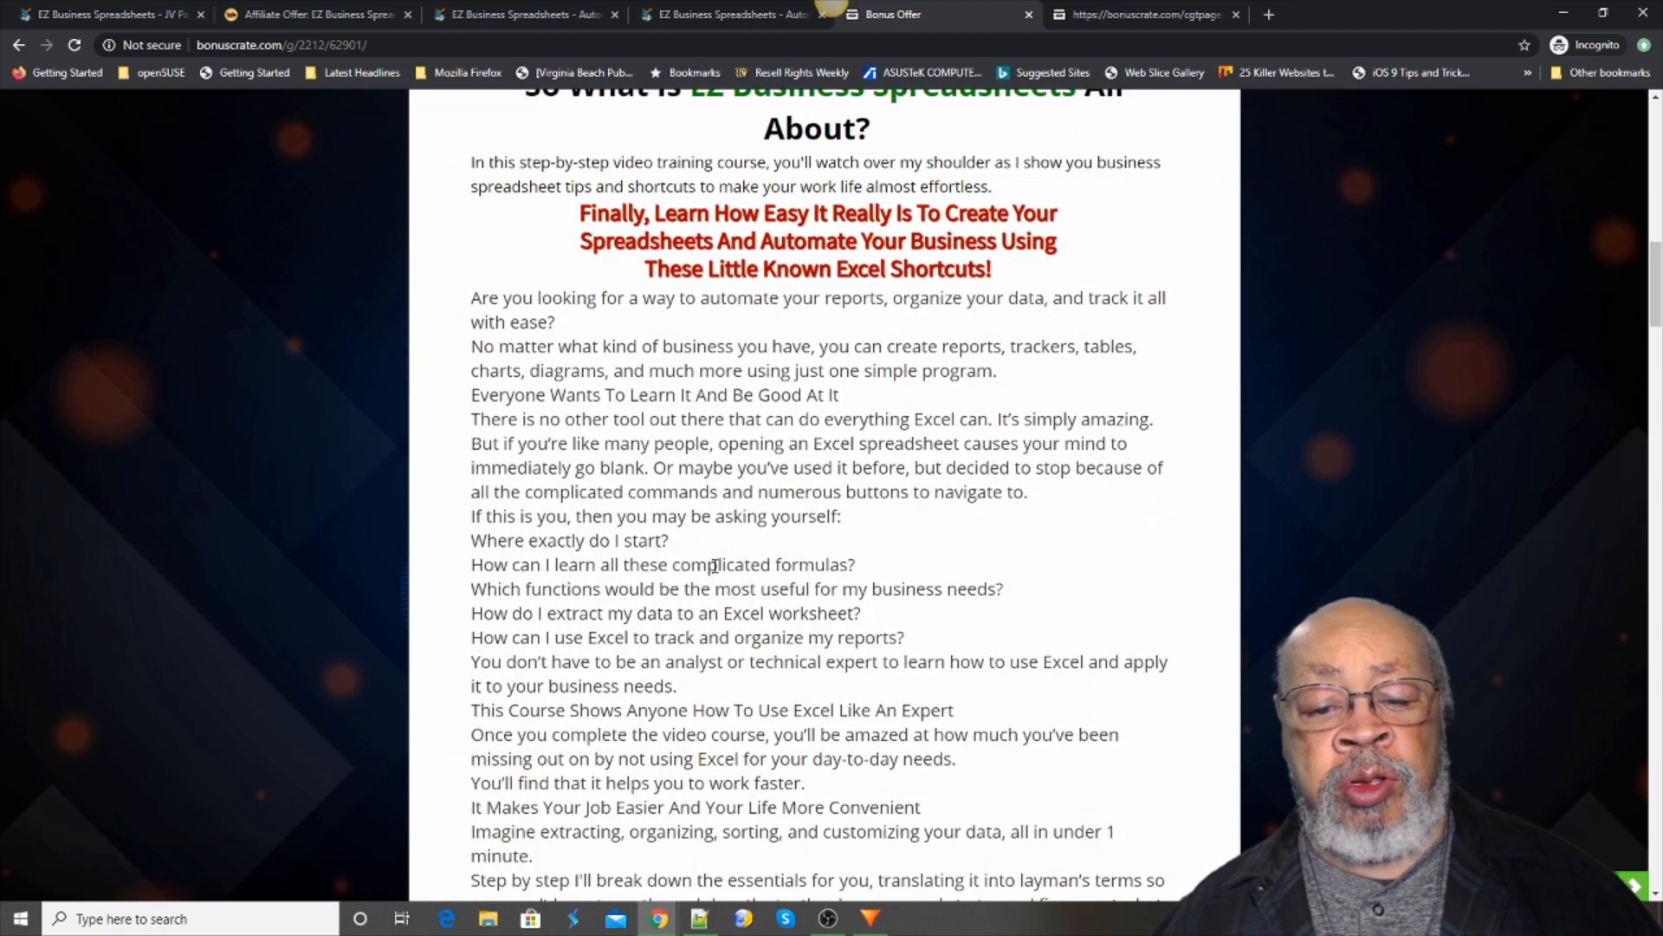
scroll("down", 3)
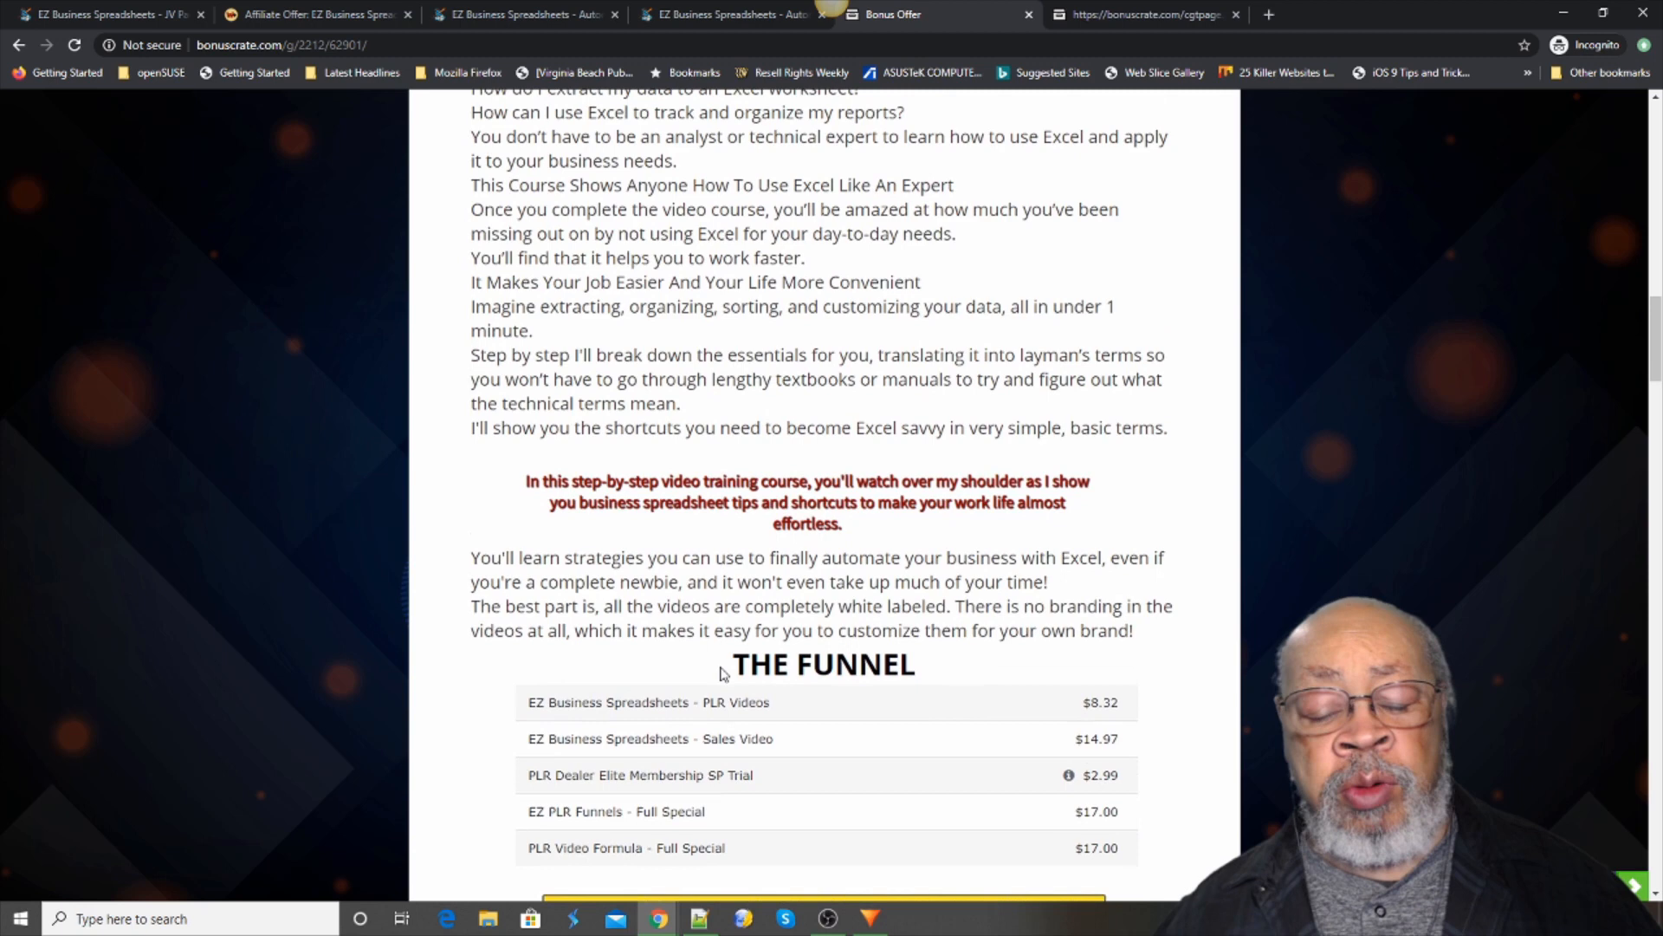
scroll("down", 3)
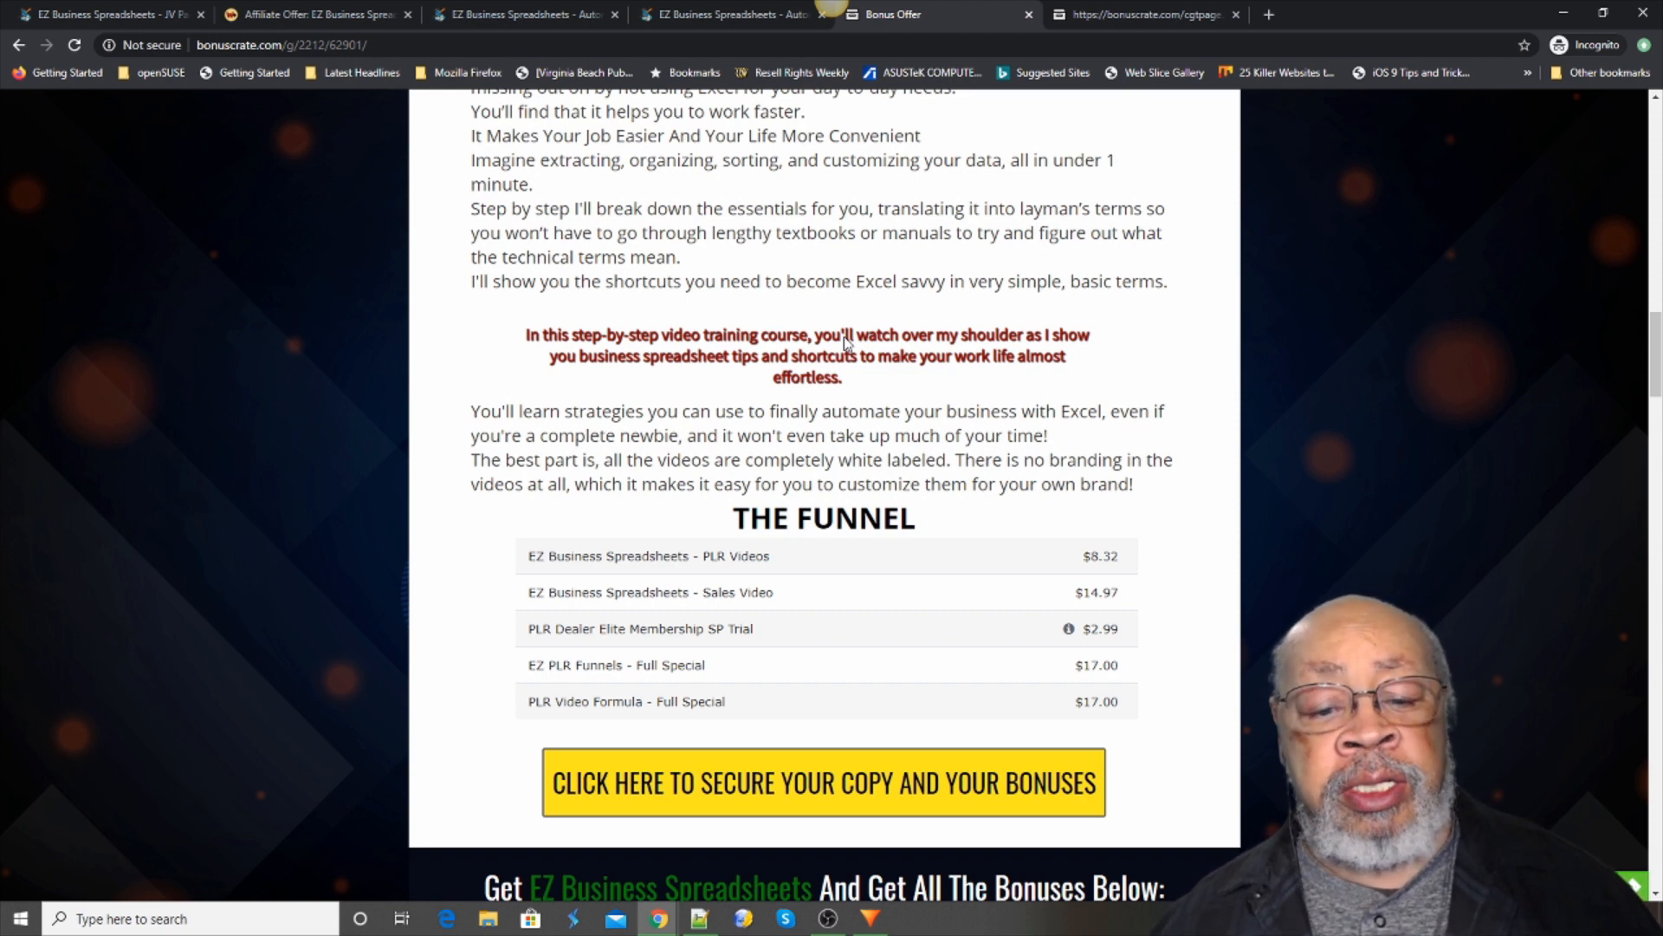
scroll("down", 3)
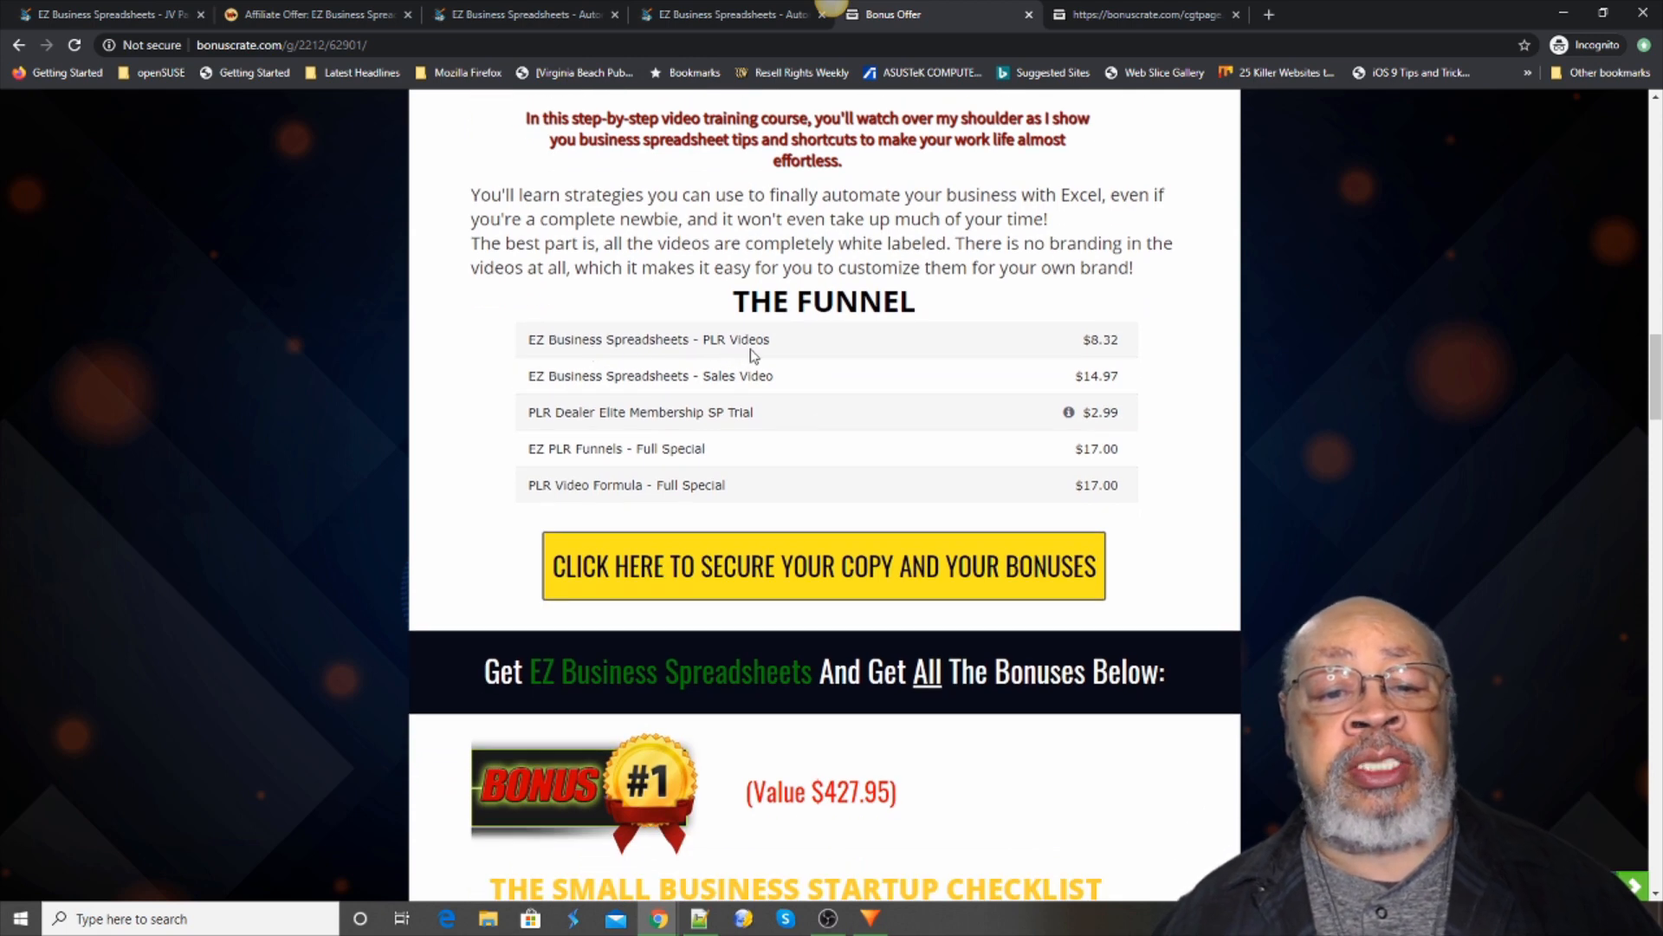
mouse_move(1135, 355)
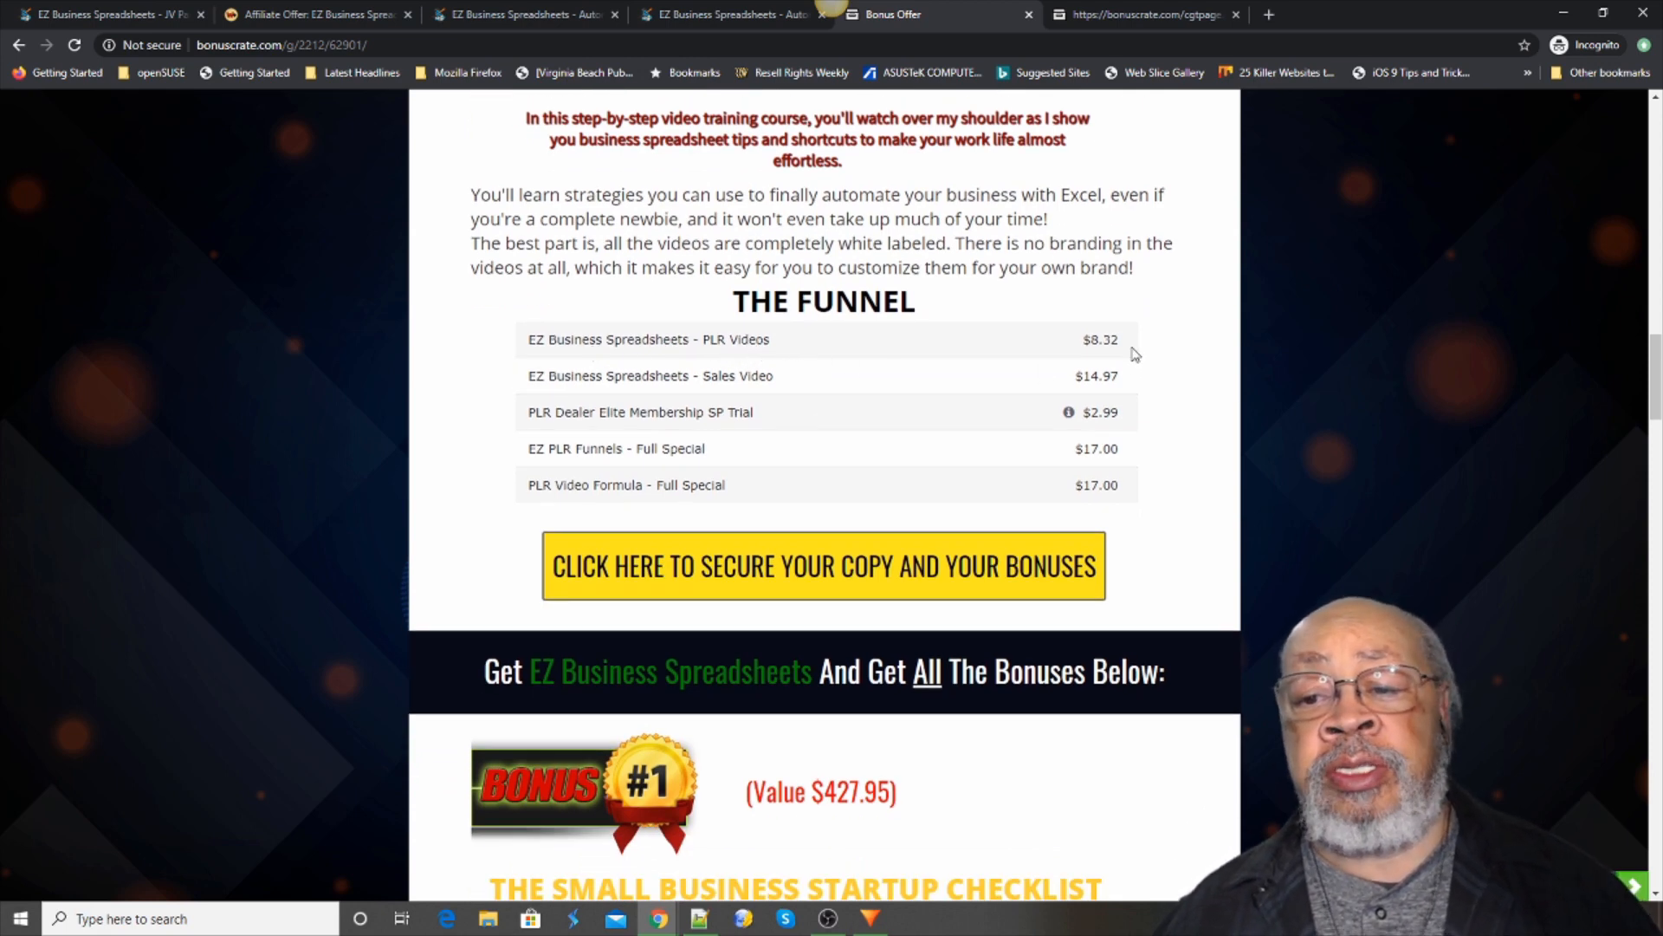
mouse_move(1053, 340)
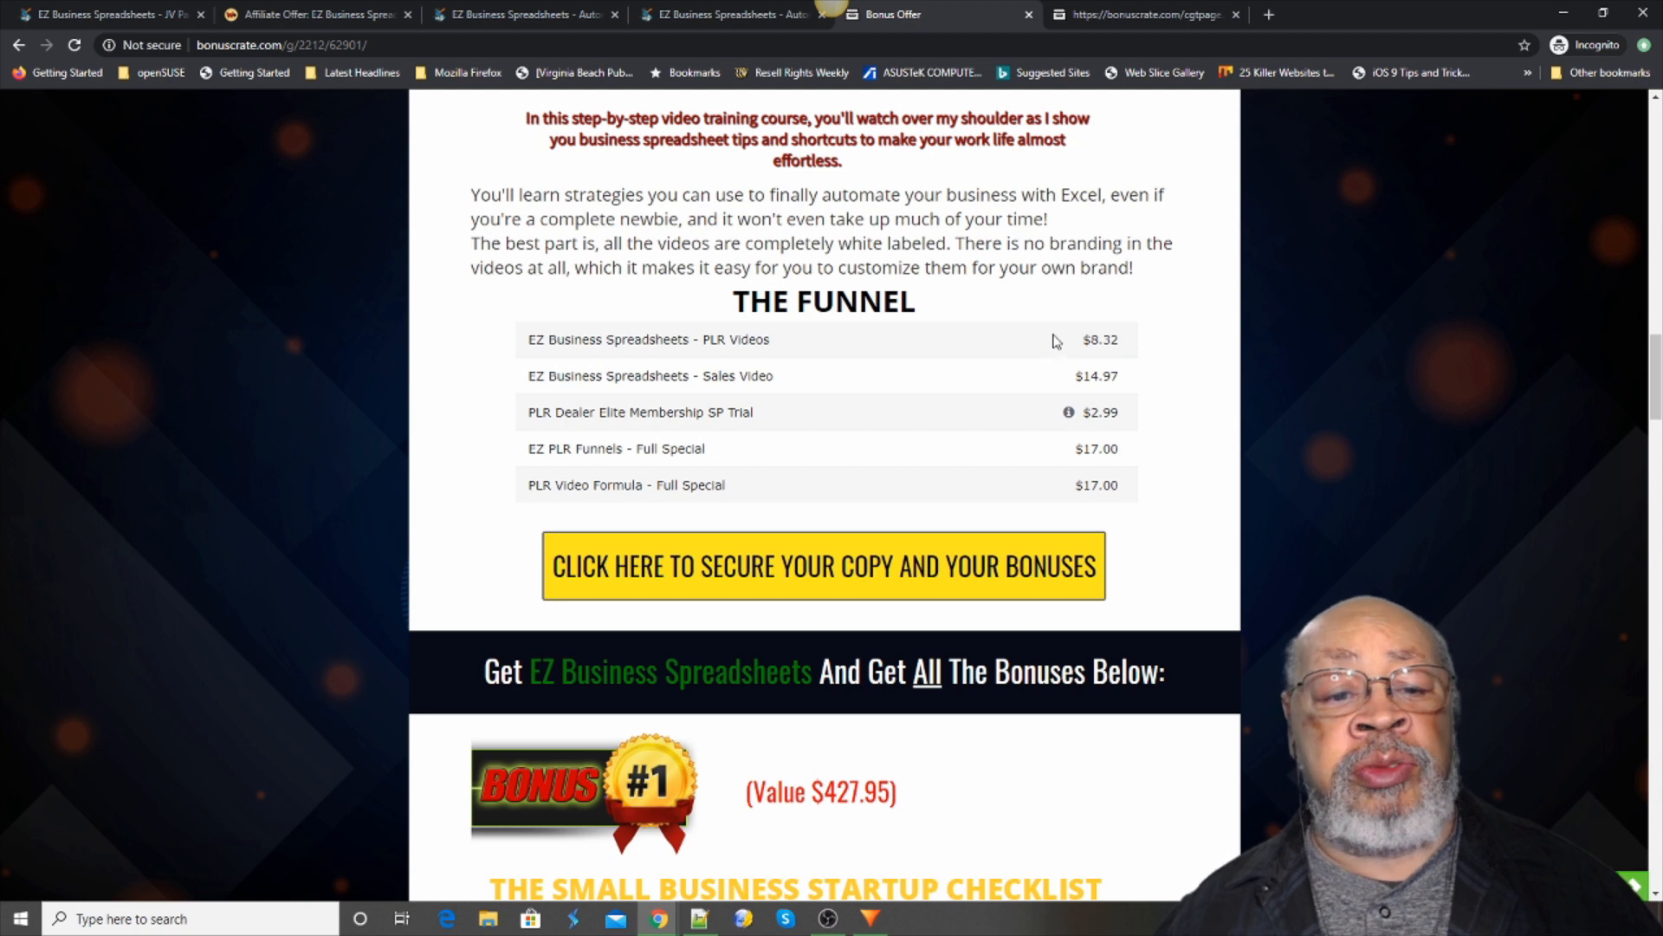
mouse_move(562, 386)
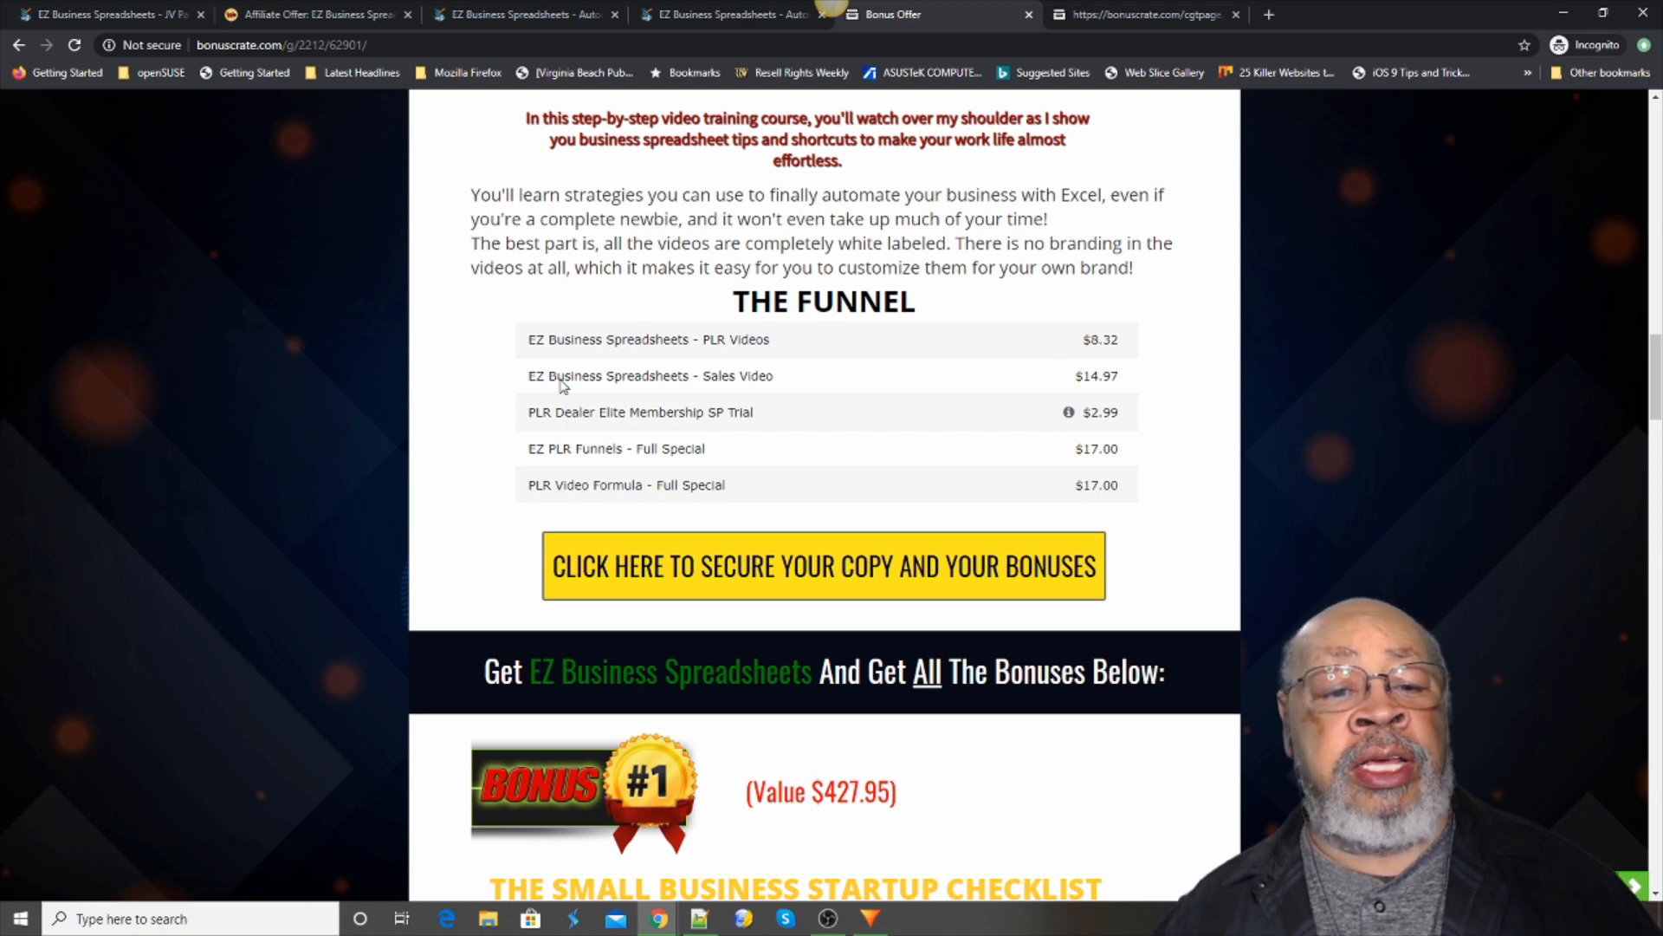
mouse_move(656, 383)
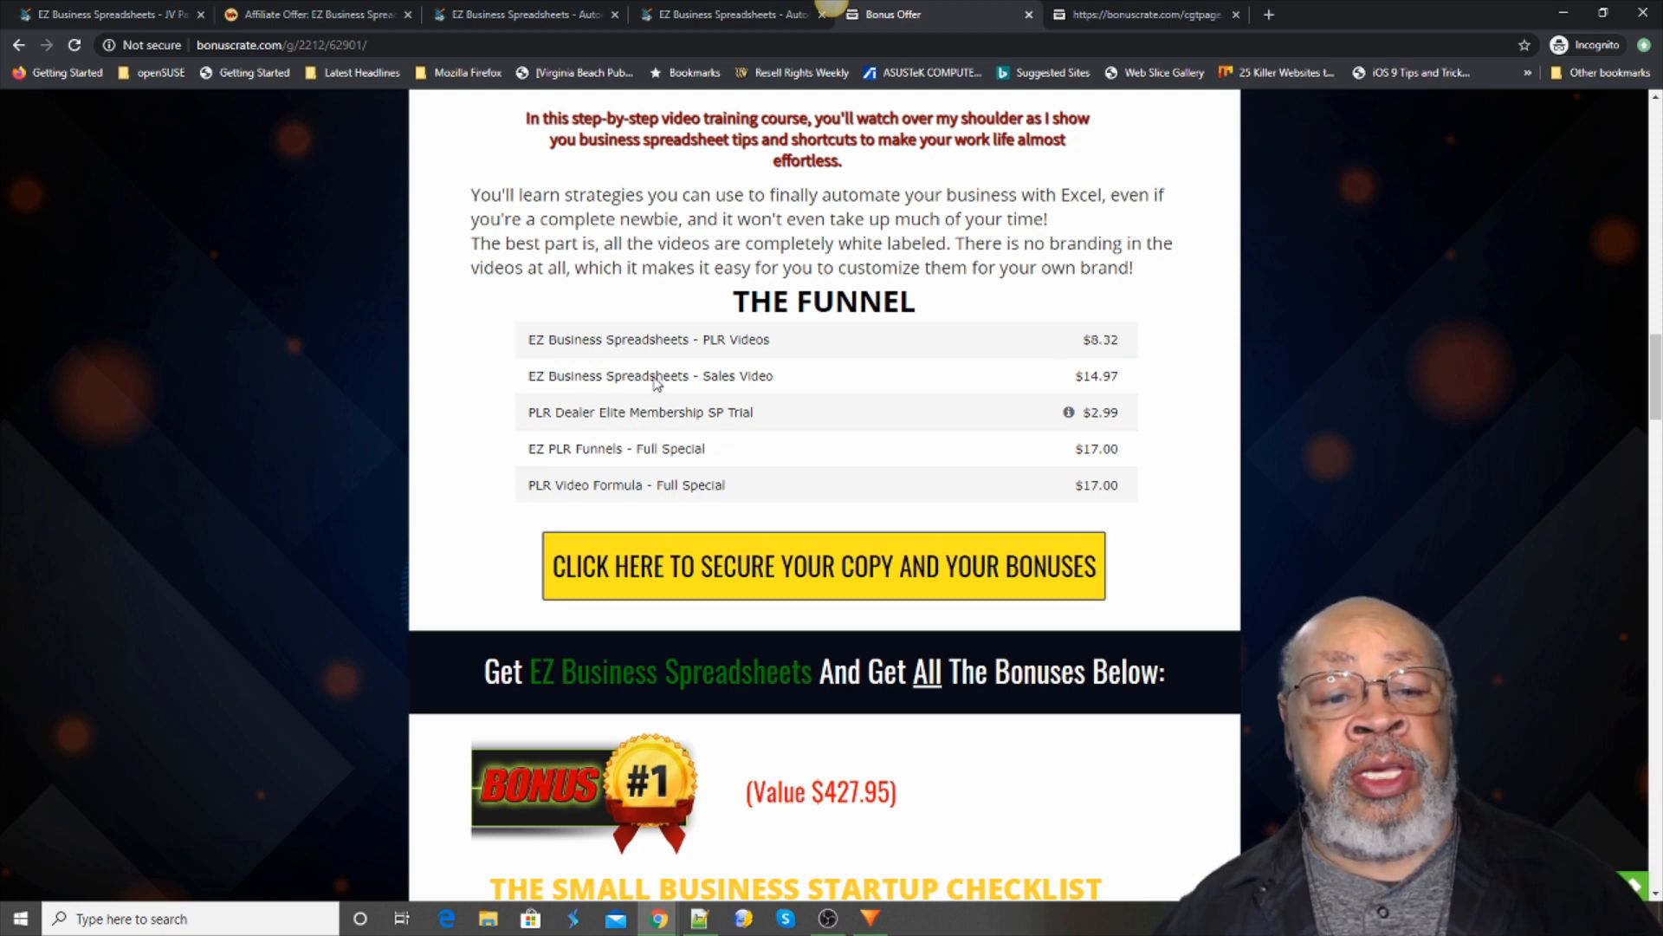
mouse_move(790, 382)
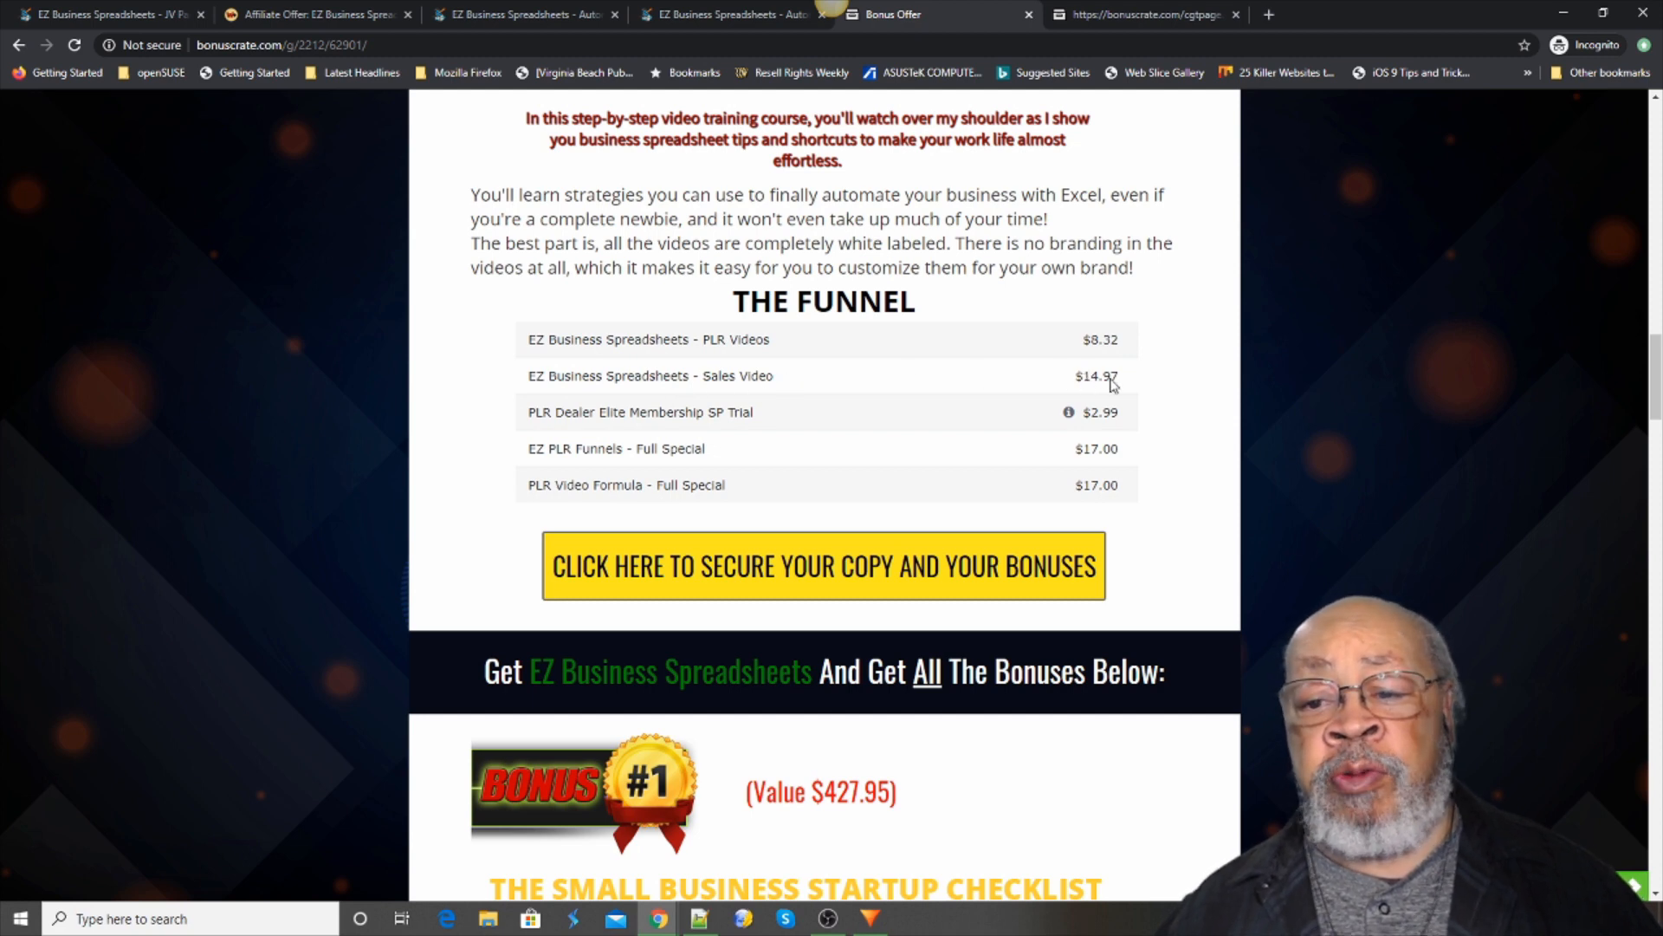
mouse_move(1097, 389)
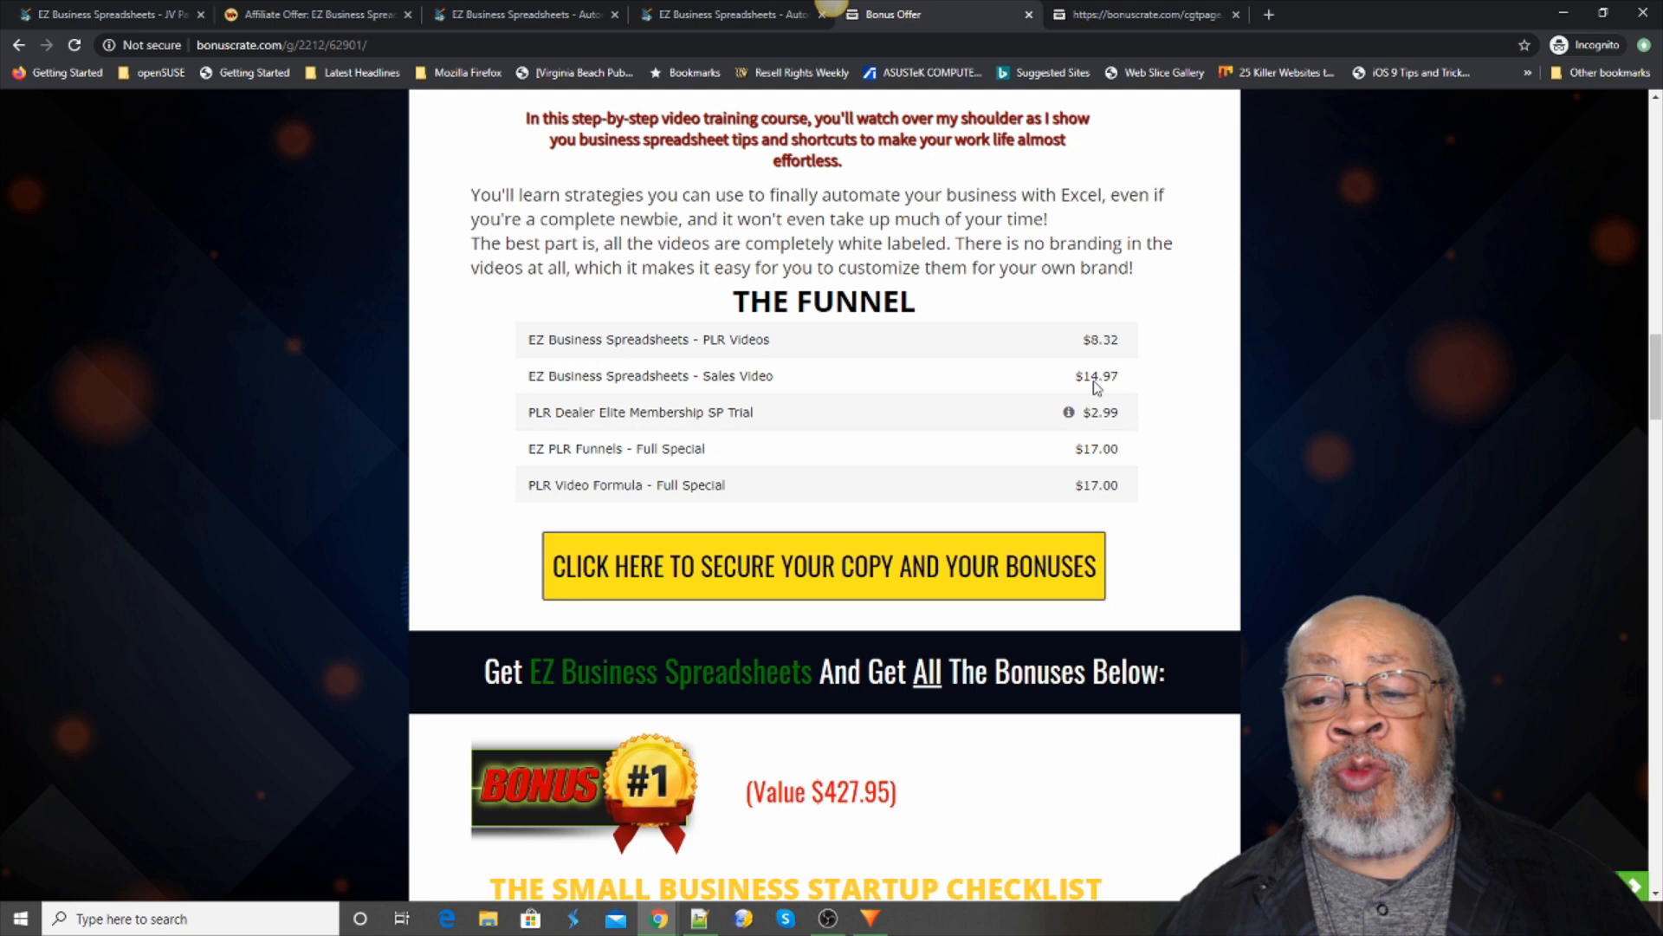
mouse_move(845, 341)
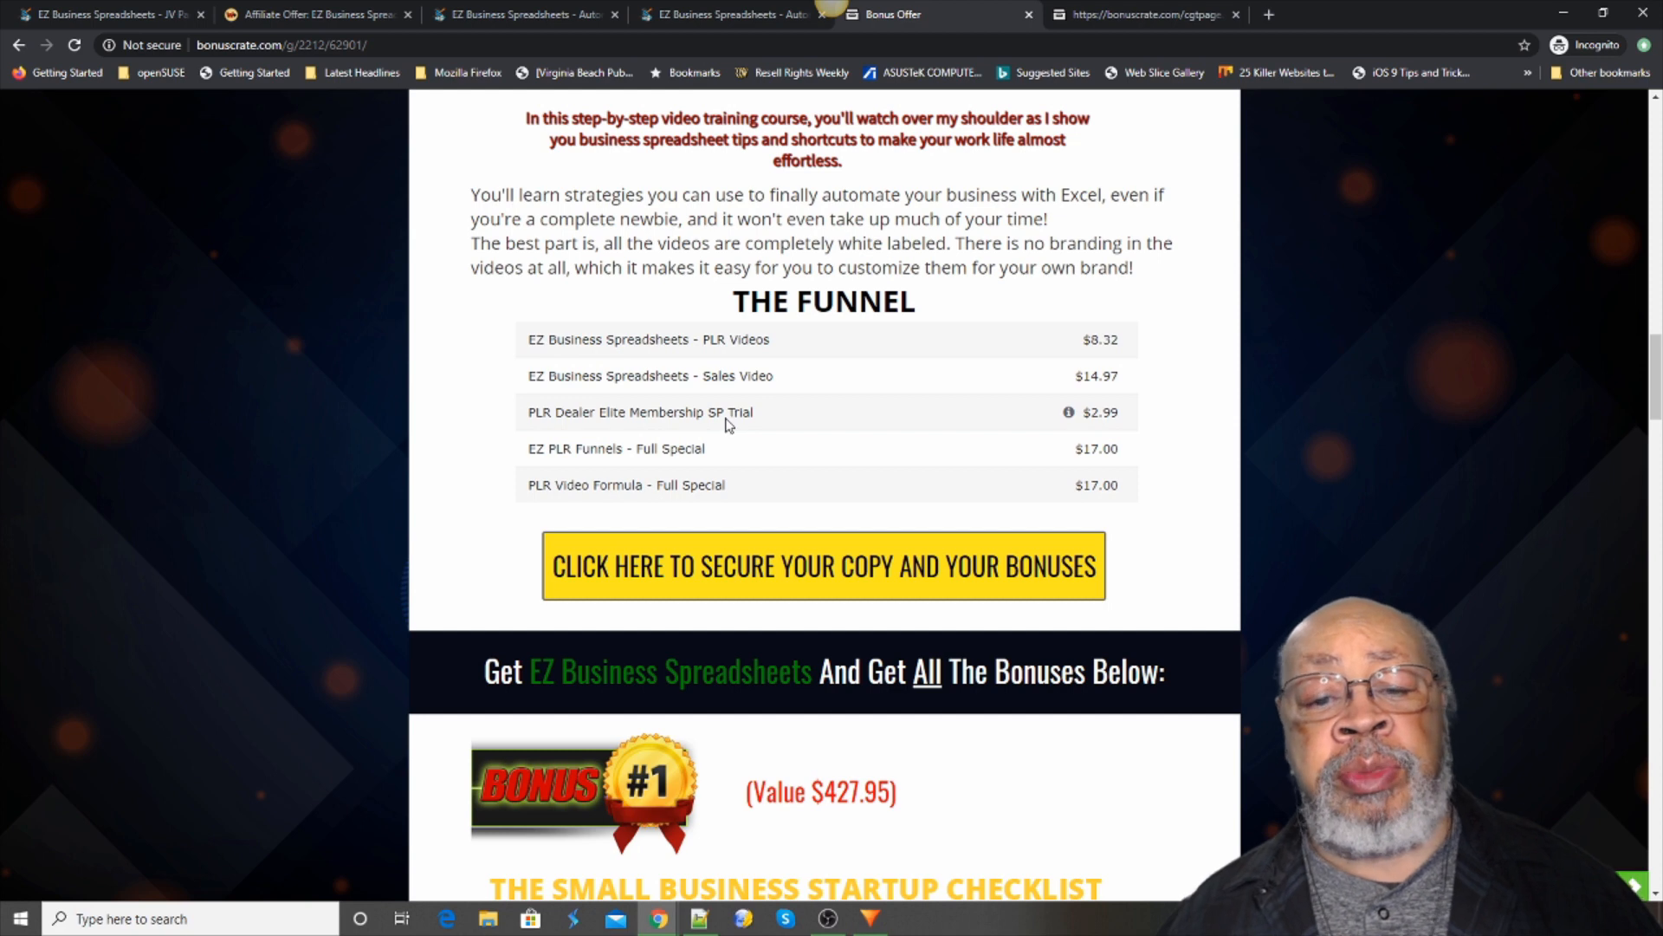
mouse_move(734, 422)
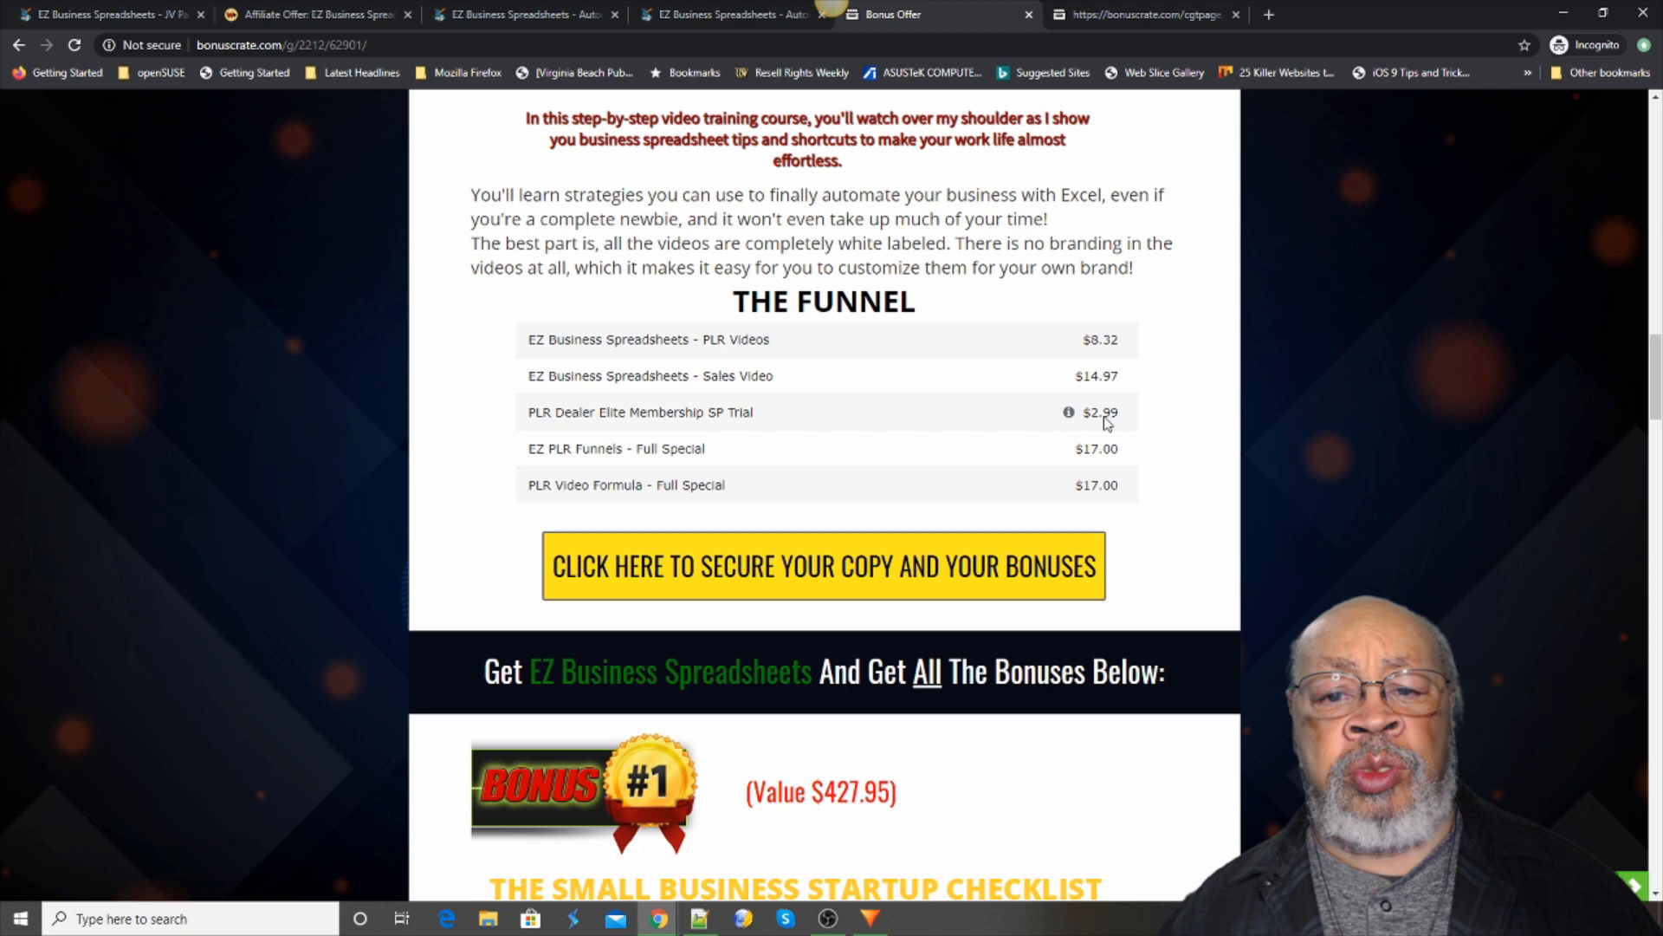
mouse_move(705, 430)
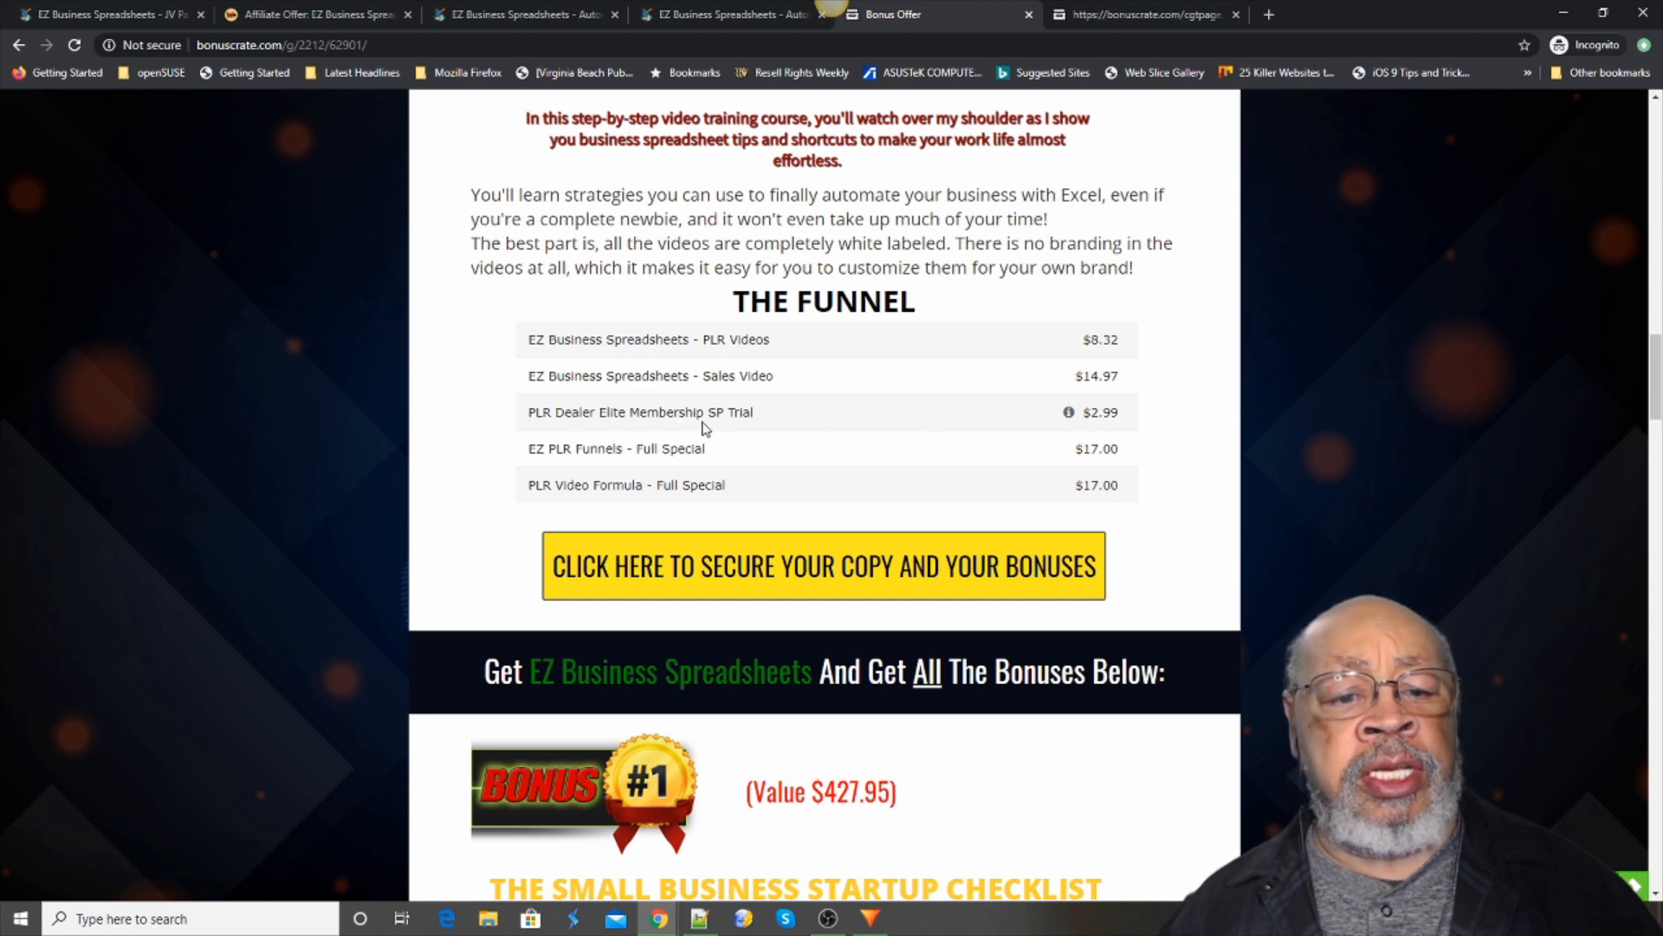
mouse_move(1110, 421)
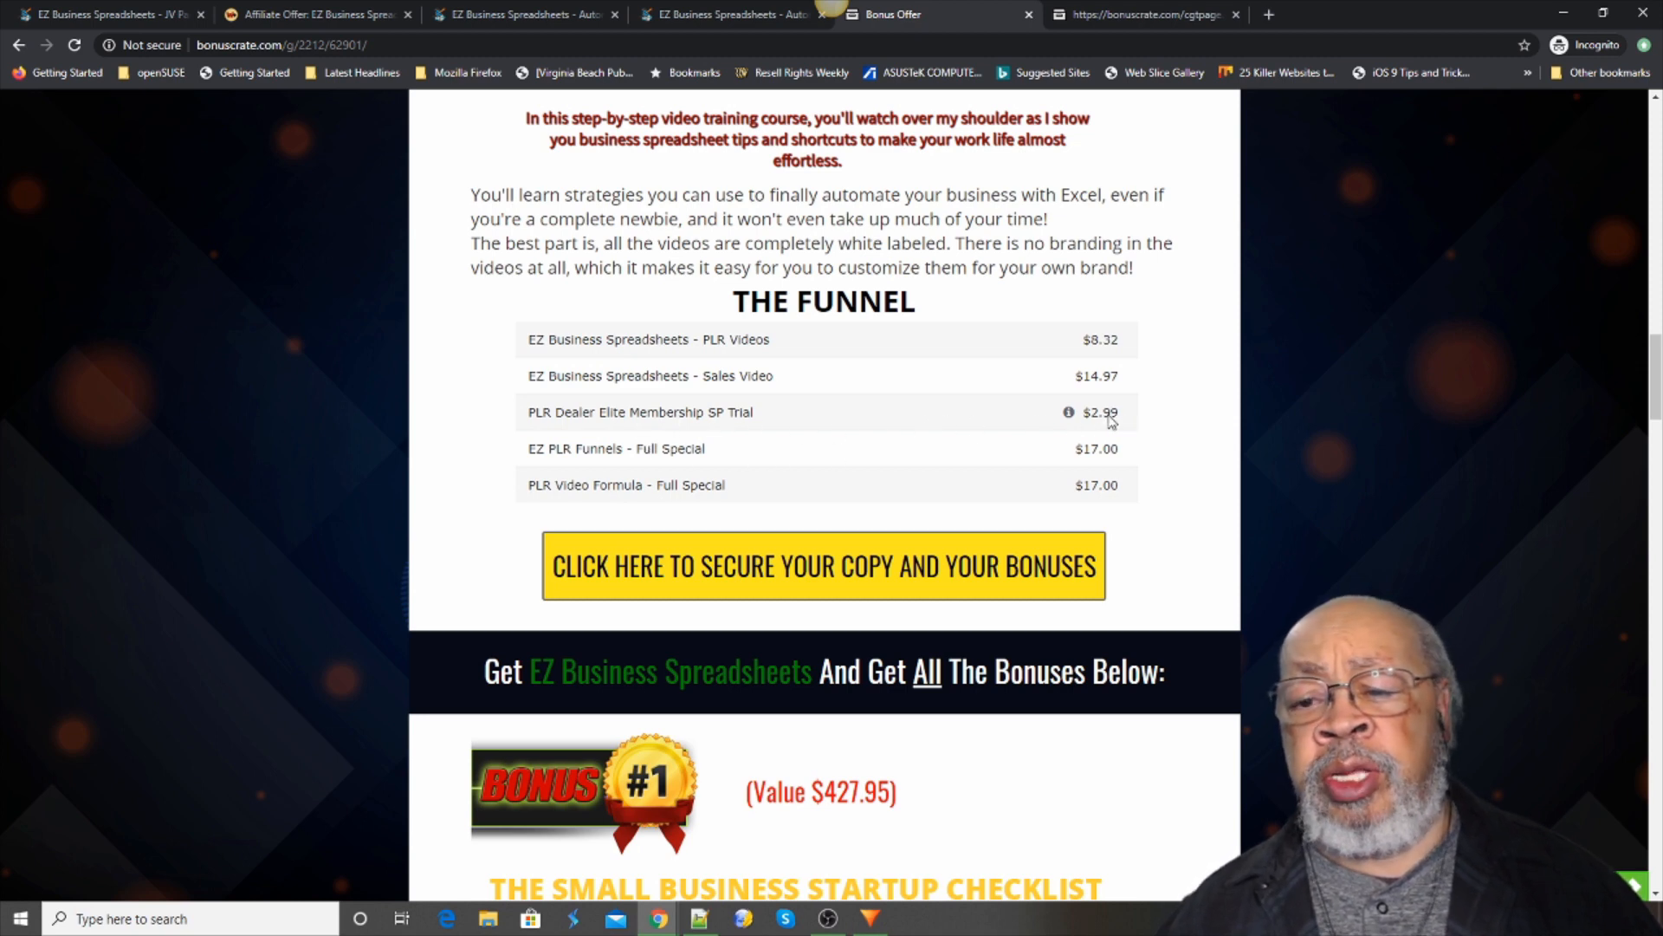
mouse_move(1106, 439)
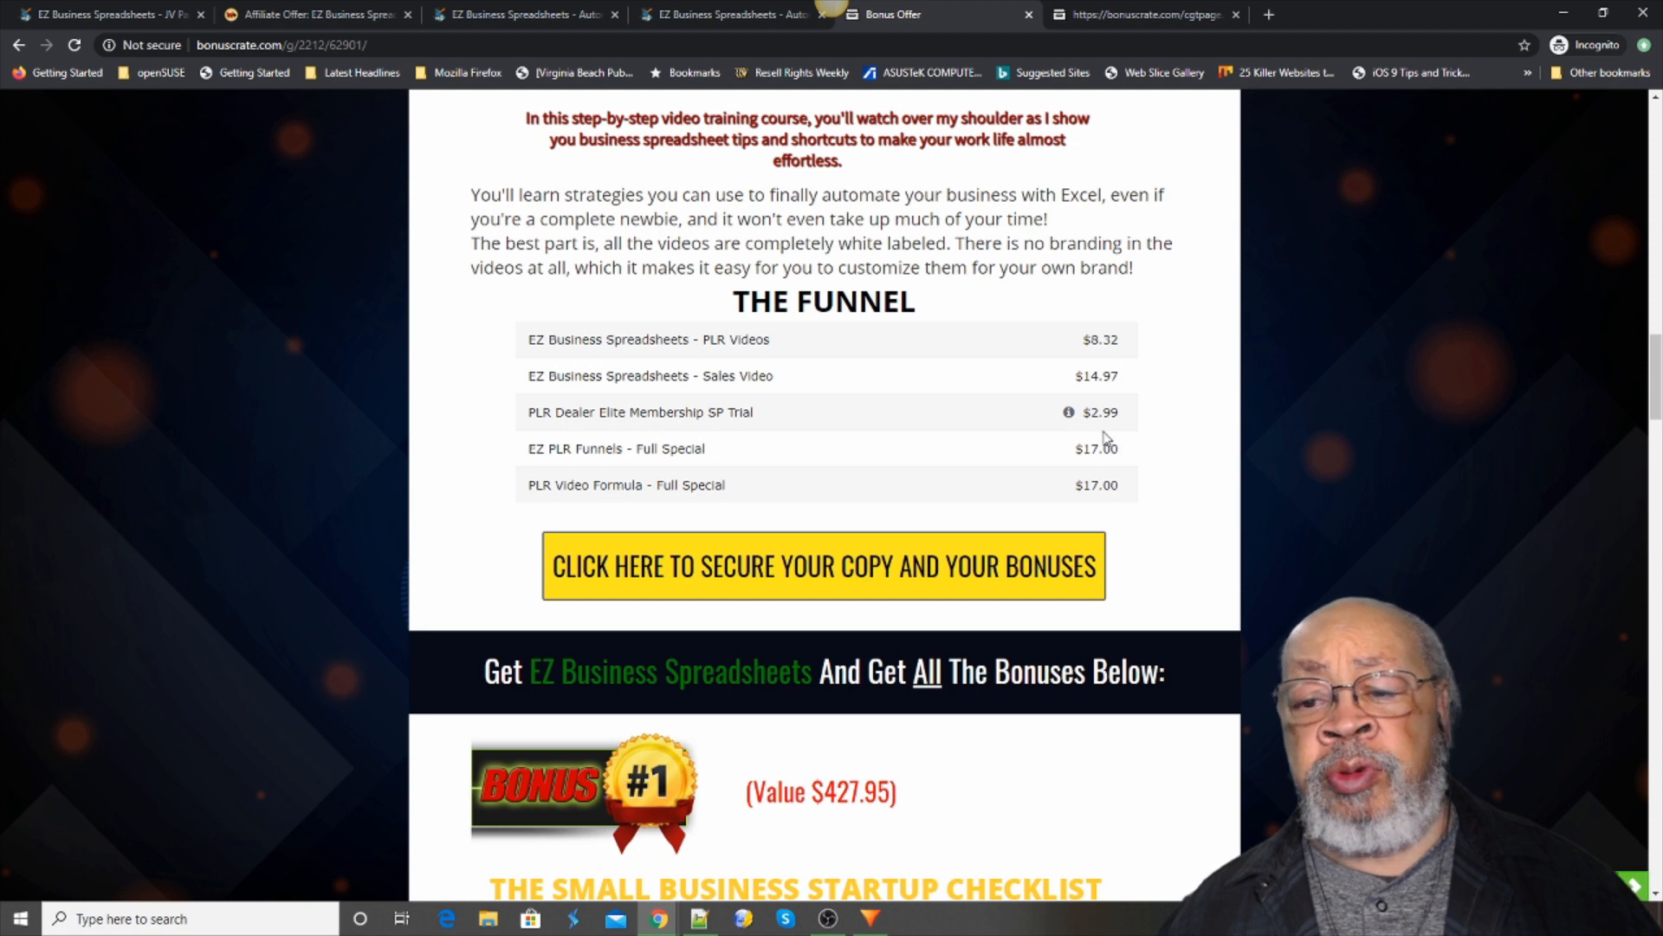
mouse_move(661, 450)
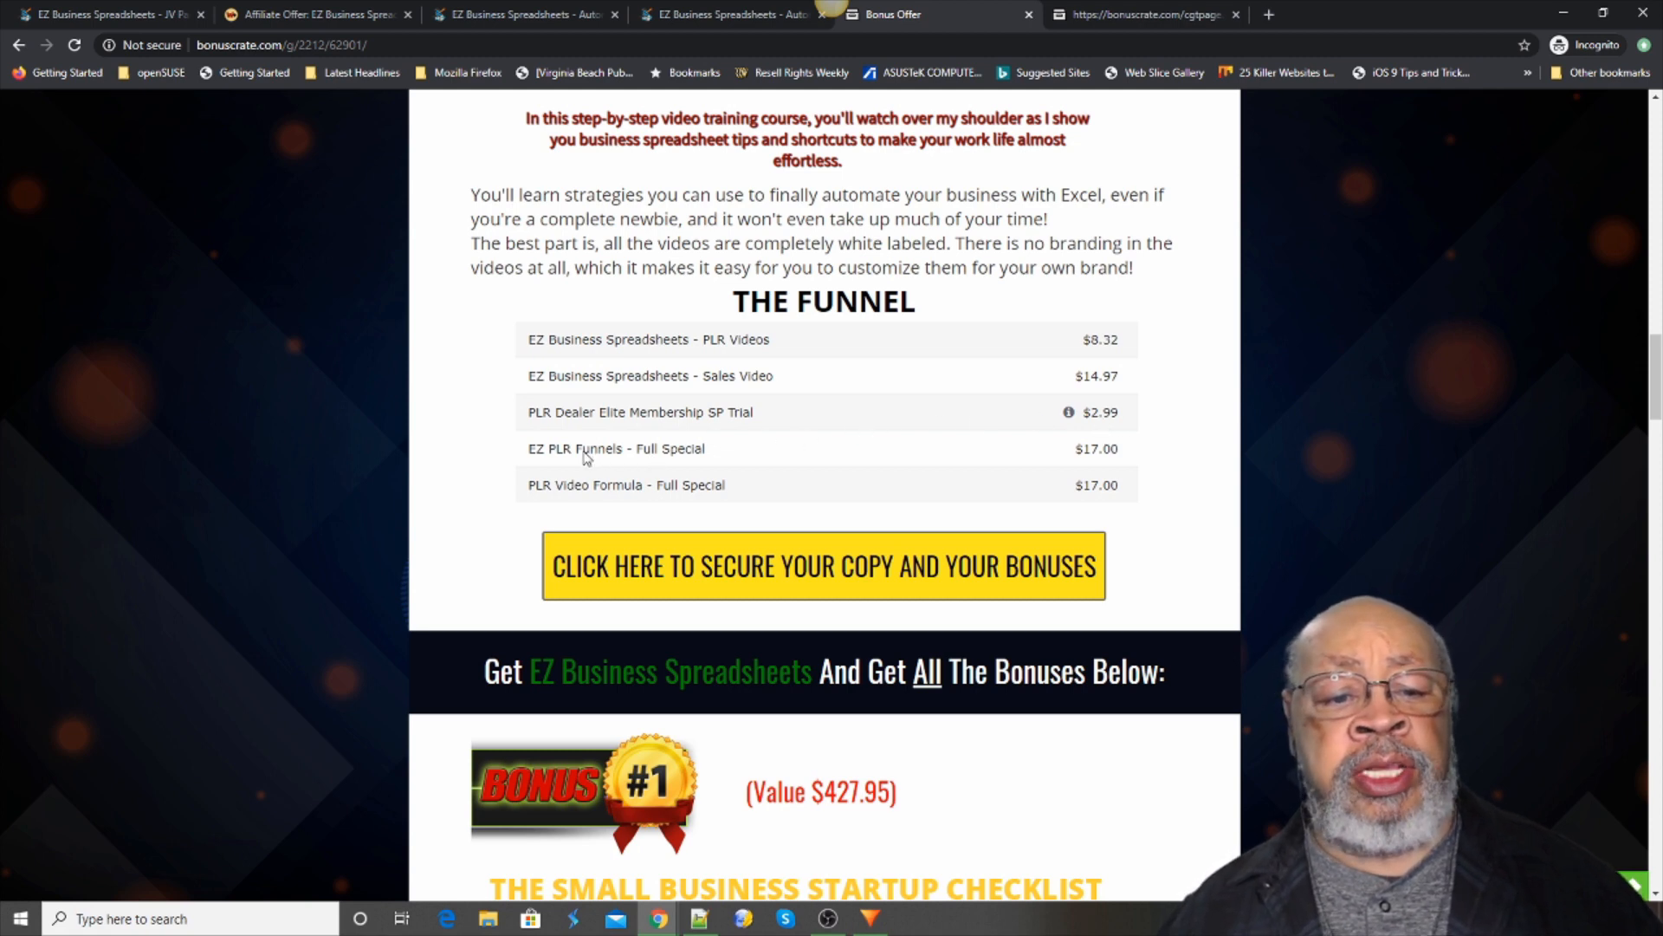
mouse_move(1153, 453)
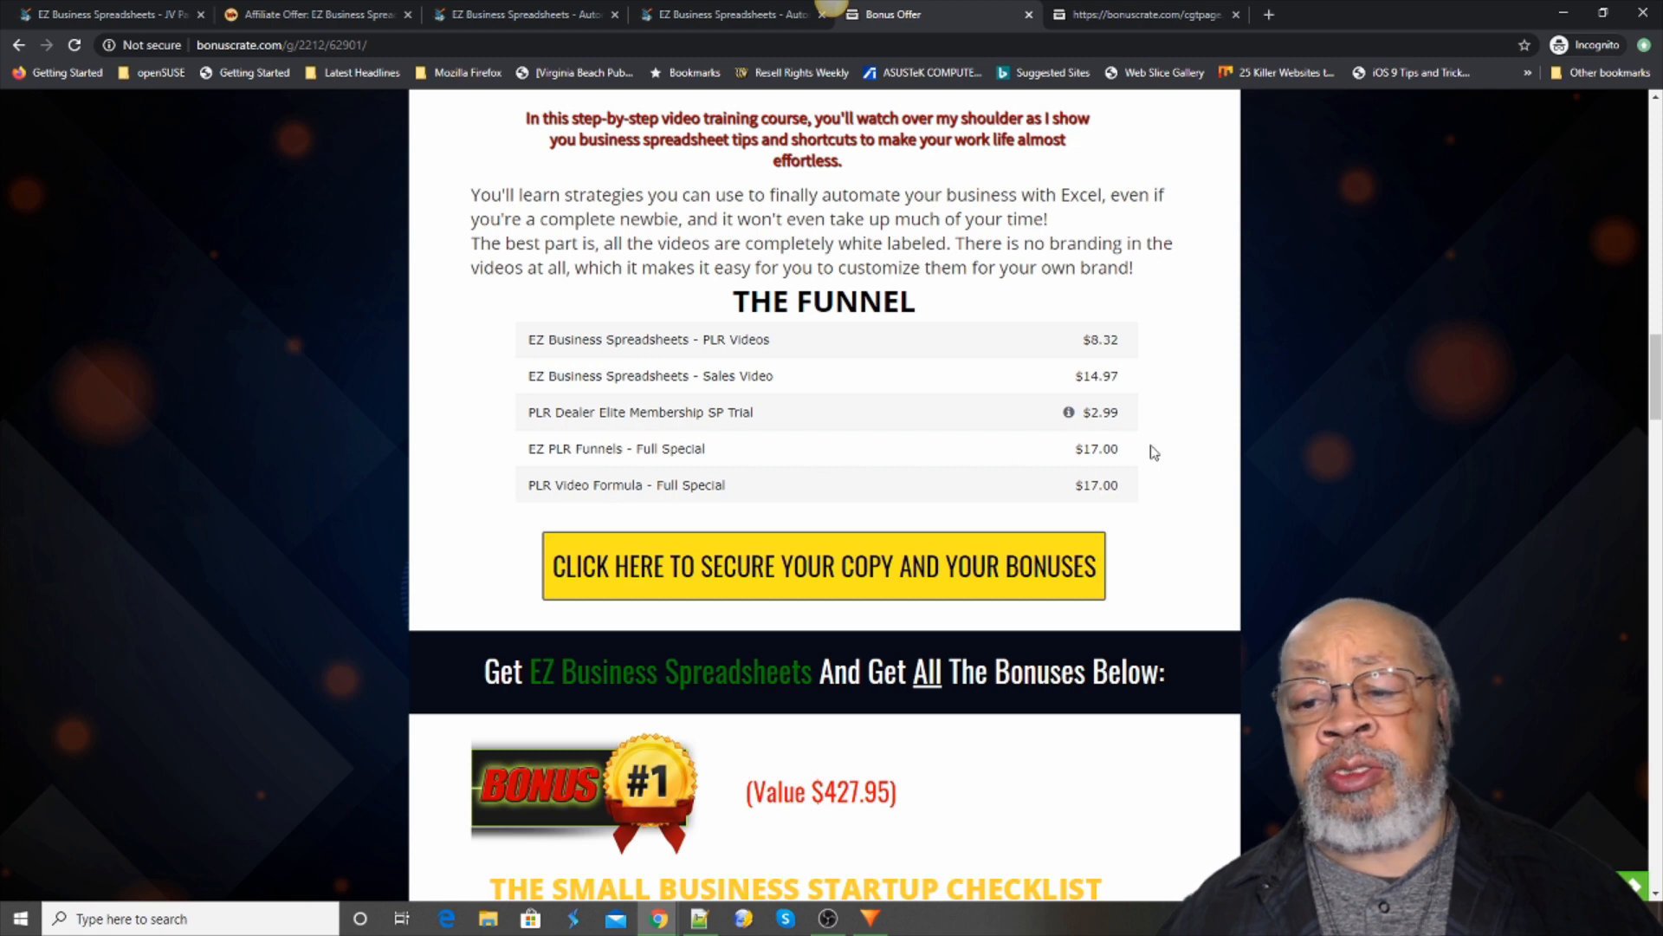
mouse_move(642, 481)
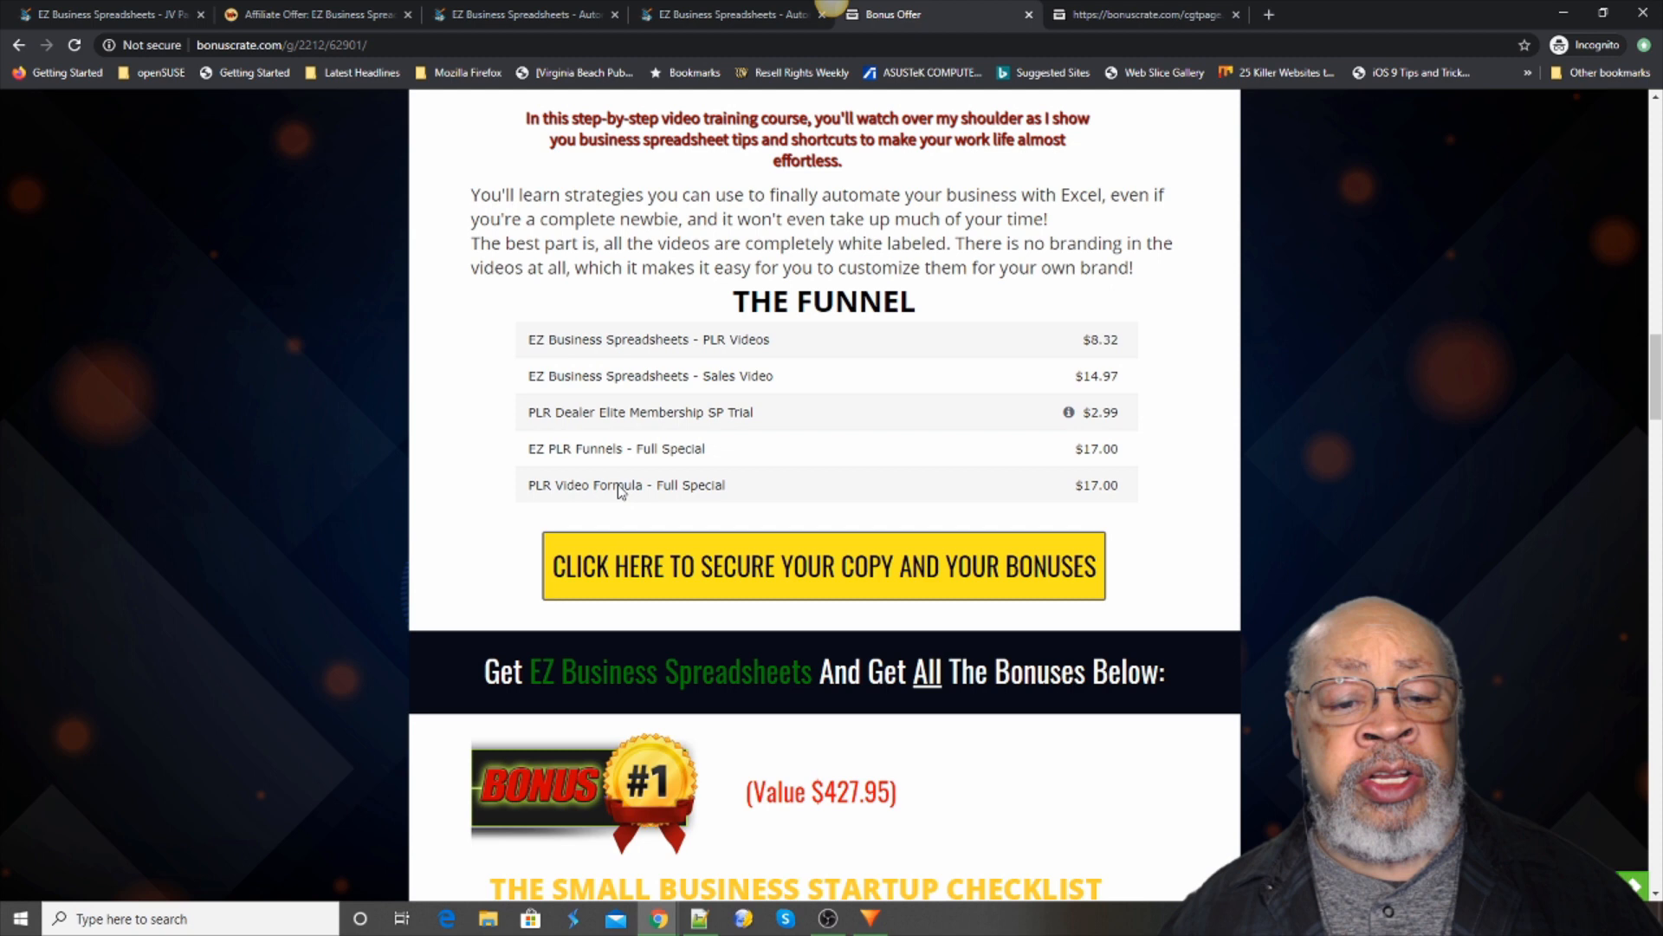
mouse_move(1110, 483)
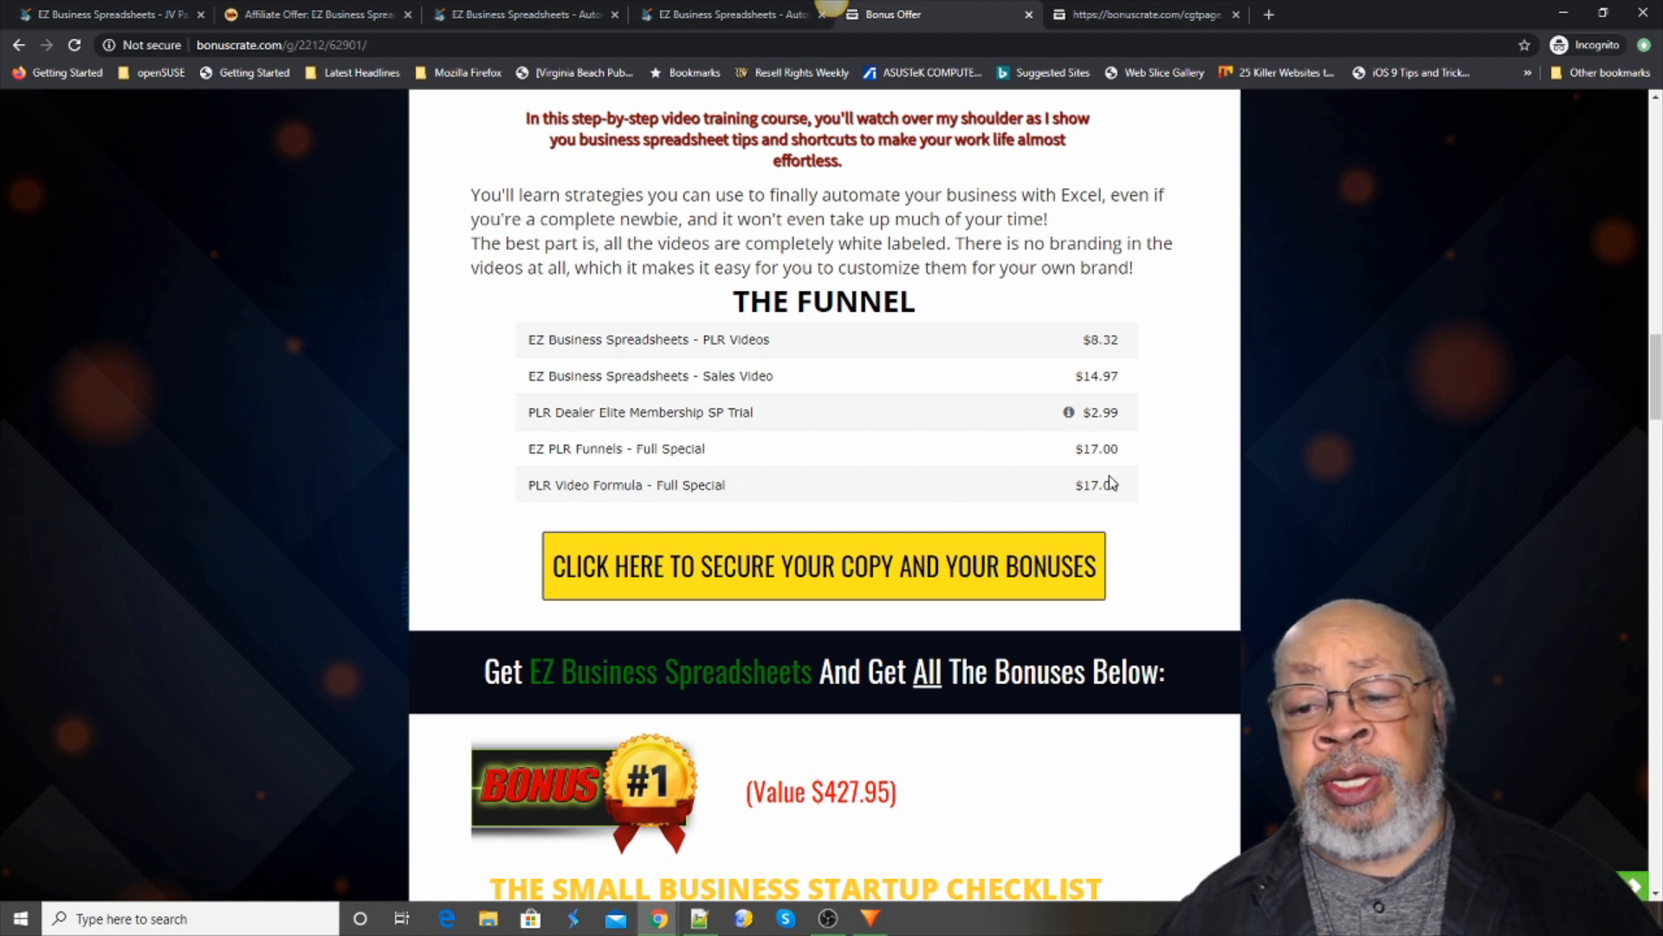
mouse_move(1106, 481)
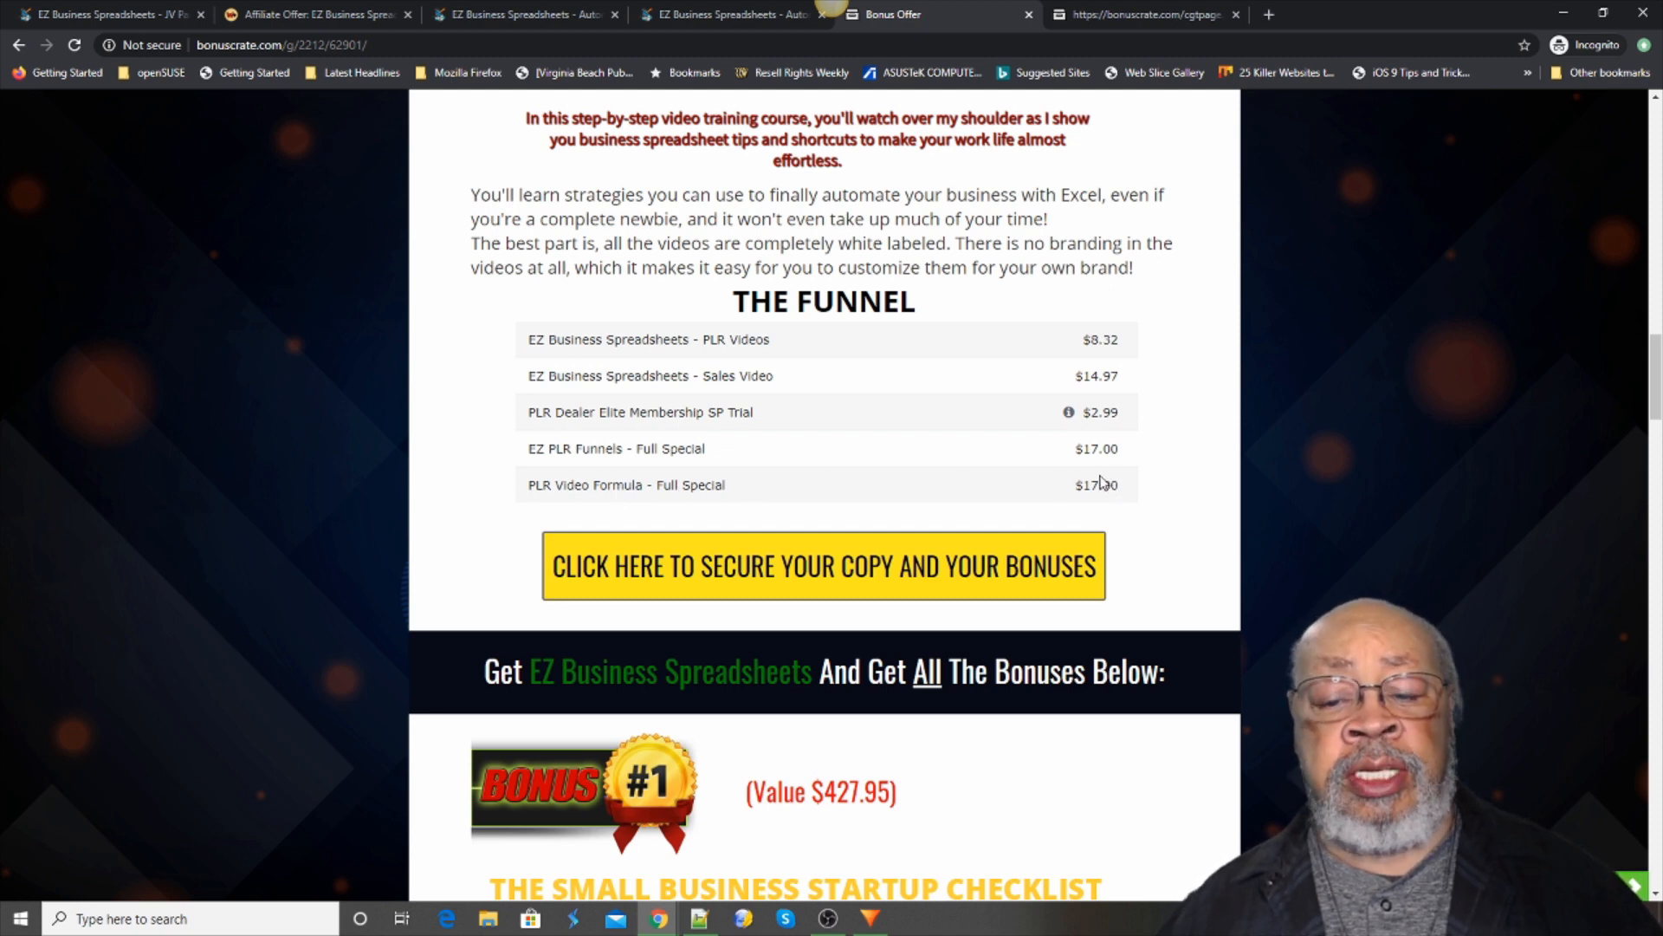
mouse_move(921, 294)
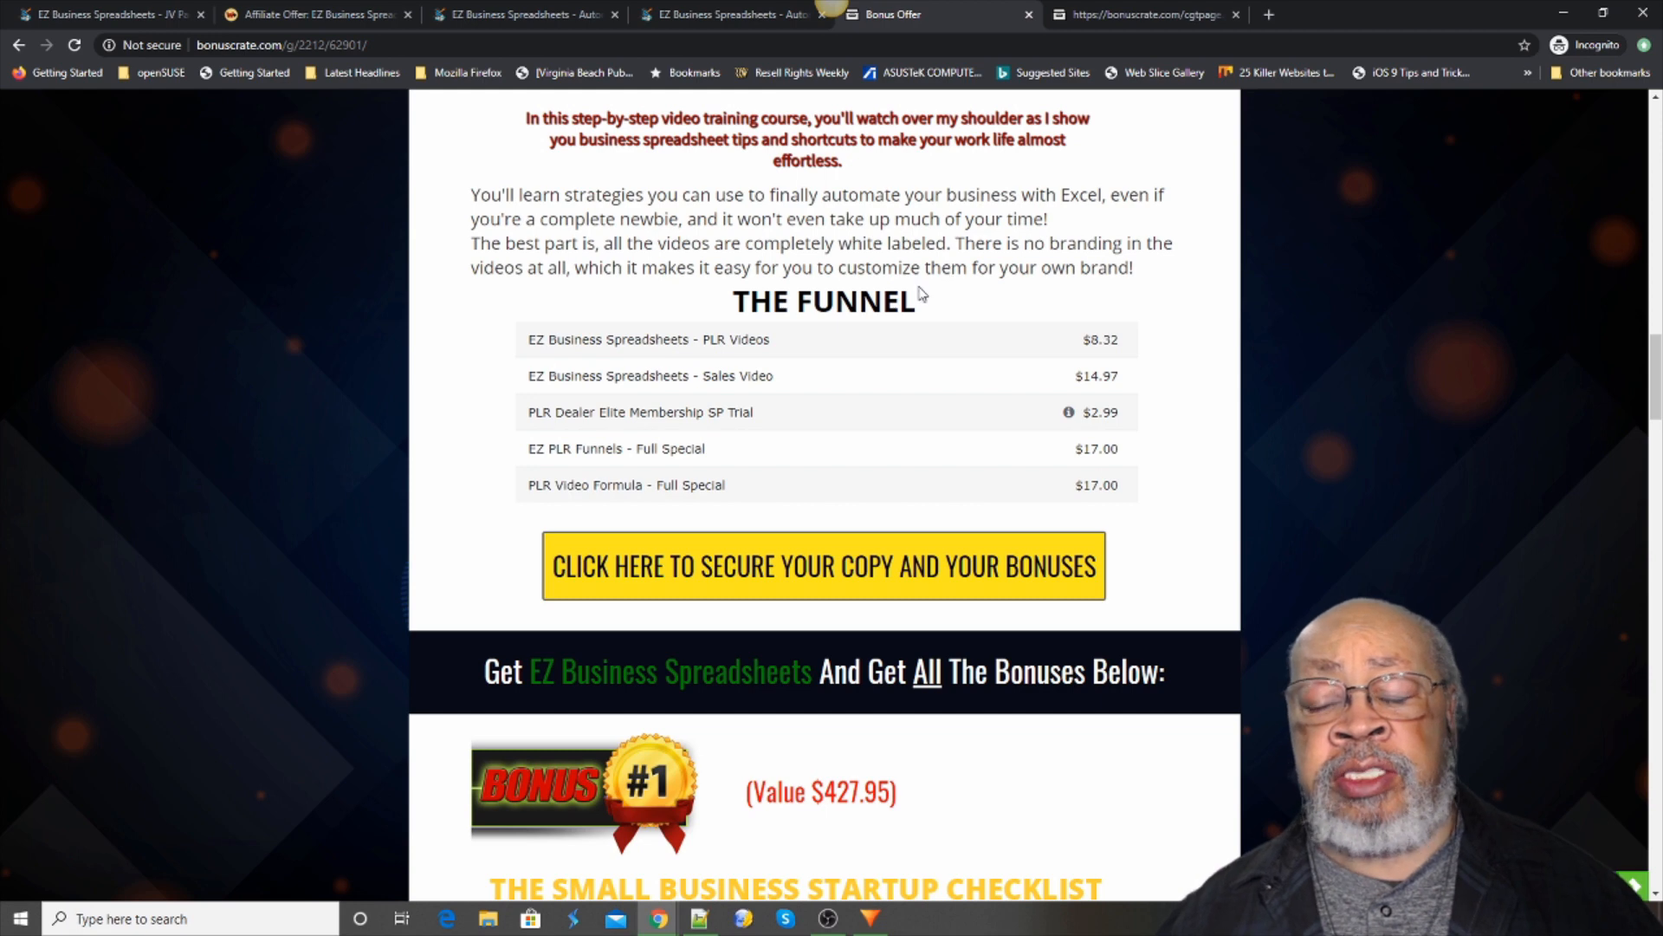
- Scroll to Bonus #1, The Small Business Startup Checklist, and Bonus #2's start
scroll("down", 3)
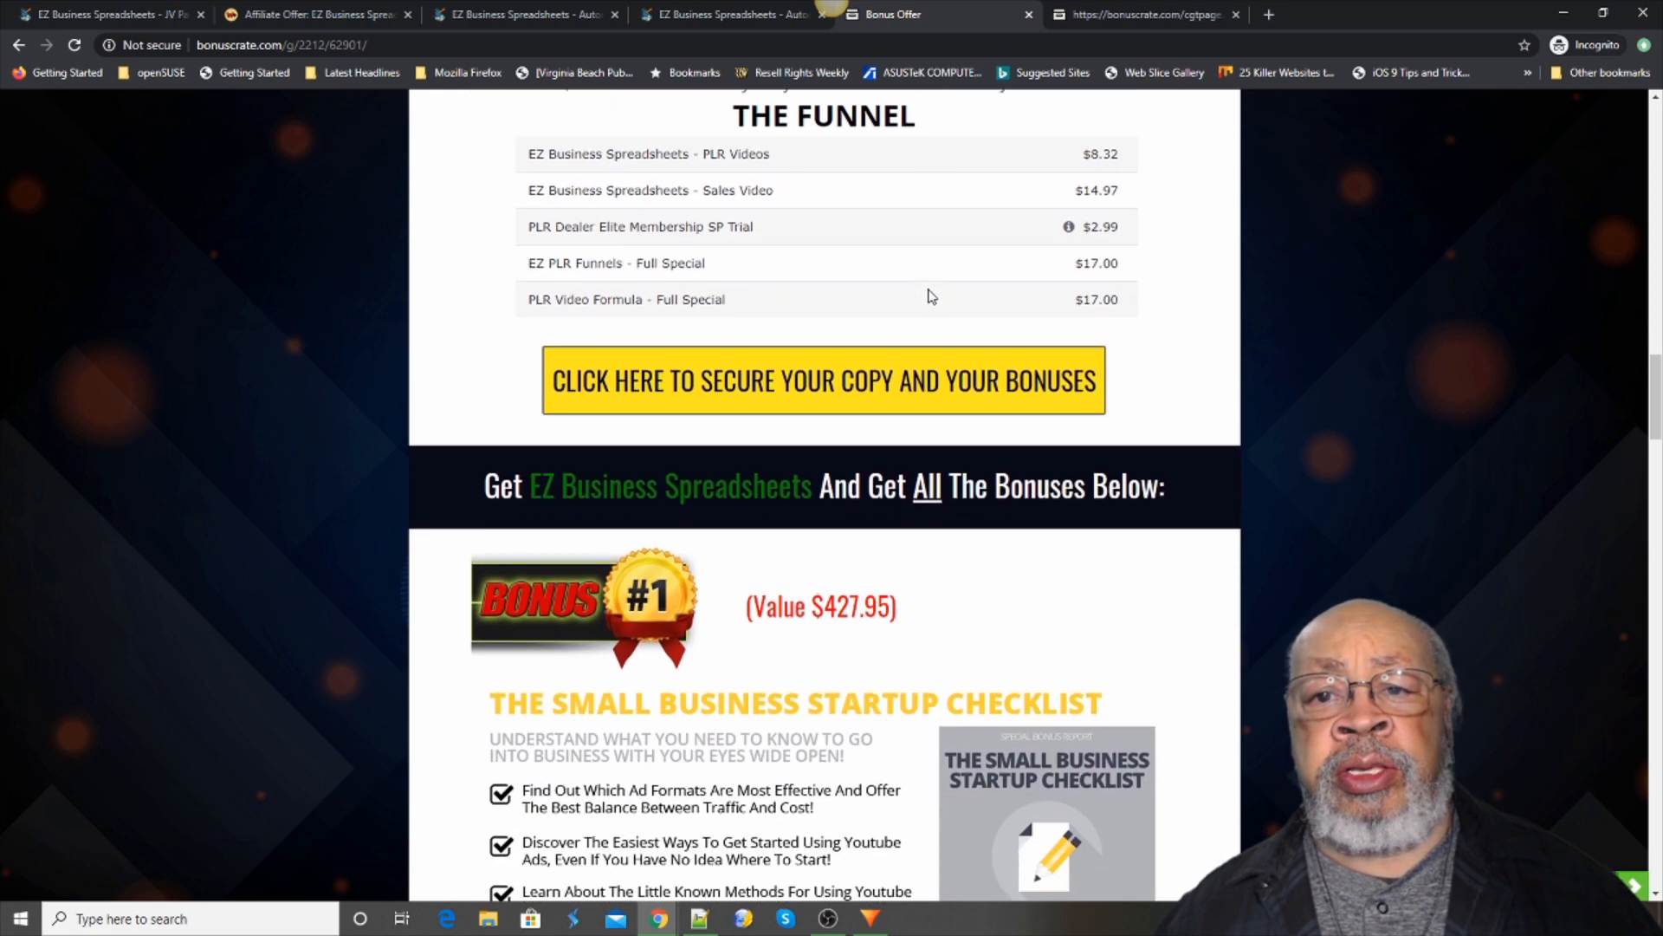
scroll("down", 3)
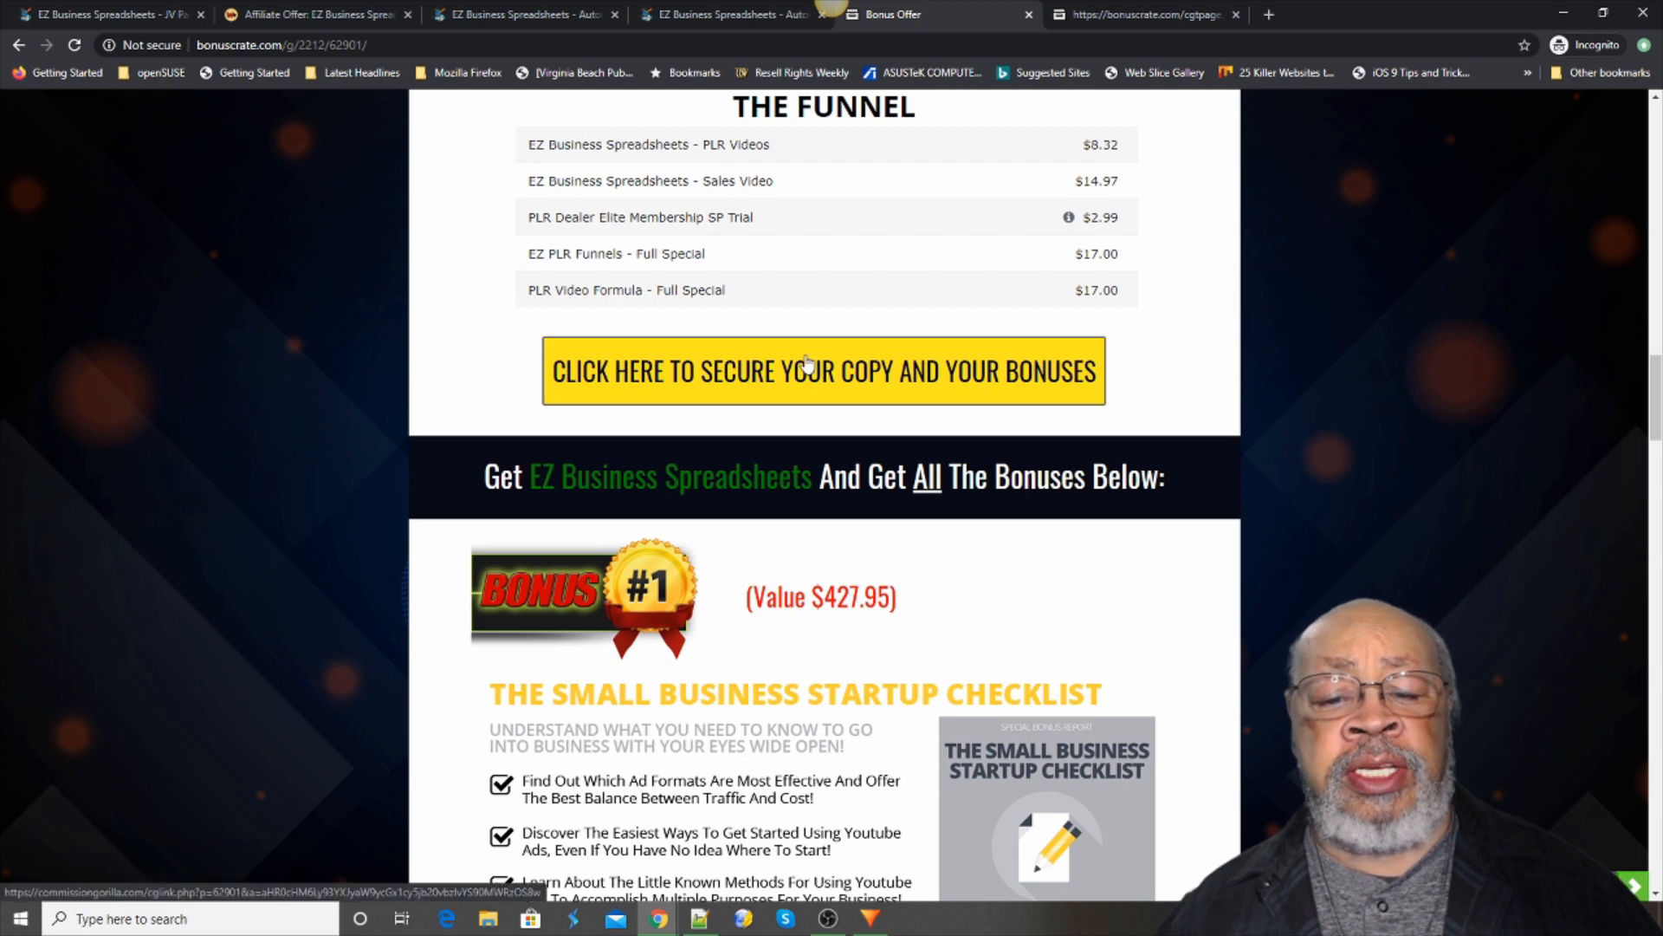
scroll("down", 3)
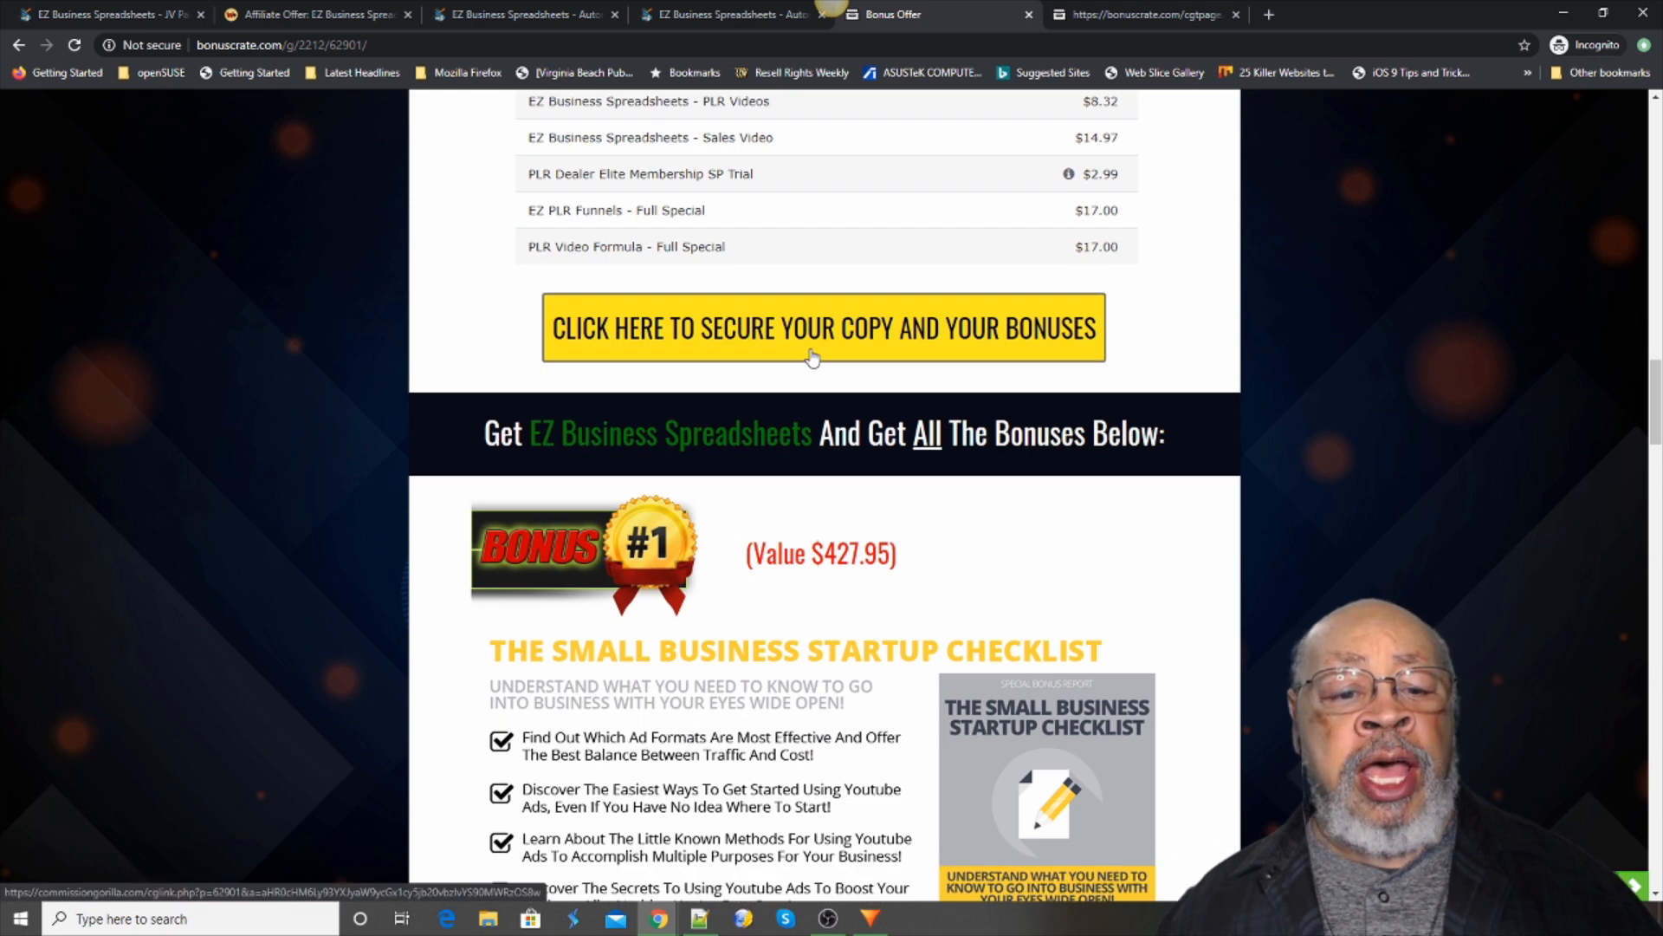
scroll("down", 3)
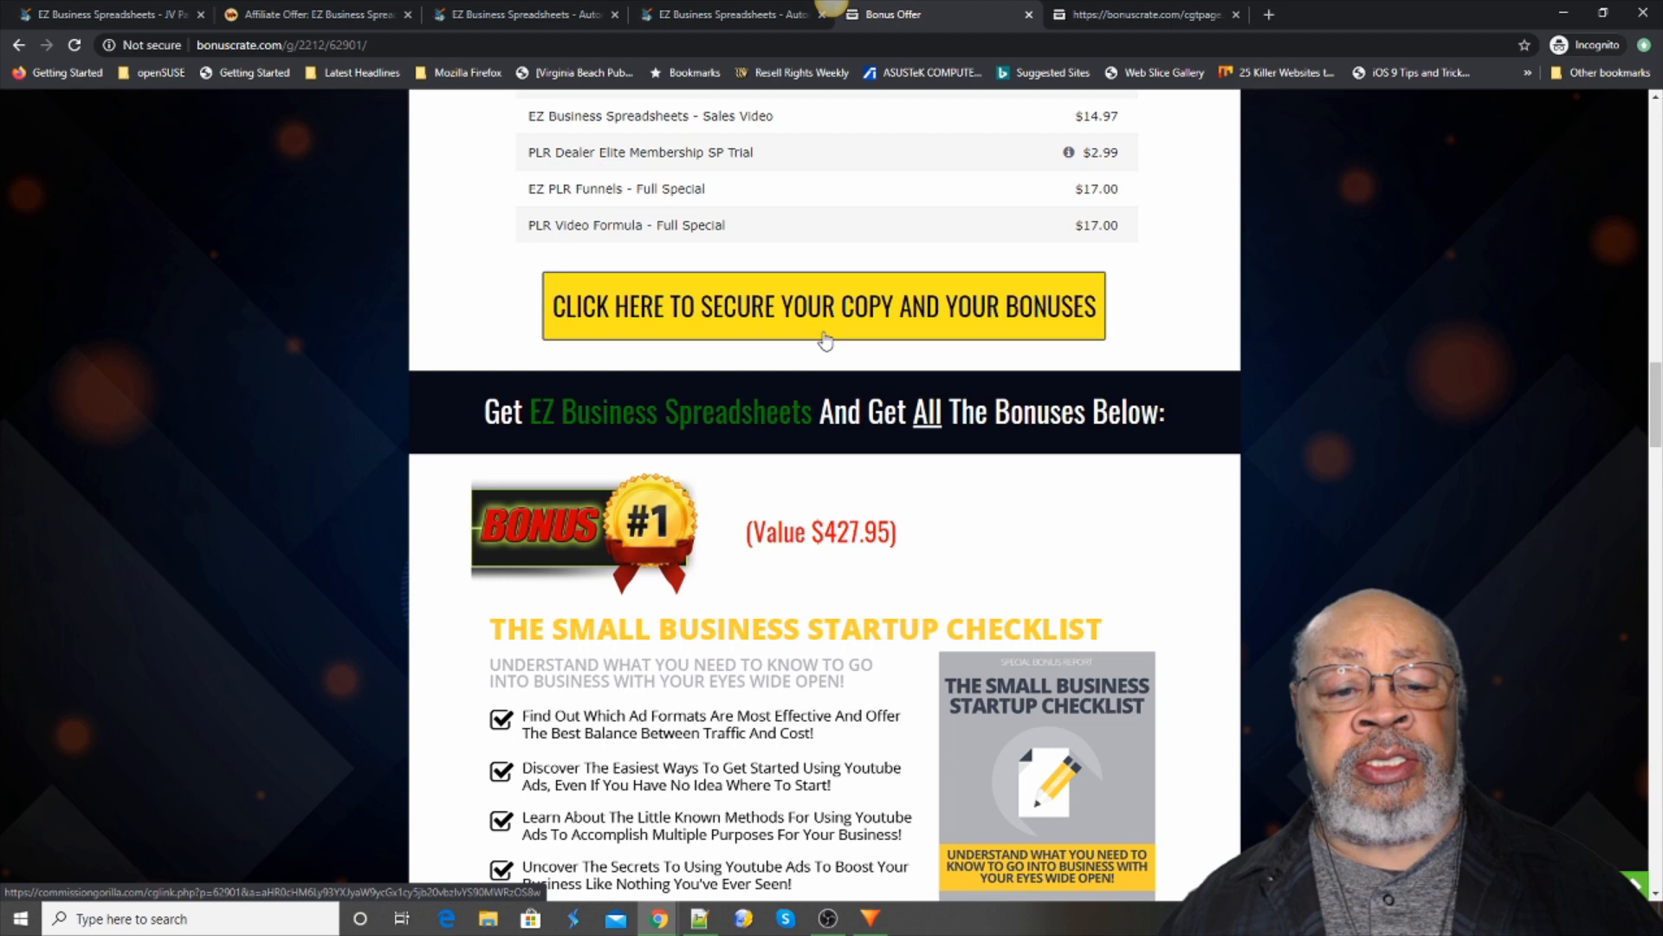
scroll("down", 3)
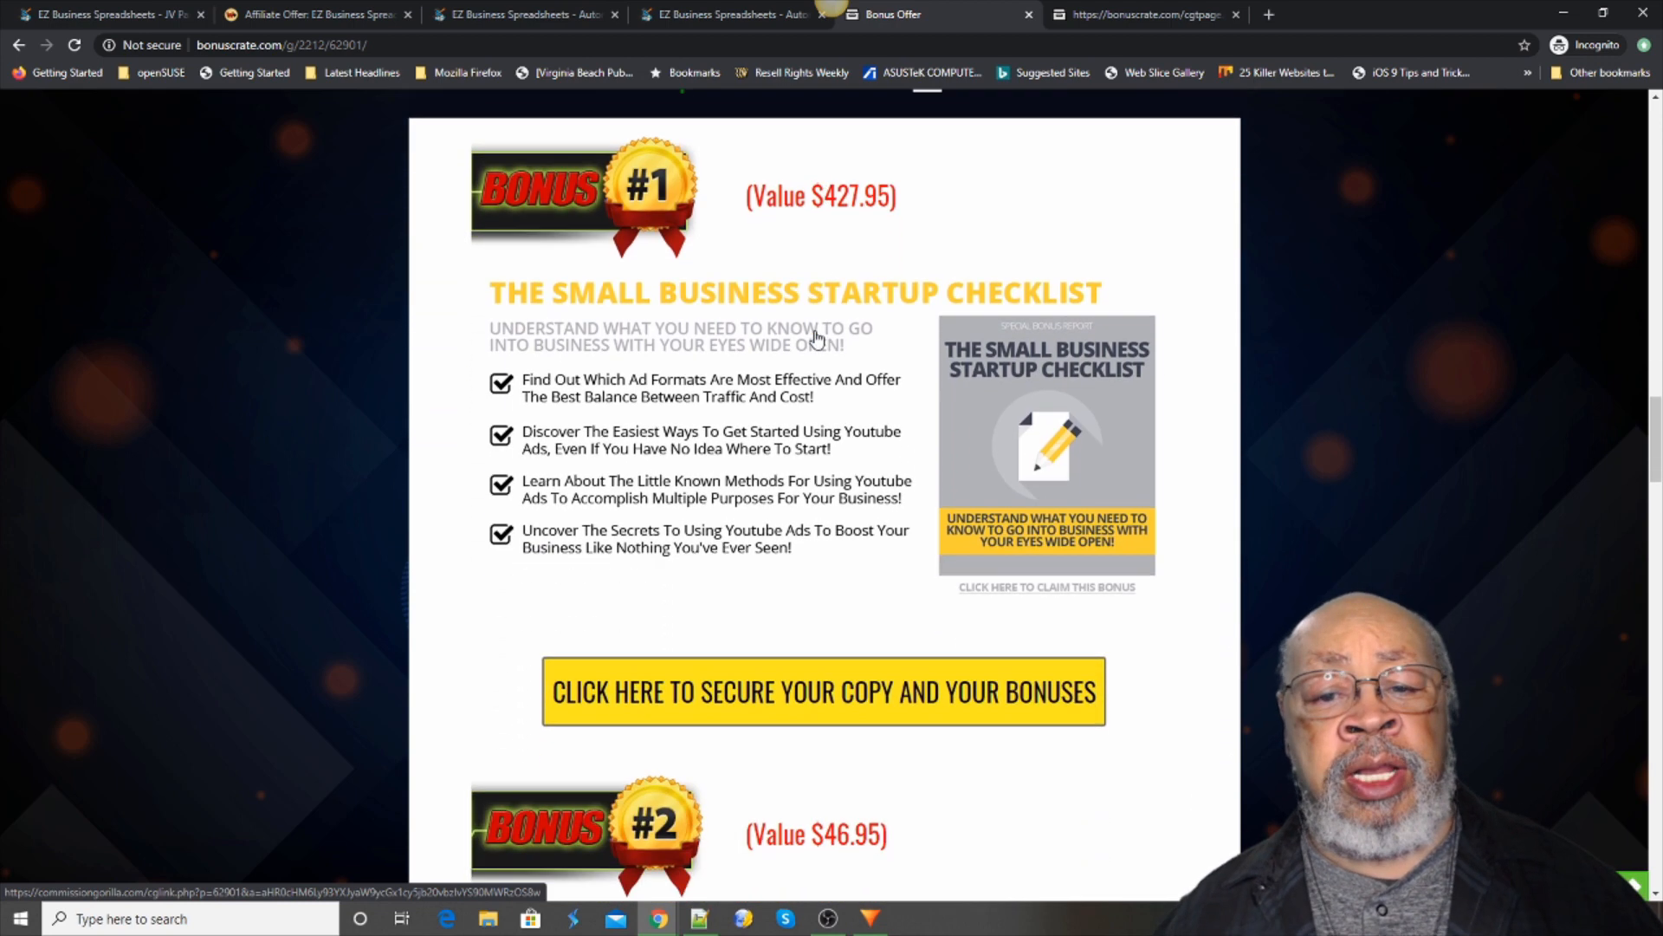
scroll("down", 3)
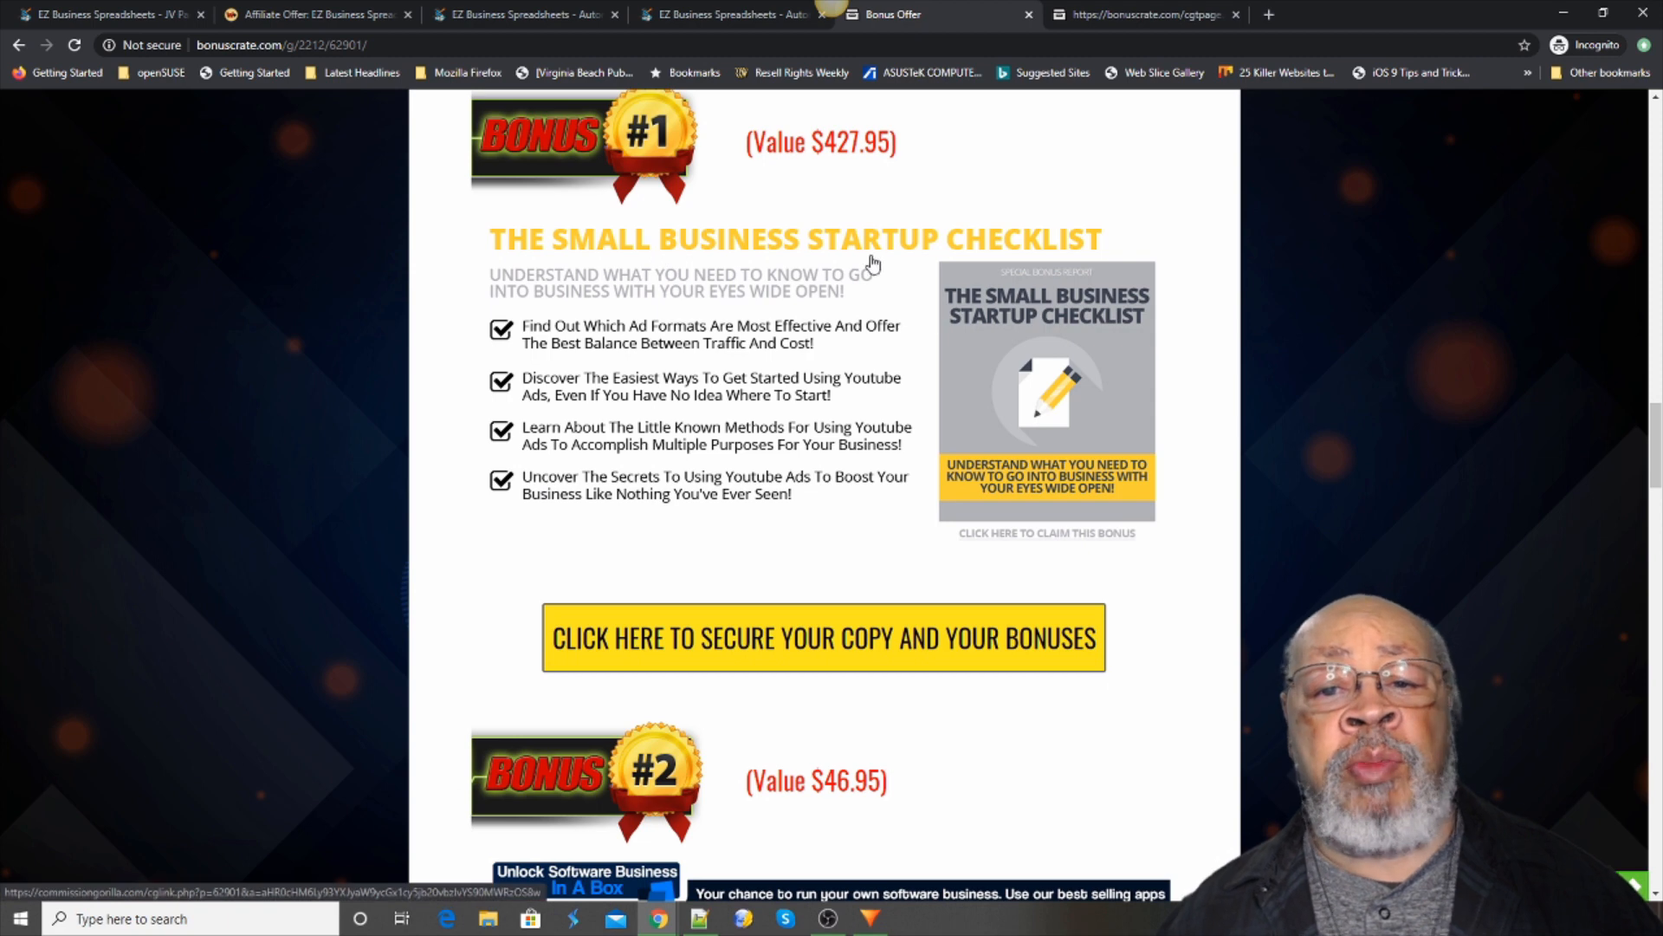
mouse_move(1048, 247)
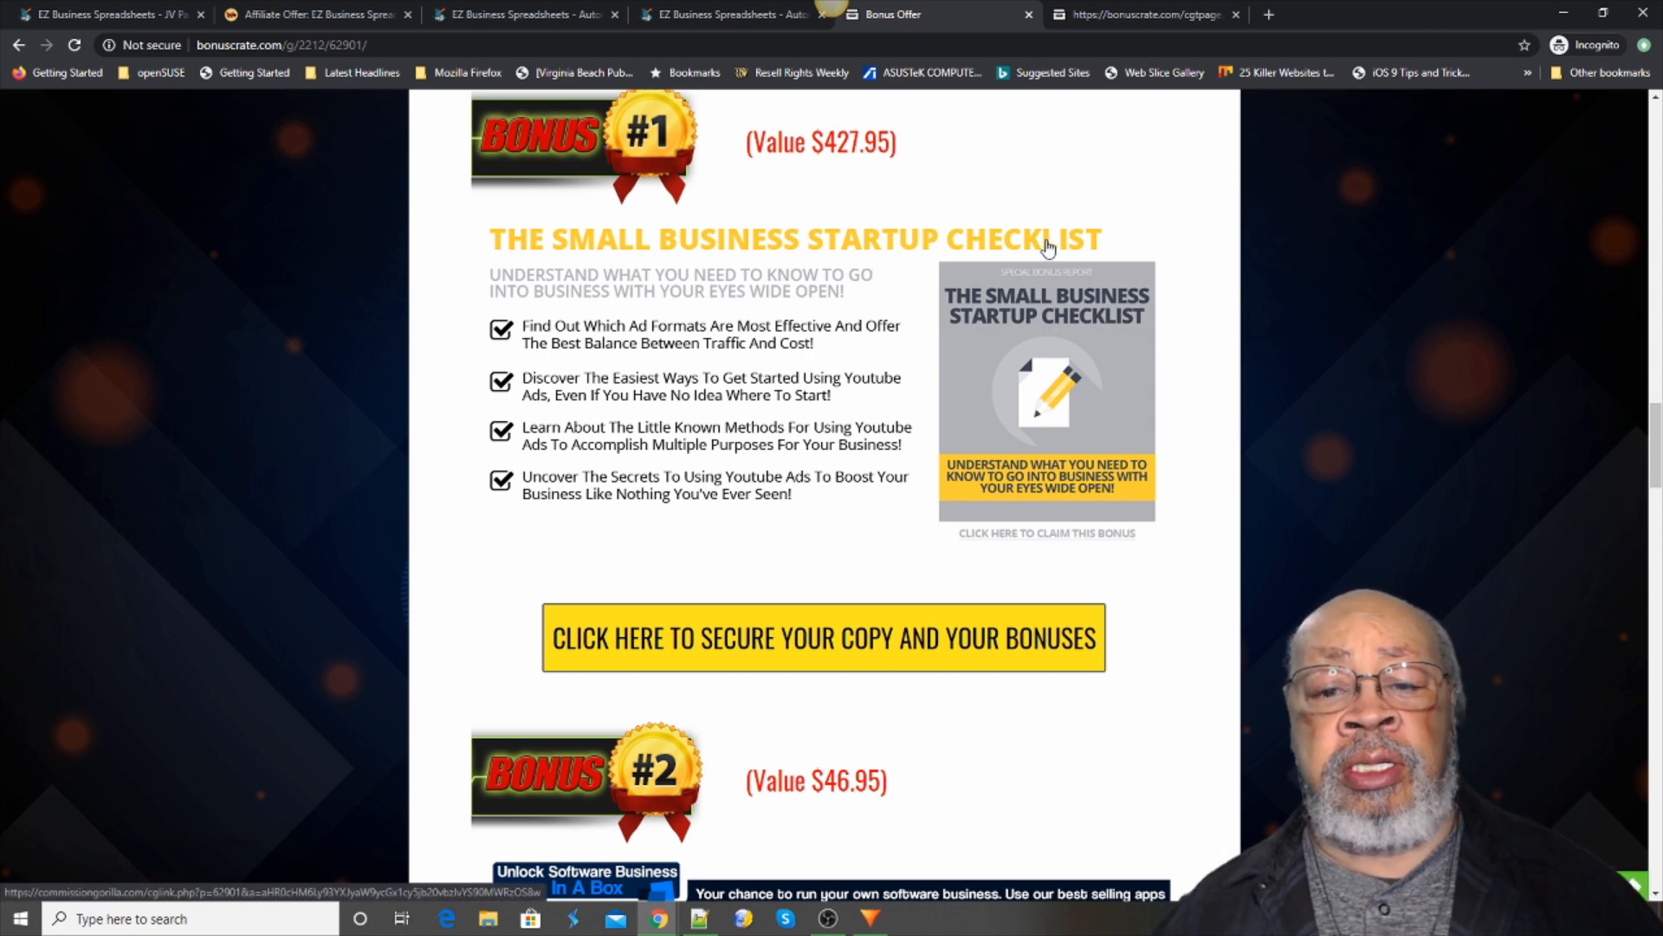
mouse_move(843, 331)
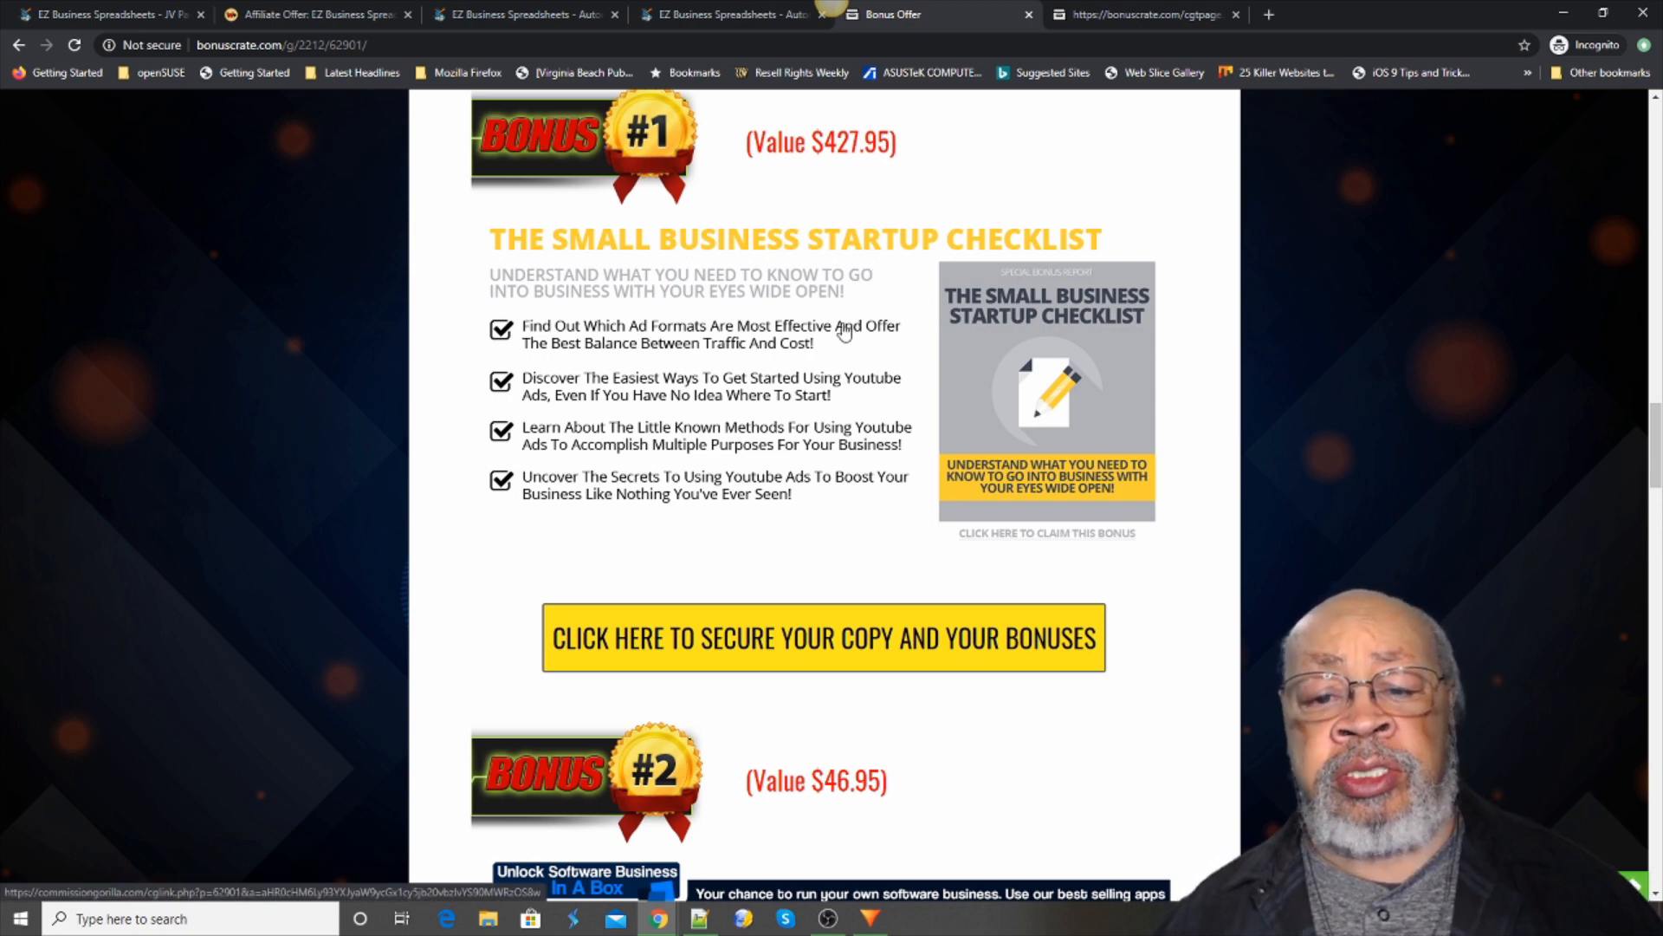
scroll("down", 3)
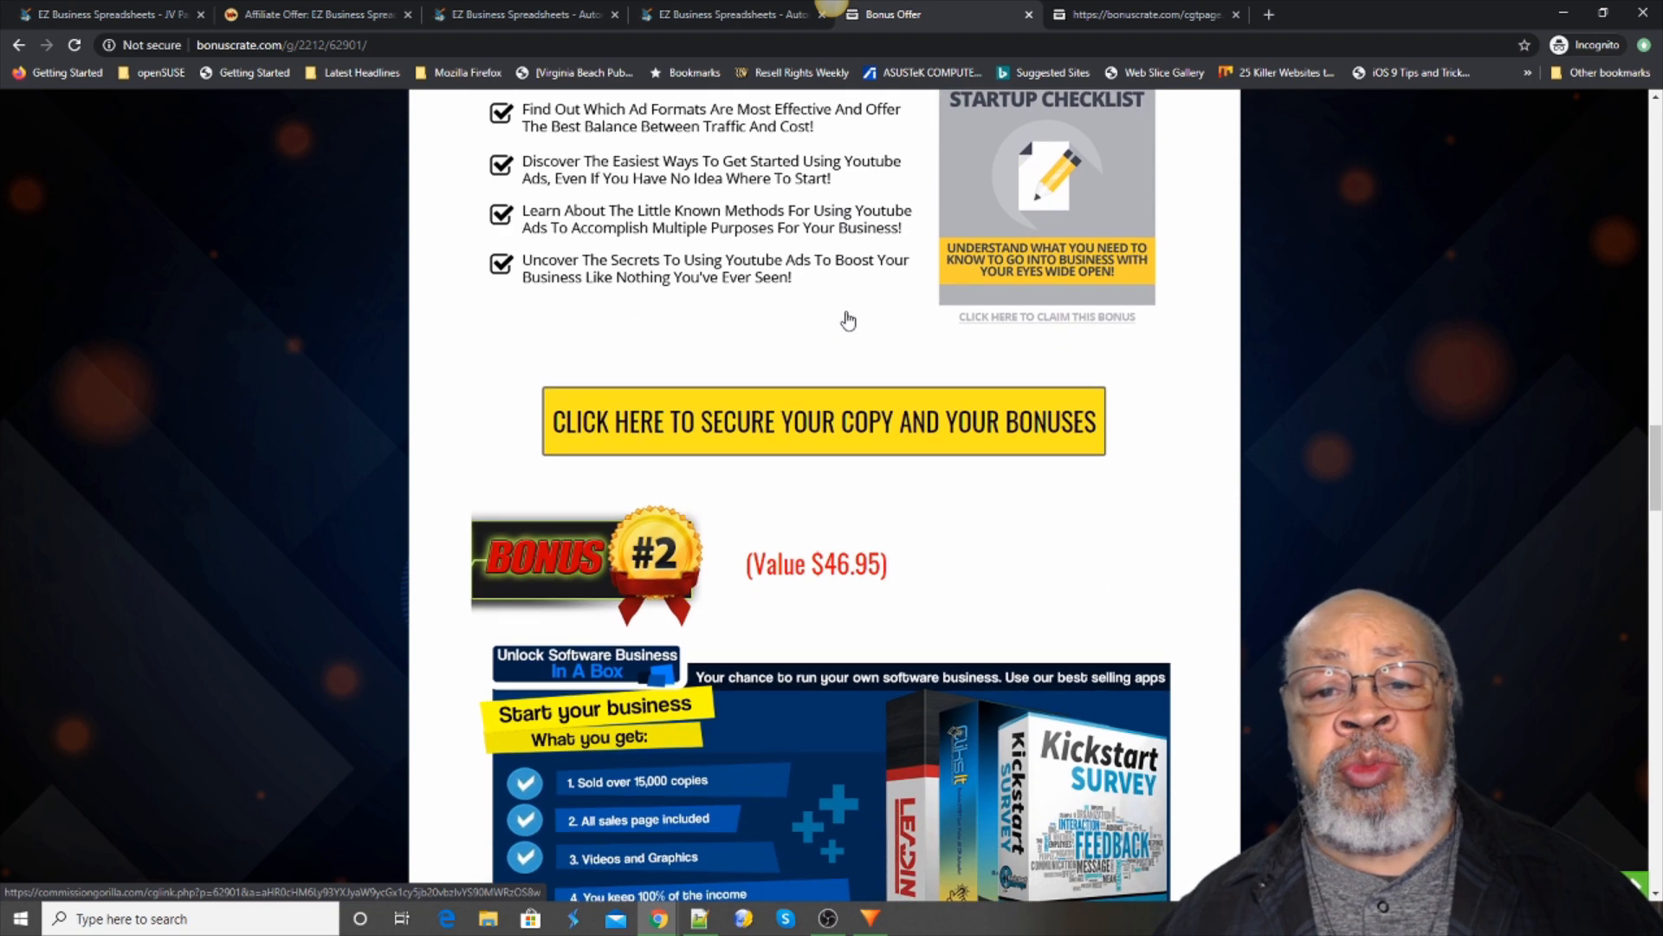
mouse_move(843, 279)
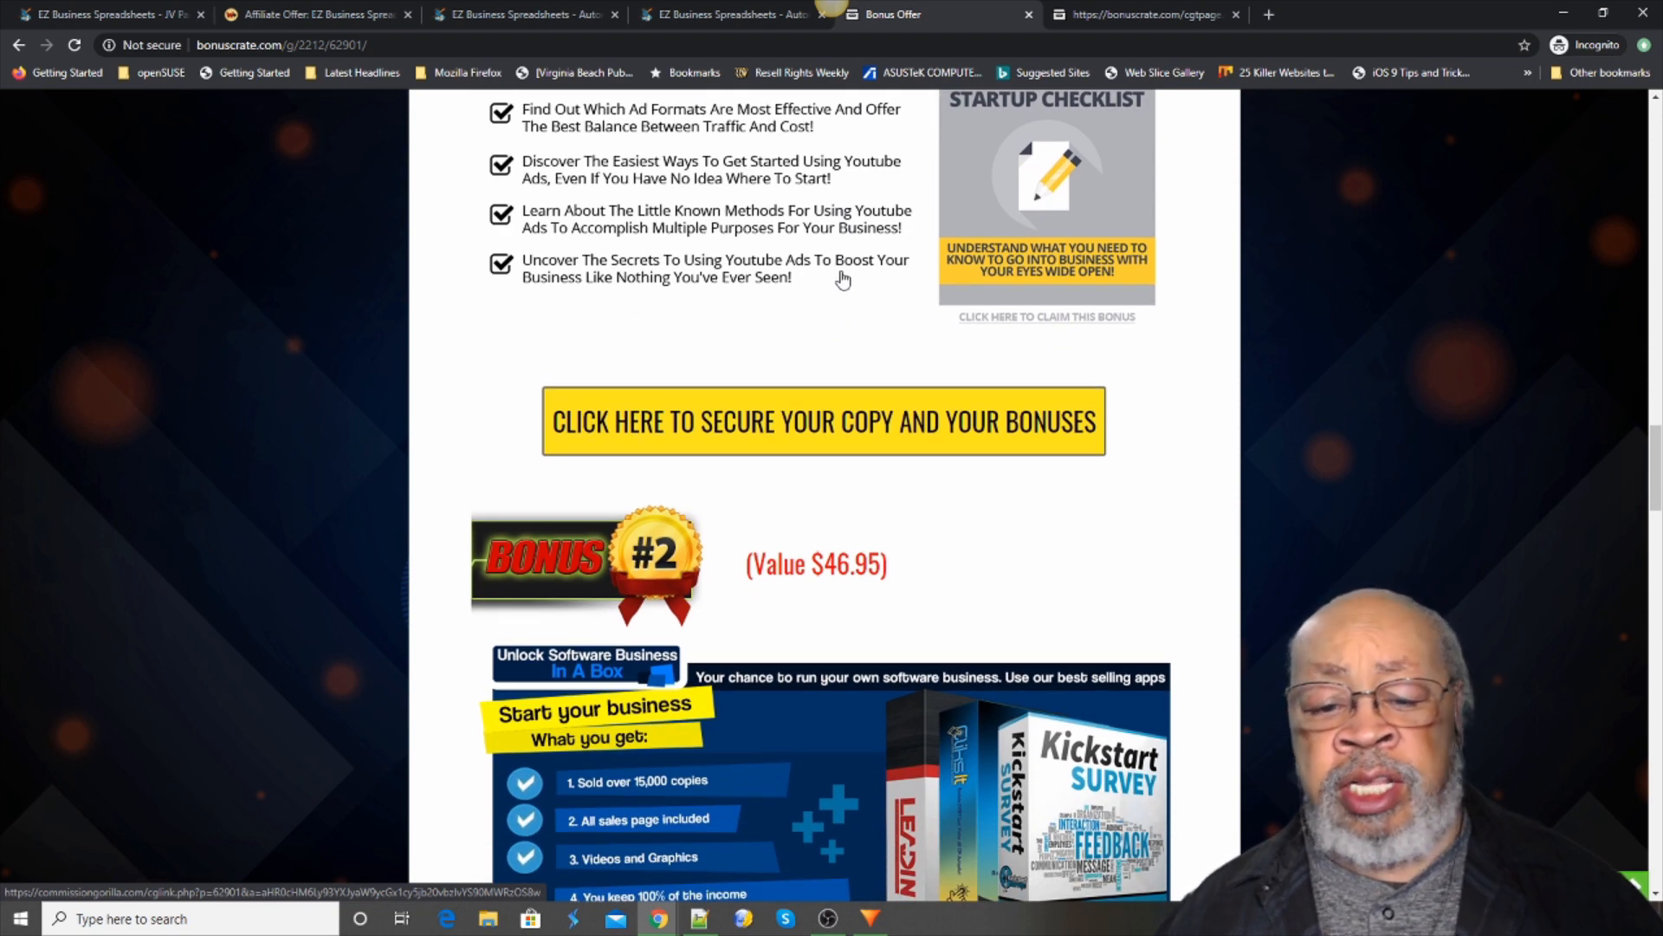
- Scroll through the Unlock Software Business In A Box ($46.95) graphic to Bonus #3
scroll("down", 3)
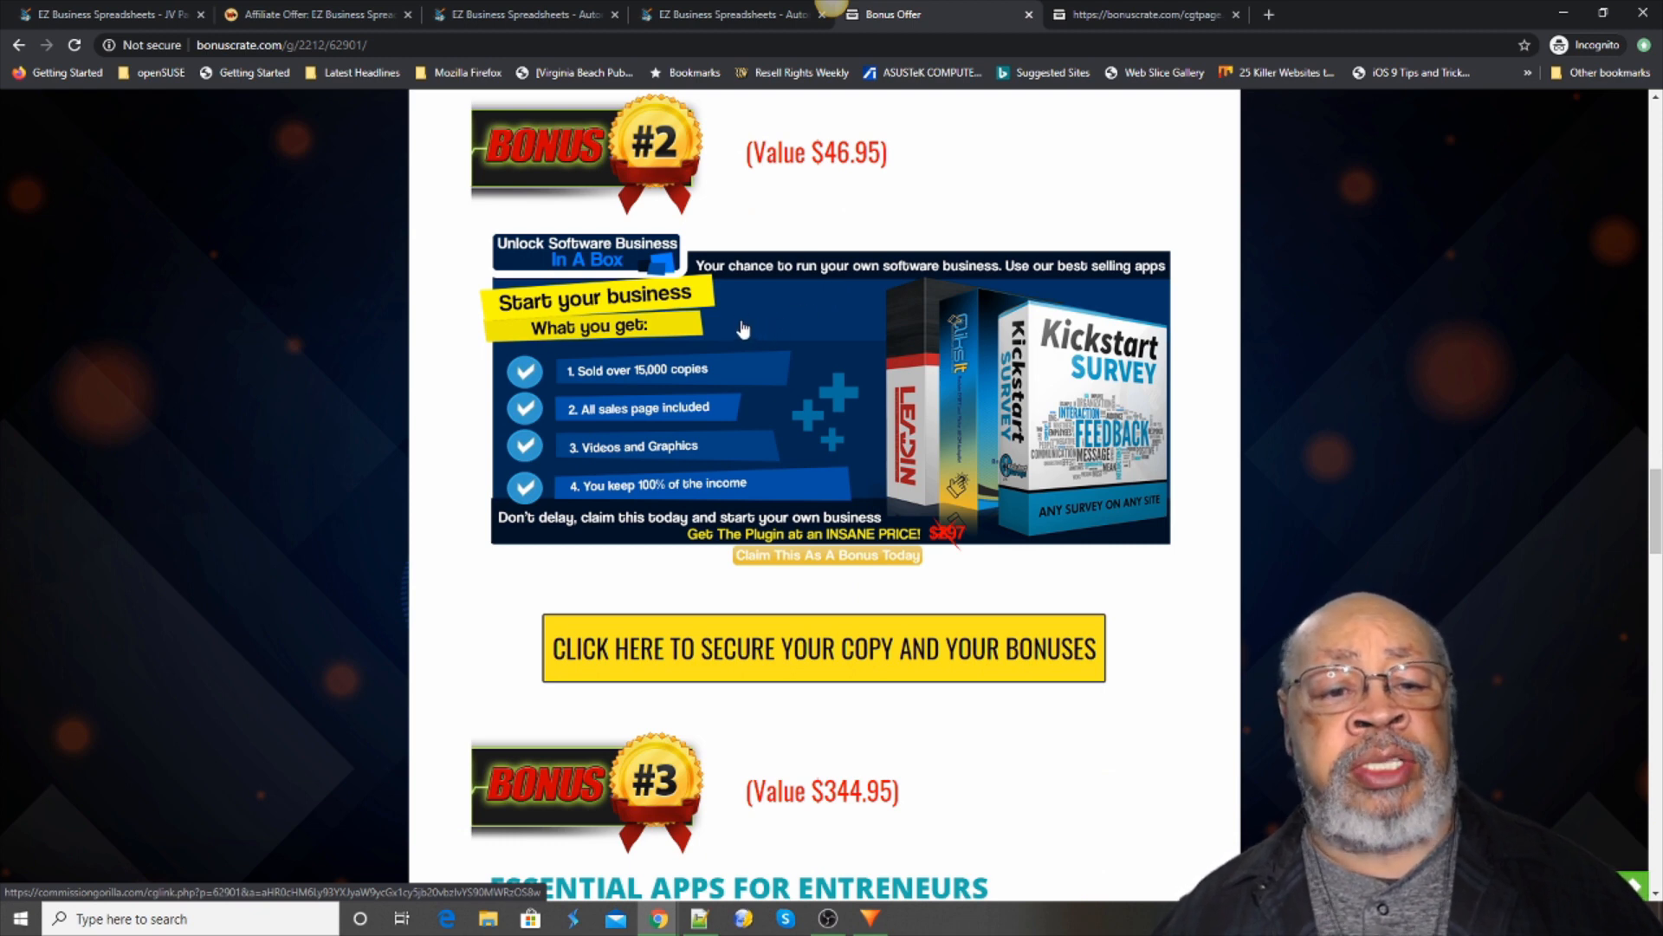
mouse_move(835, 337)
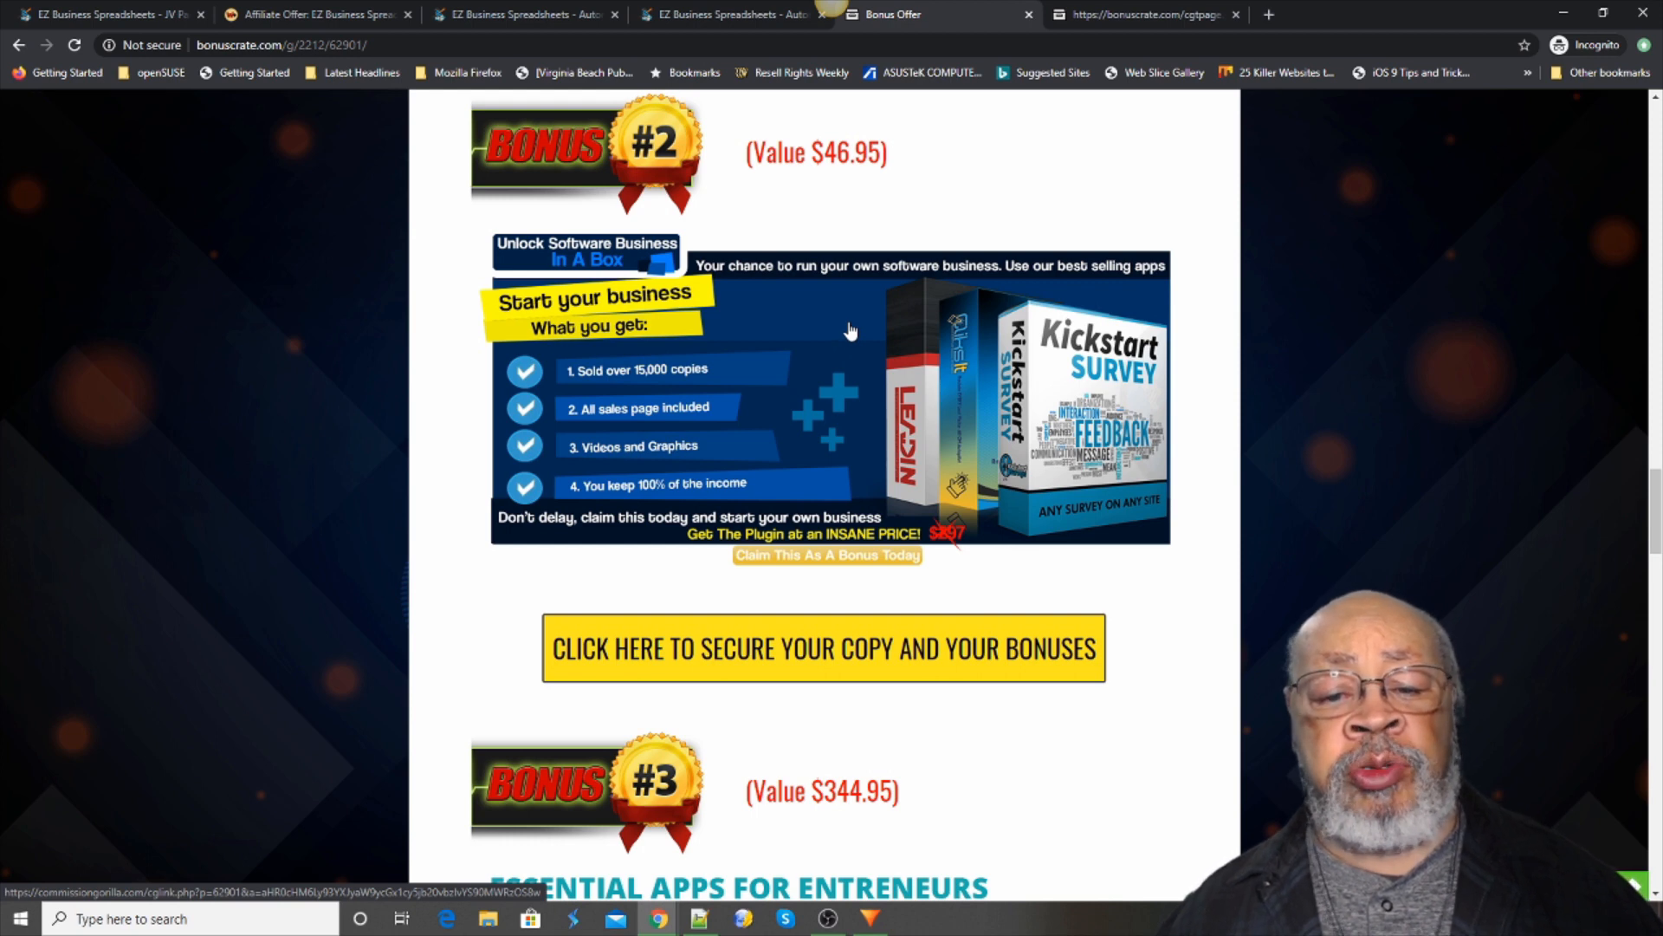
scroll("down", 3)
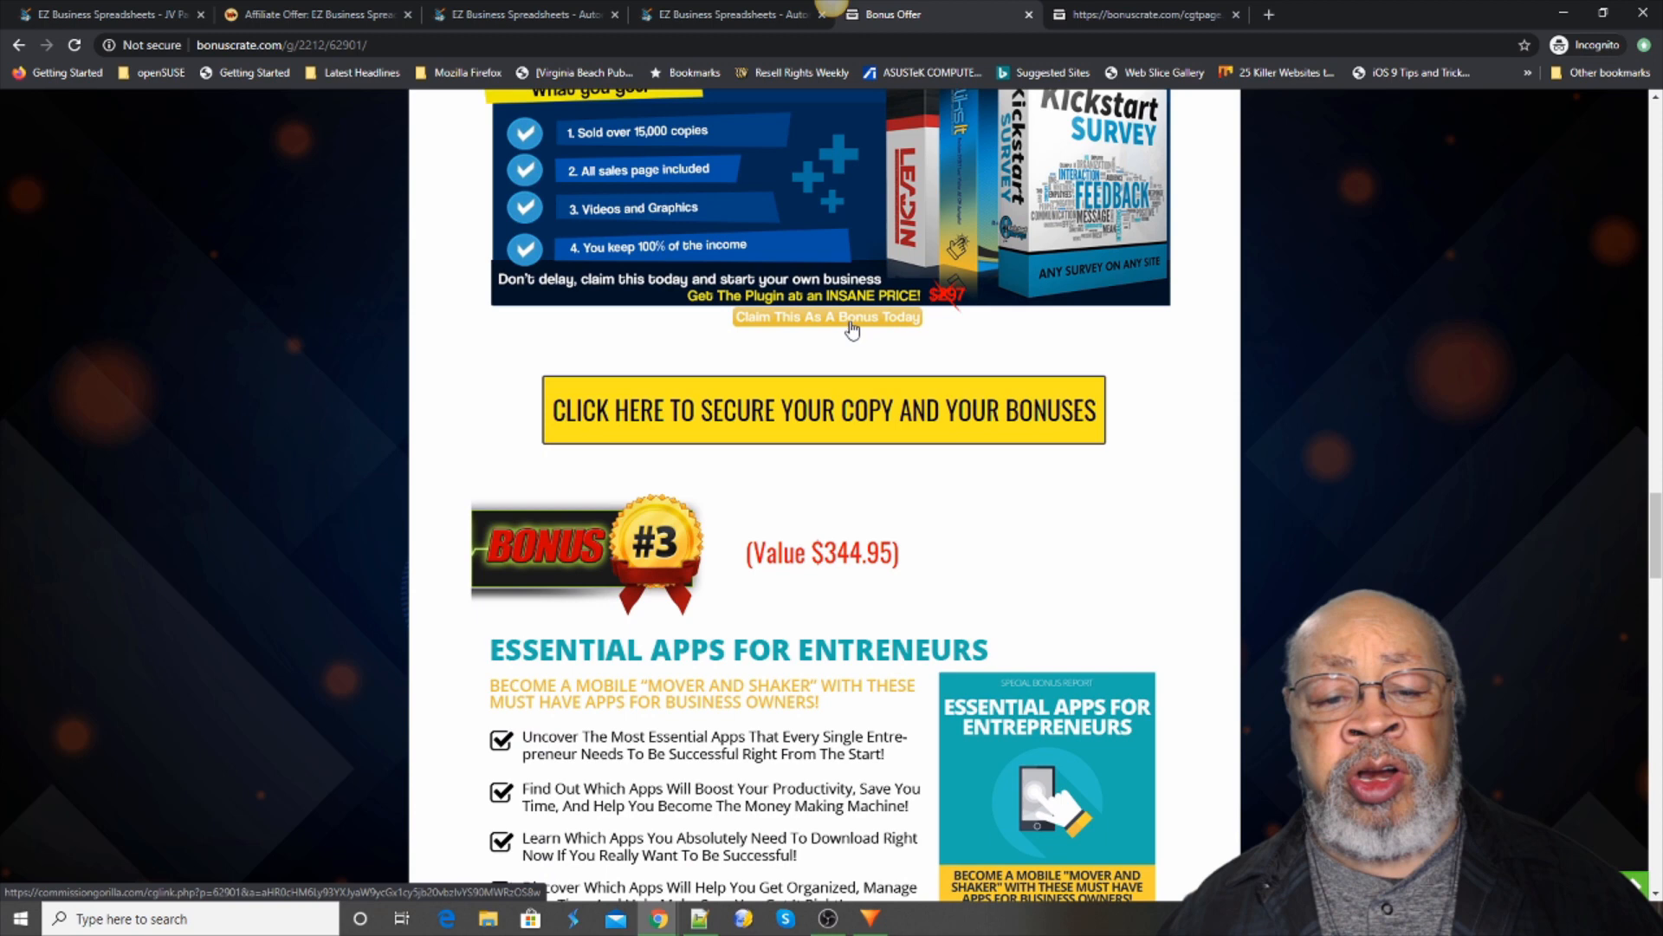
- Scroll through Essential Apps For Entrepreneurs ($344.95) and its four benefit points
scroll("down", 3)
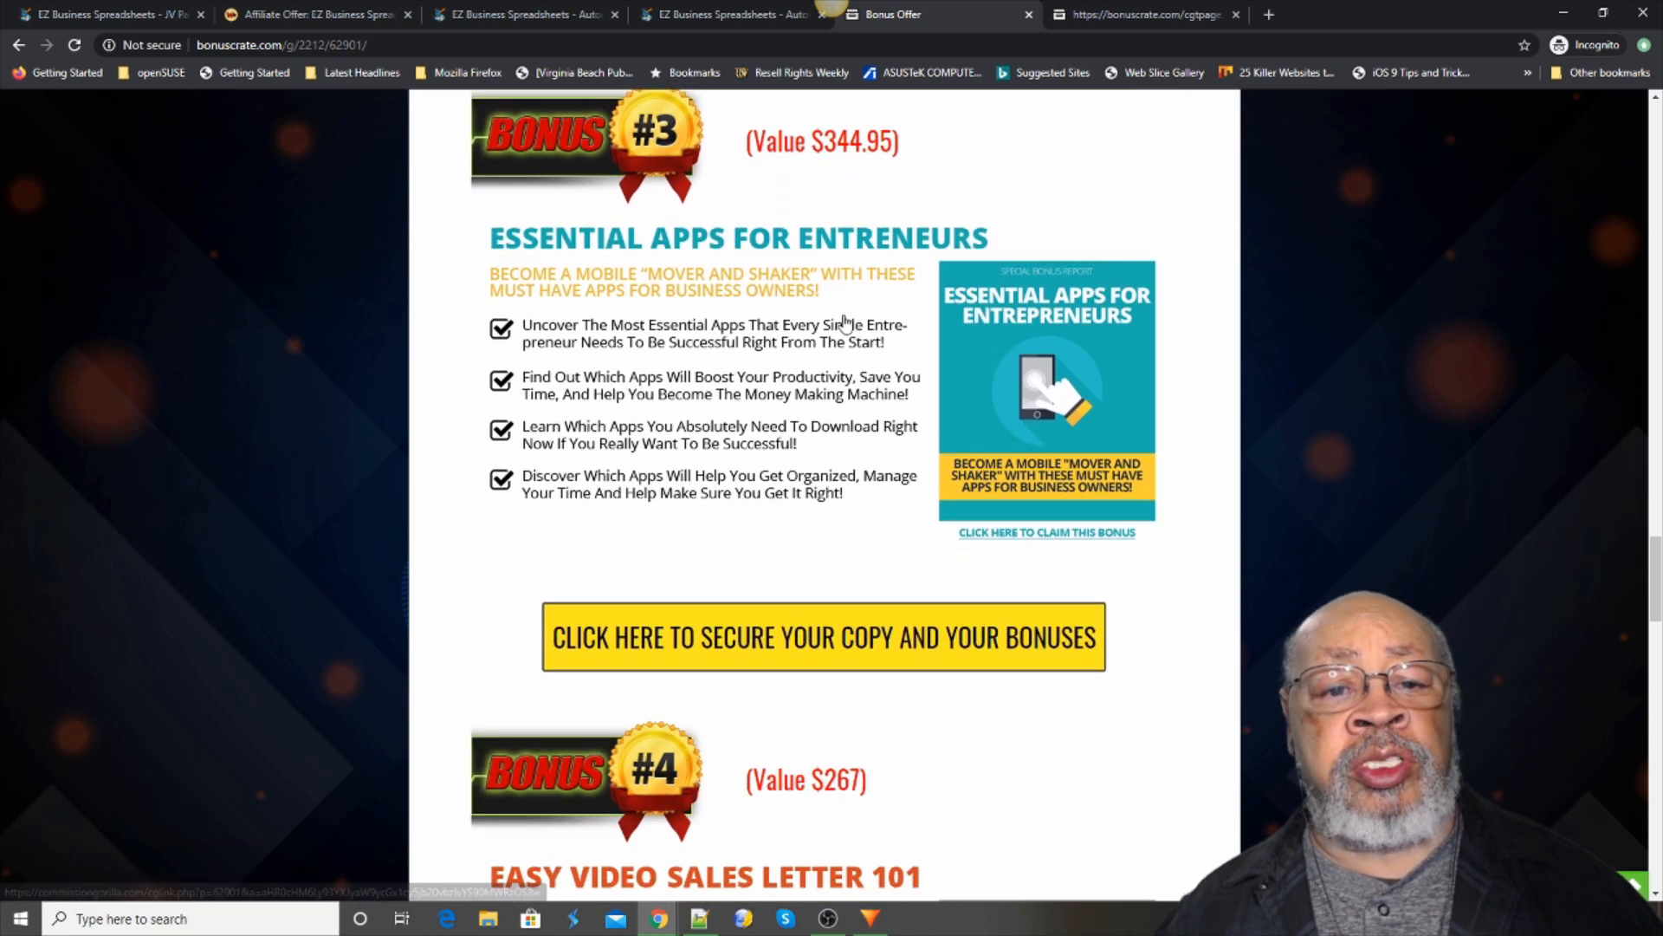
mouse_move(832, 260)
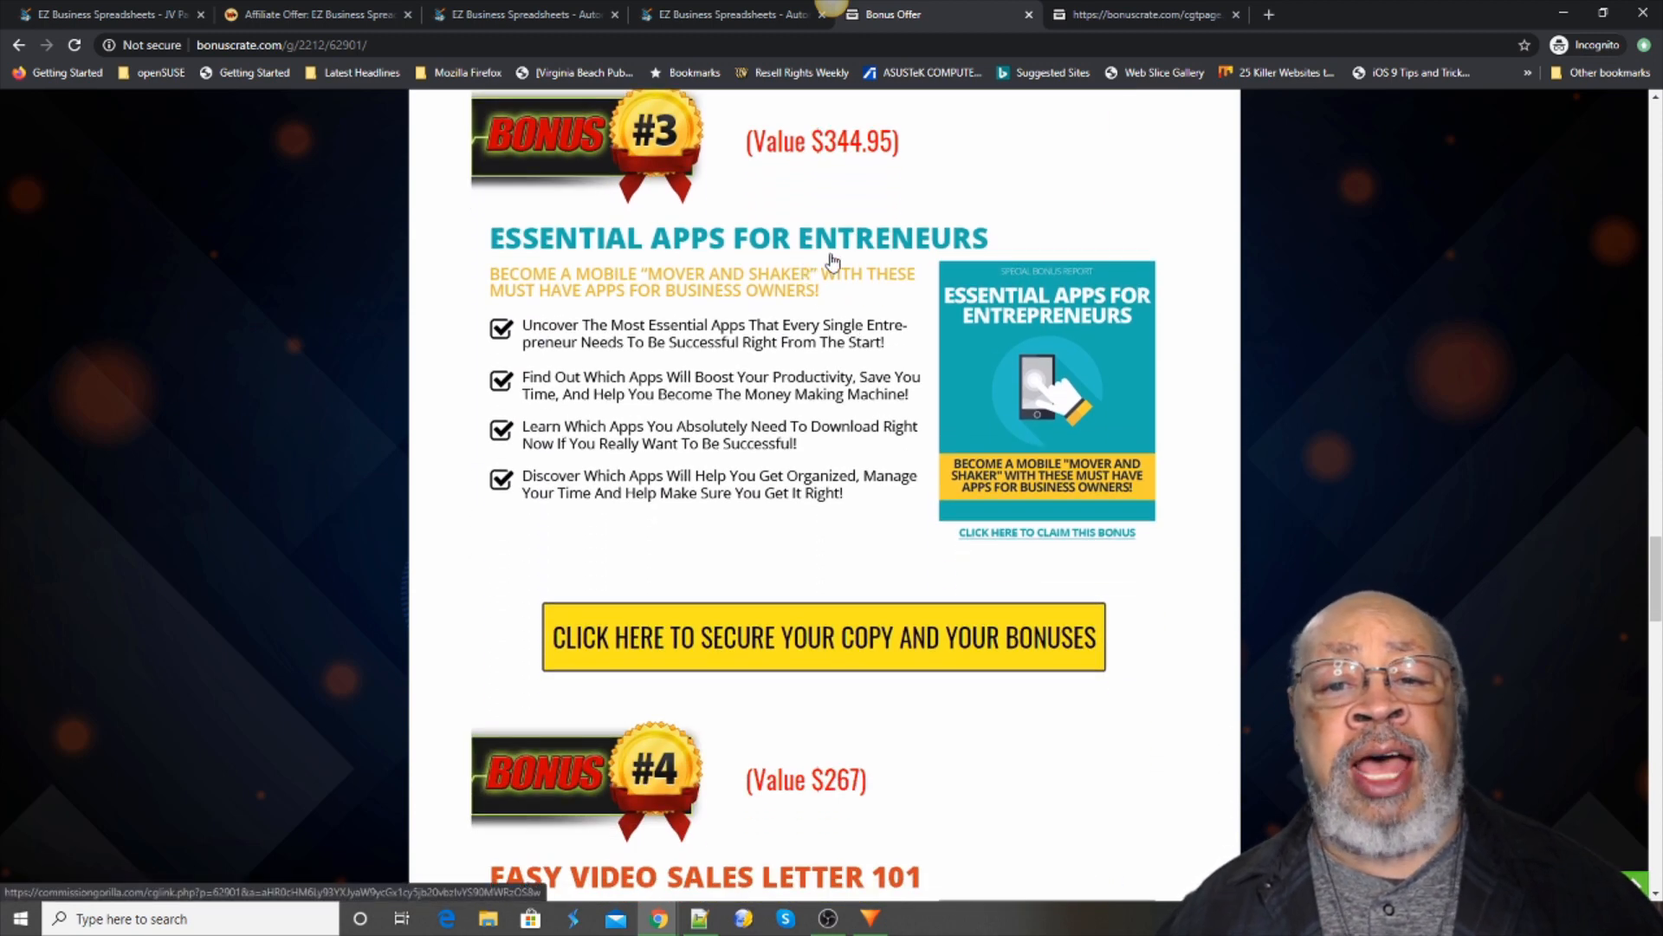
mouse_move(764, 337)
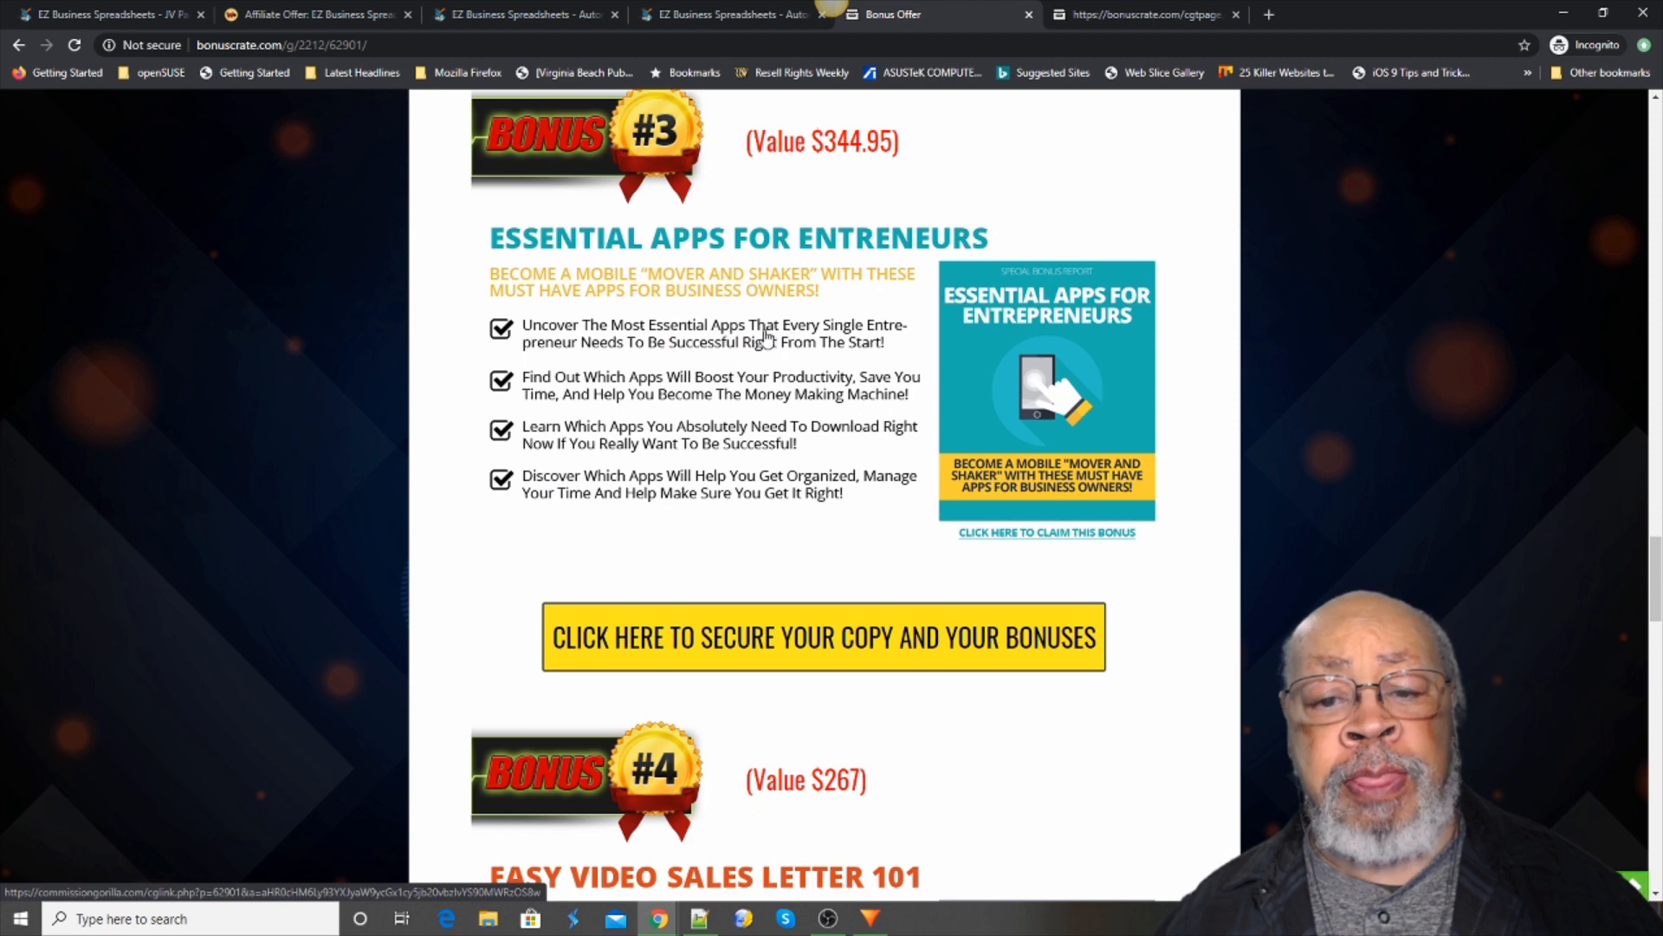
mouse_move(826, 341)
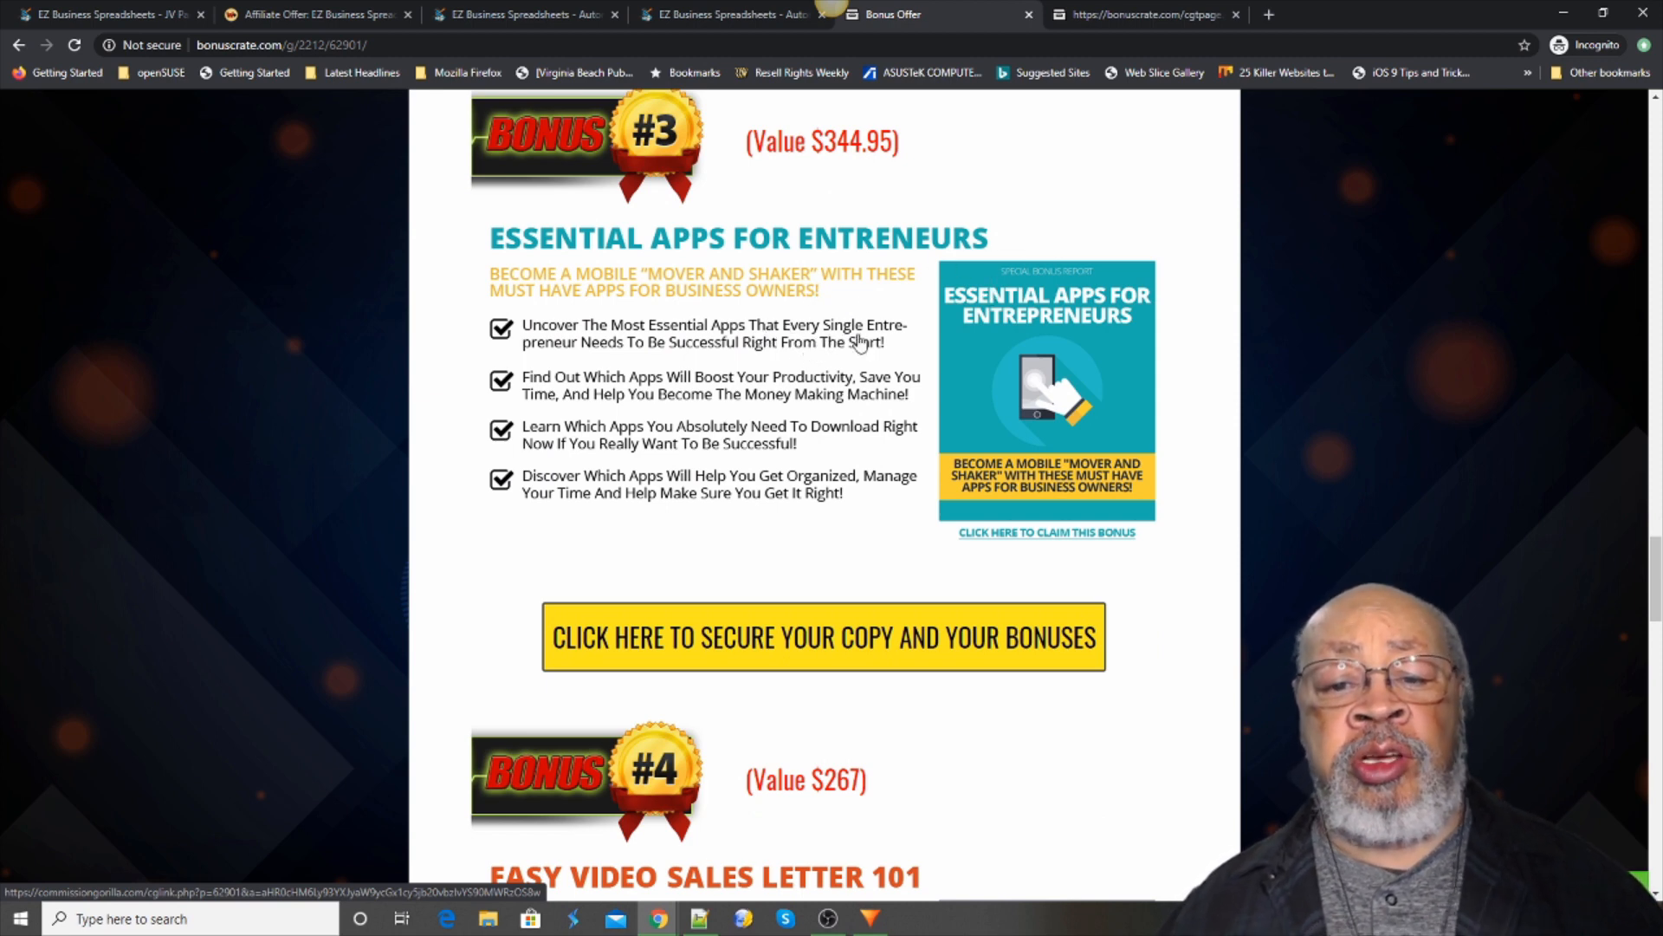
scroll("down", 3)
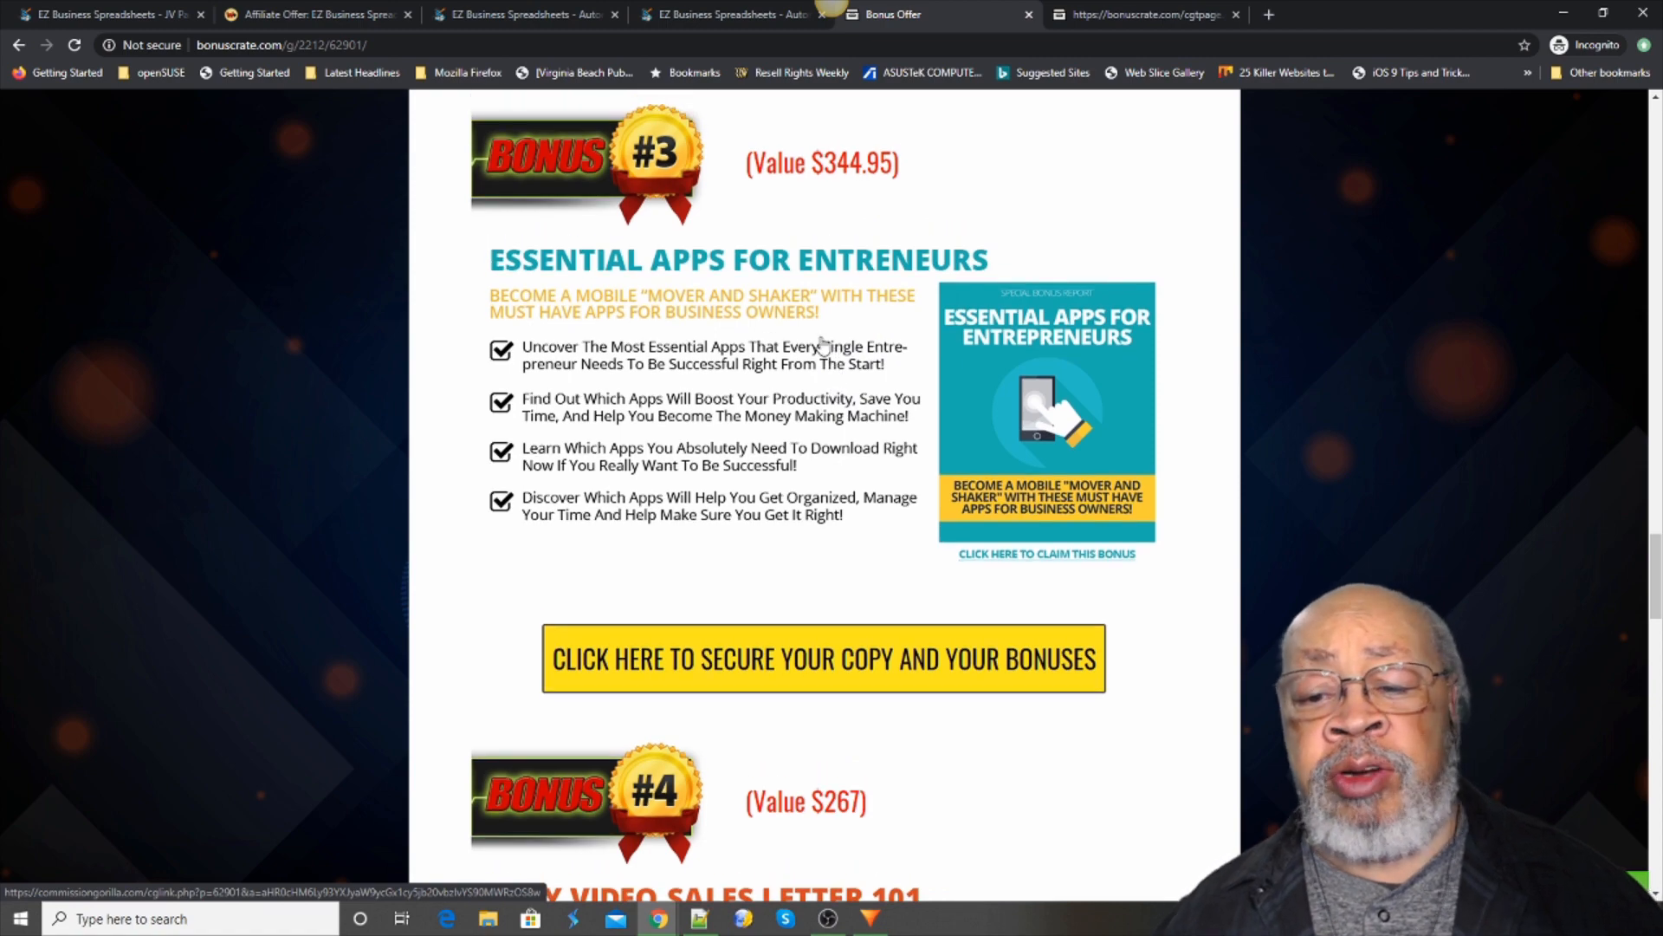
scroll("down", 3)
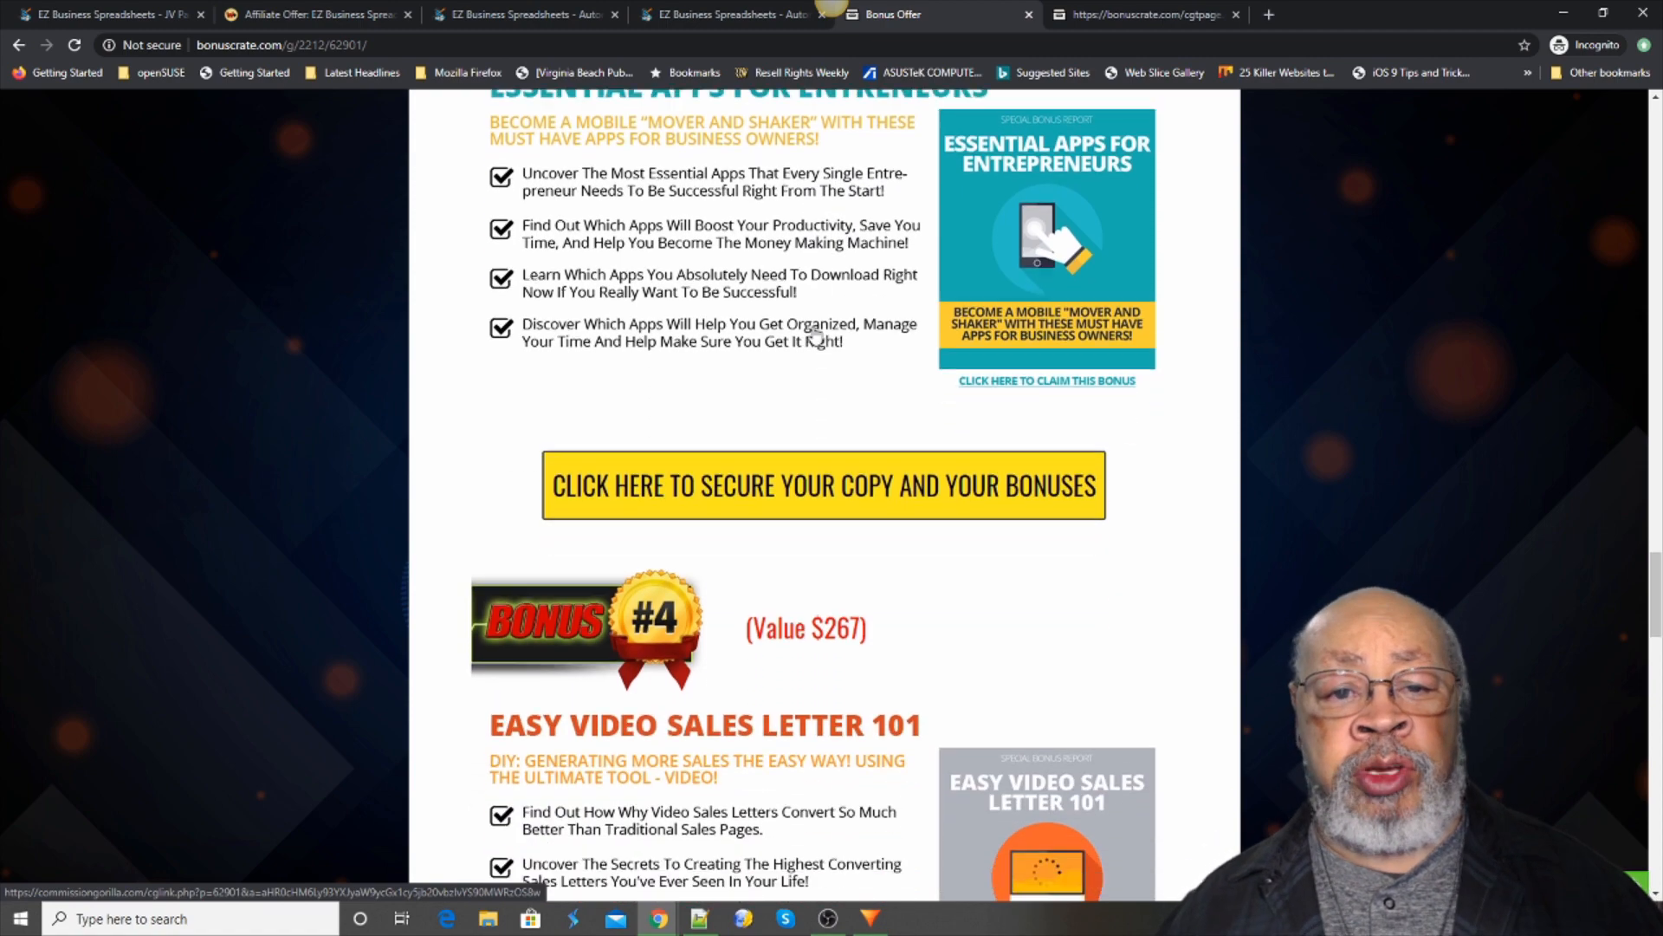
- Scroll through Easy Video Sales Letter 101 ($267) and its four benefits to Bonus #5
scroll("down", 3)
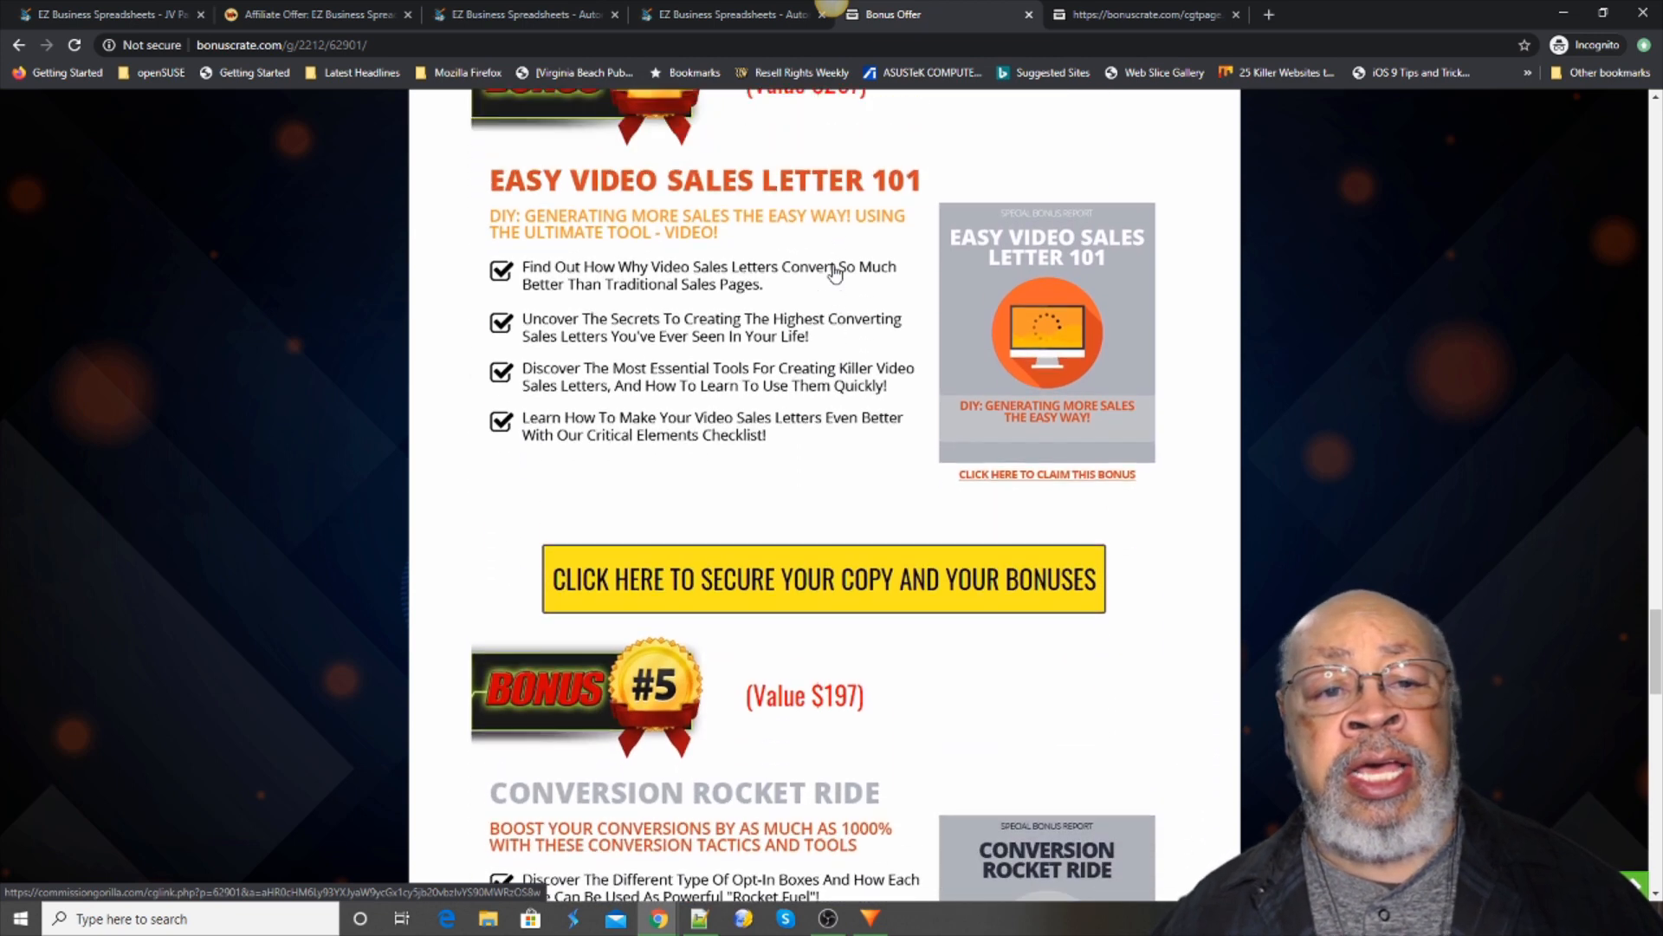
scroll("down", 3)
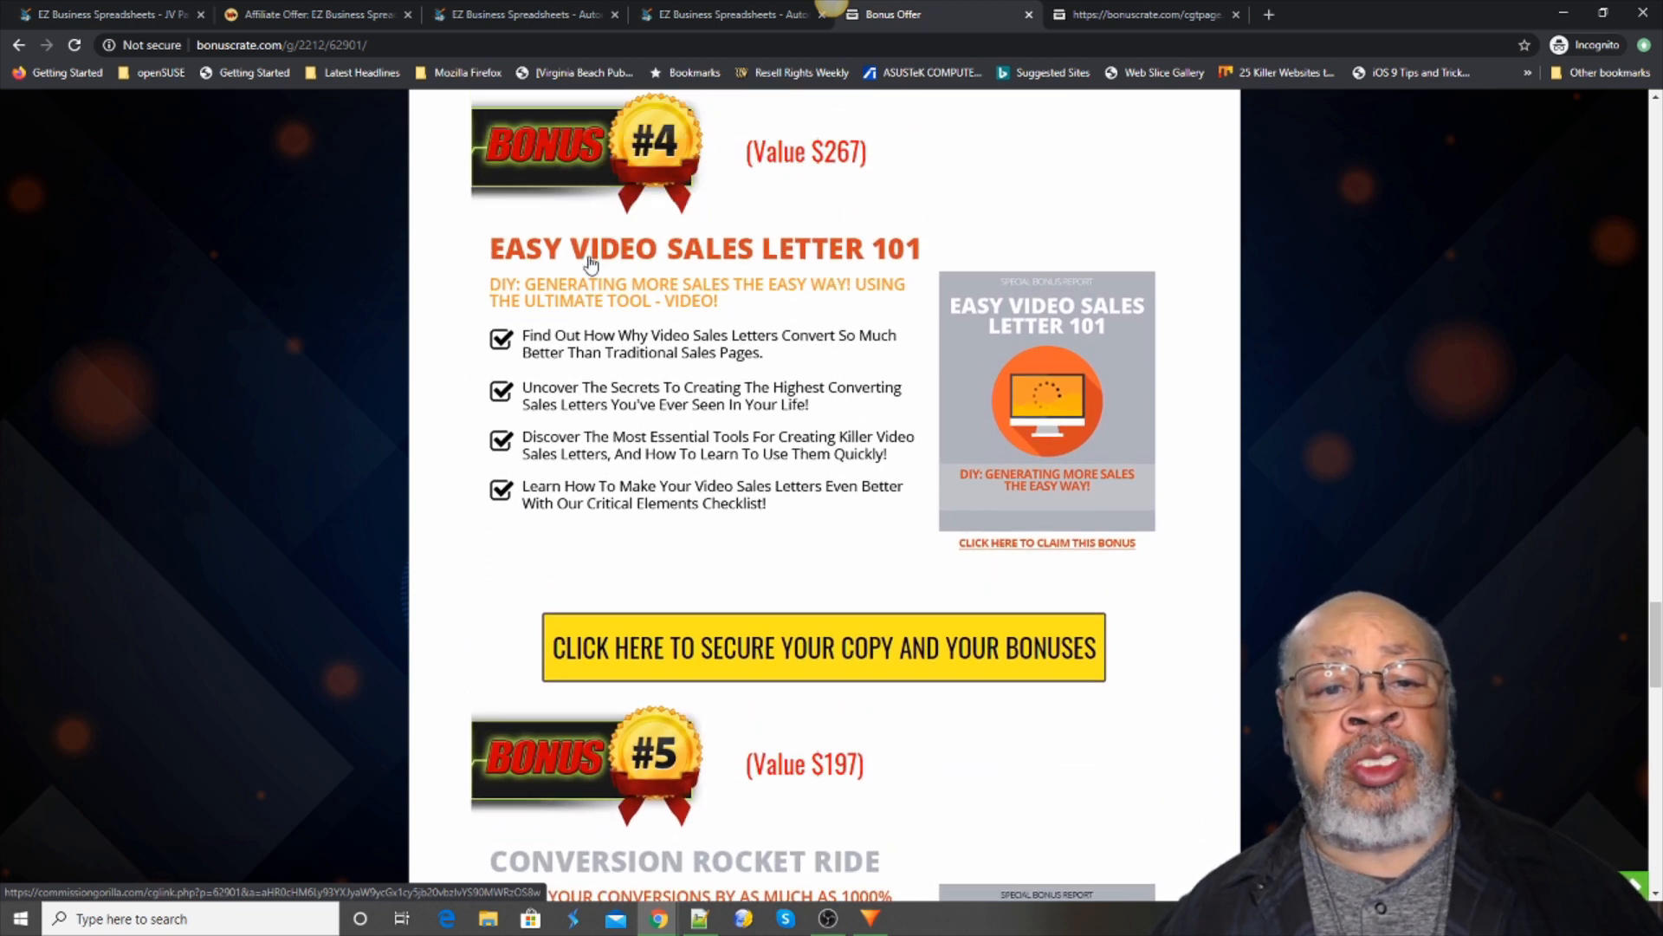
mouse_move(925, 264)
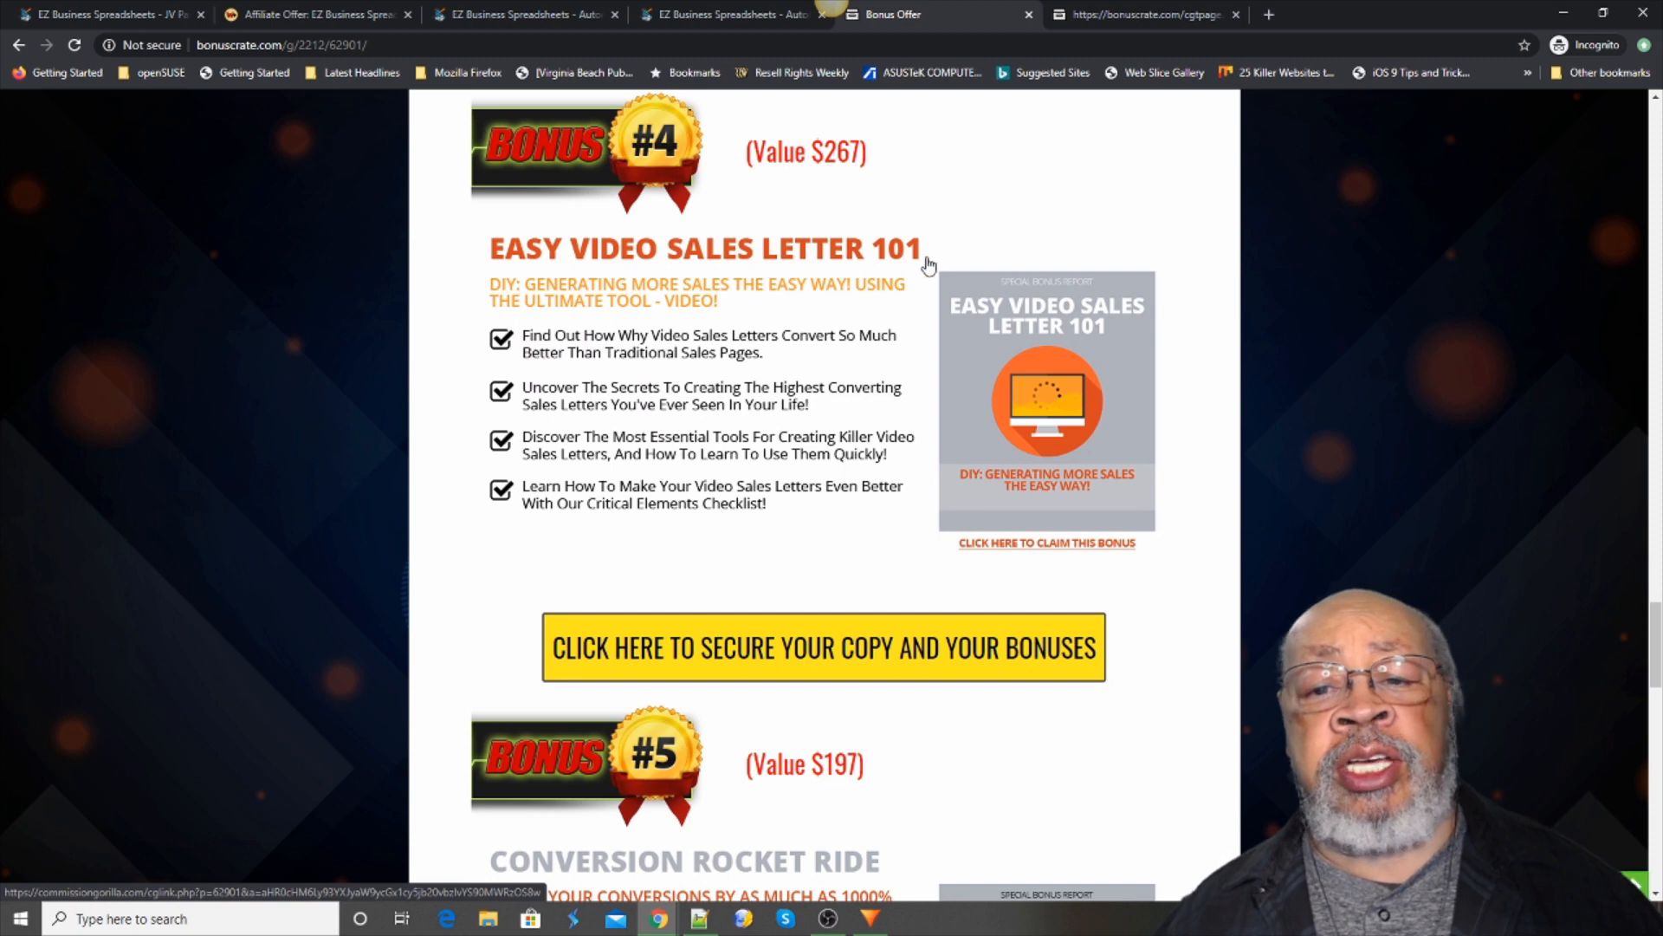
mouse_move(691, 349)
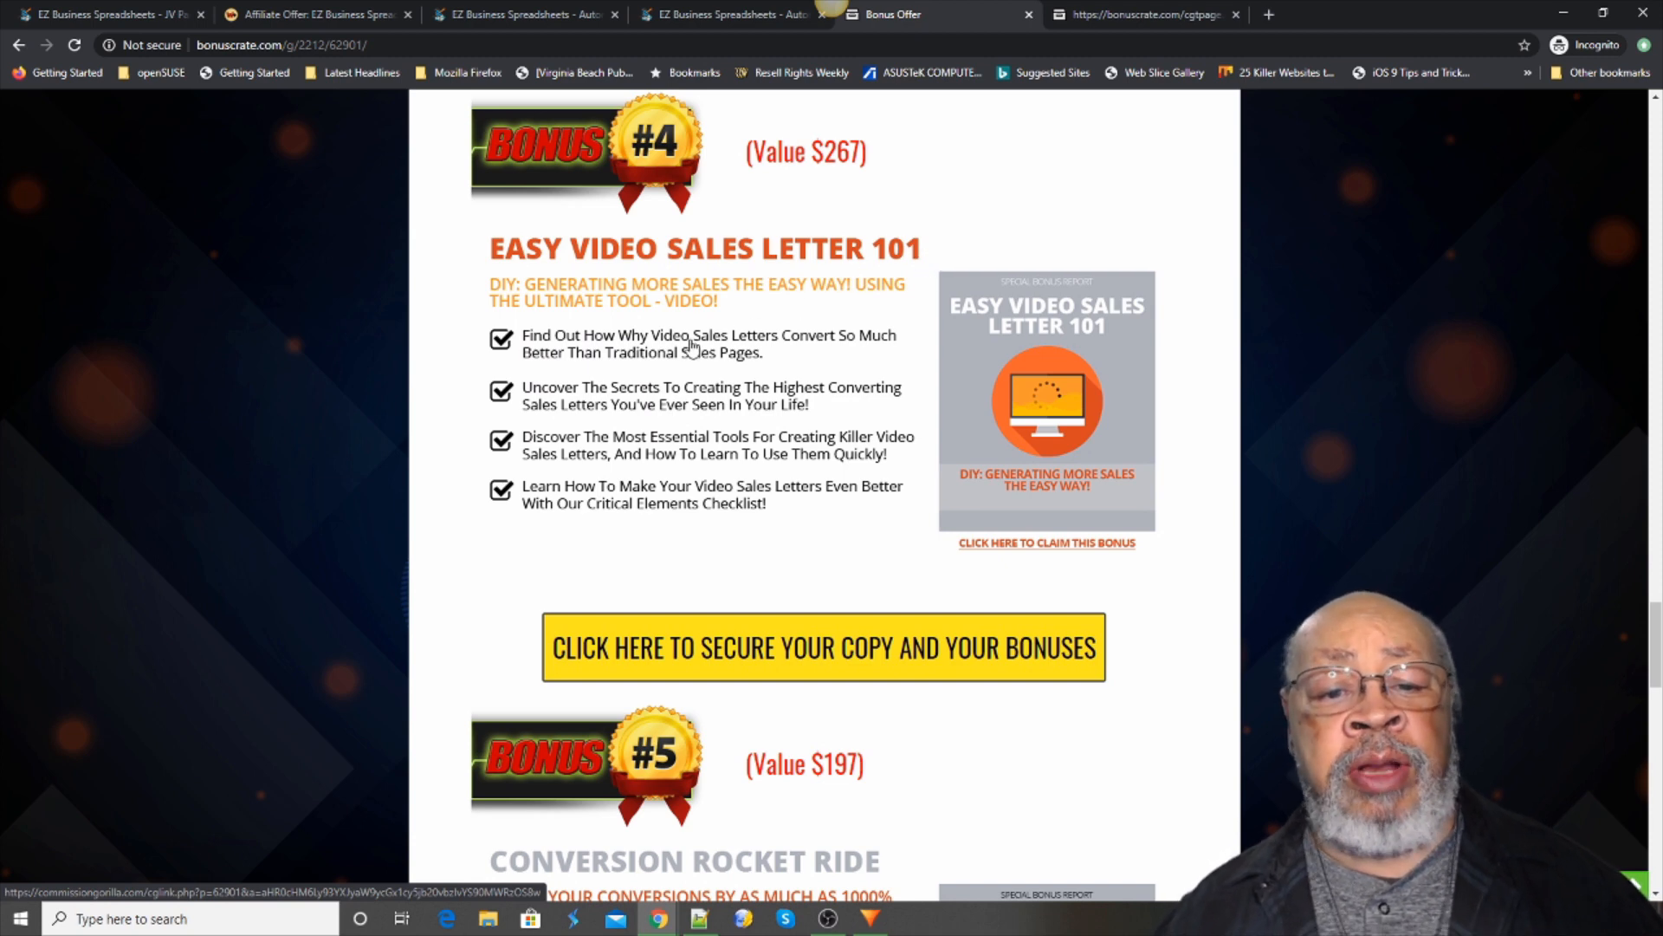
mouse_move(849, 353)
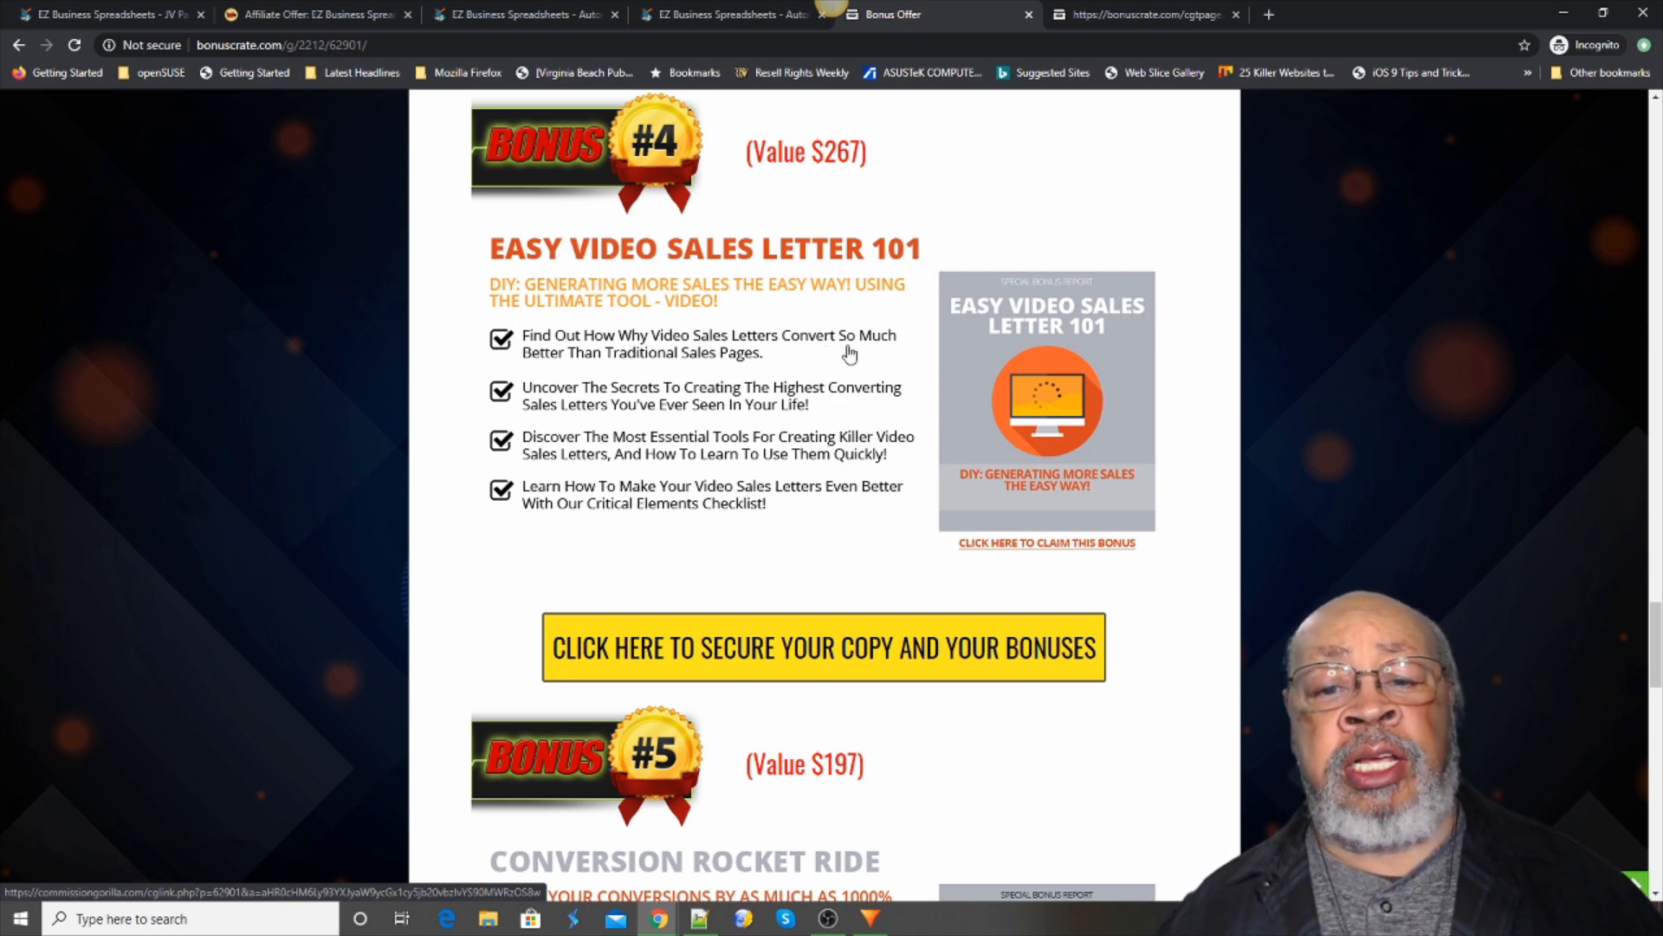
mouse_move(663, 355)
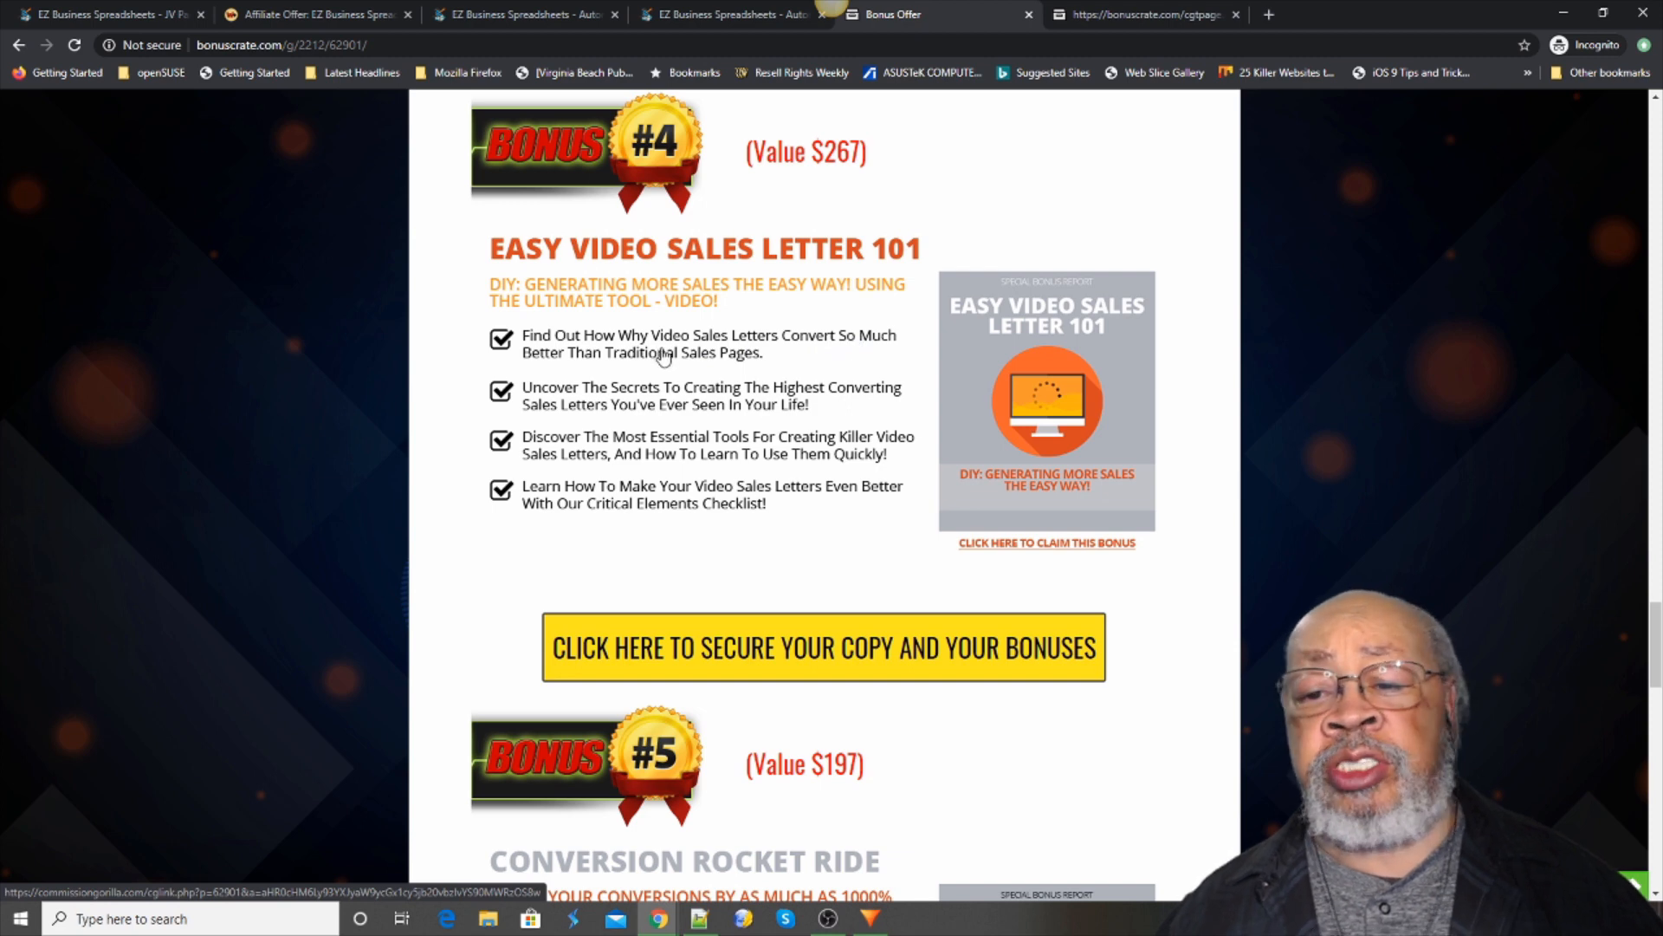
mouse_move(751, 350)
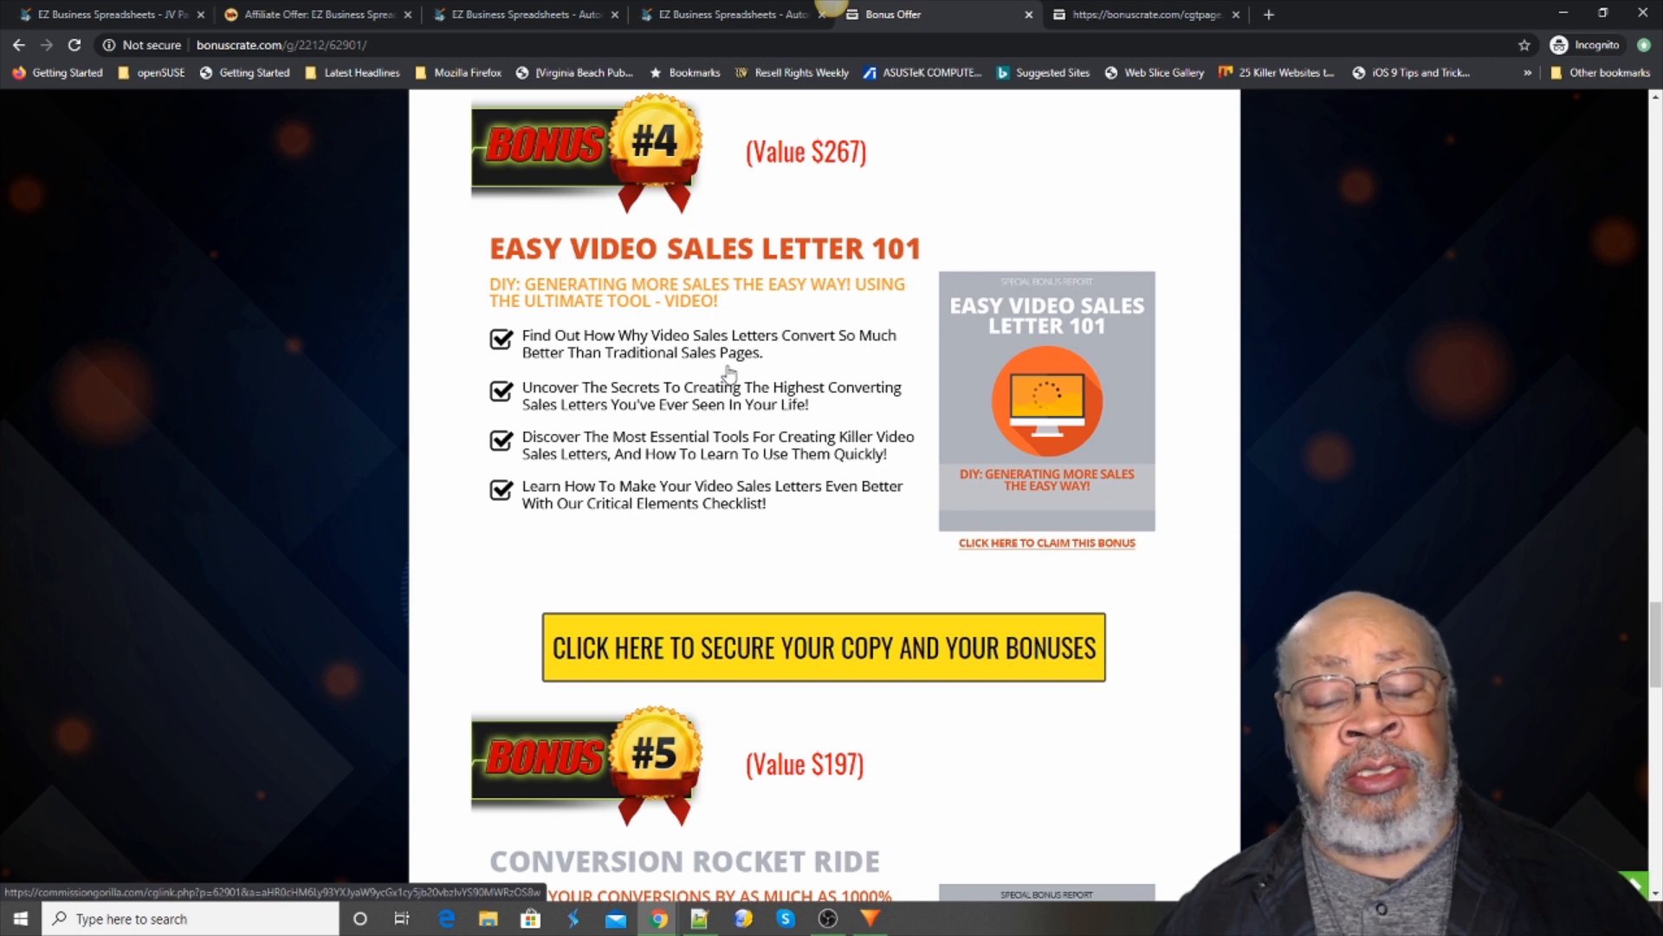
scroll("down", 3)
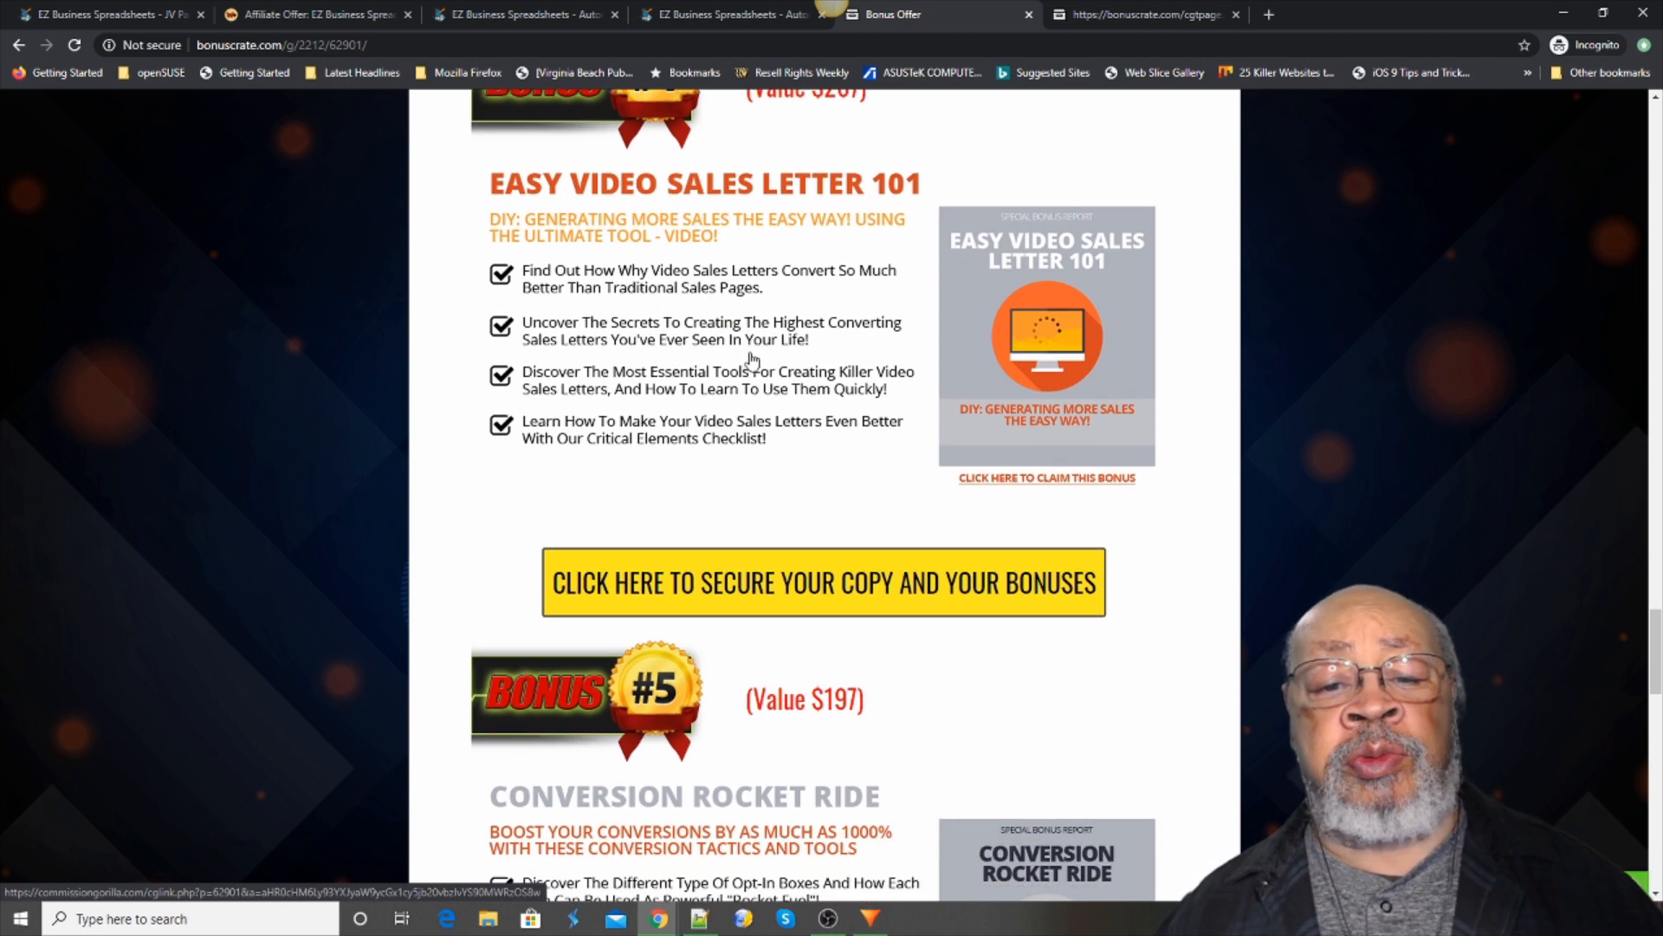
scroll("down", 3)
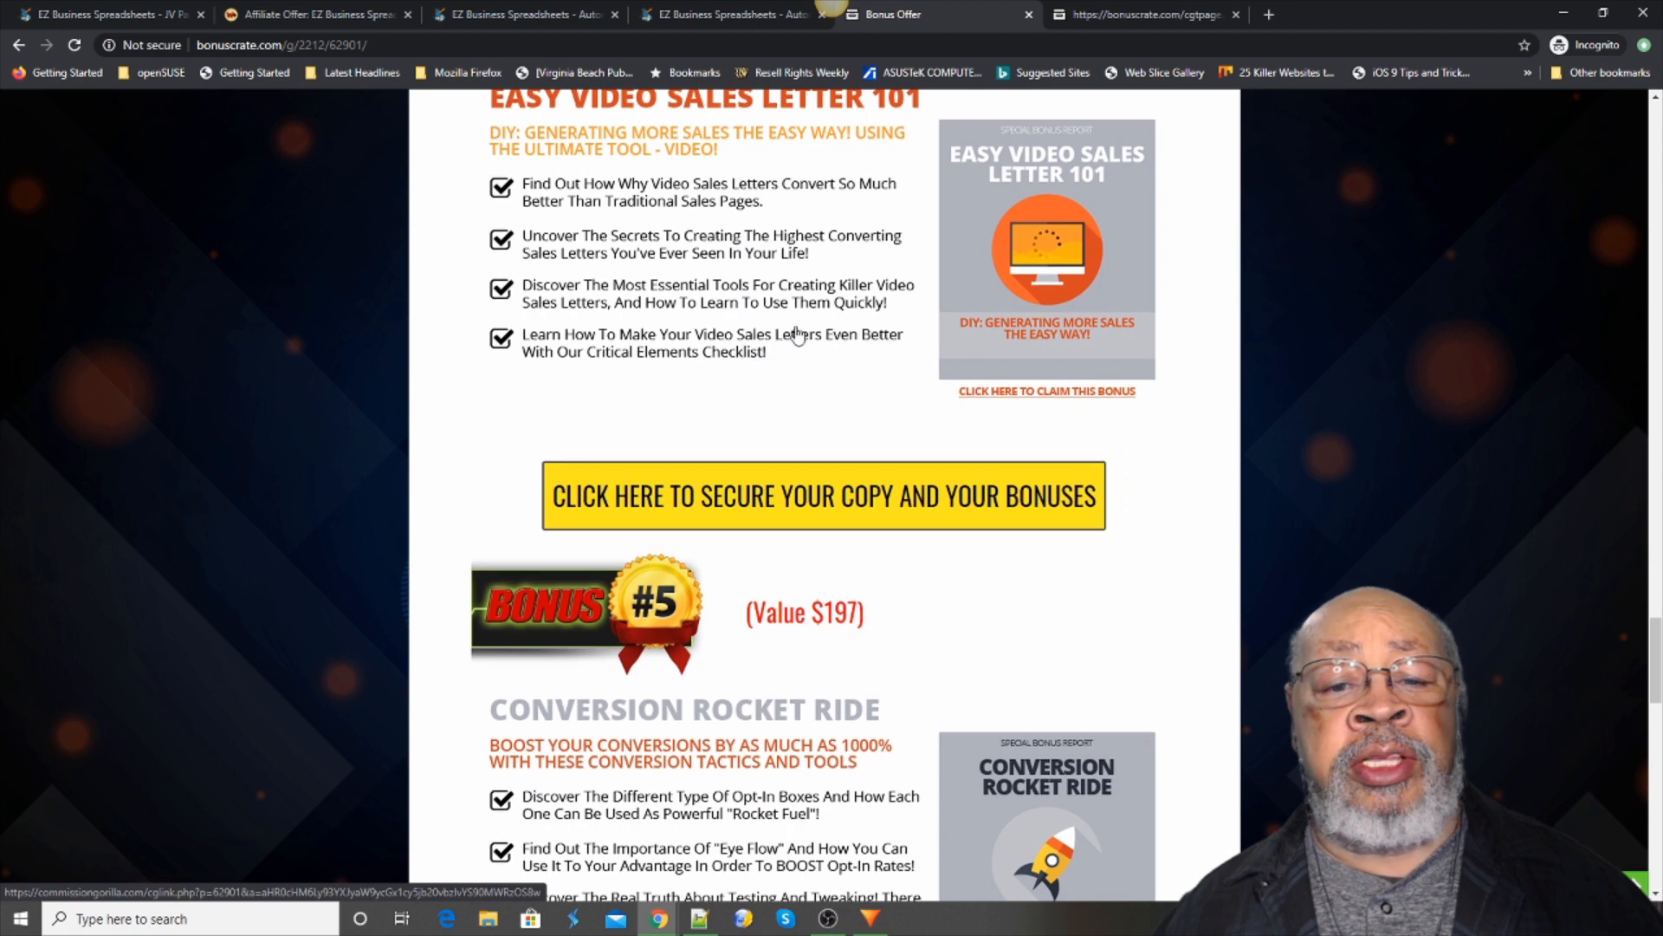
mouse_move(817, 262)
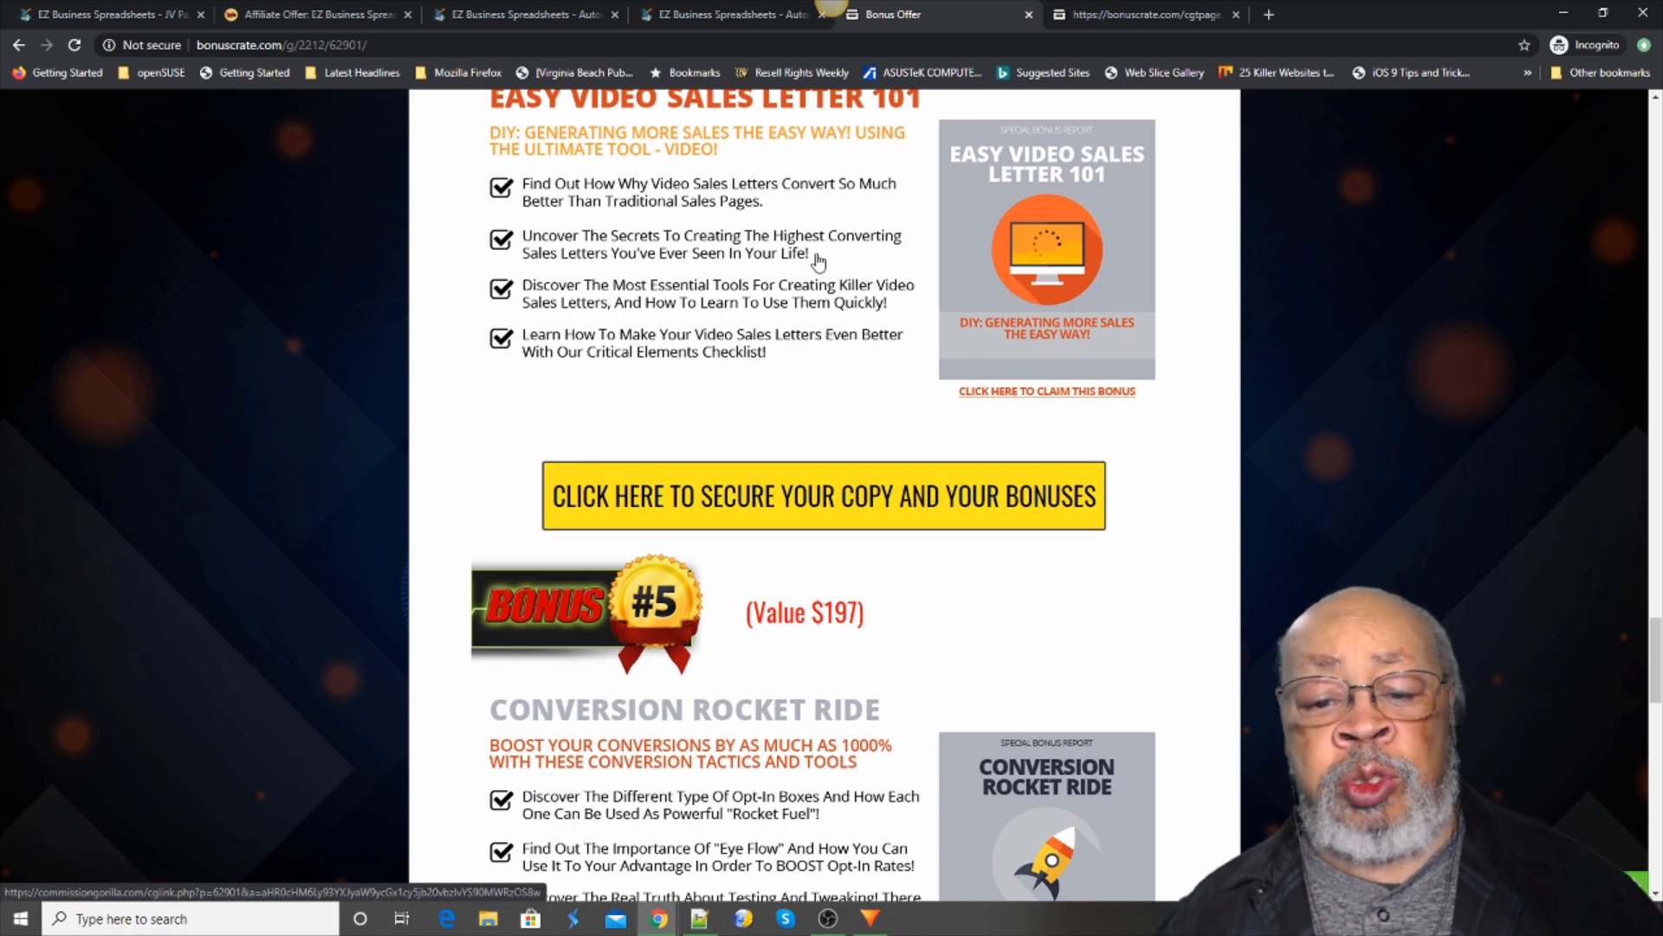
- Scroll past Conversion Rocket Ride ($197), the countdown and delivery instructions to the end
scroll("down", 3)
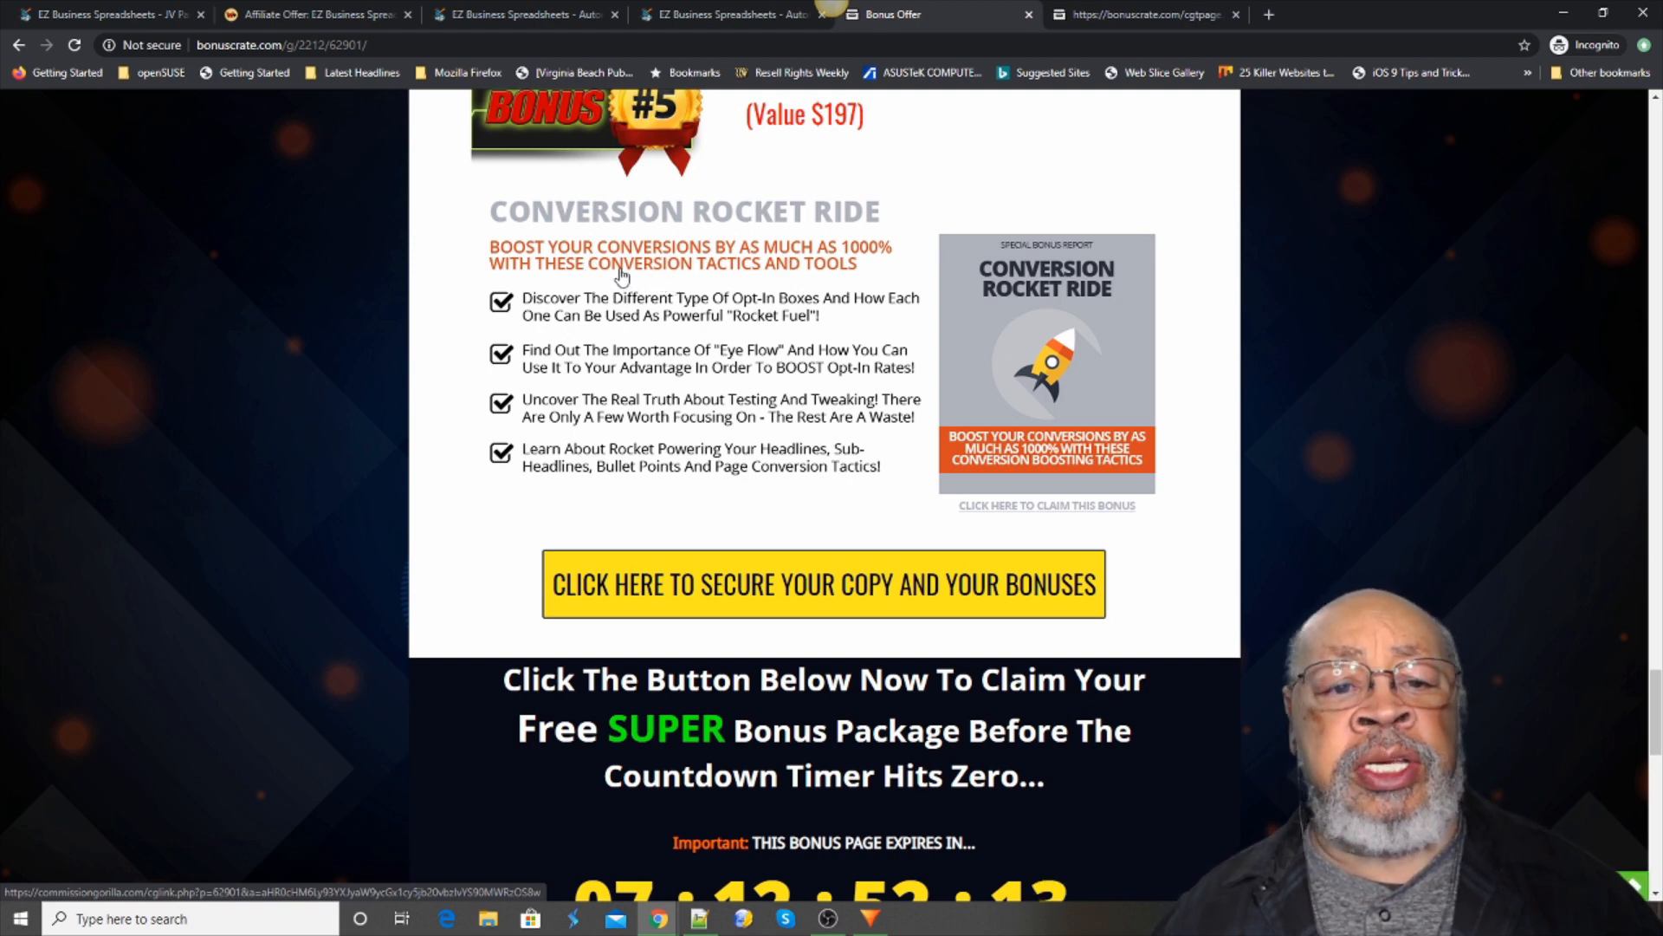
mouse_move(753, 336)
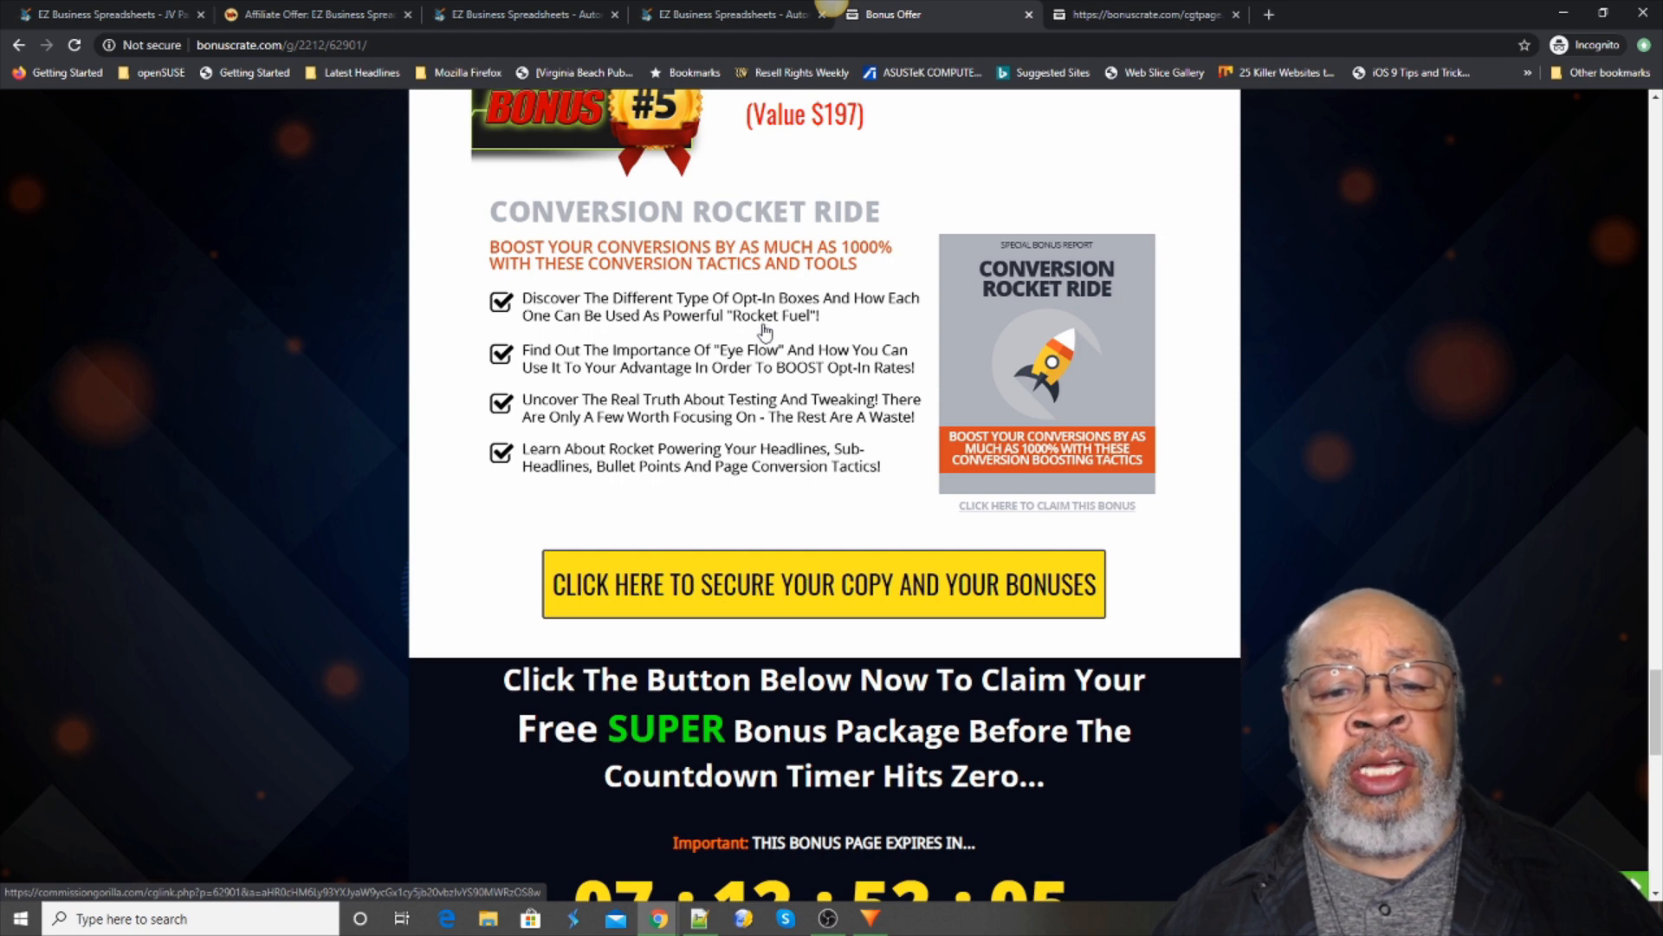
mouse_move(761, 316)
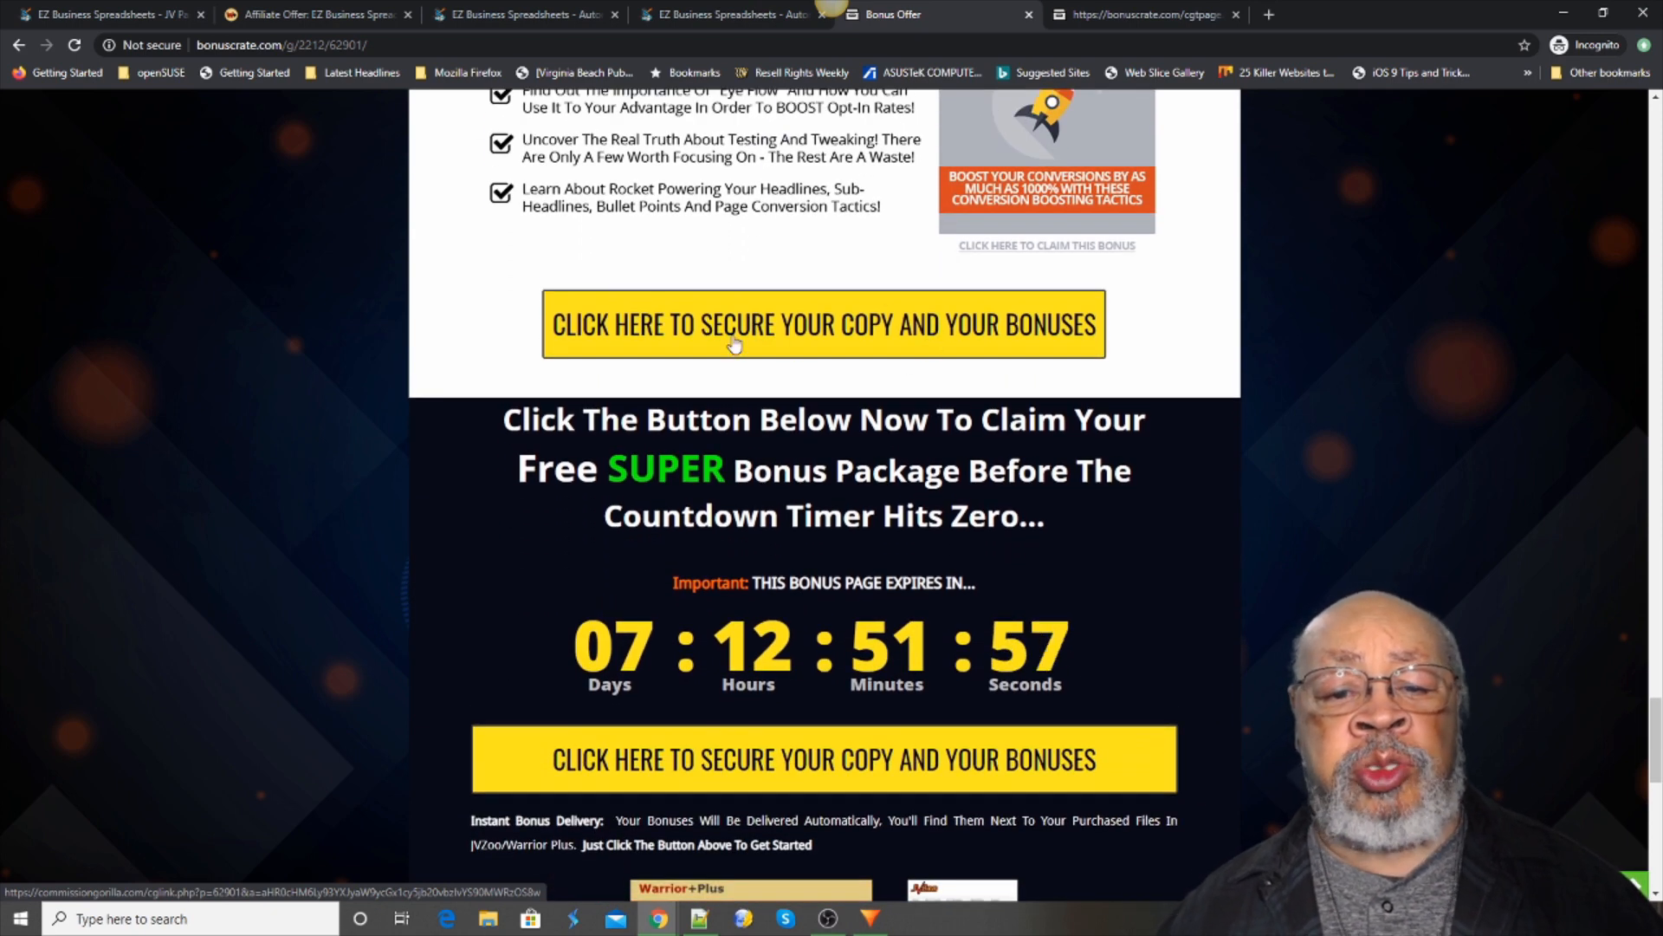
mouse_move(944, 323)
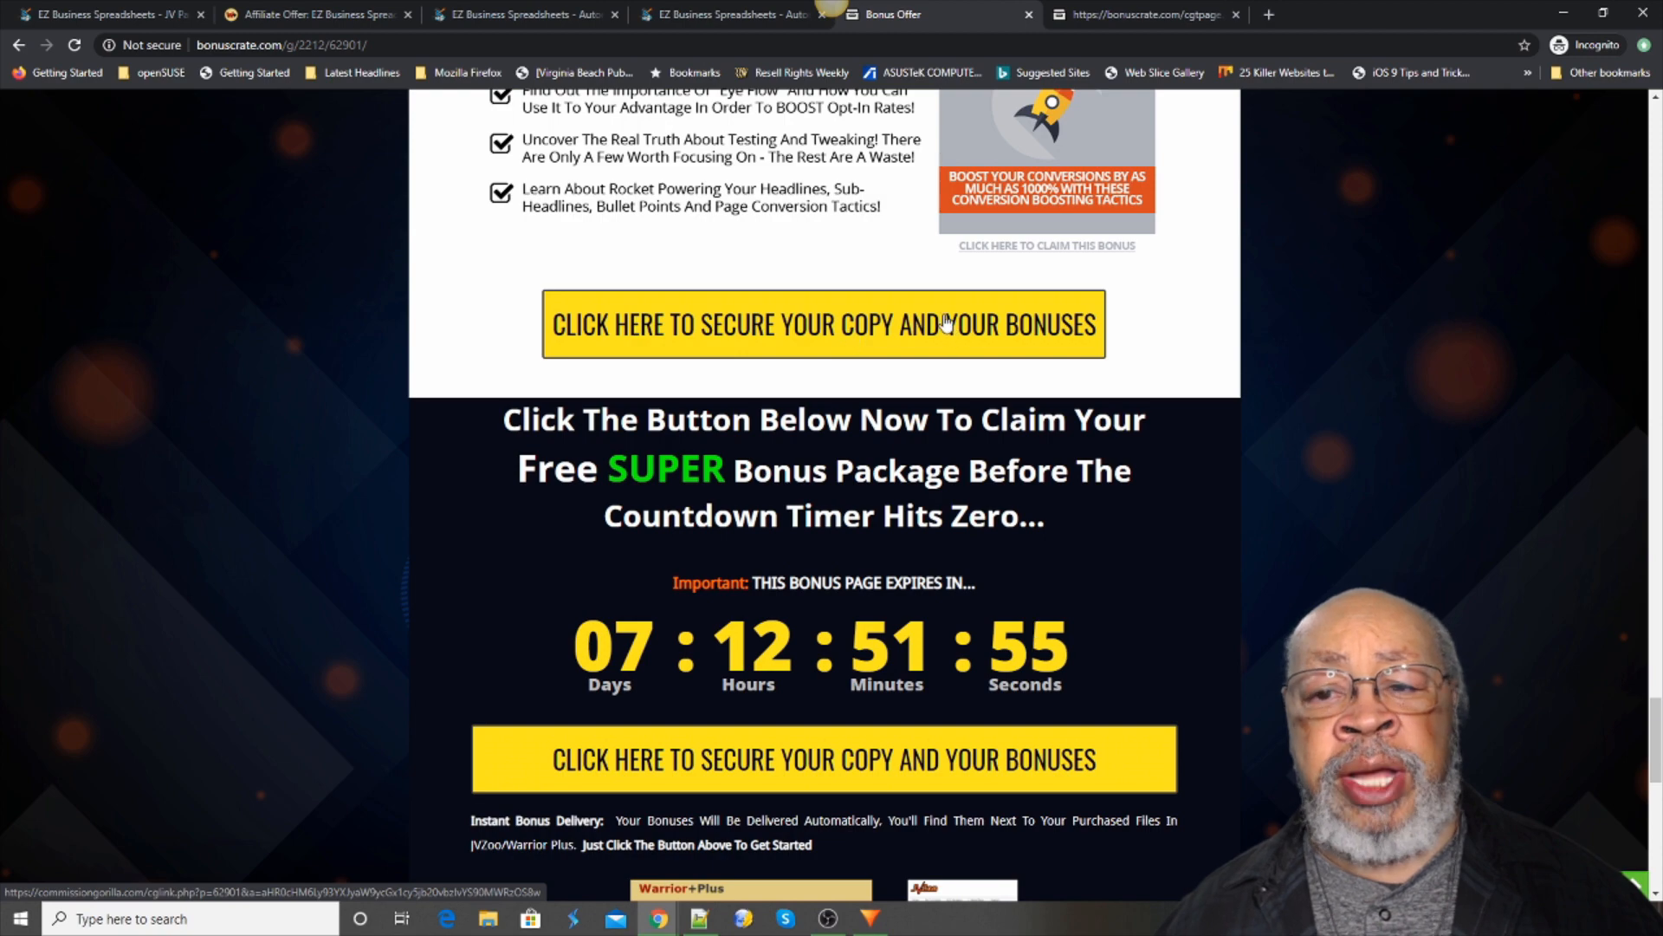
mouse_move(989, 175)
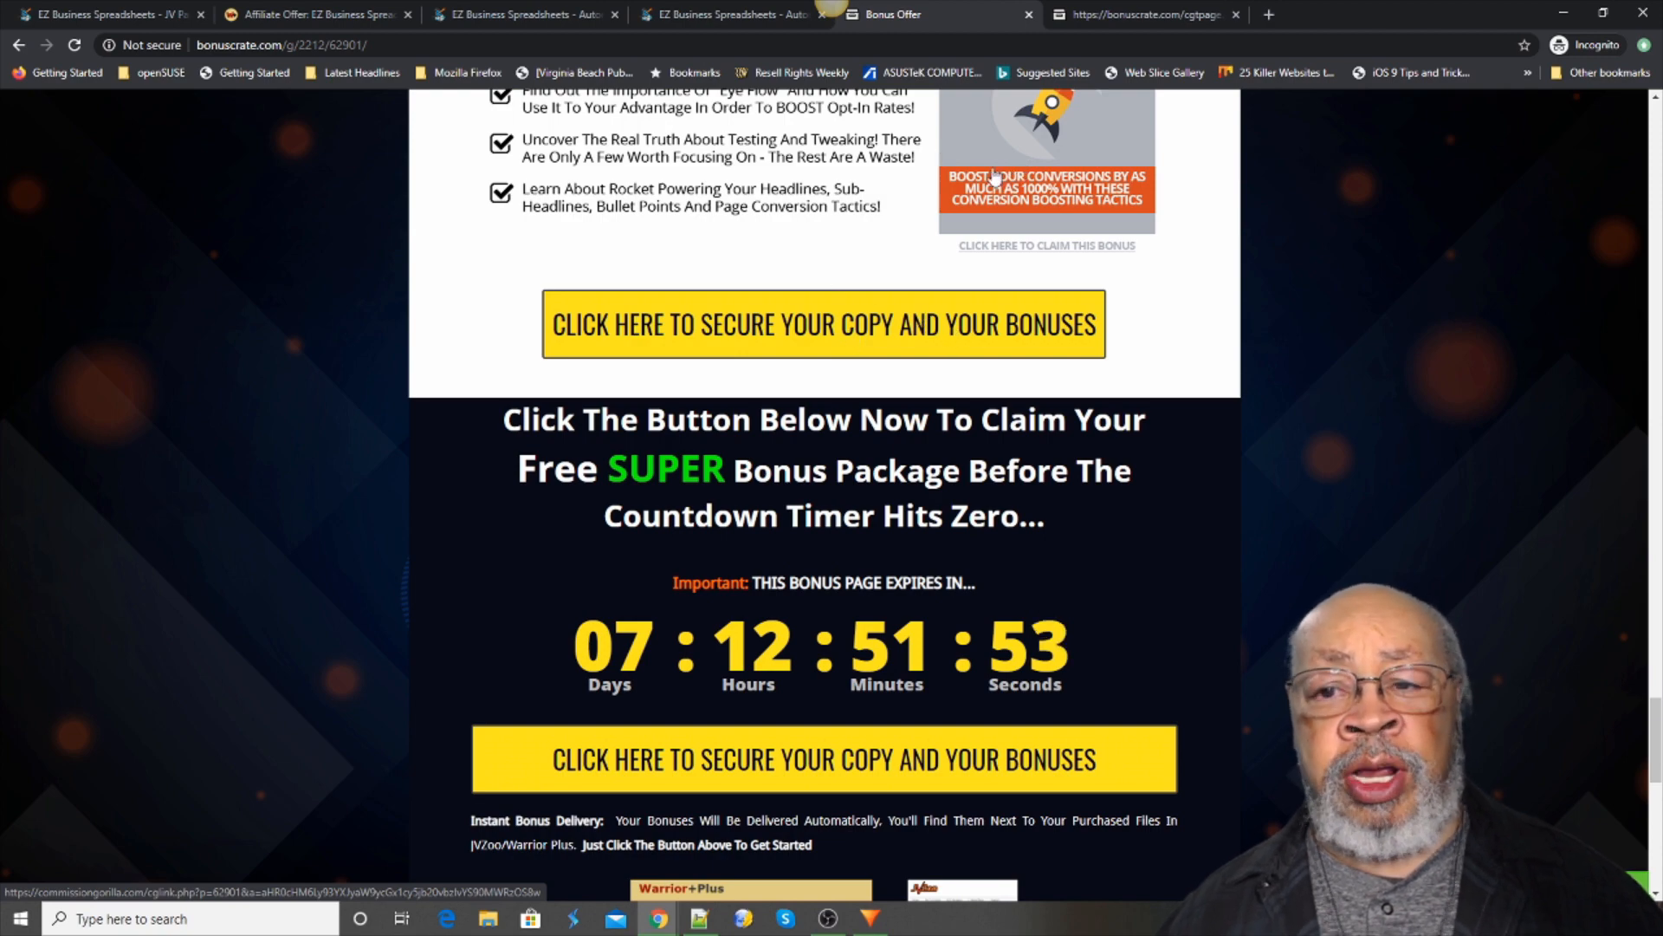
scroll("down", 3)
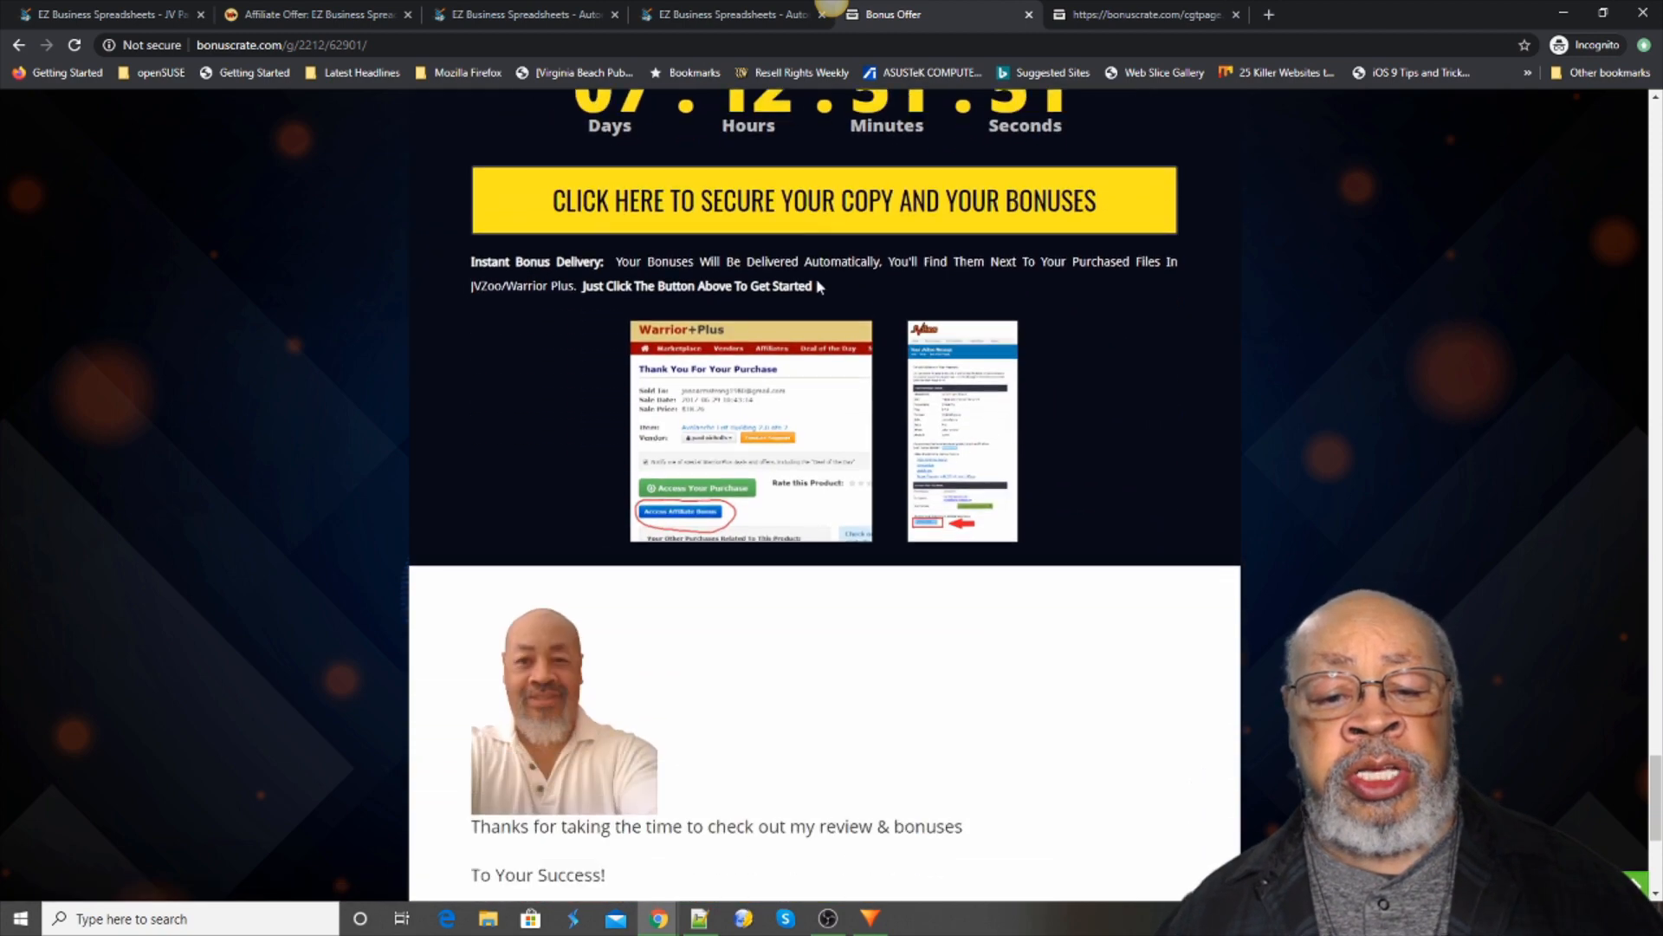
scroll("down", 3)
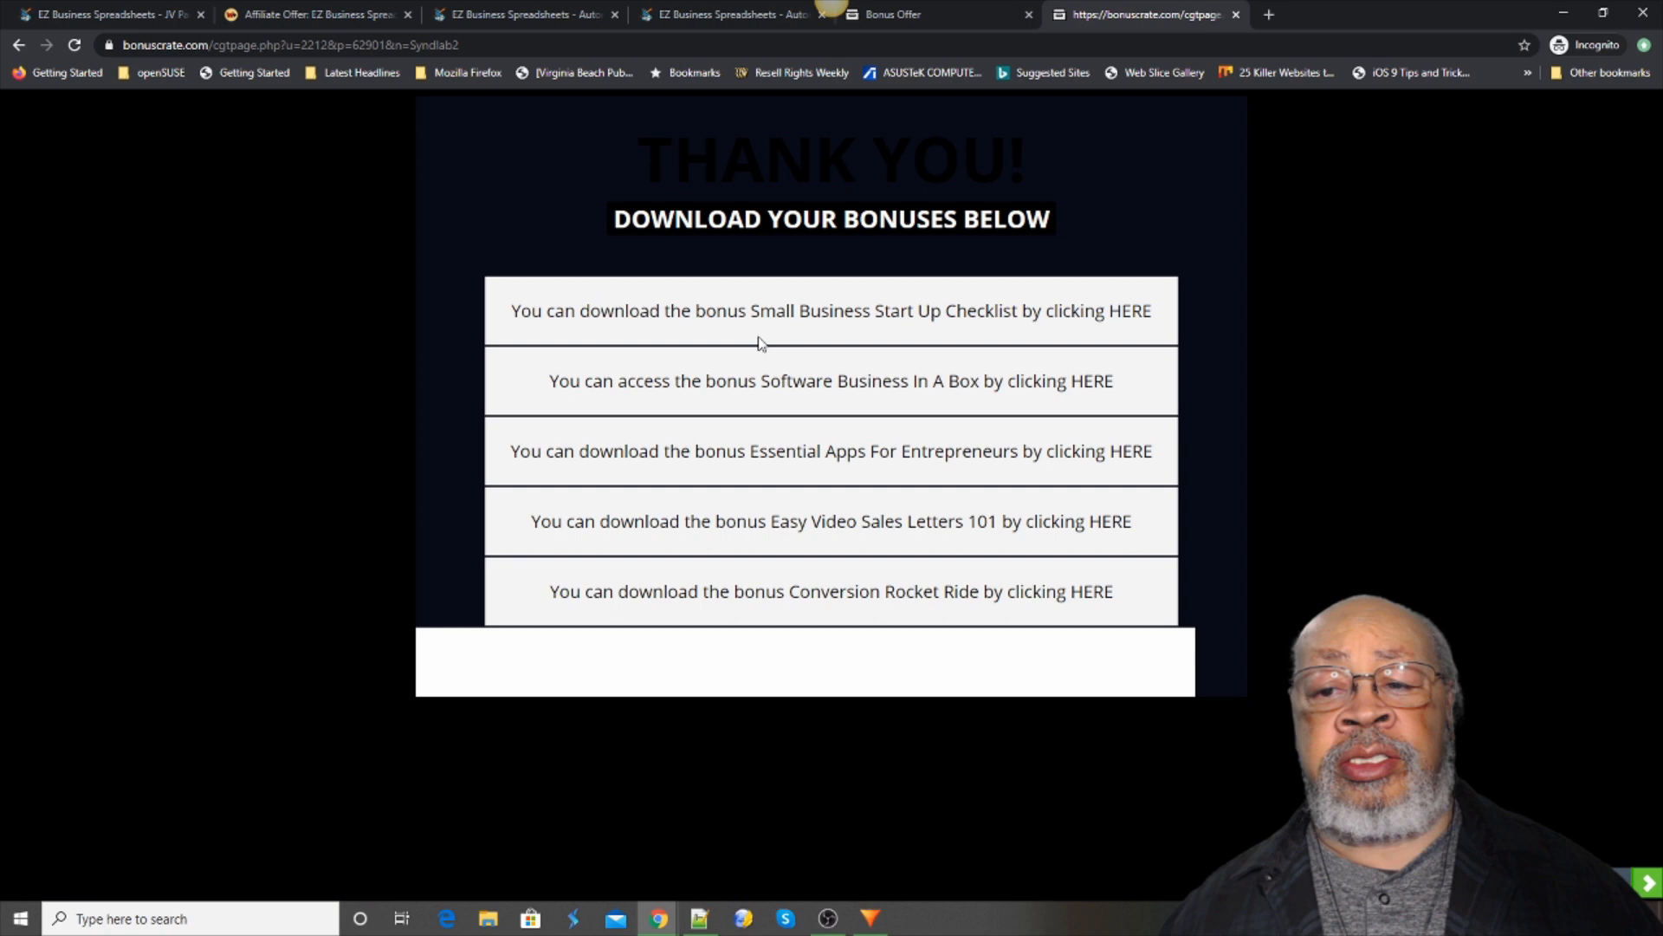
mouse_move(1087, 382)
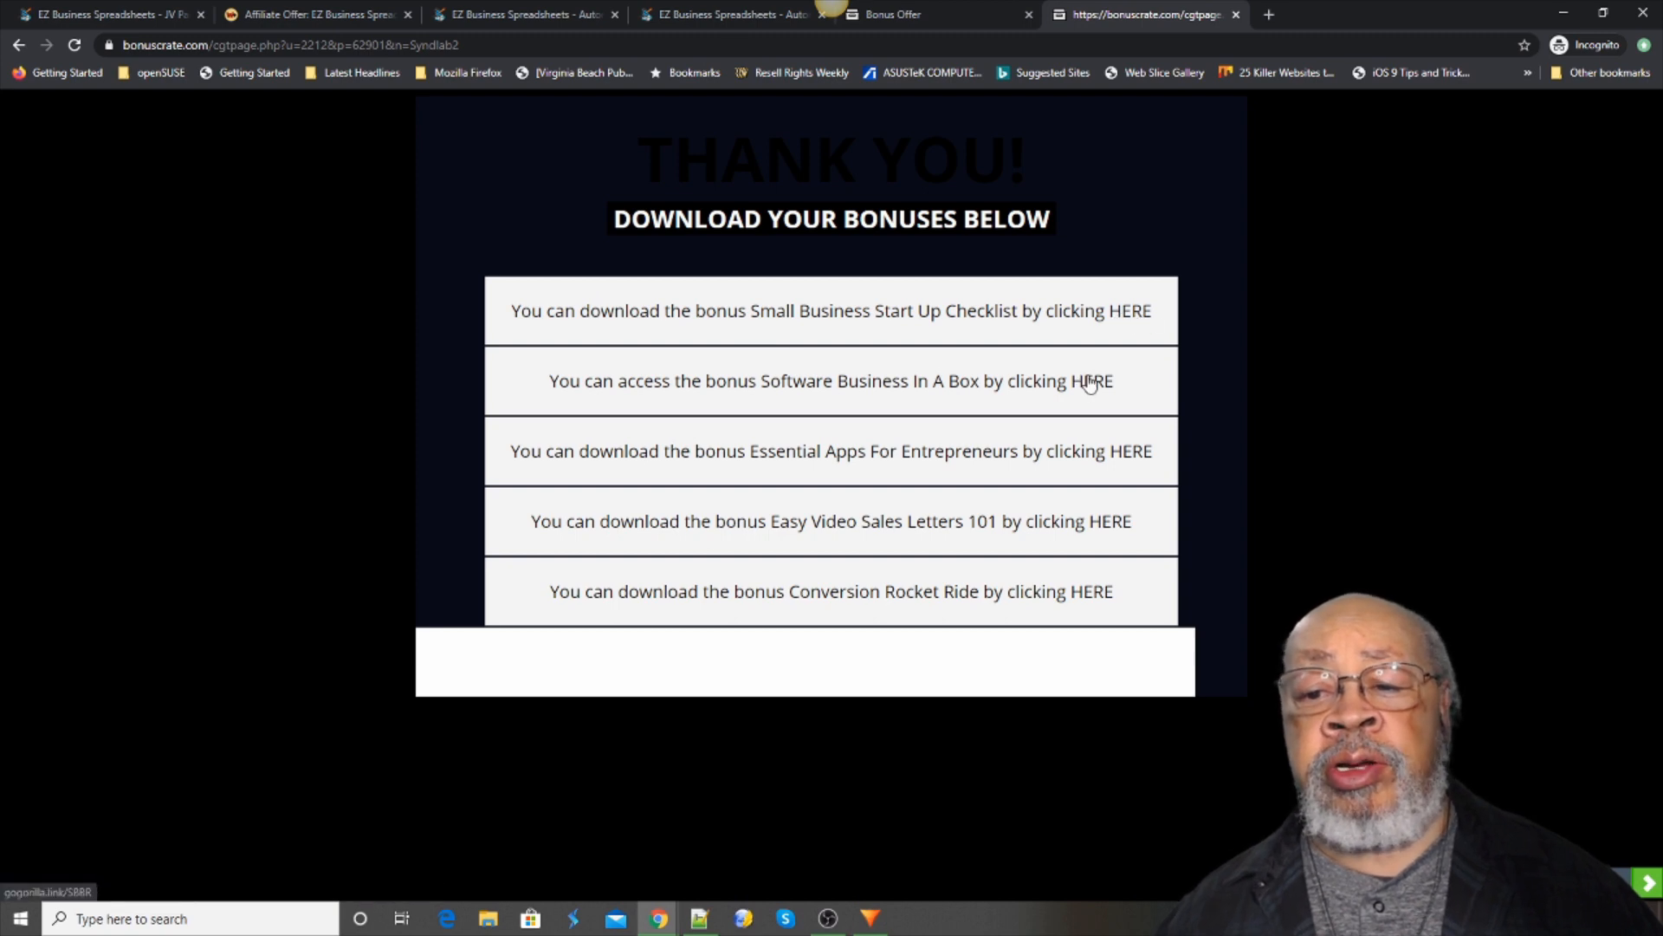
mouse_move(827, 499)
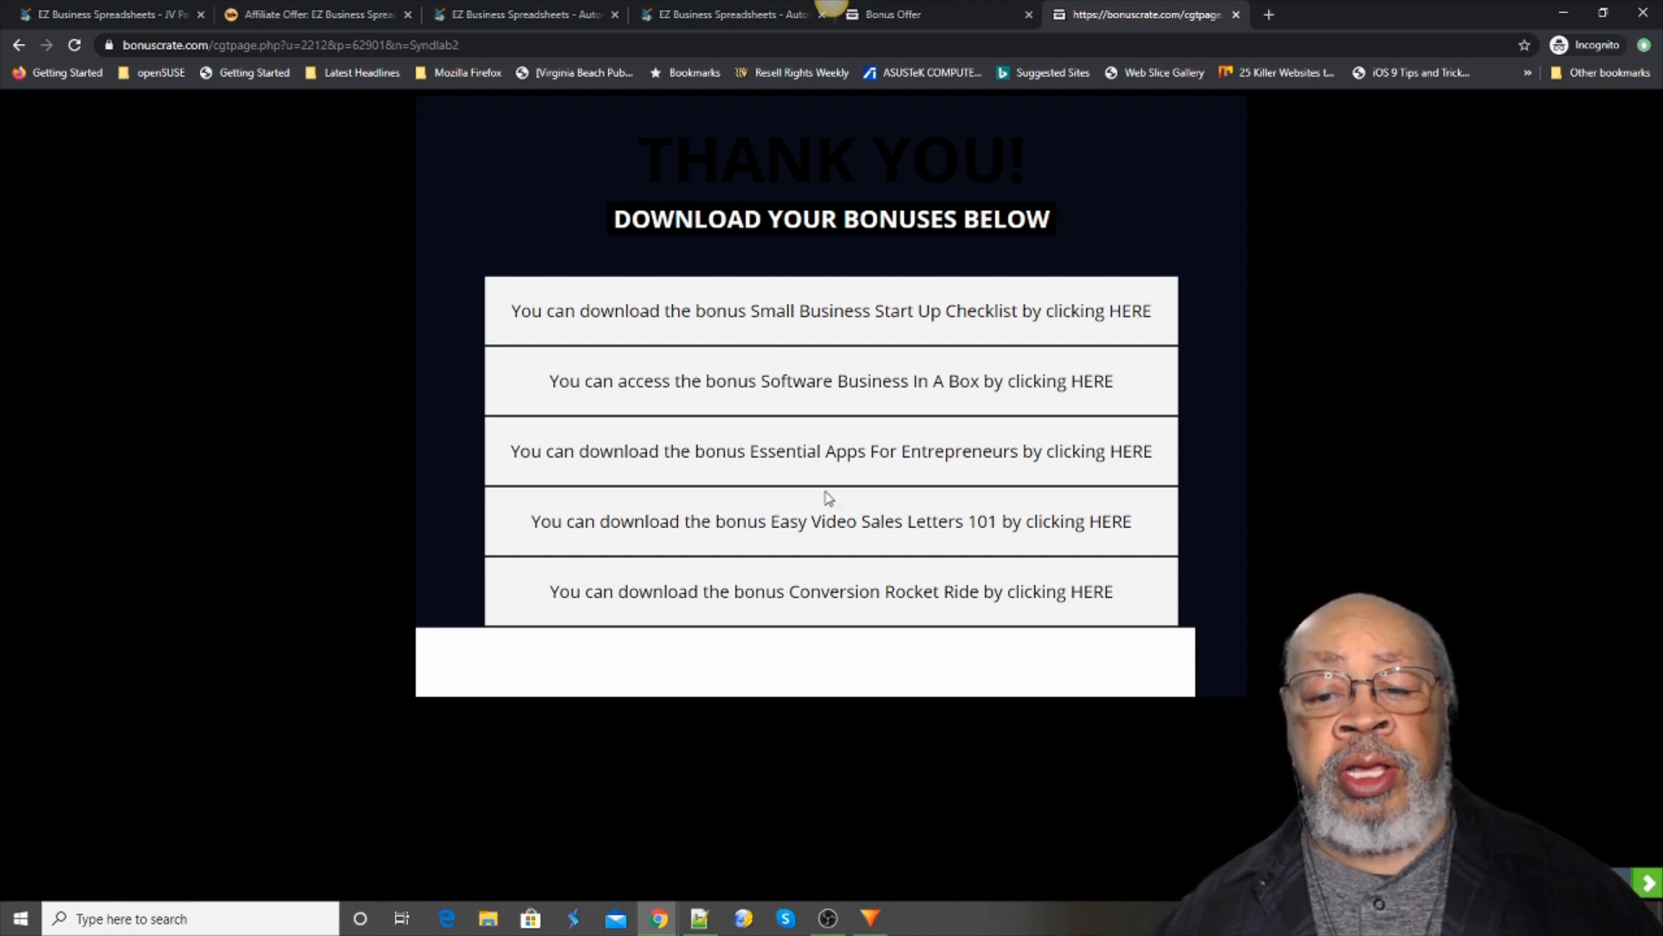
mouse_move(889, 549)
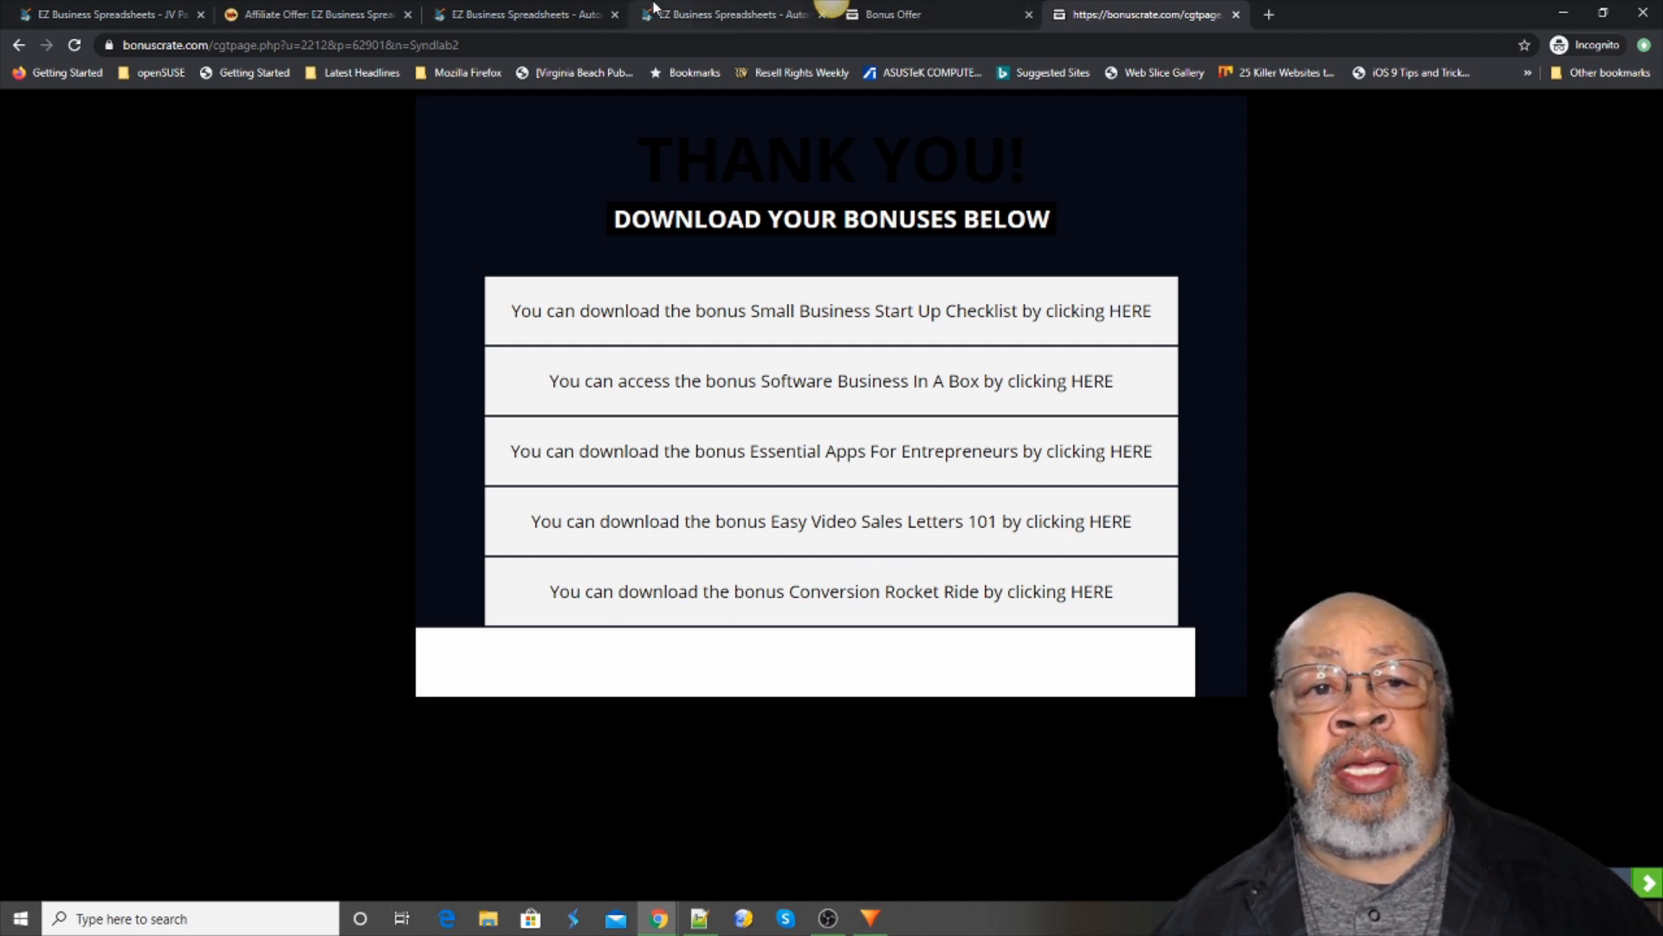
- Switch back to the plrdealer.com EZ Business Spreadsheets sales page tab
left_click(521, 14)
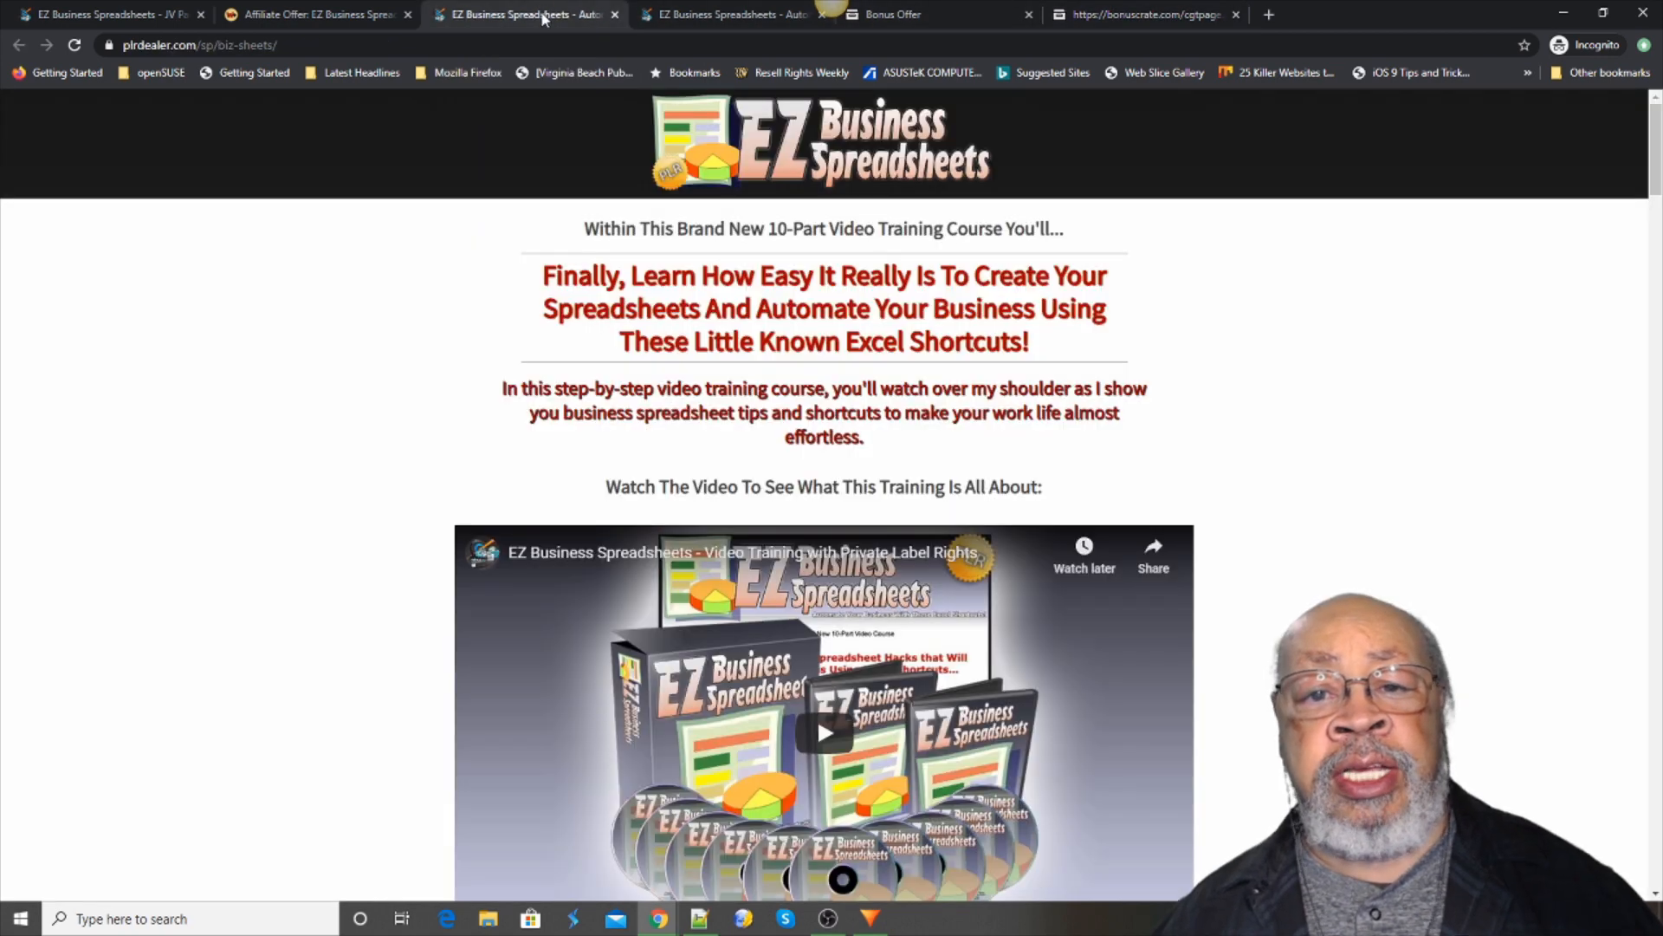